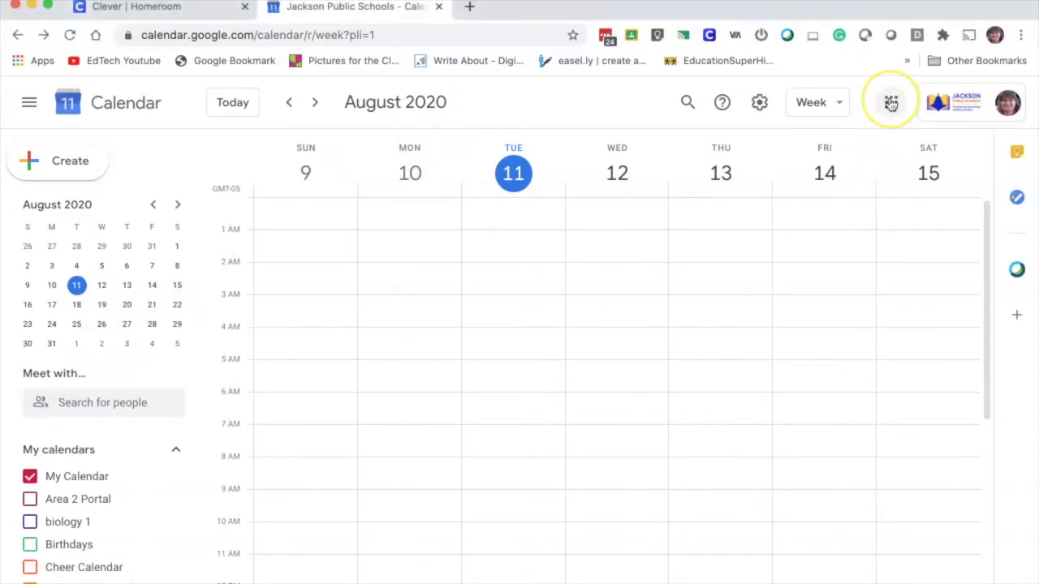
Show the Google apps grid from Calendar and look through the available apps.
left_click(889, 102)
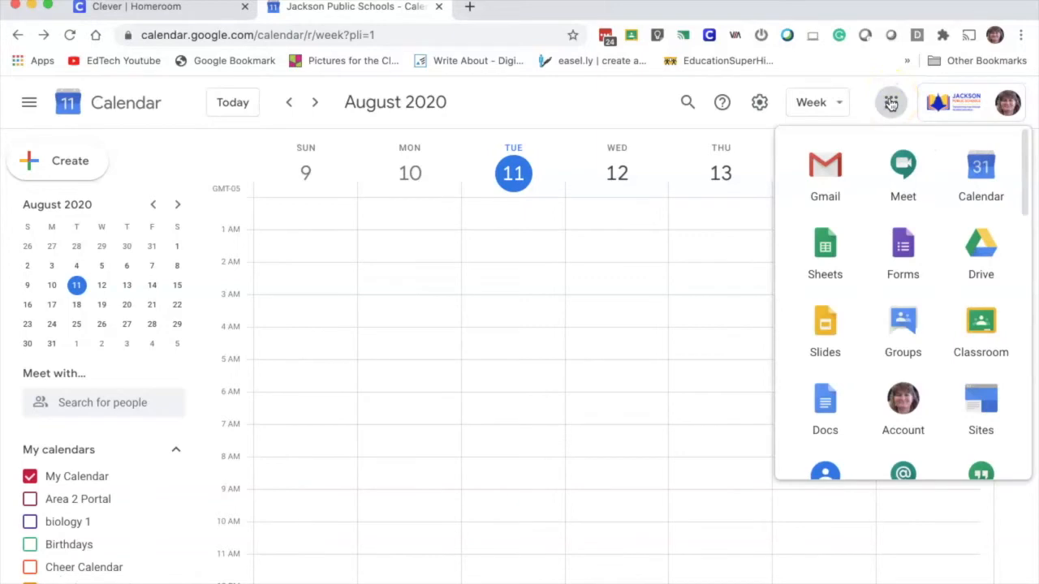
scroll("down", 3)
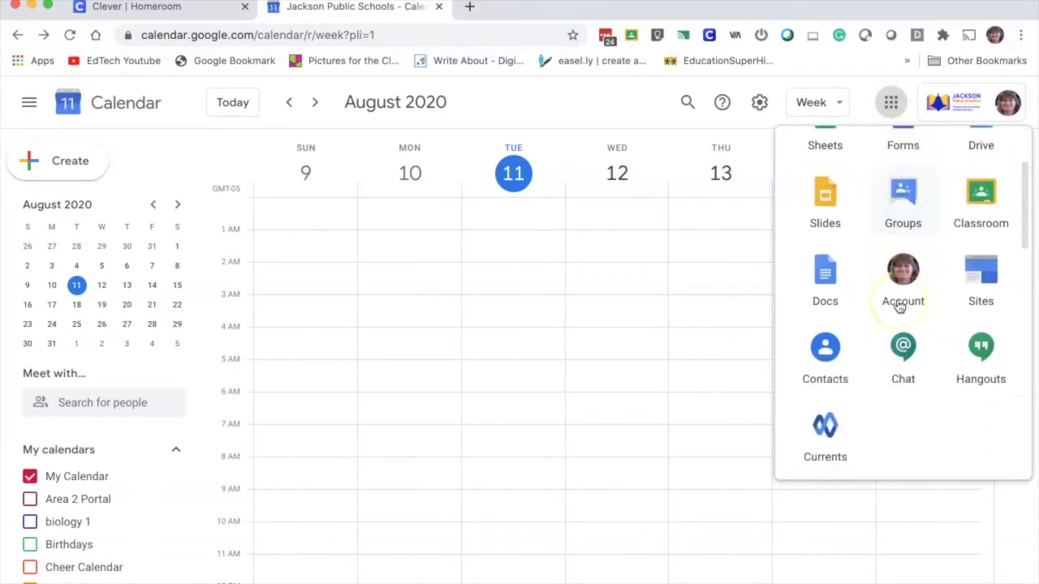
scroll("down", 3)
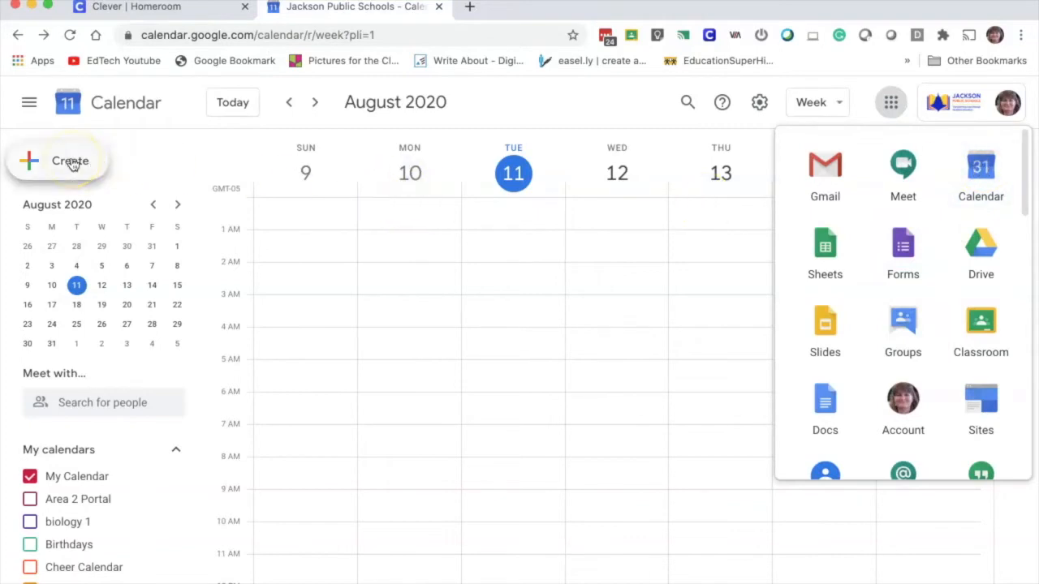
Start a new 'Morning Check In' event on Wednesday, August 12 starting at 9:00am.
left_click(57, 160)
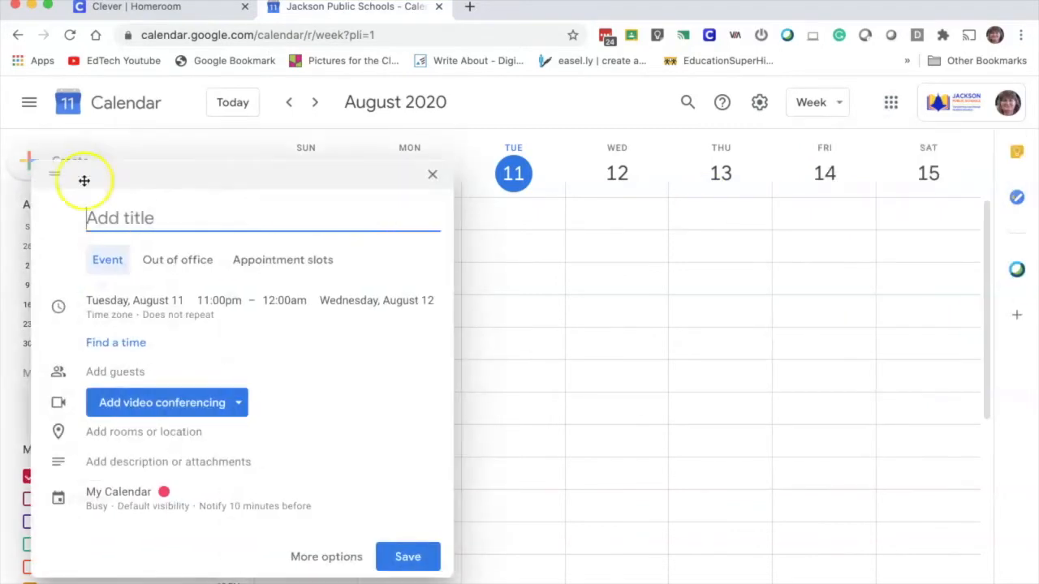
mouse_move(114, 235)
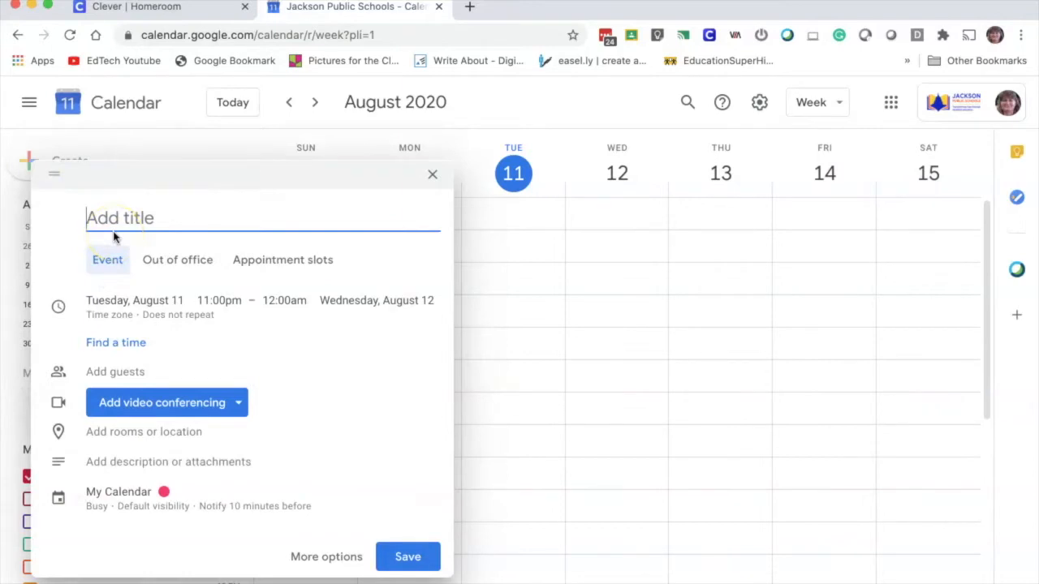
type("Morning Check In")
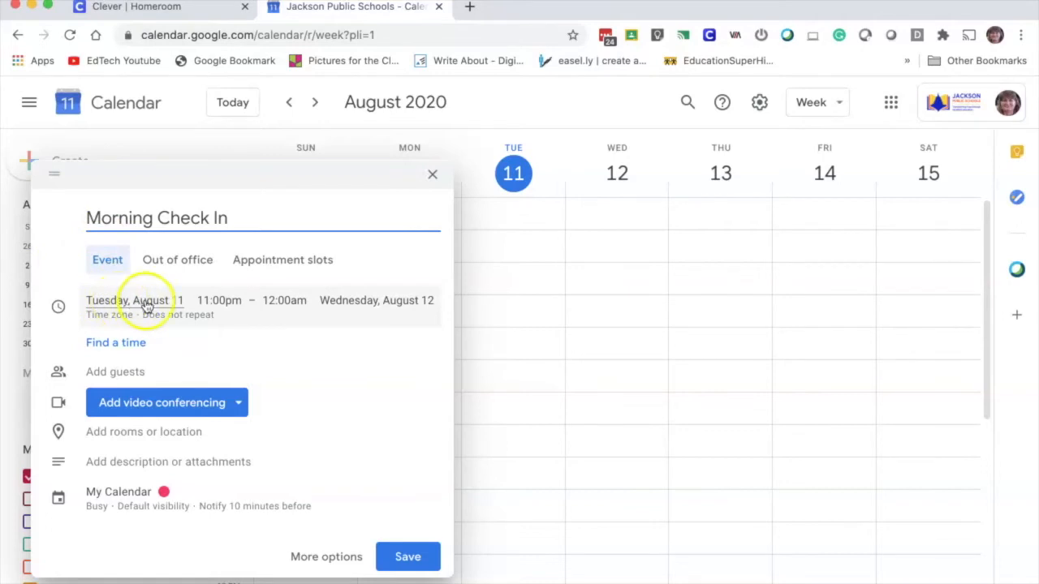
left_click(133, 300)
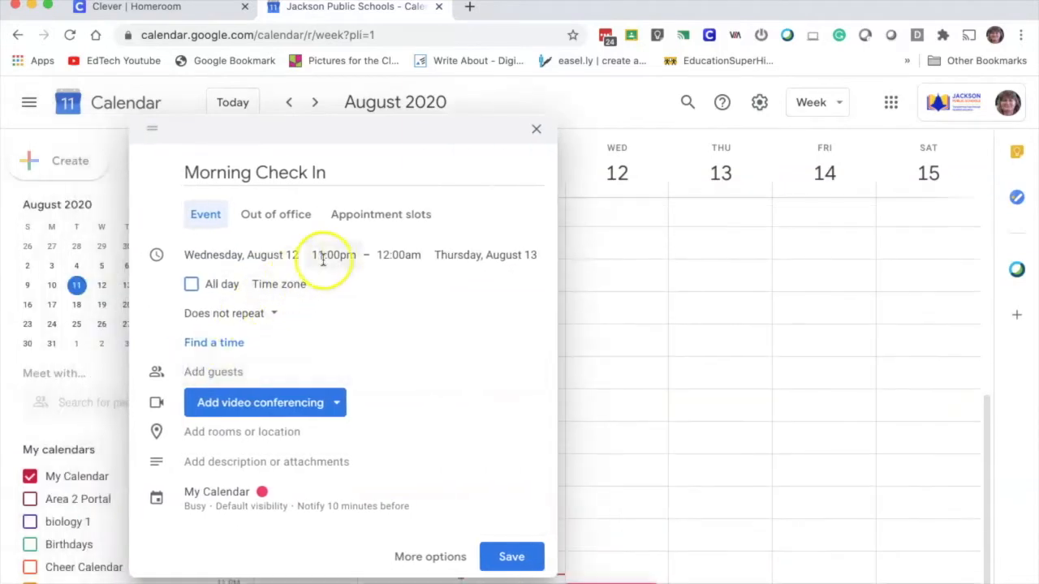
left_click(332, 255)
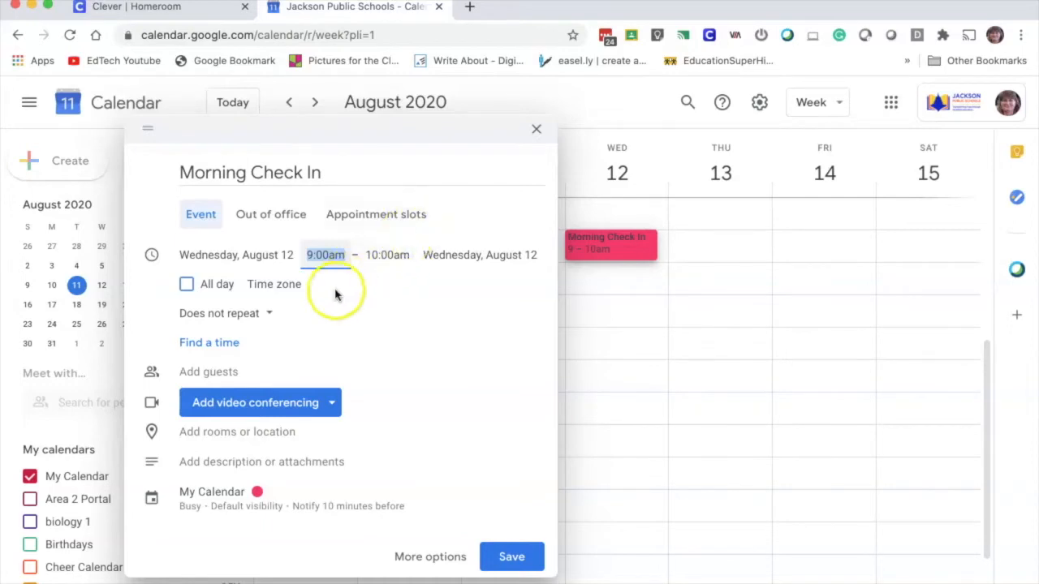
Make the event repeat every weekday, attach a Google Meet link, and save it.
left_click(225, 313)
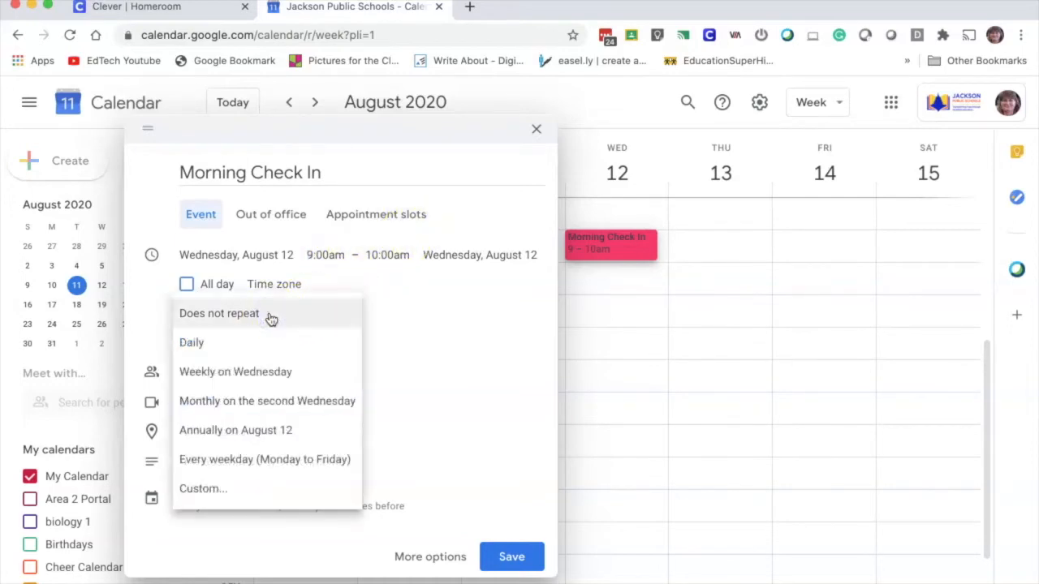
left_click(265, 459)
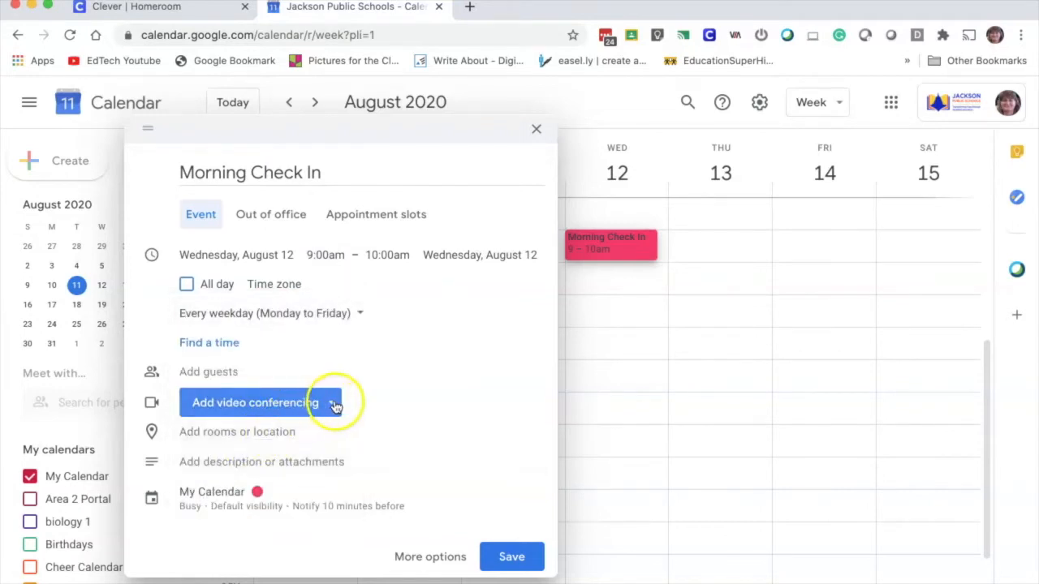
left_click(331, 402)
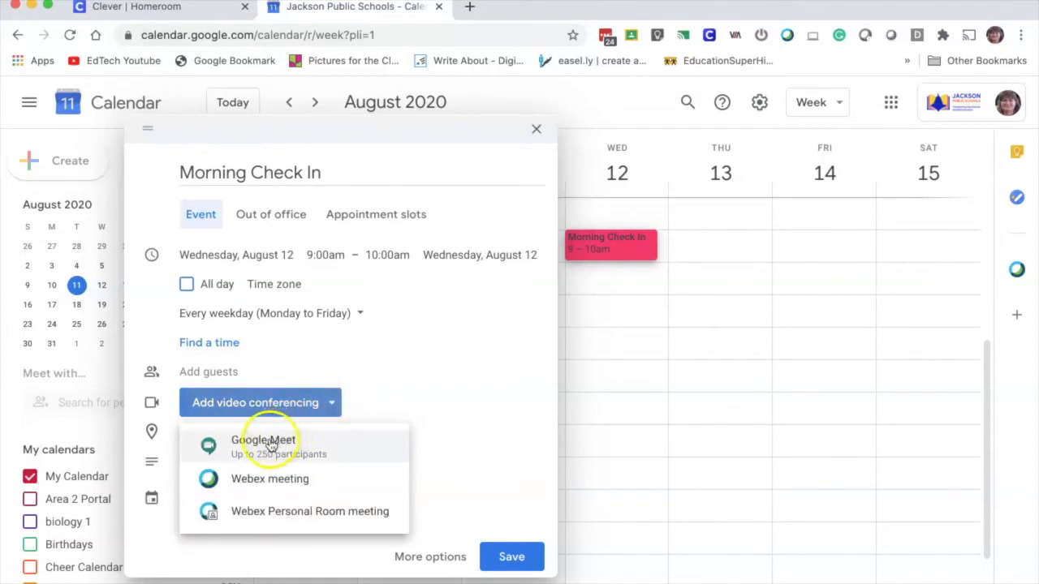
left_click(263, 440)
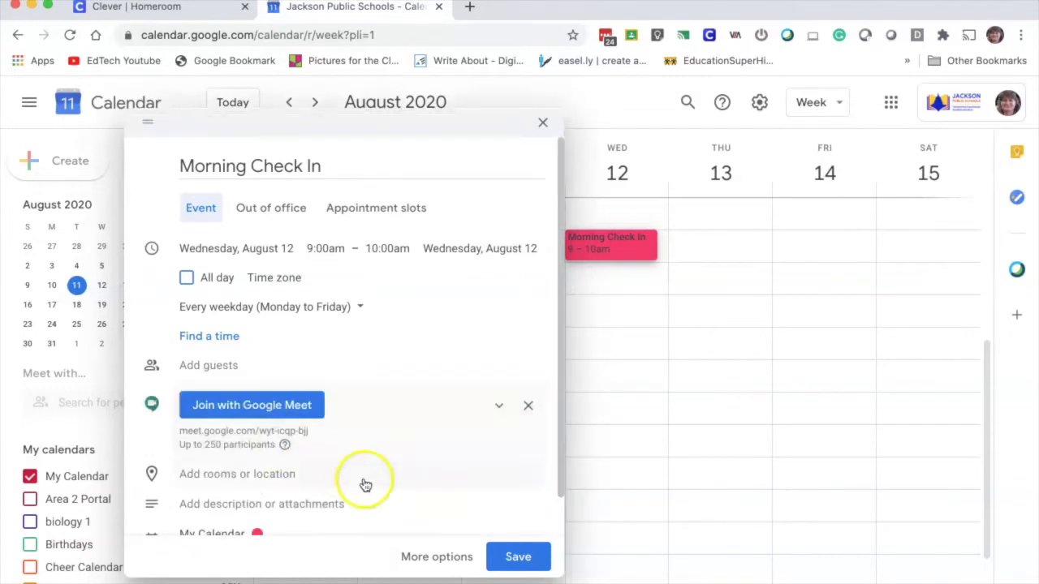
left_click(518, 557)
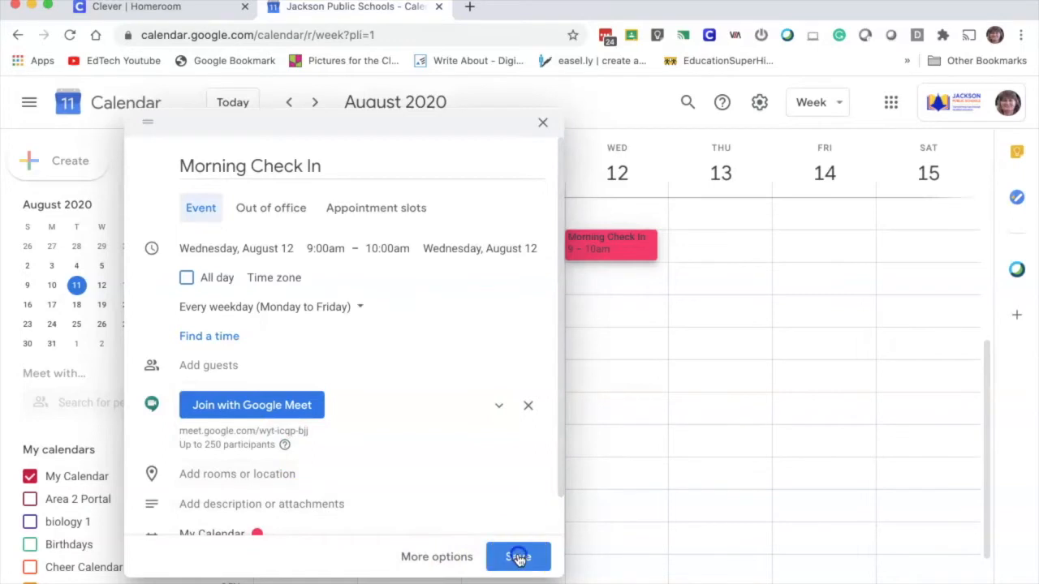
Bring up the details popup of Wednesday's Morning Check In showing its Meet link.
left_click(518, 556)
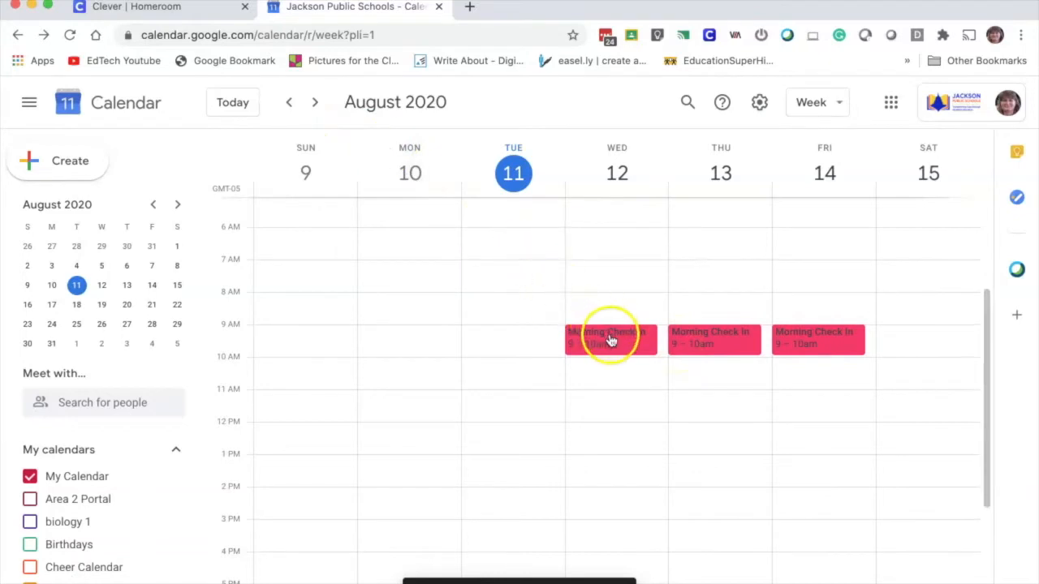
mouse_move(500, 332)
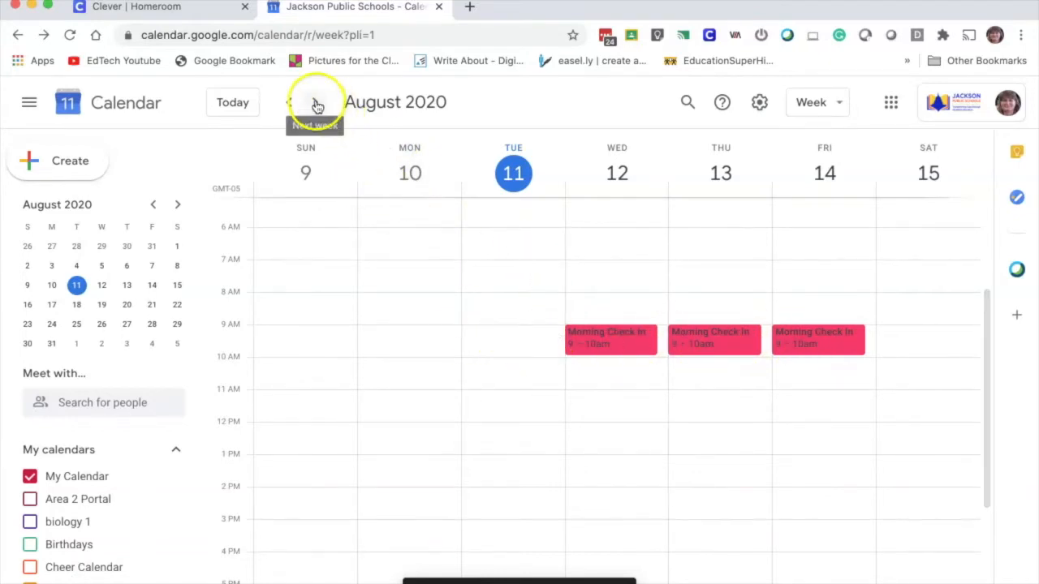
left_click(289, 102)
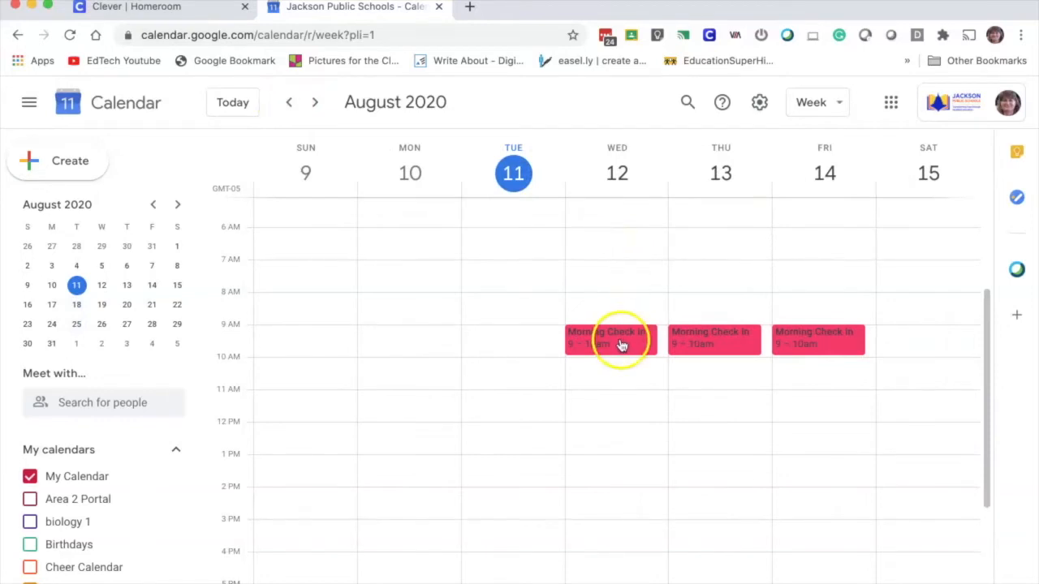
left_click(611, 339)
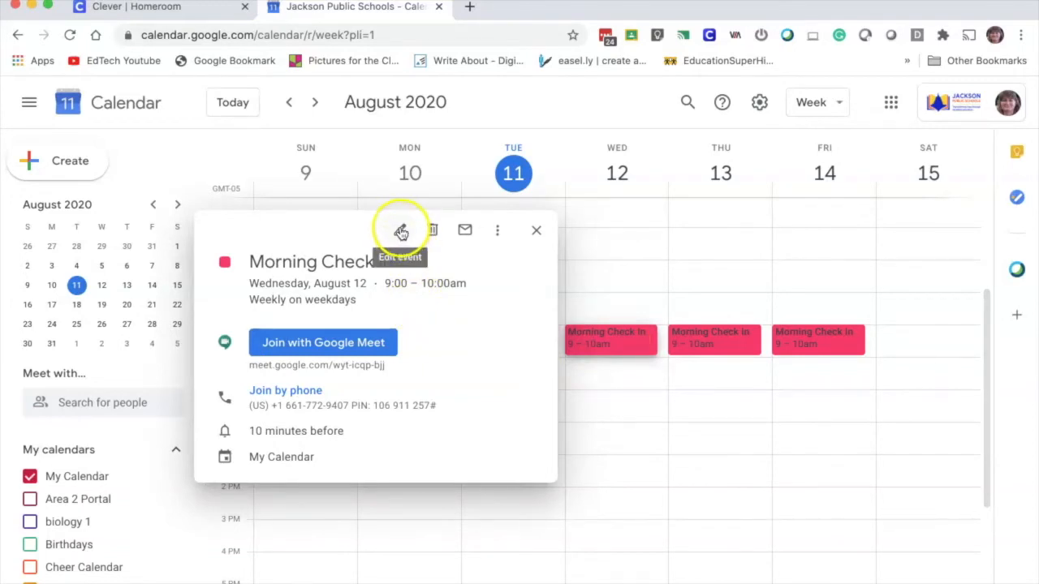
Give the event a custom repeat ending on December 18, 2020.
left_click(400, 230)
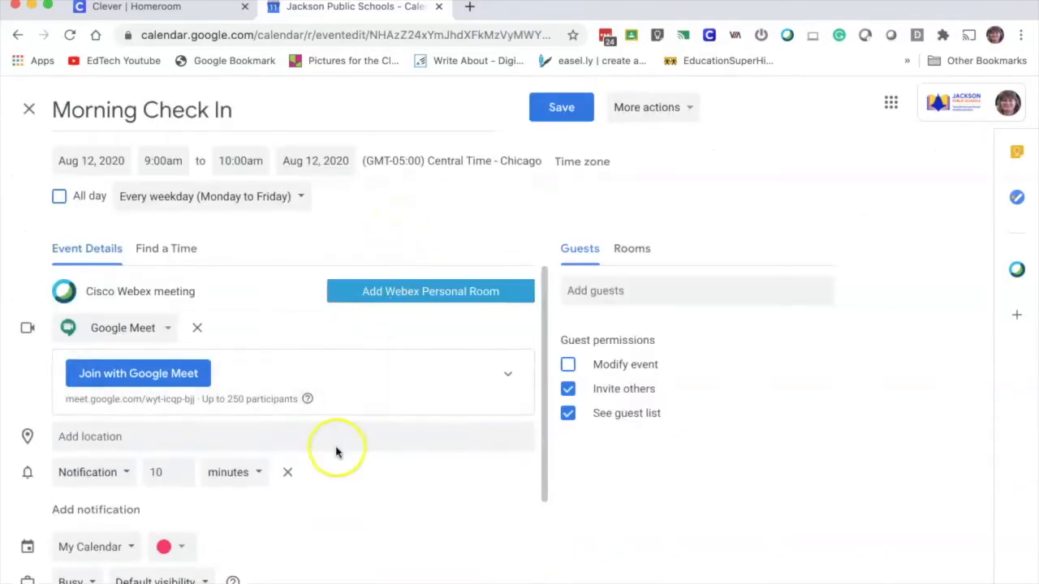
mouse_move(49, 576)
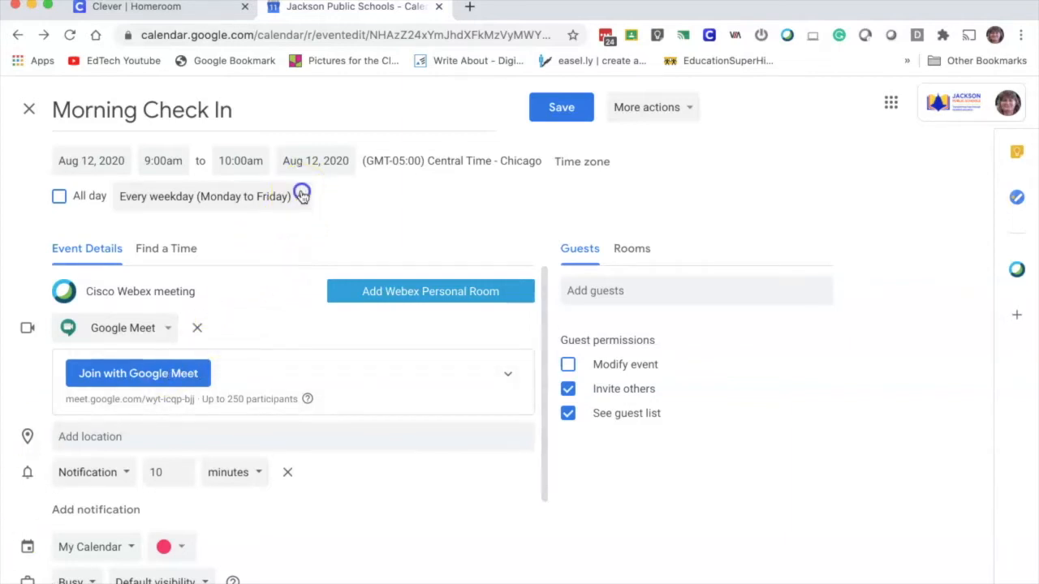
left_click(205, 195)
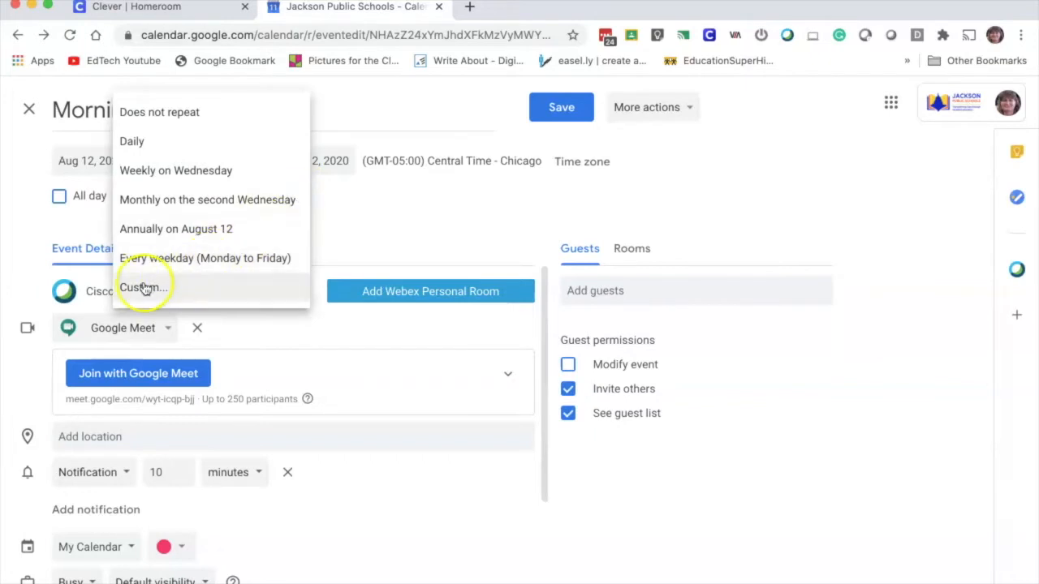
left_click(145, 287)
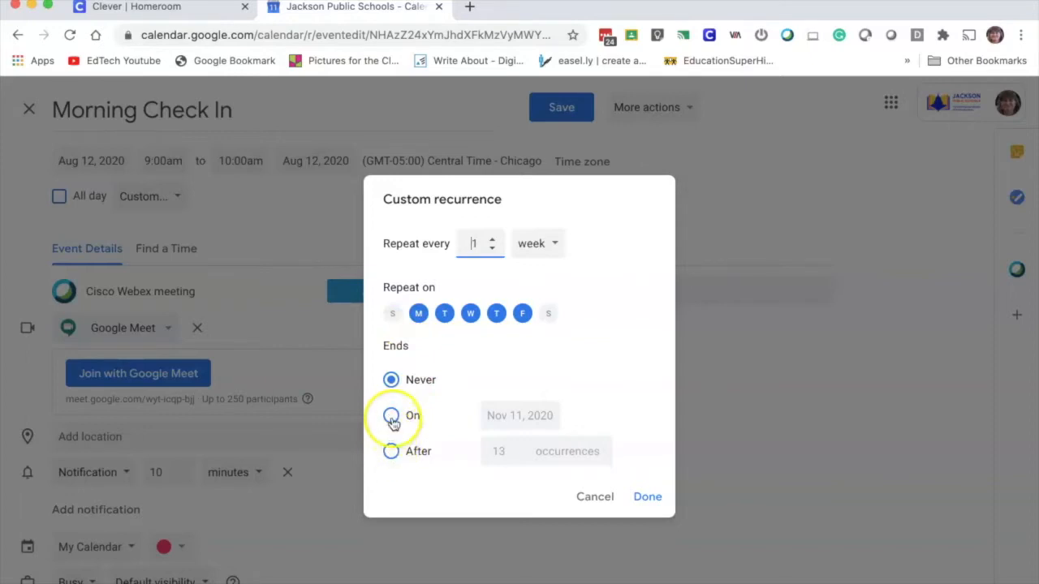
left_click(391, 416)
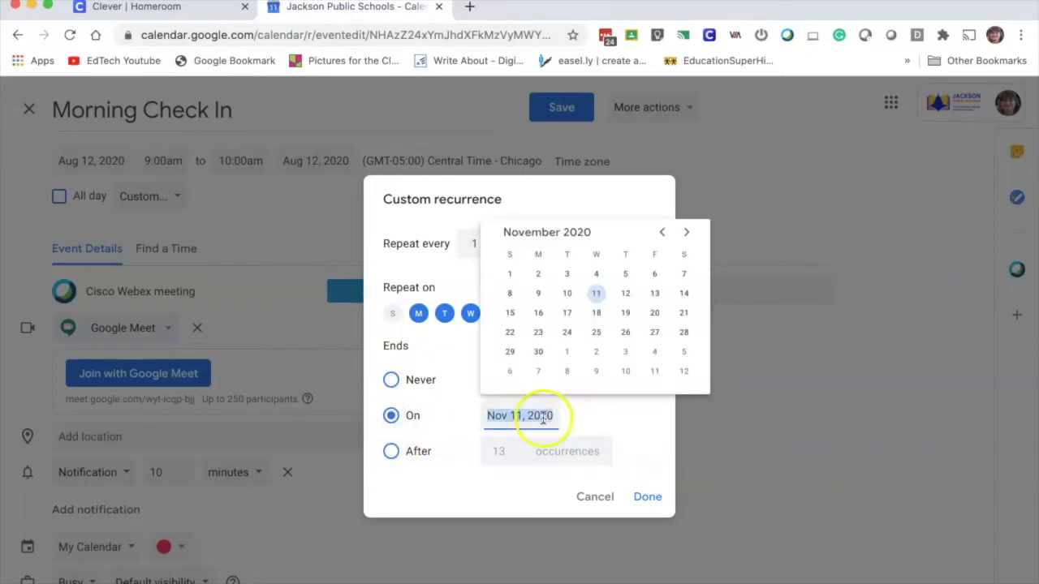
left_click(687, 232)
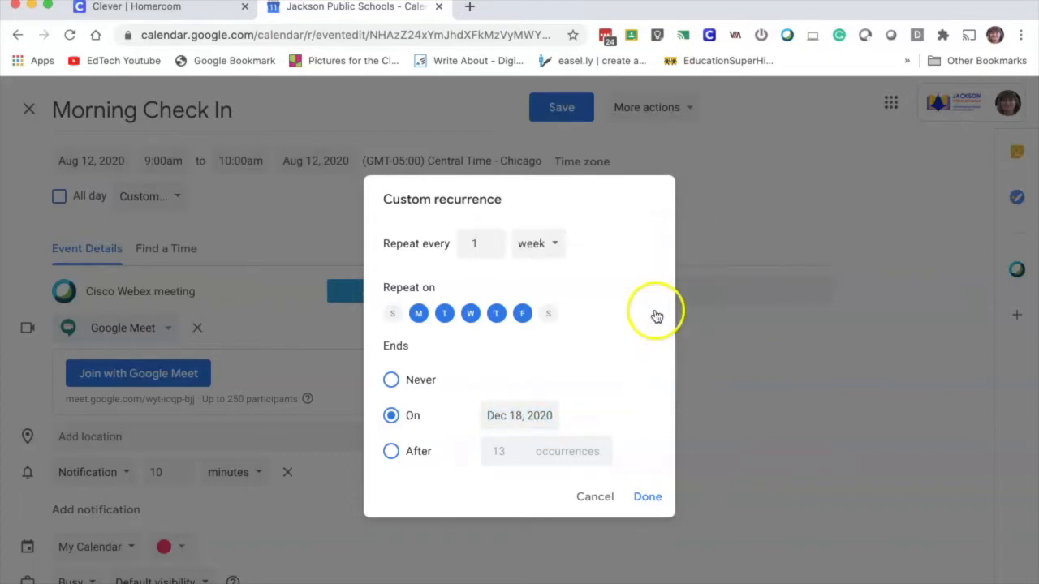
left_click(645, 496)
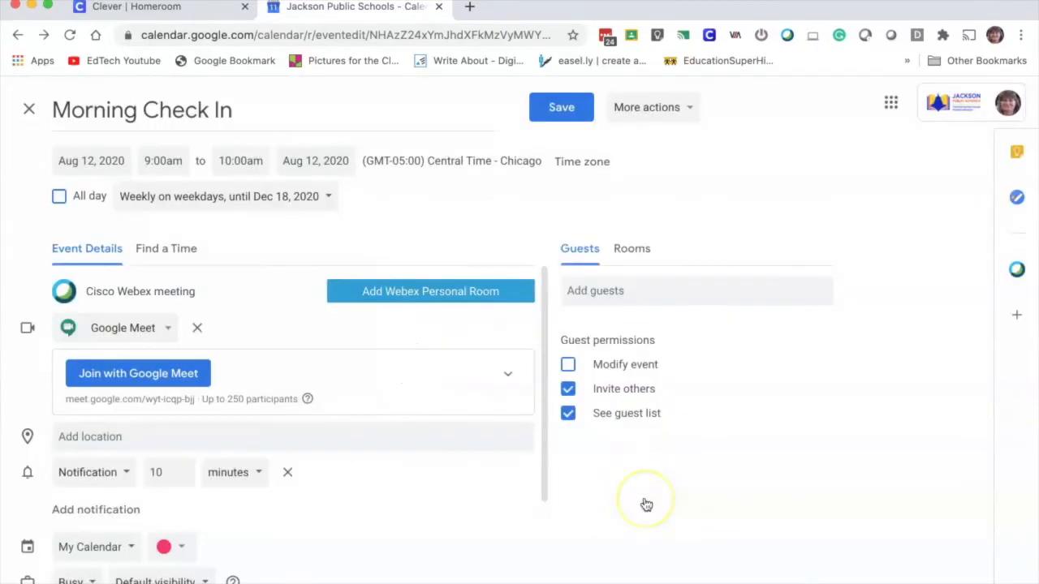
mouse_move(645, 503)
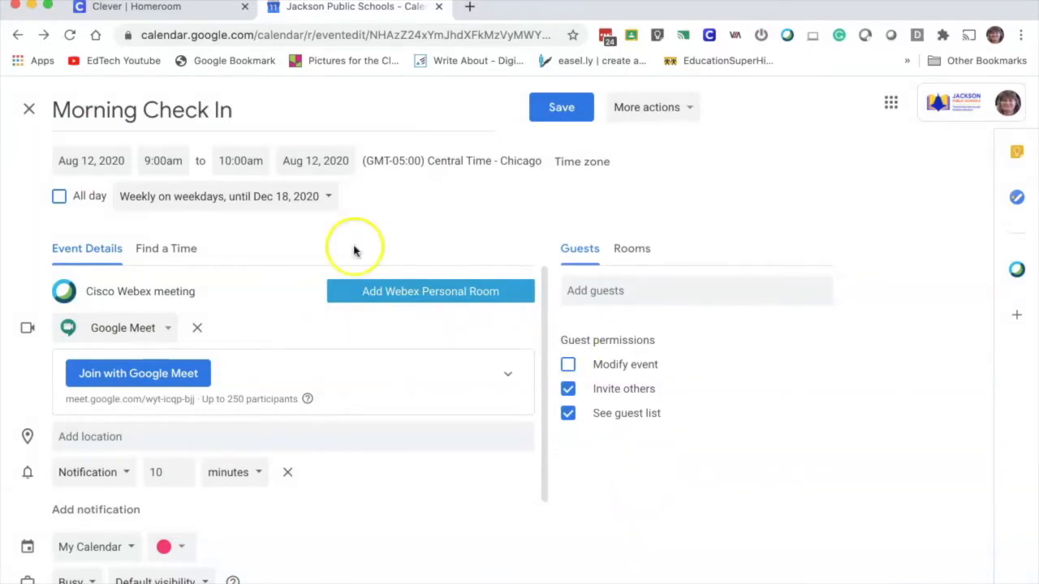
mouse_move(581, 162)
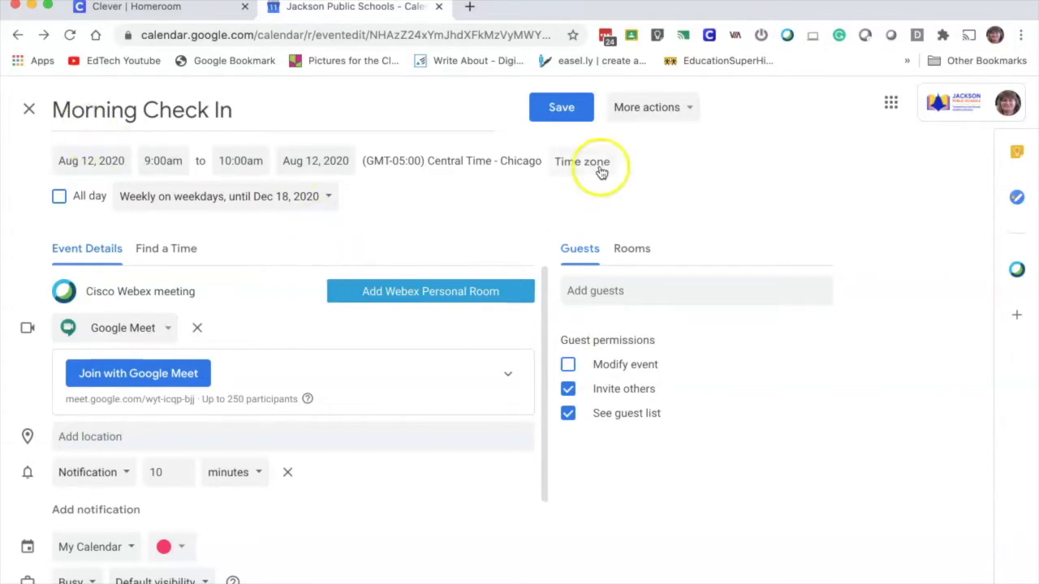
Save the change and apply it to all events in the series.
left_click(561, 107)
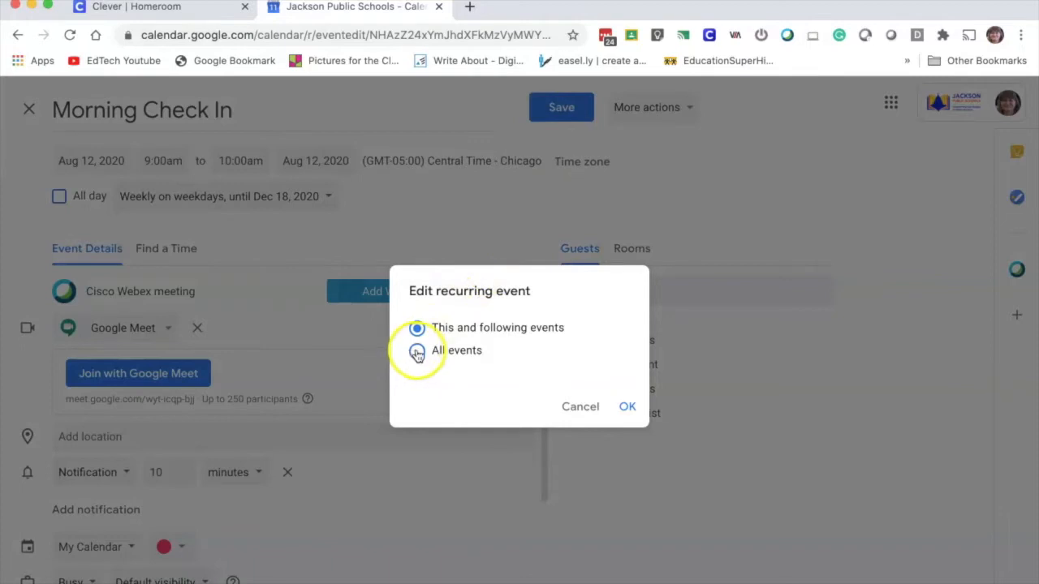
left_click(416, 351)
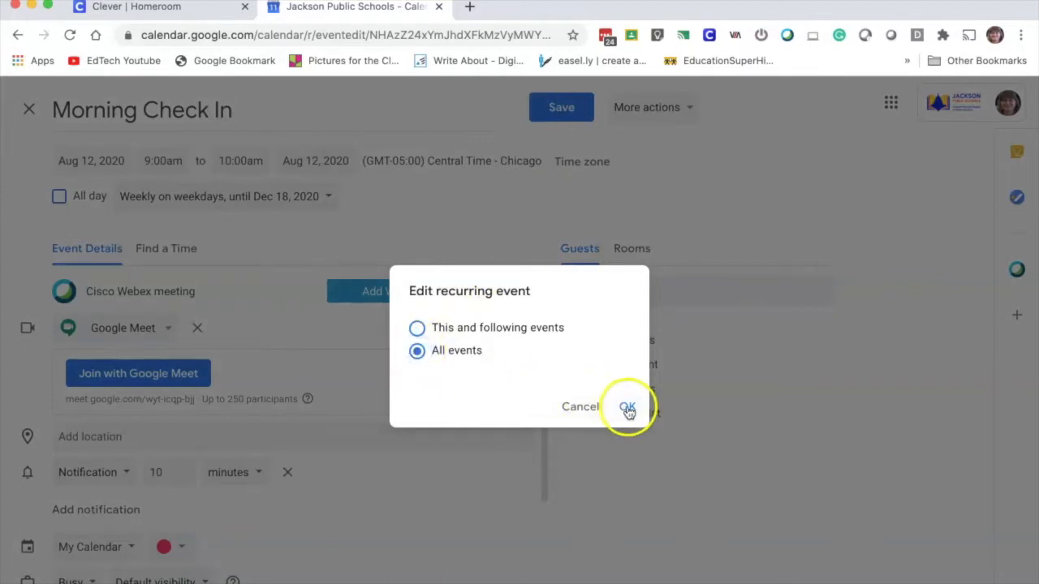
left_click(626, 406)
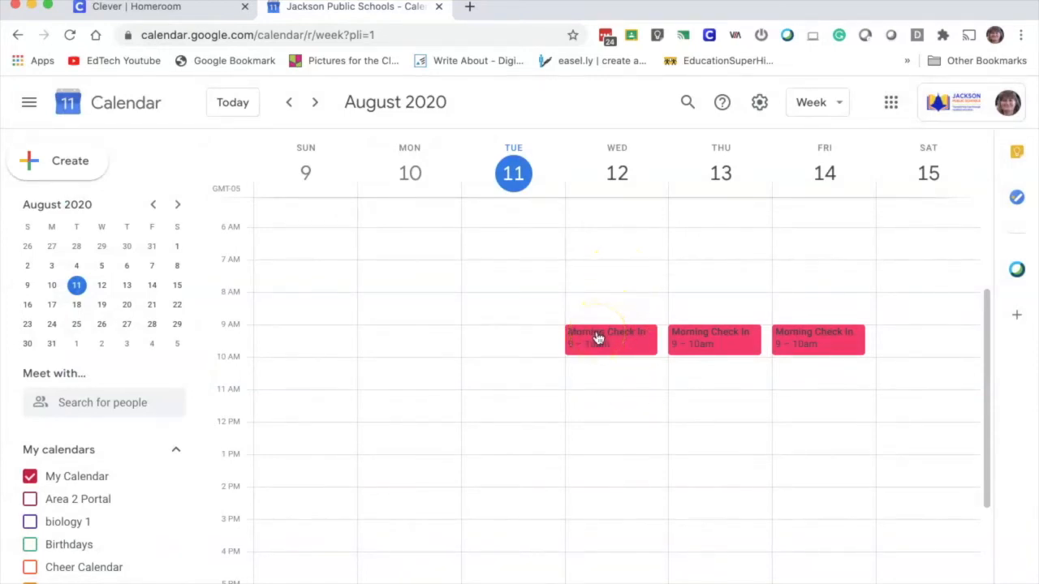
Copy the Morning Check In conference link from its popup, then close the popup.
left_click(610, 337)
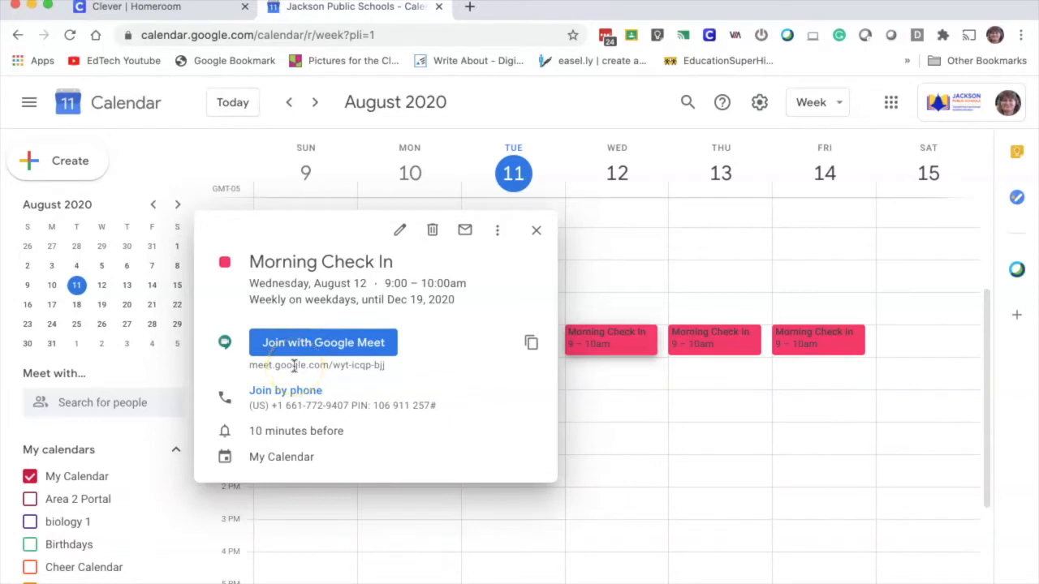
mouse_move(533, 341)
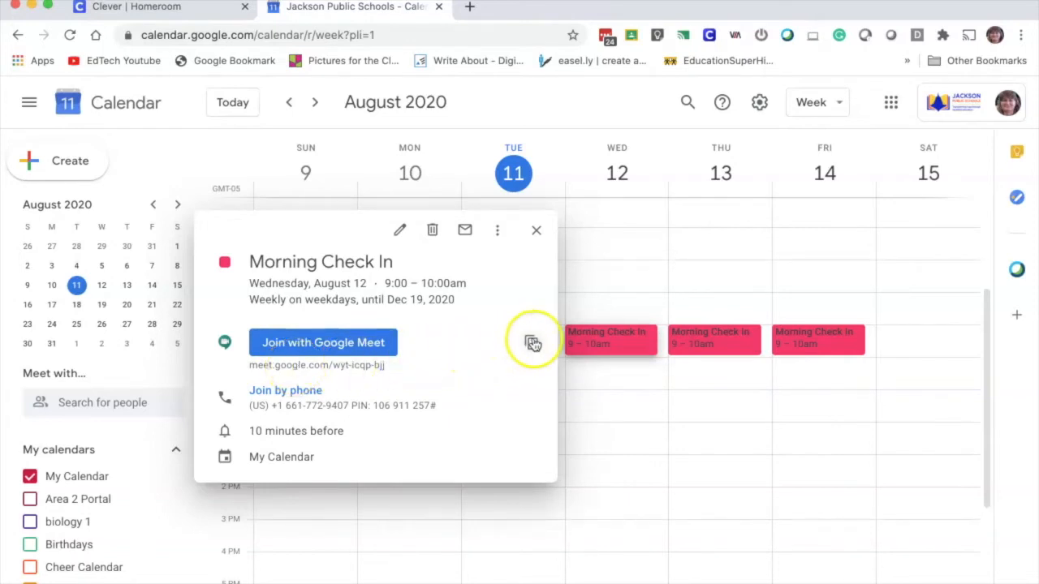
mouse_move(533, 341)
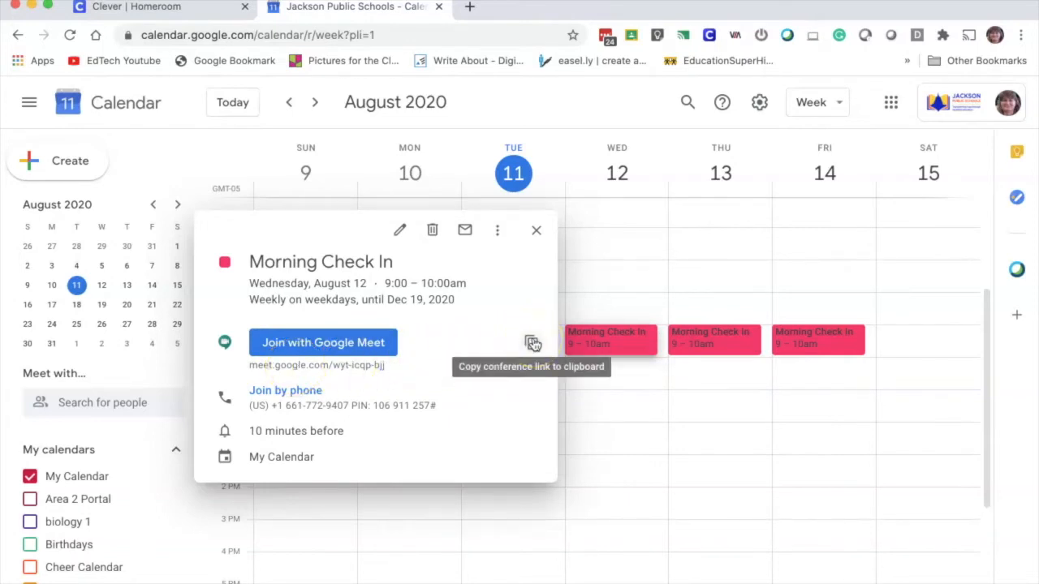
left_click(532, 343)
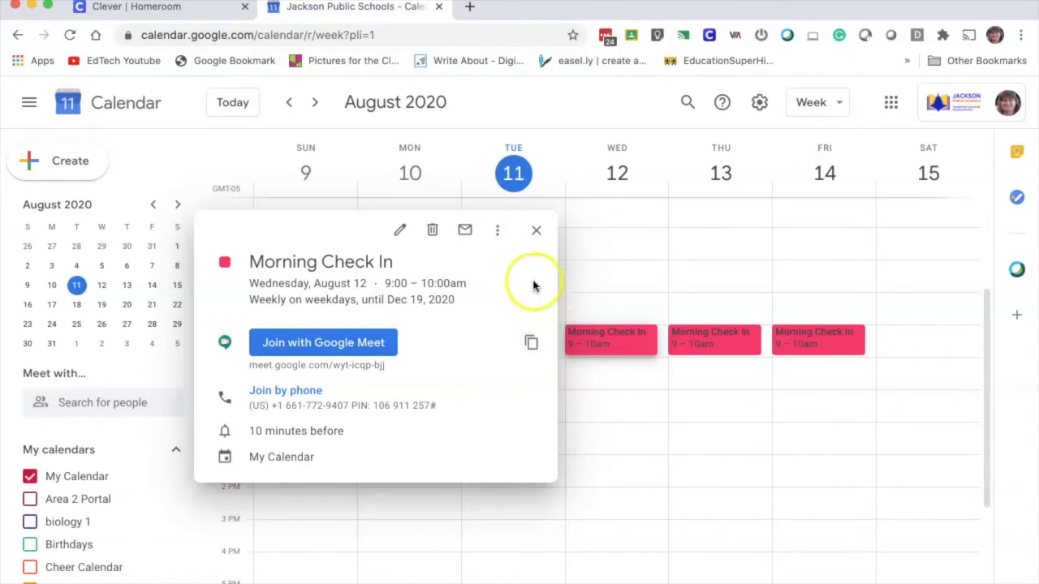
left_click(535, 231)
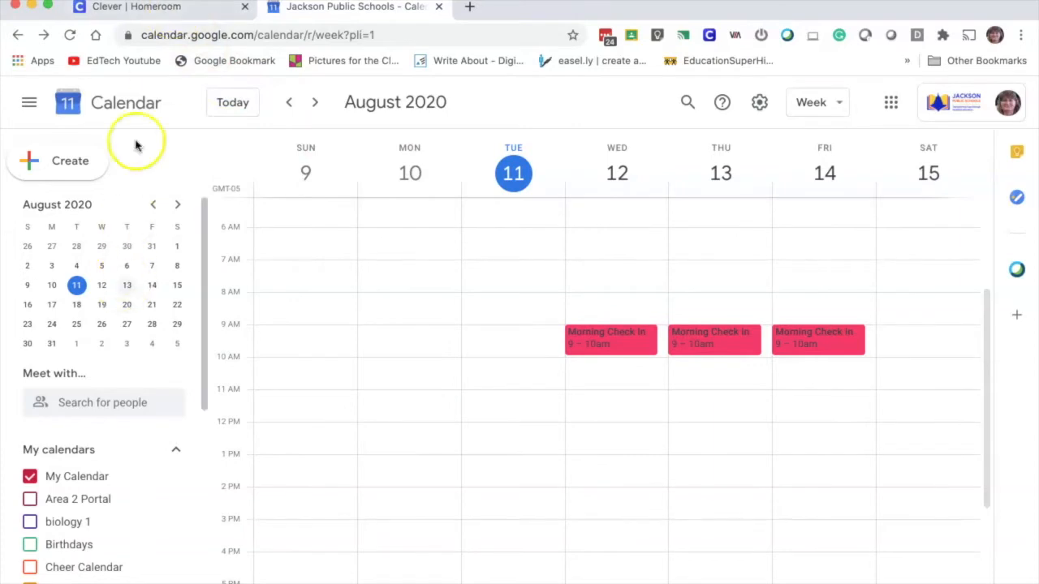
mouse_move(143, 6)
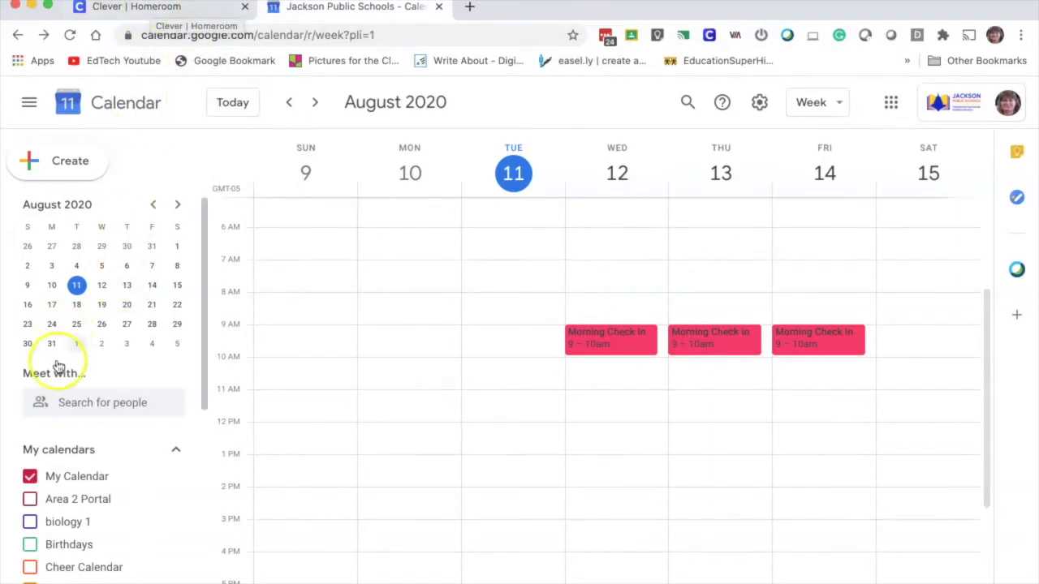
Switch to Clever, look at Classes, then return to the Homeroom pages.
left_click(154, 7)
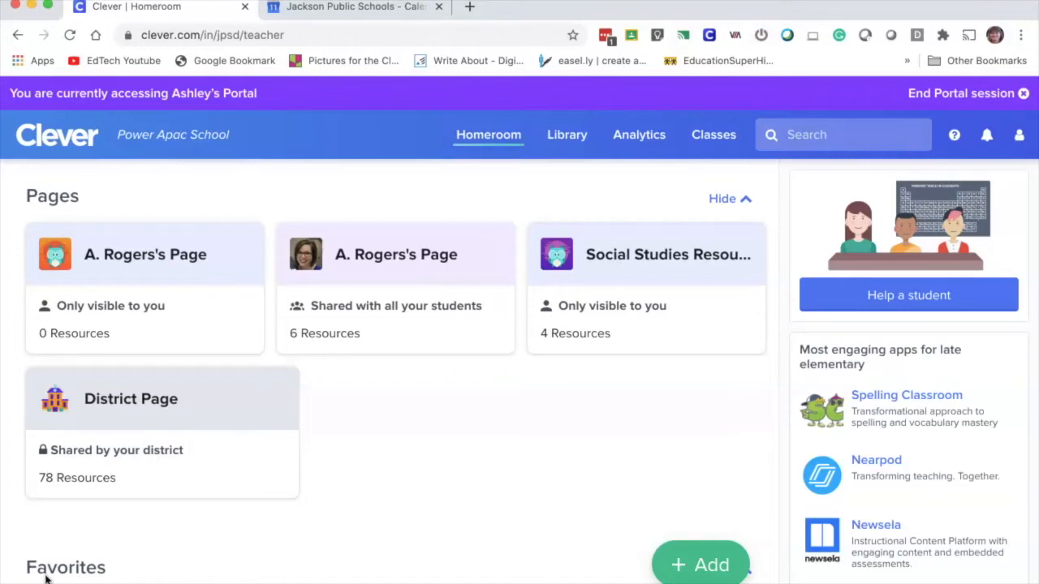
mouse_move(568, 135)
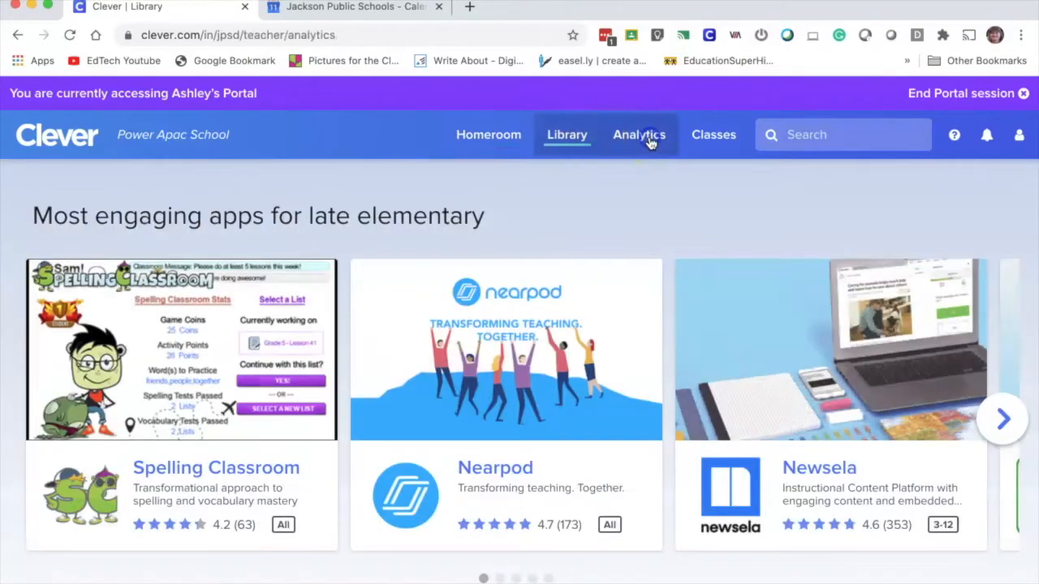
left_click(713, 135)
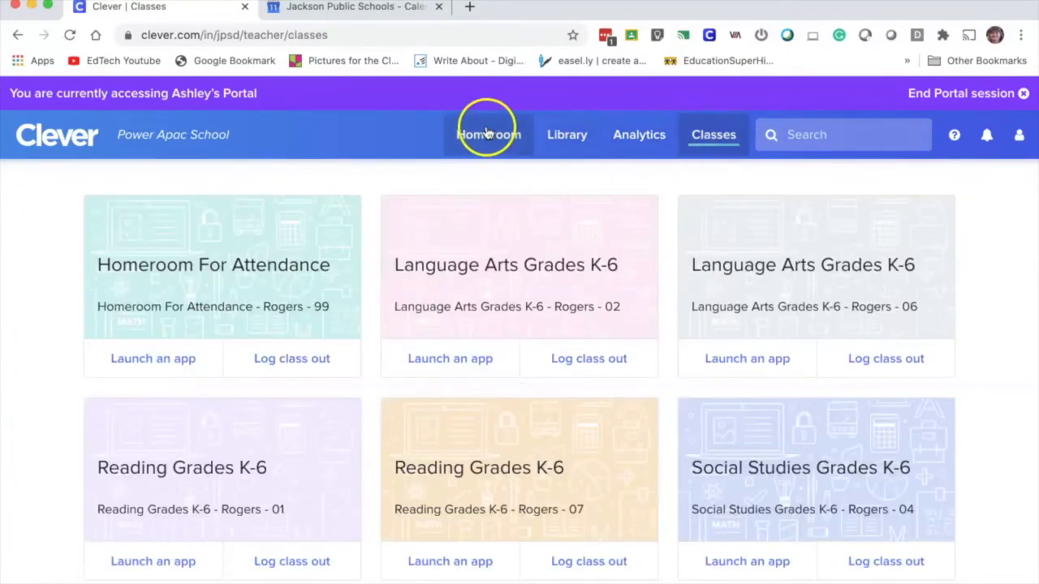
left_click(487, 135)
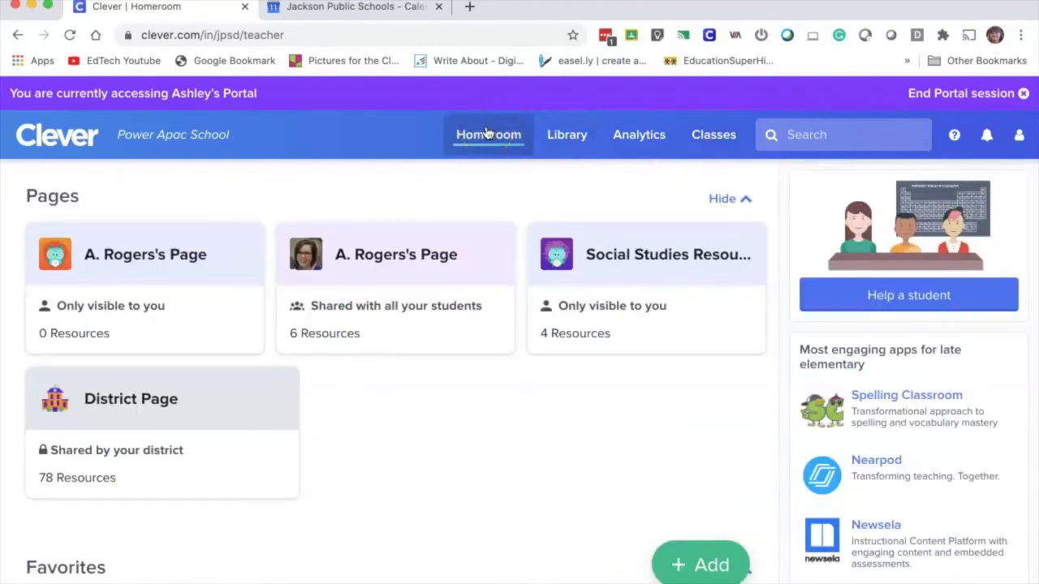
mouse_move(542, 273)
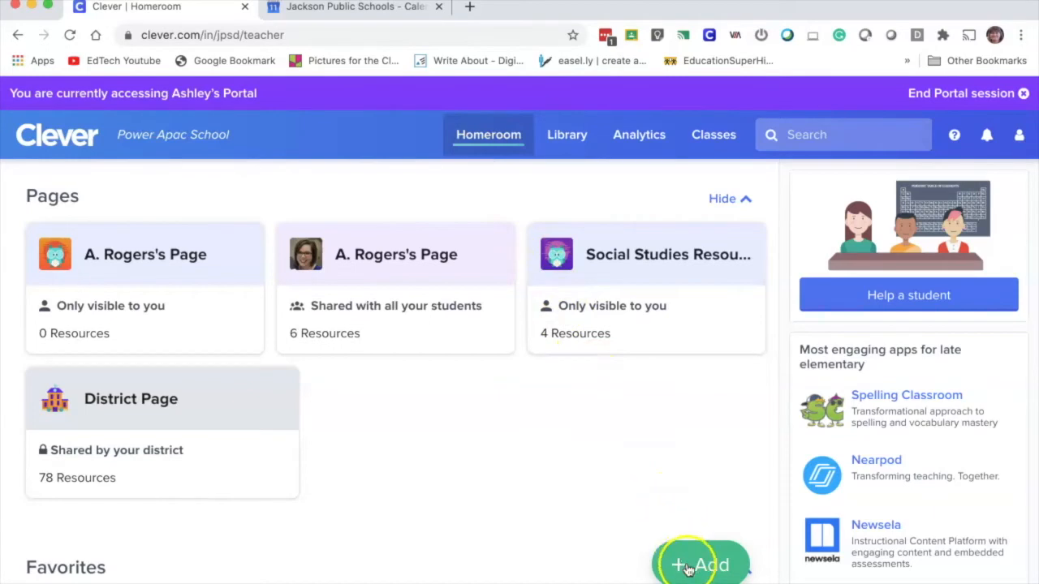
Add a new page and title it 'Daily Check In Page'.
left_click(700, 565)
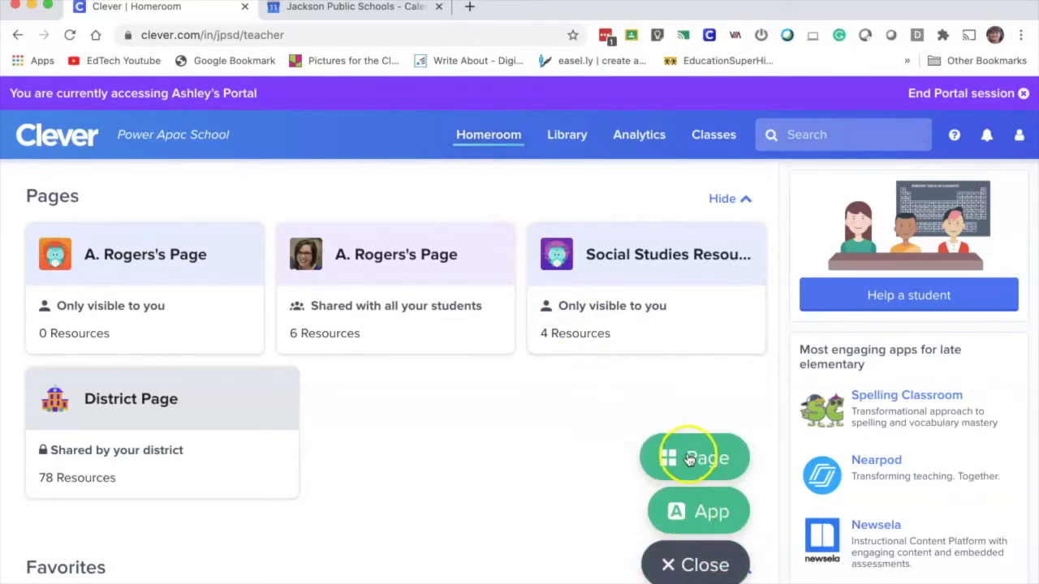
left_click(695, 564)
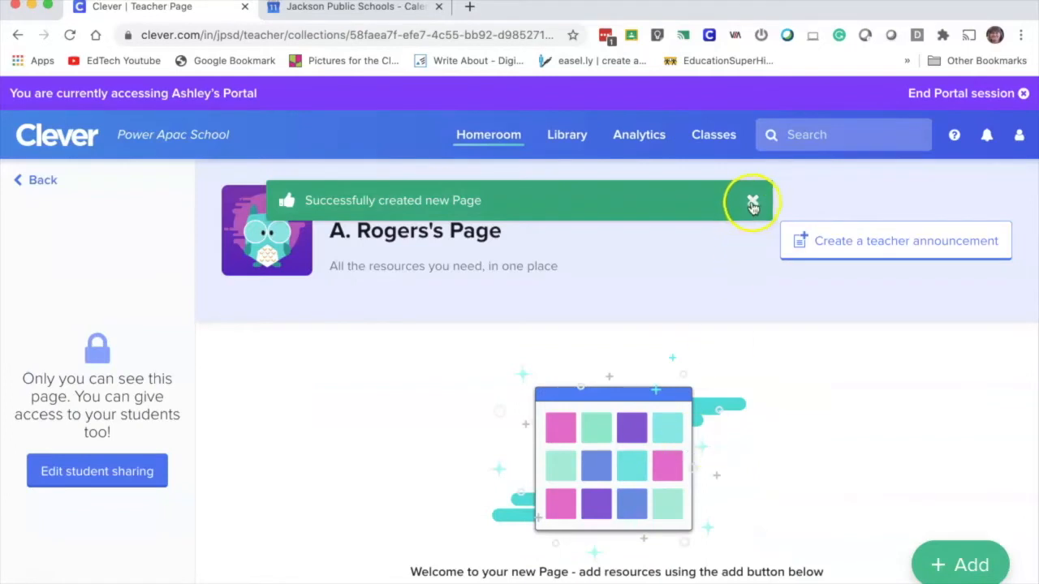
left_click(415, 231)
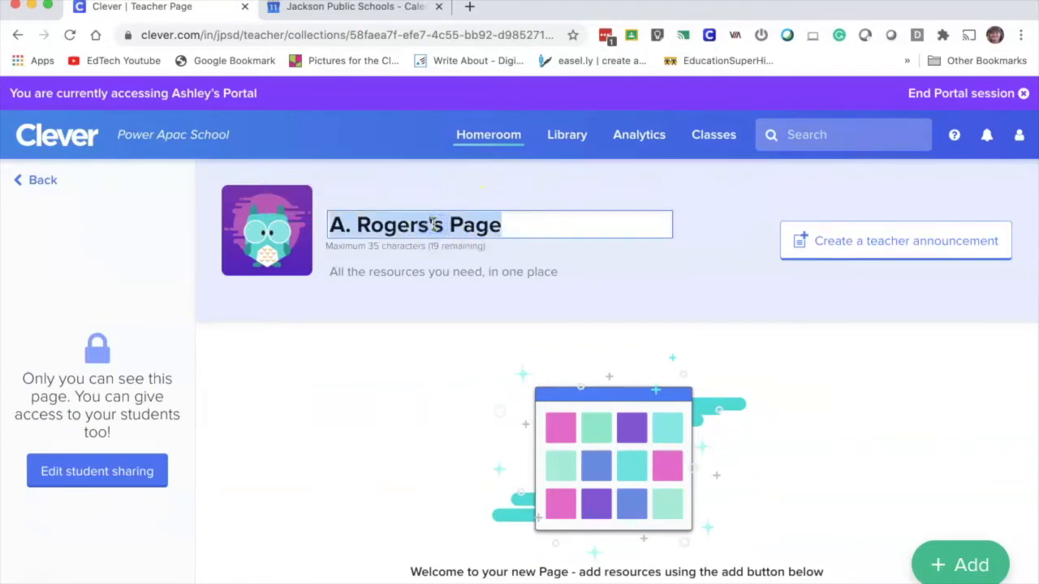
type("Da")
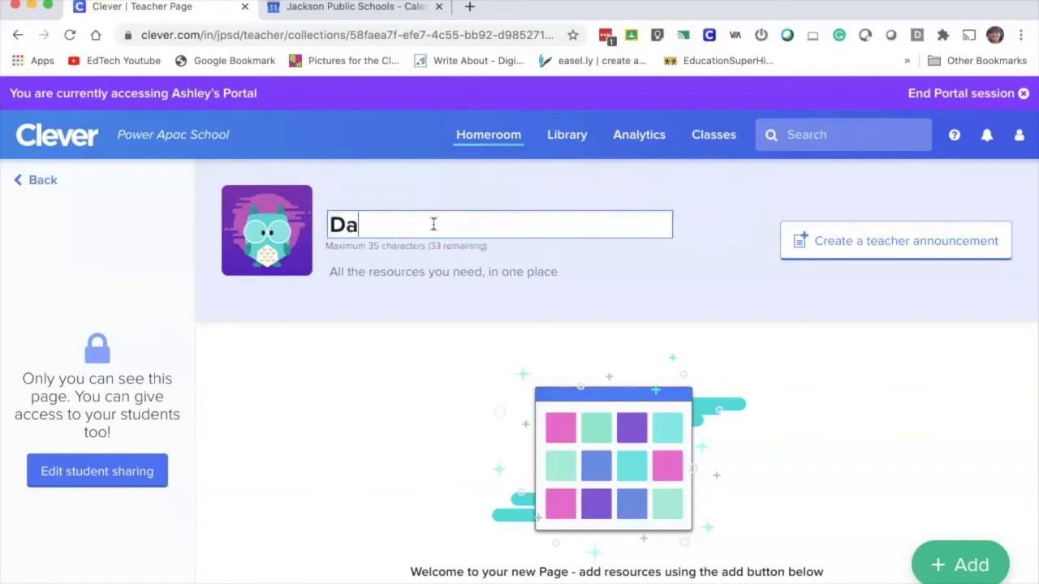
type("ily")
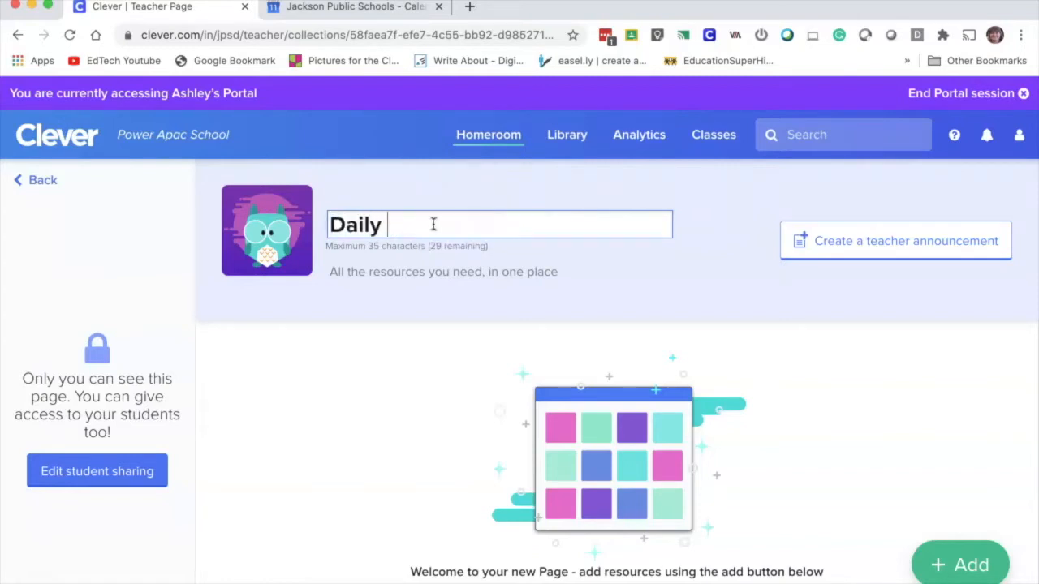
type("Check In Page")
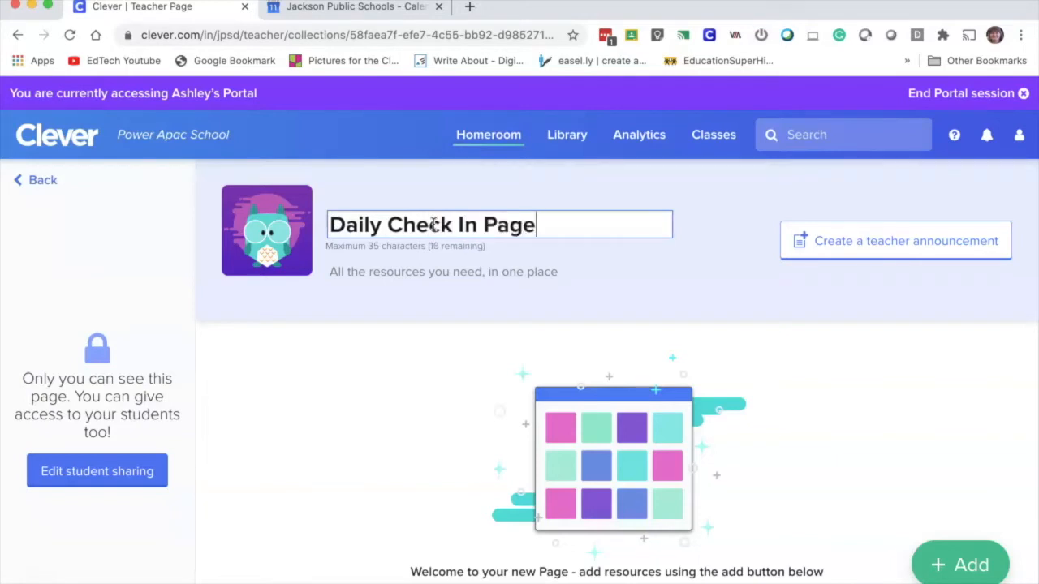
Give the page the description 'This is where you join our meeting each day.'.
left_click(500, 266)
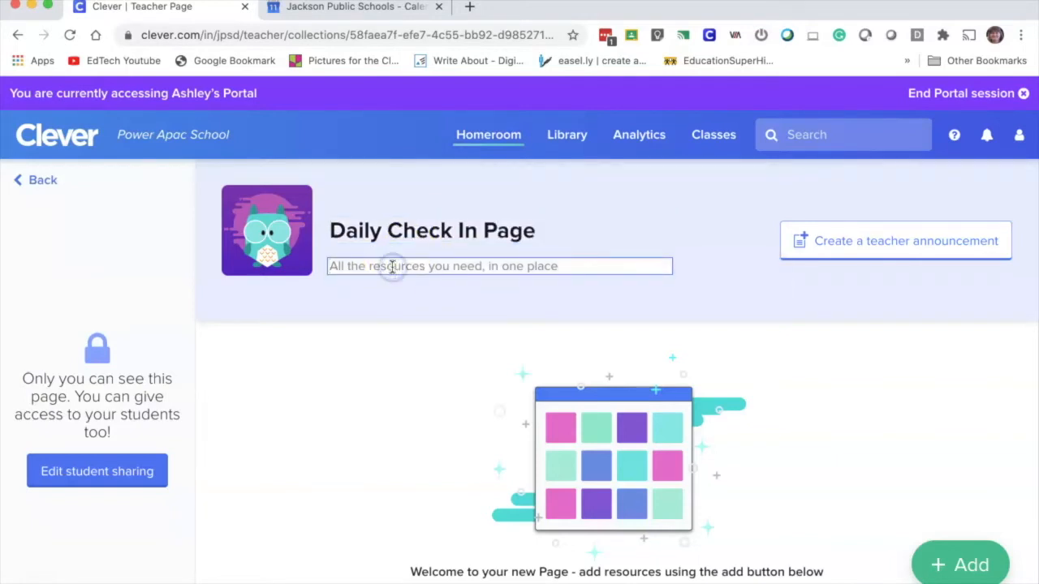
type("This is where you joi")
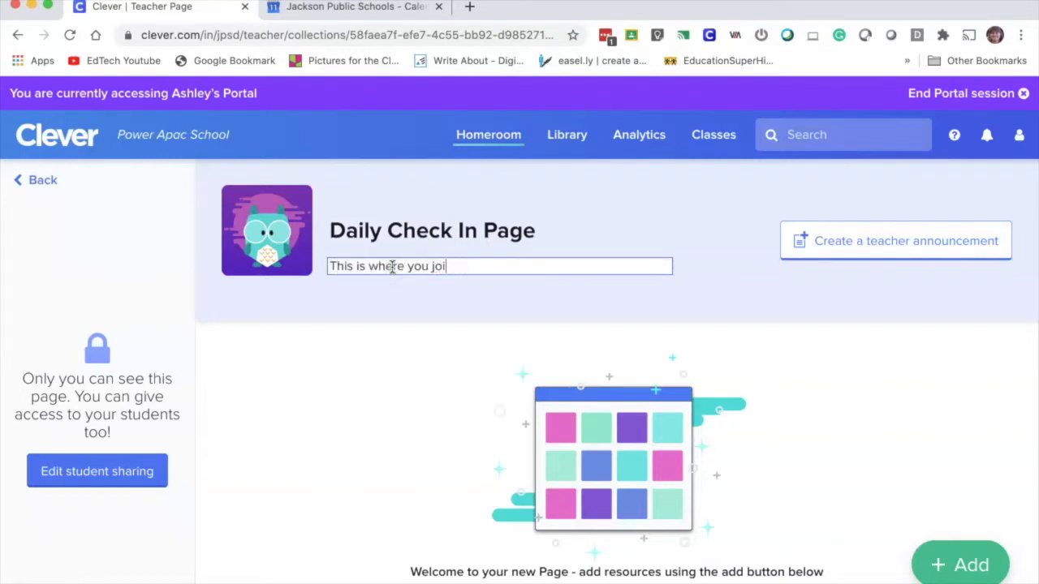
type("n our mee")
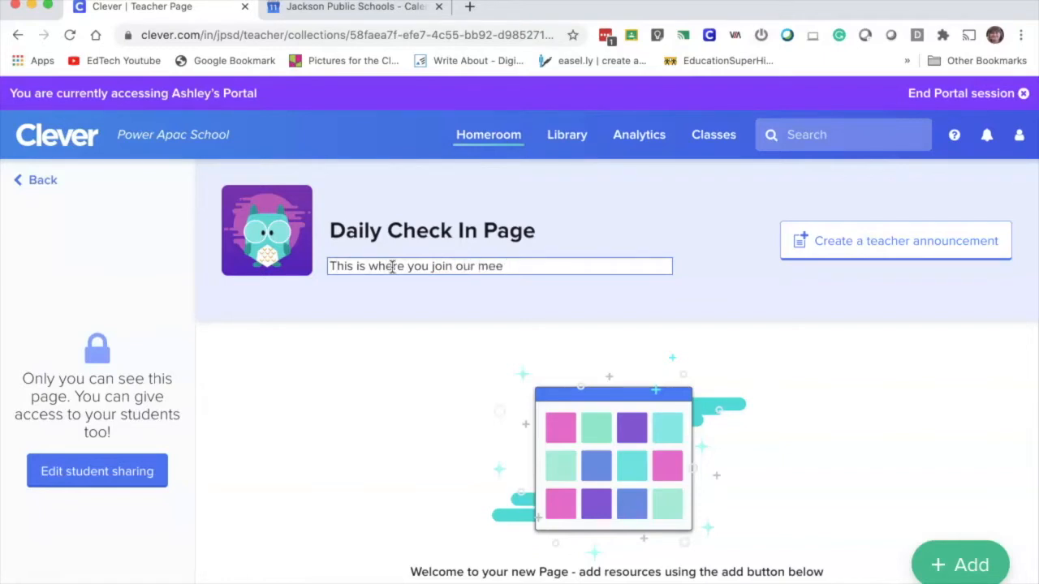
type("ting each day.")
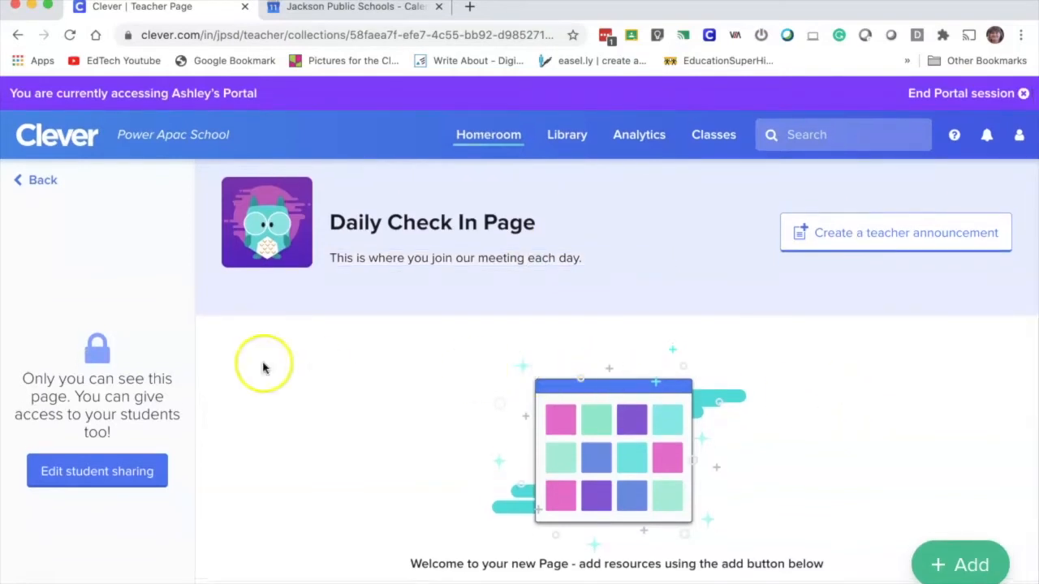
Share the page with the Language Arts Grades K-6 - Rogers - 02 class and dismiss the notice.
left_click(98, 471)
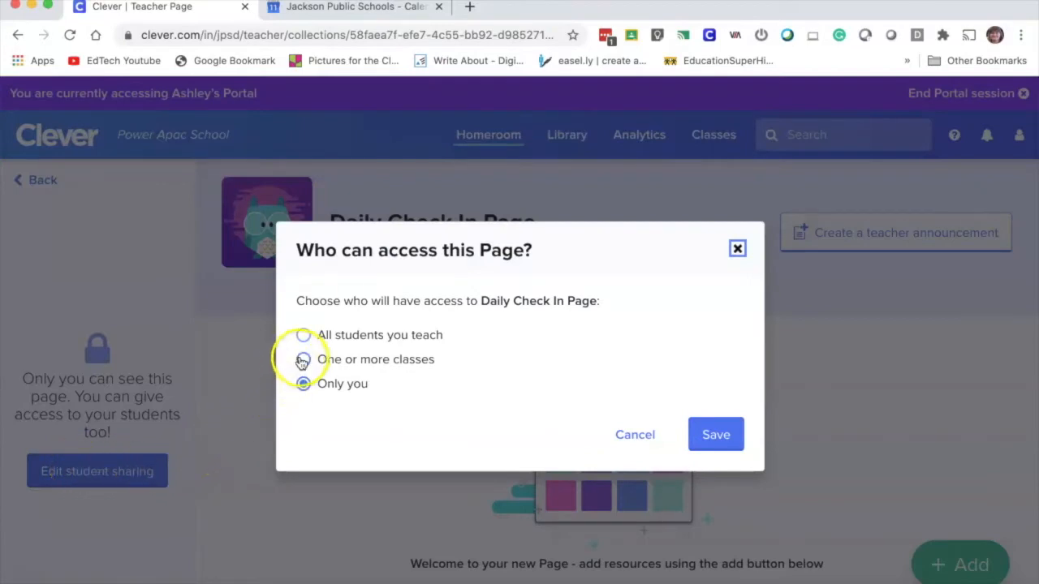
left_click(301, 359)
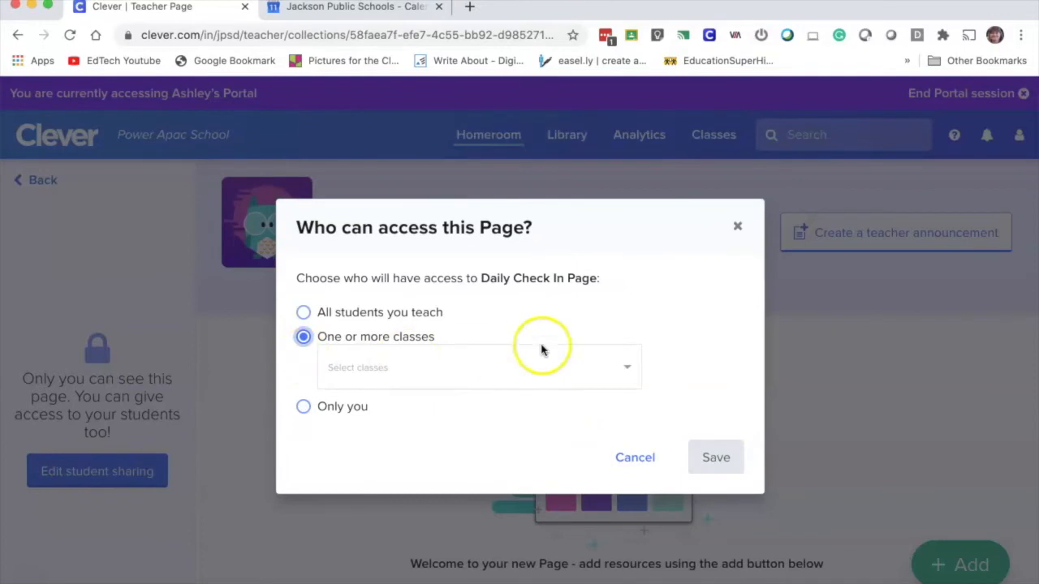
left_click(477, 367)
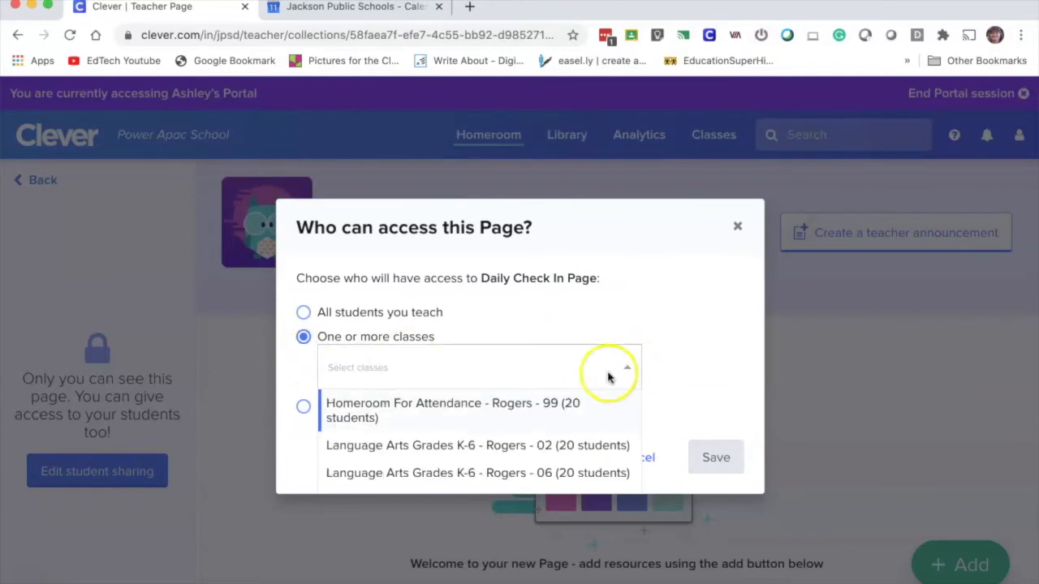
left_click(477, 445)
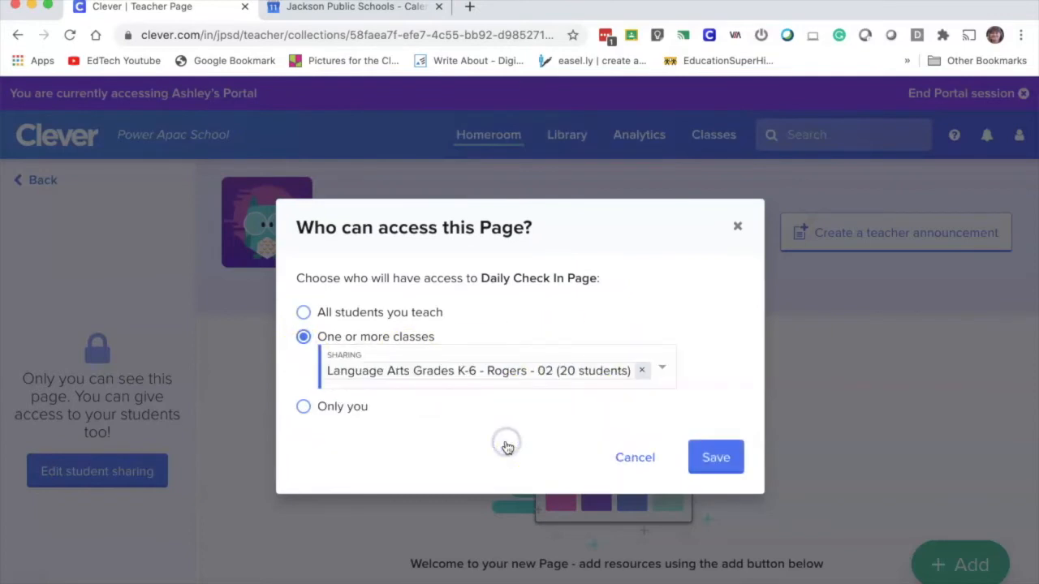
left_click(714, 458)
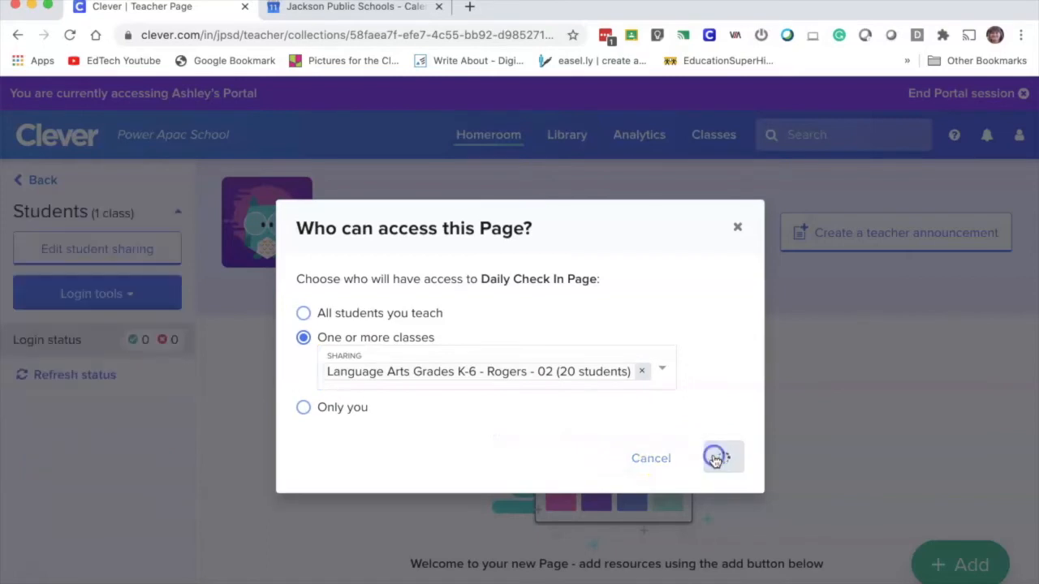
left_click(720, 458)
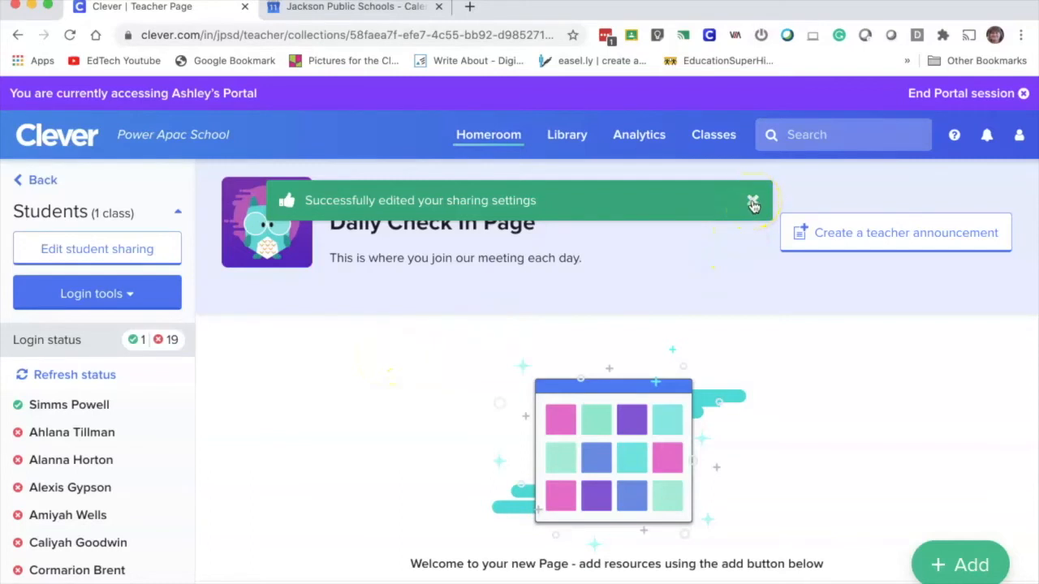
left_click(753, 201)
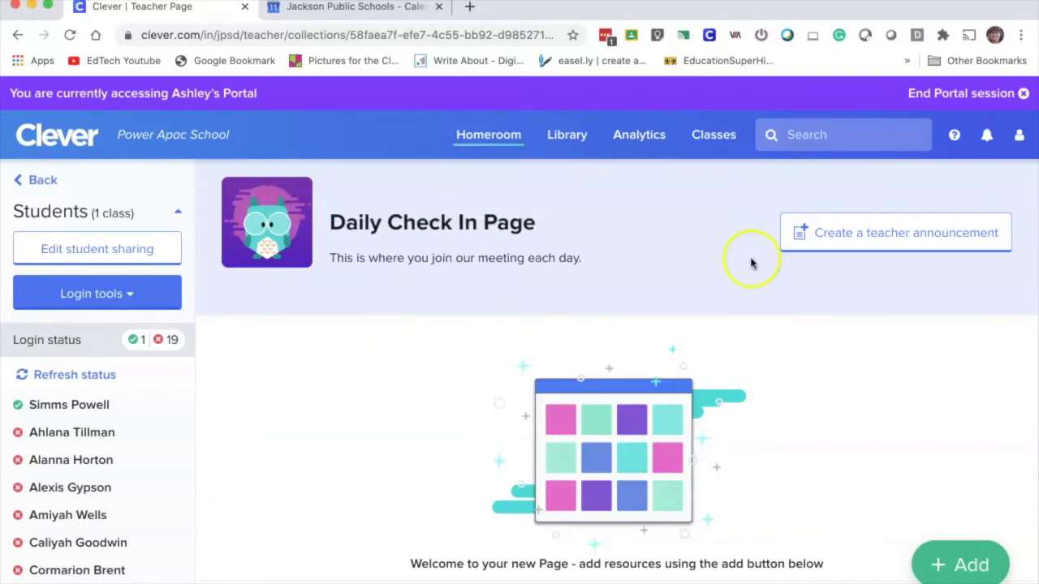
mouse_move(864, 471)
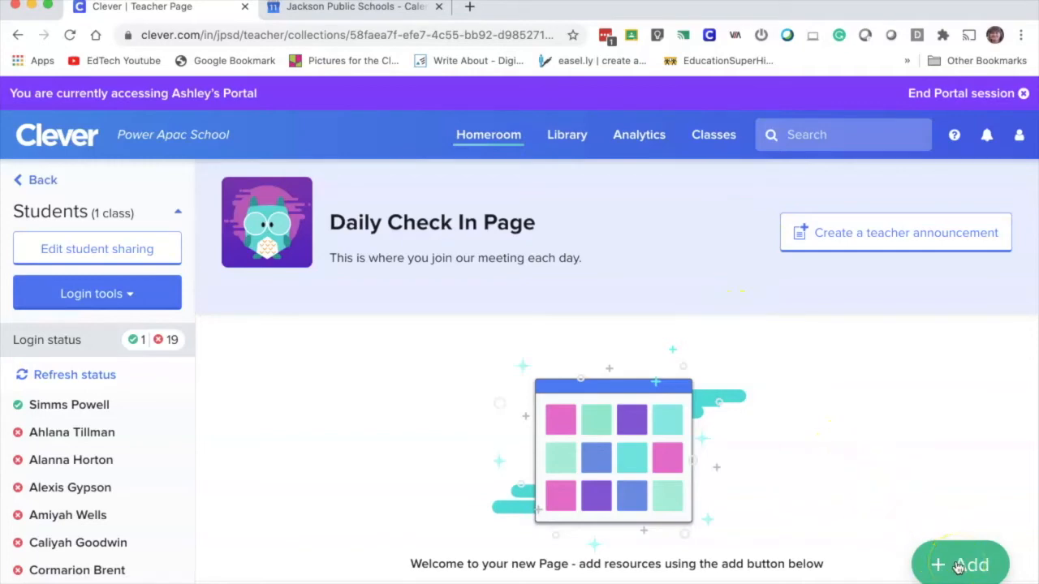
left_click(961, 565)
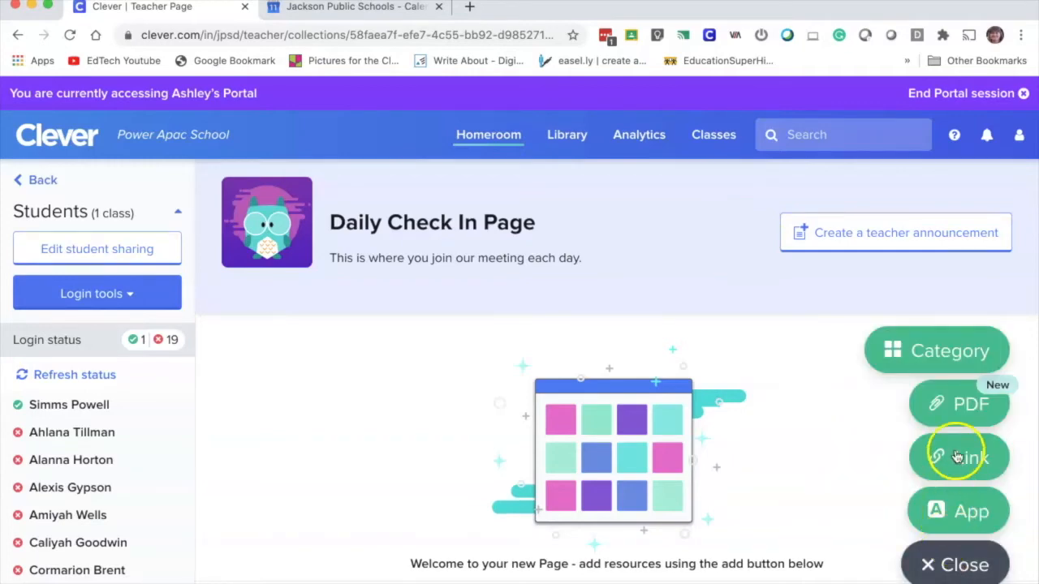
left_click(958, 457)
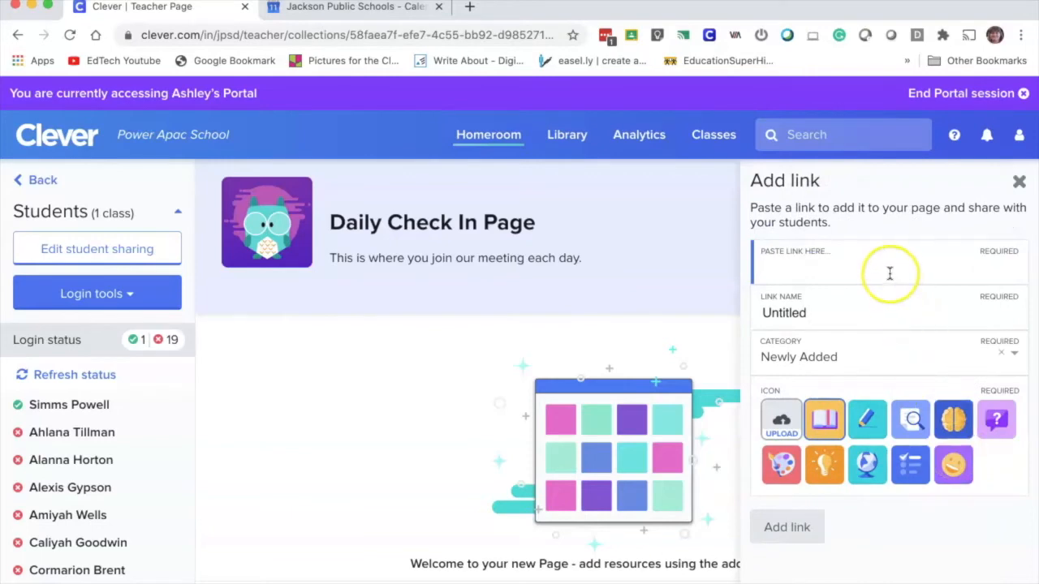
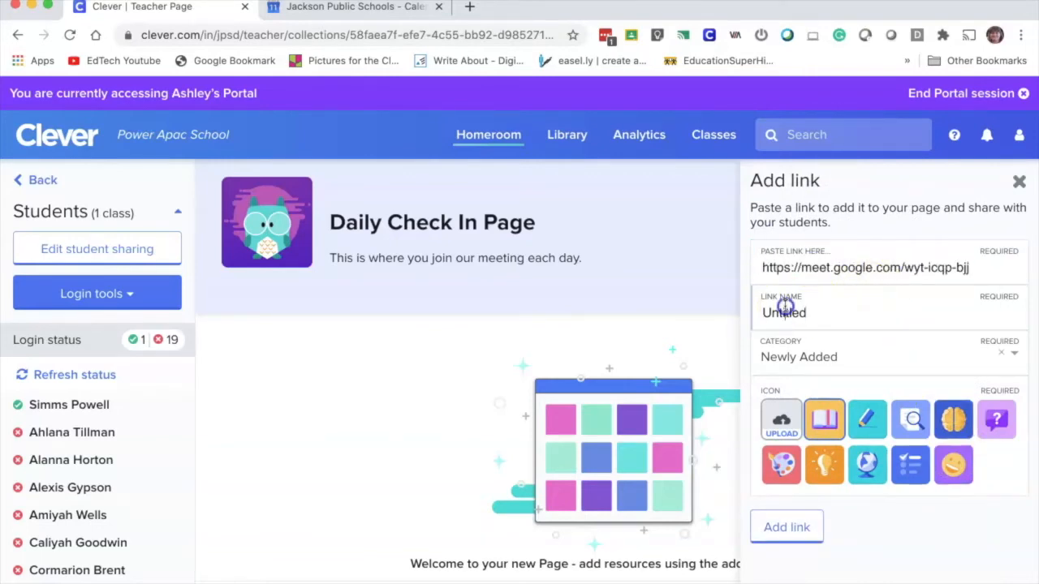
type("Daily Check In")
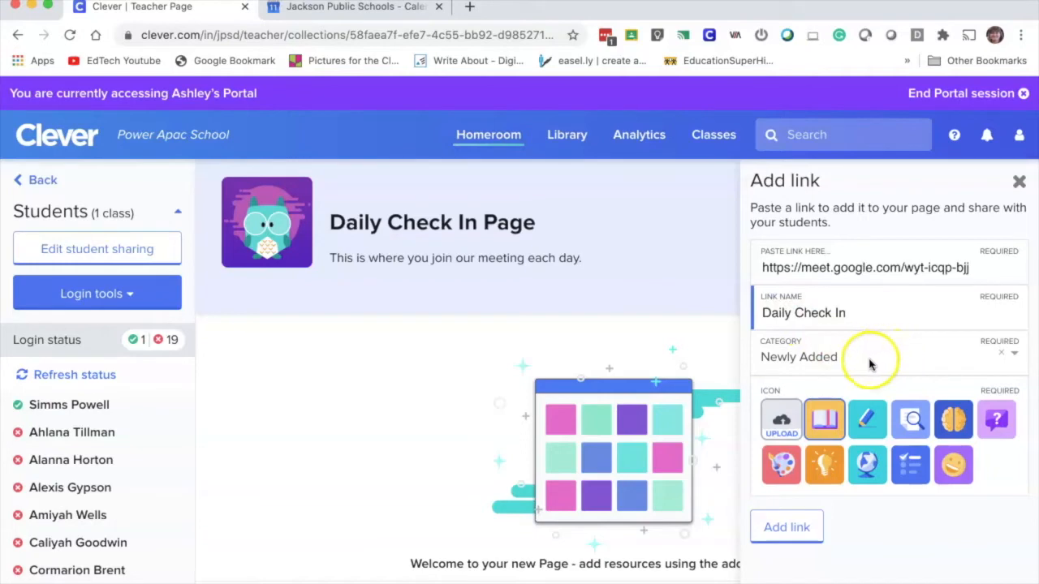
mouse_move(928, 358)
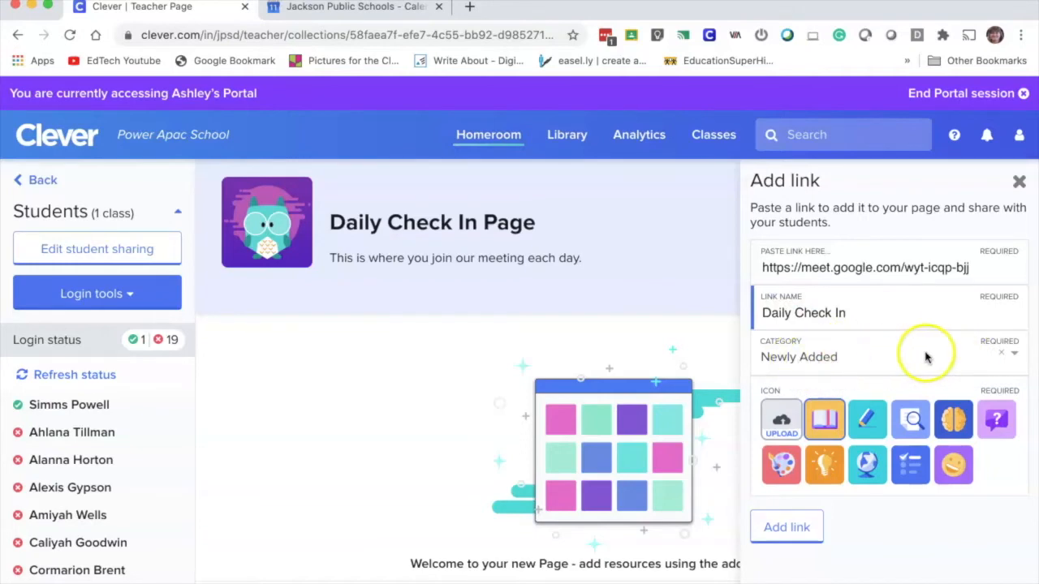
Place it in a new Google Meetings category with the pencil icon and add it to the page.
left_click(798, 357)
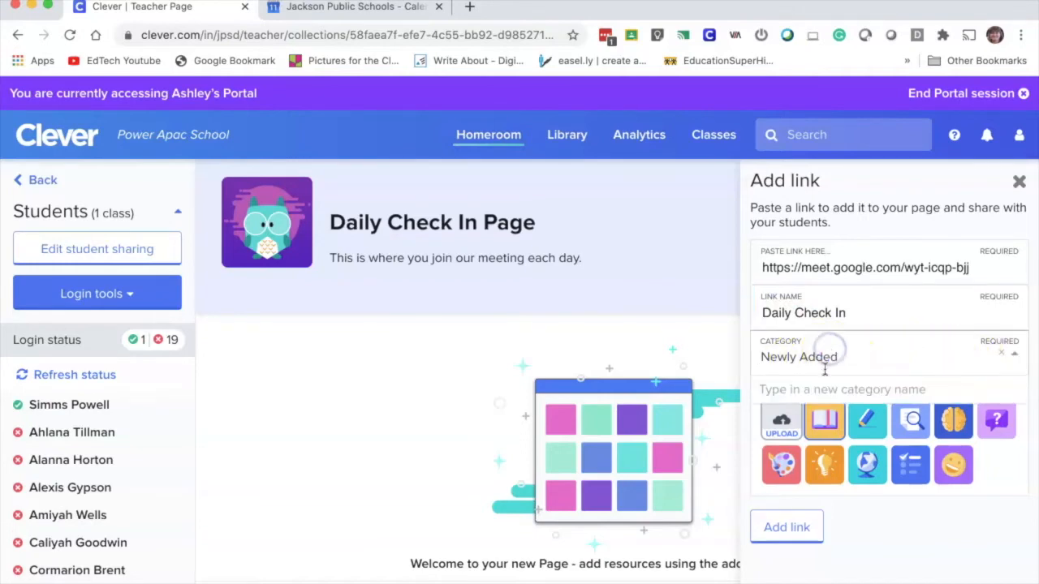
type("Google Meetings")
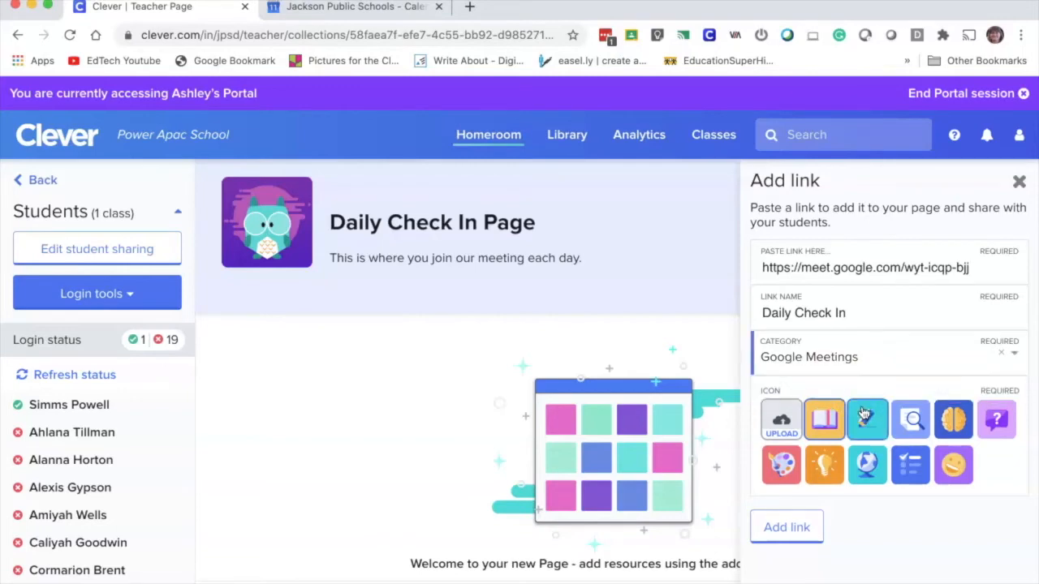
left_click(867, 419)
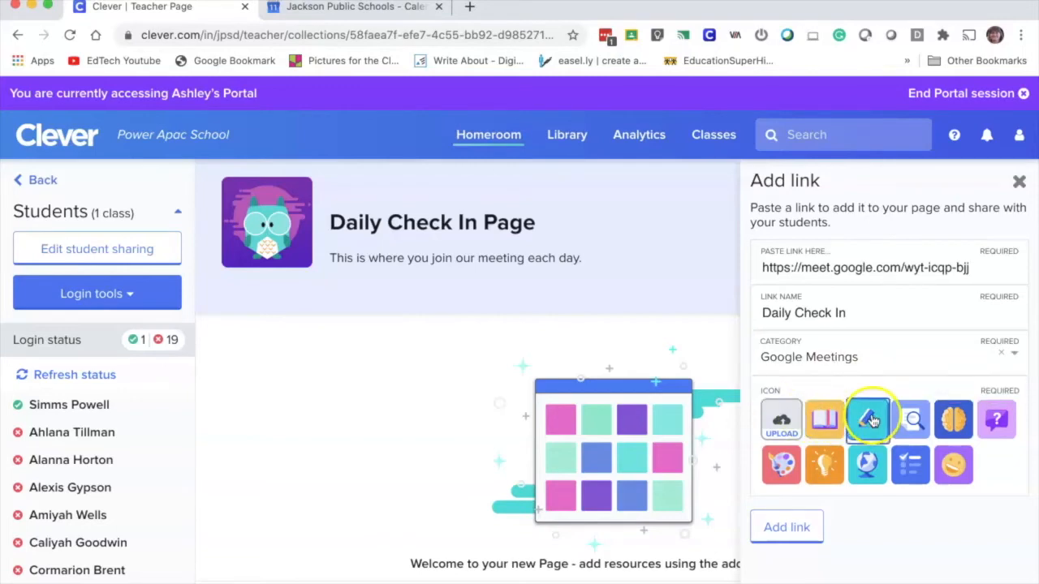
left_click(786, 526)
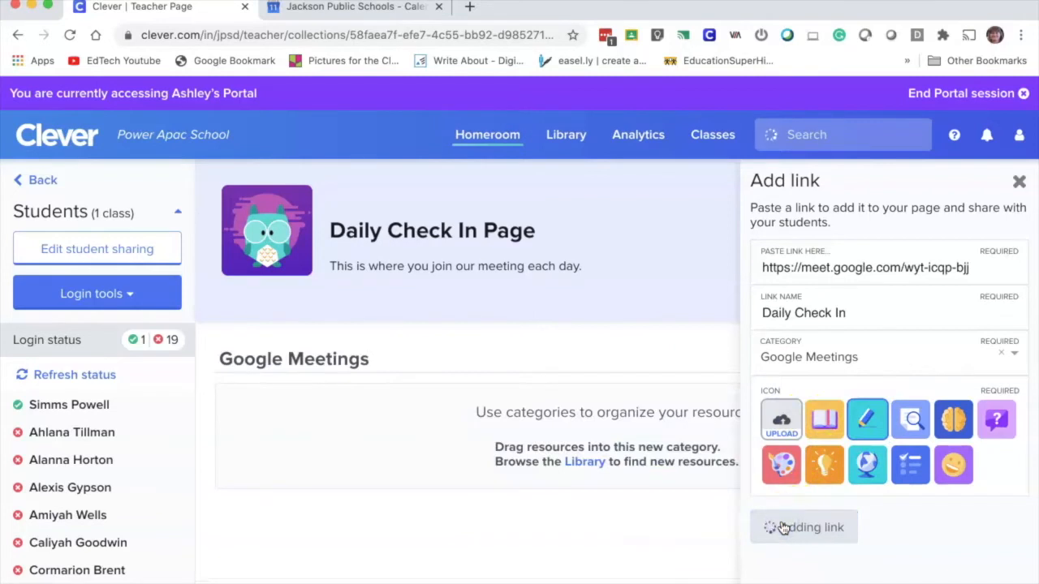
left_click(802, 526)
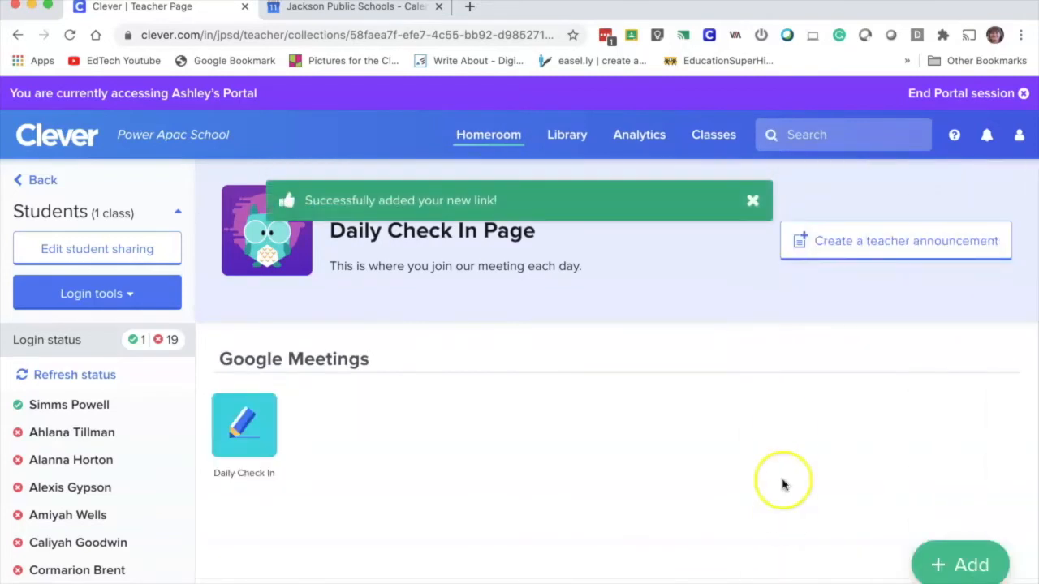
left_click(753, 201)
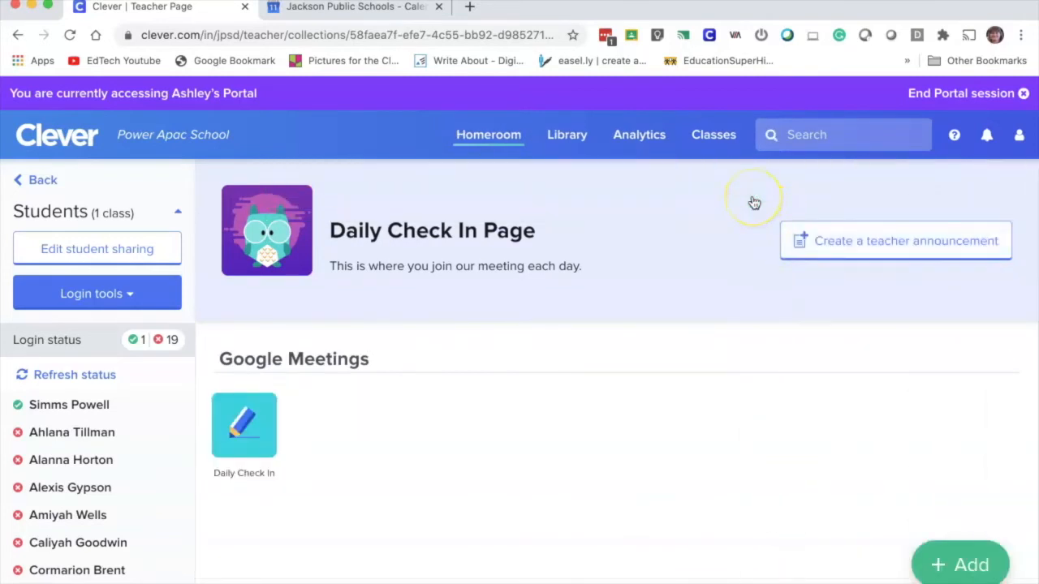
Return to the Homeroom overview listing the teacher pages.
left_click(36, 179)
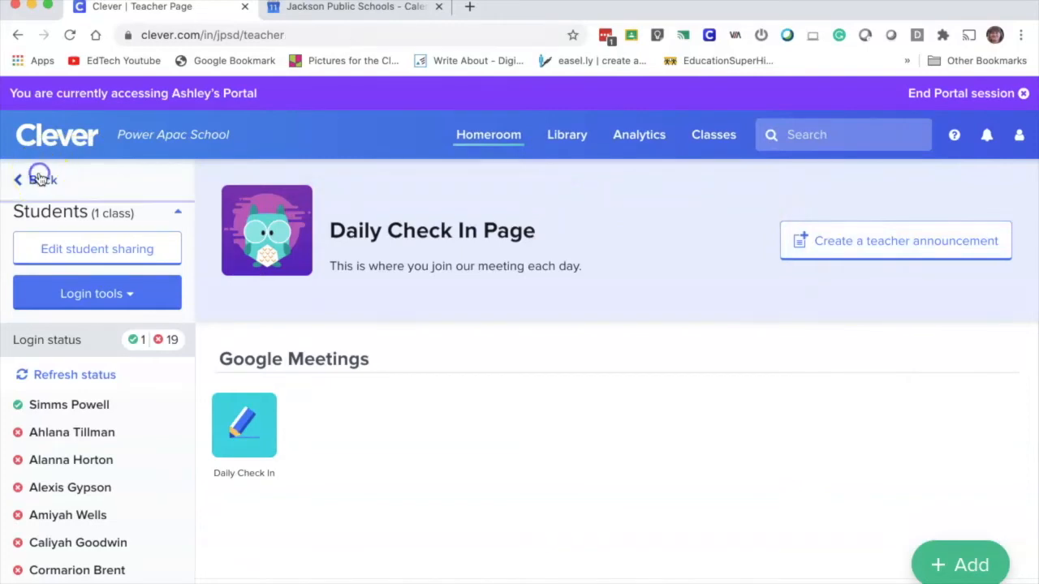
left_click(39, 178)
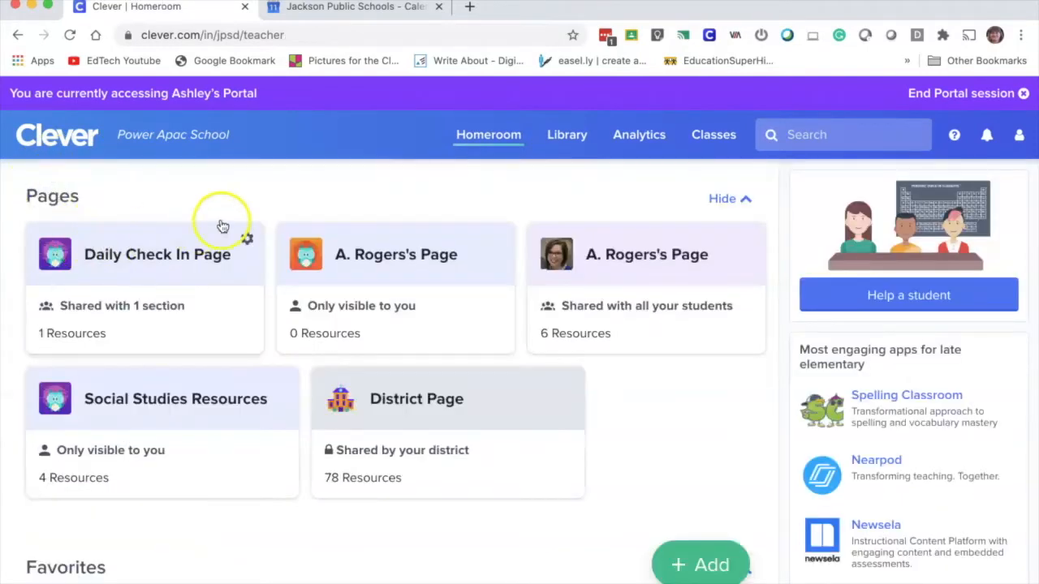
mouse_move(373, 403)
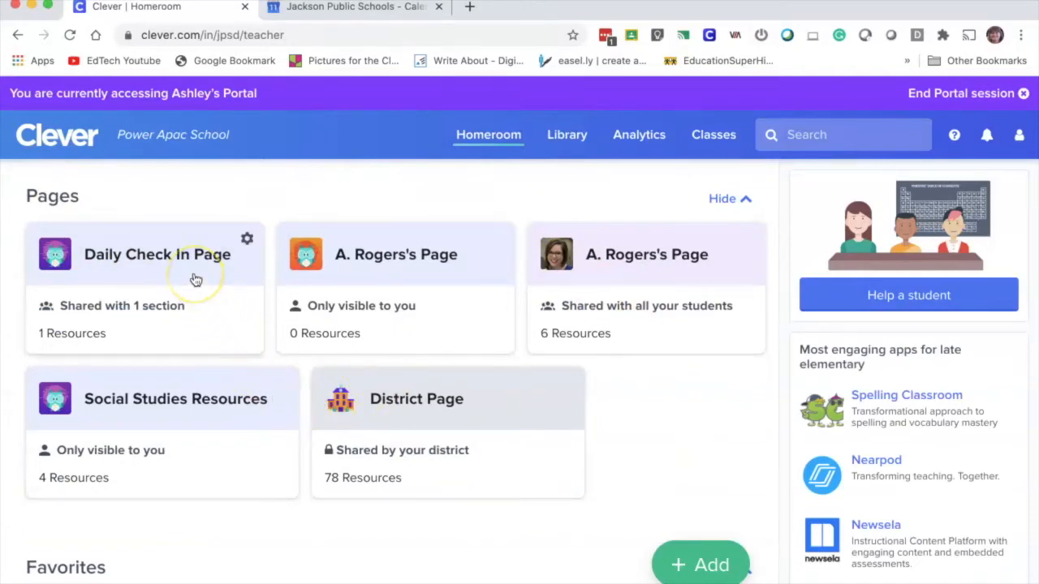
mouse_move(193, 263)
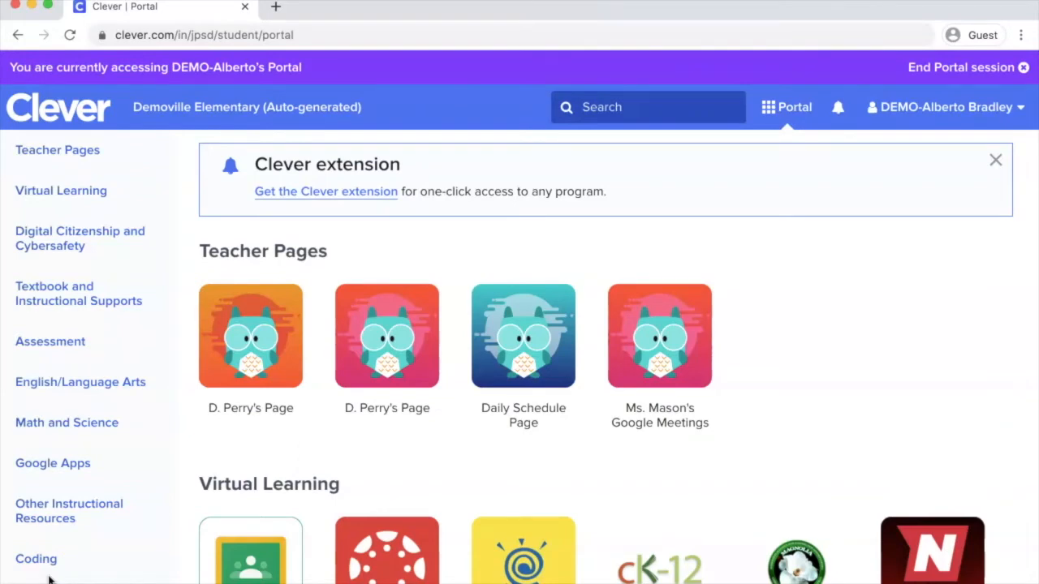
mouse_move(312, 470)
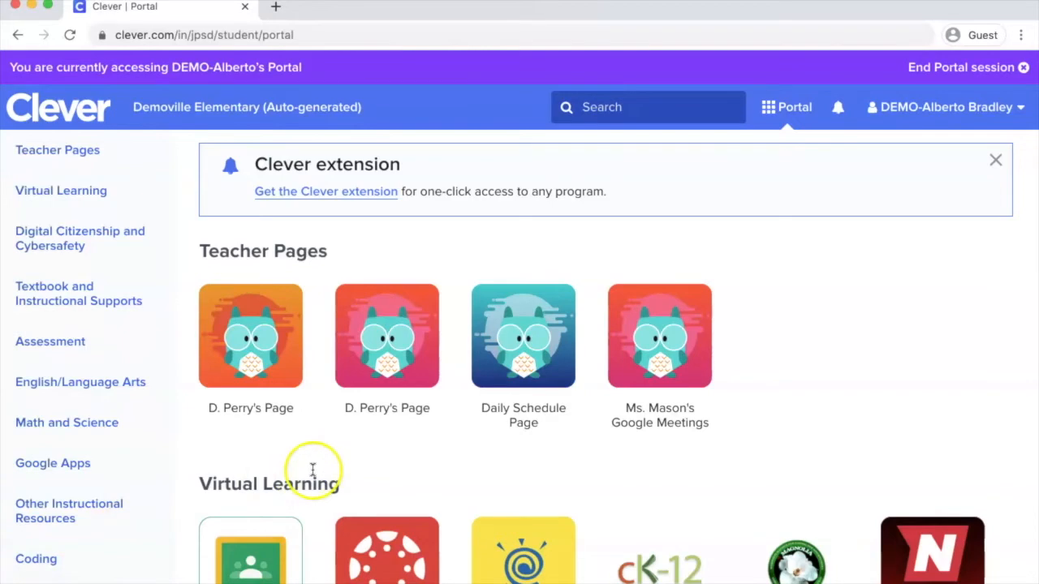
mouse_move(523, 336)
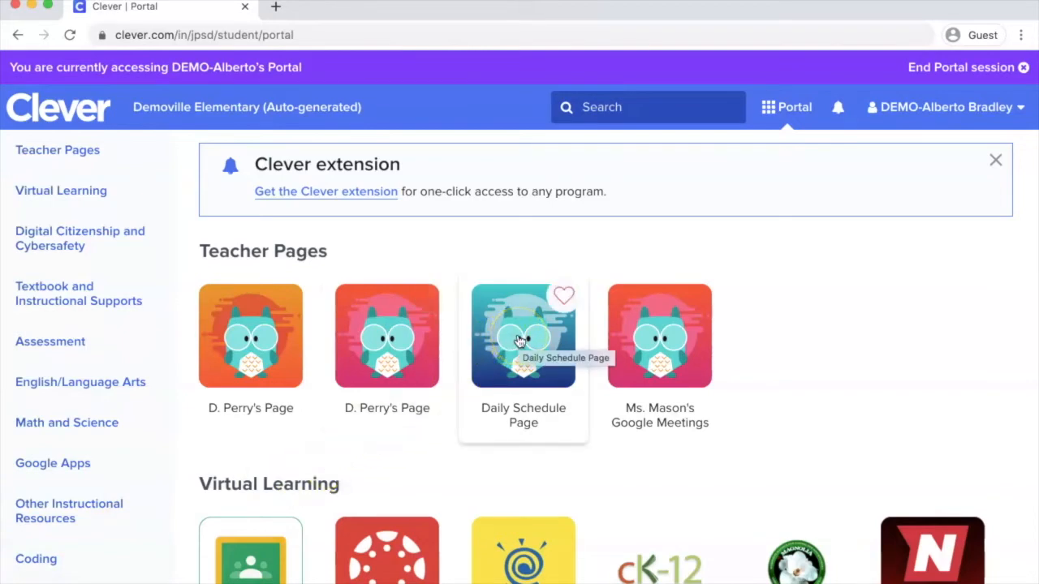
View the Daily Schedule Page's Daily Check In Call link, then return to the Canvas tab.
left_click(522, 334)
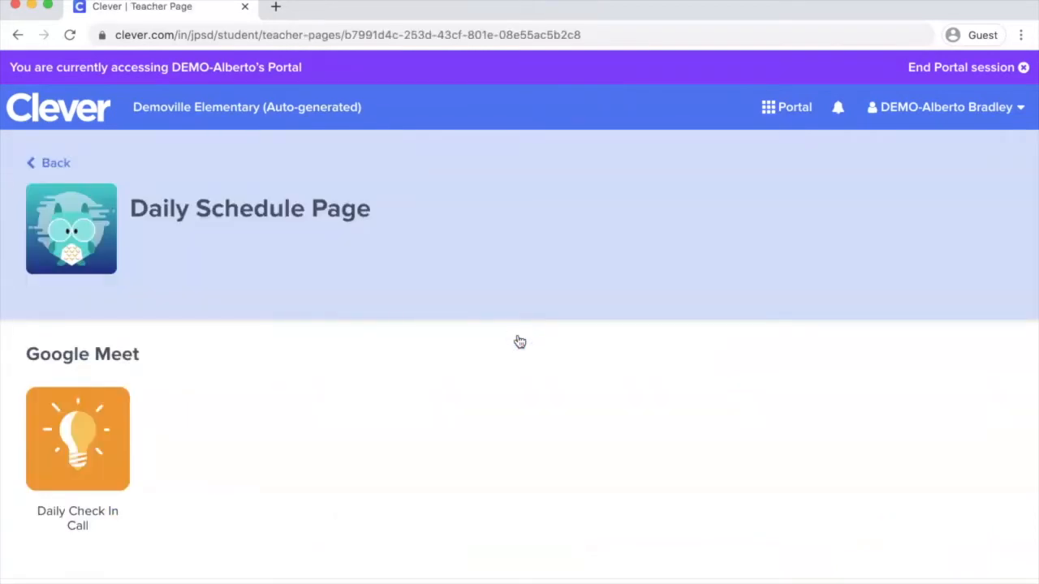
mouse_move(78, 438)
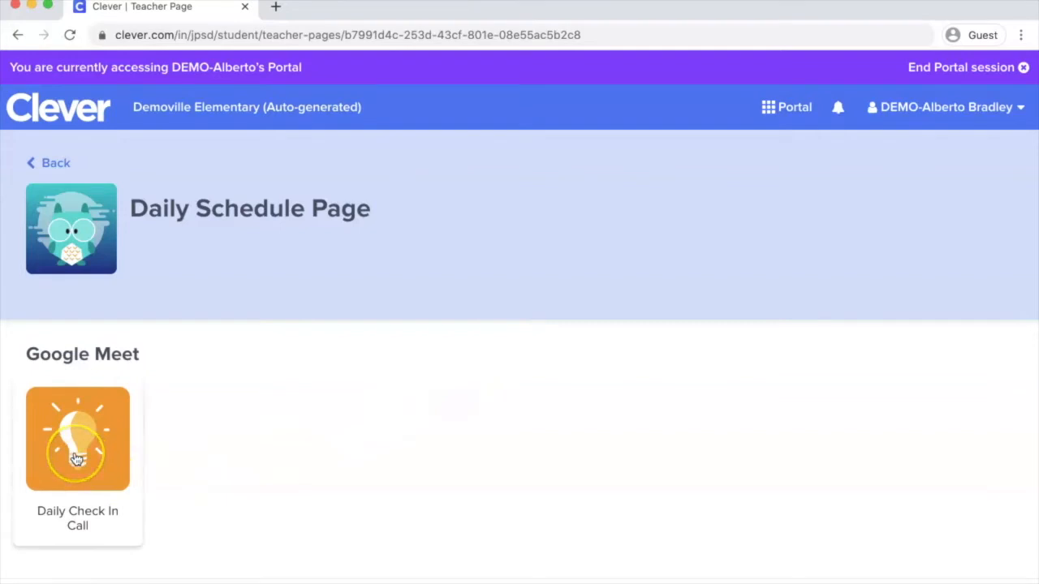
mouse_move(78, 457)
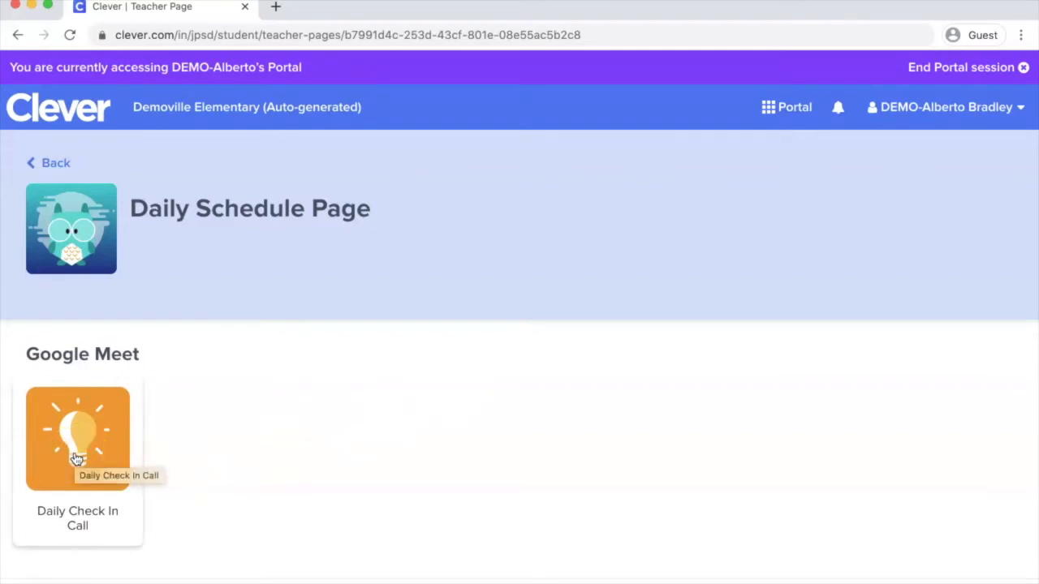
mouse_move(36, 560)
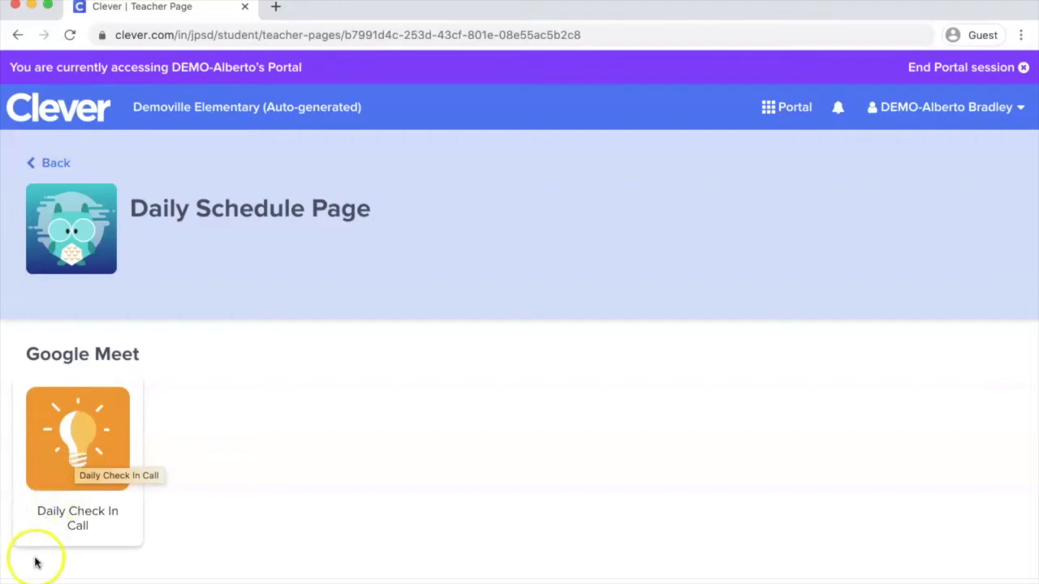
left_click(540, 7)
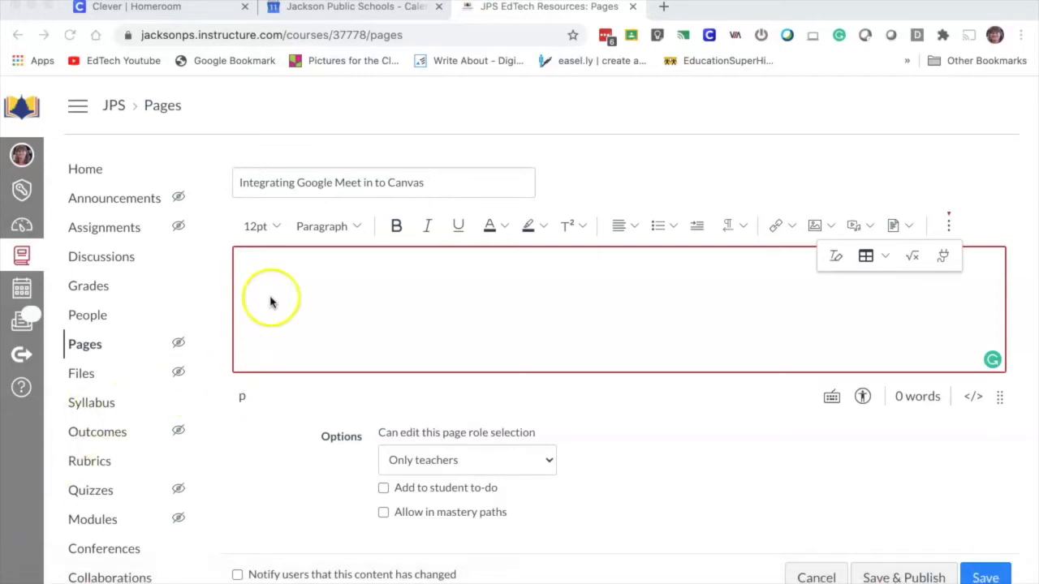
Enter the page body text 'Use This Link Each Day!' under the Google Meet title.
type("Use")
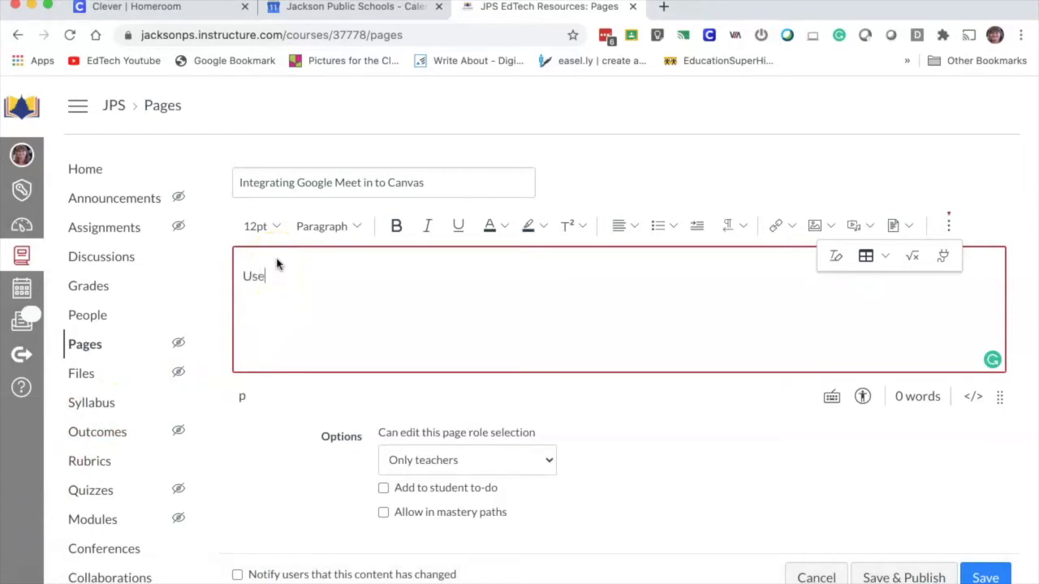
type("Use")
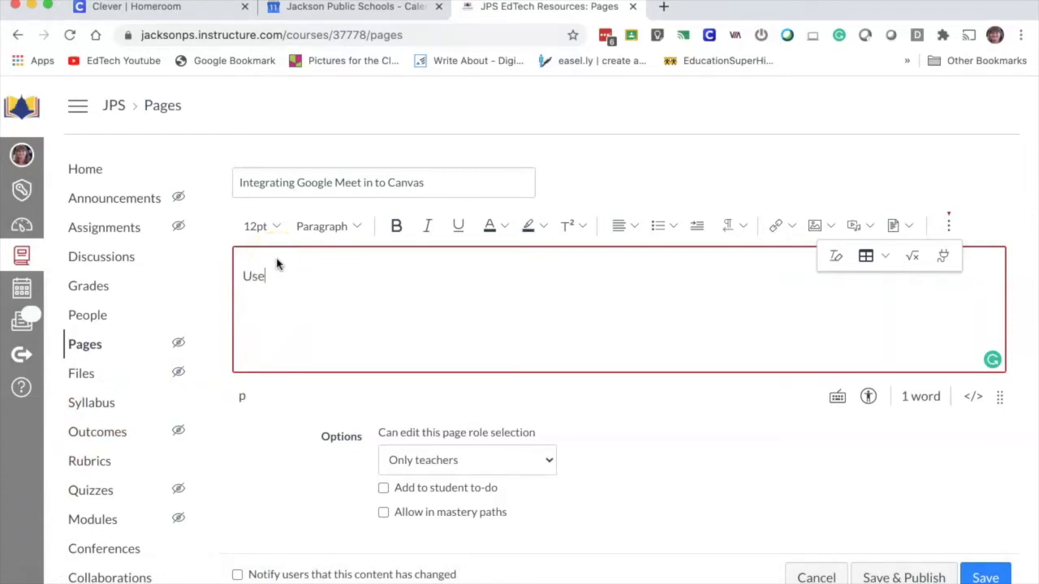
type("This L")
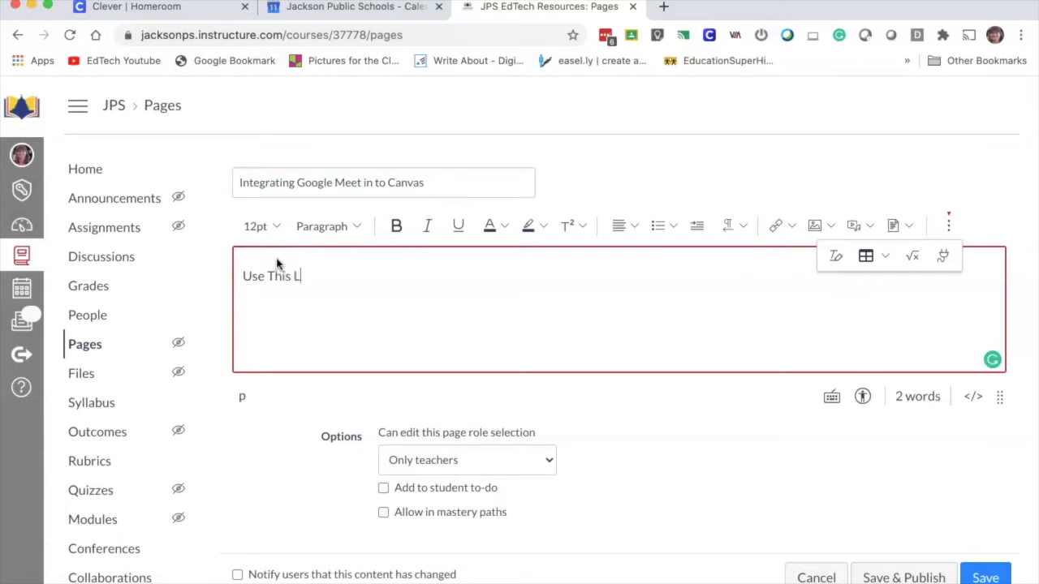
type("ink Each Day")
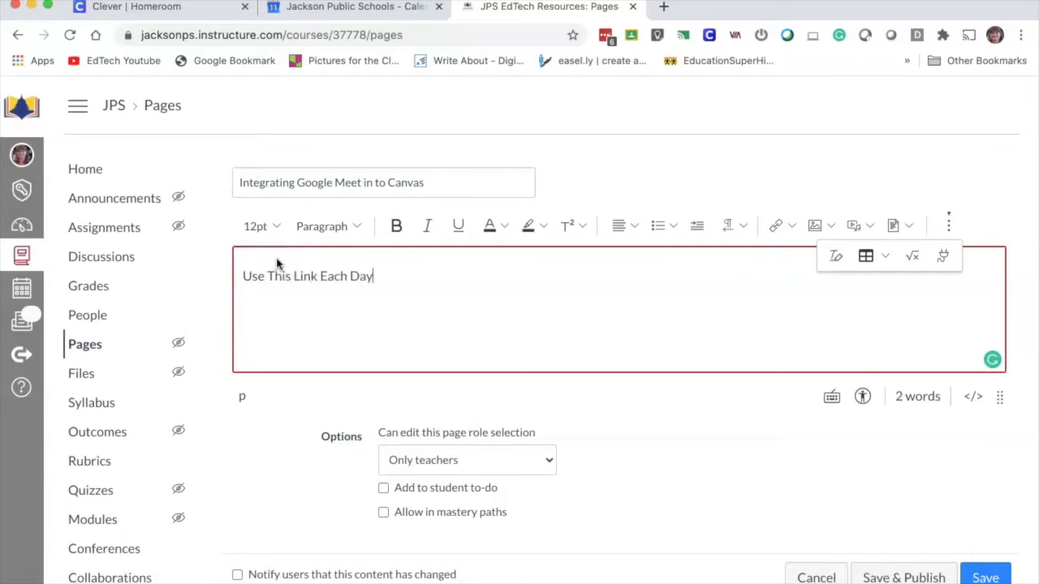
type("!")
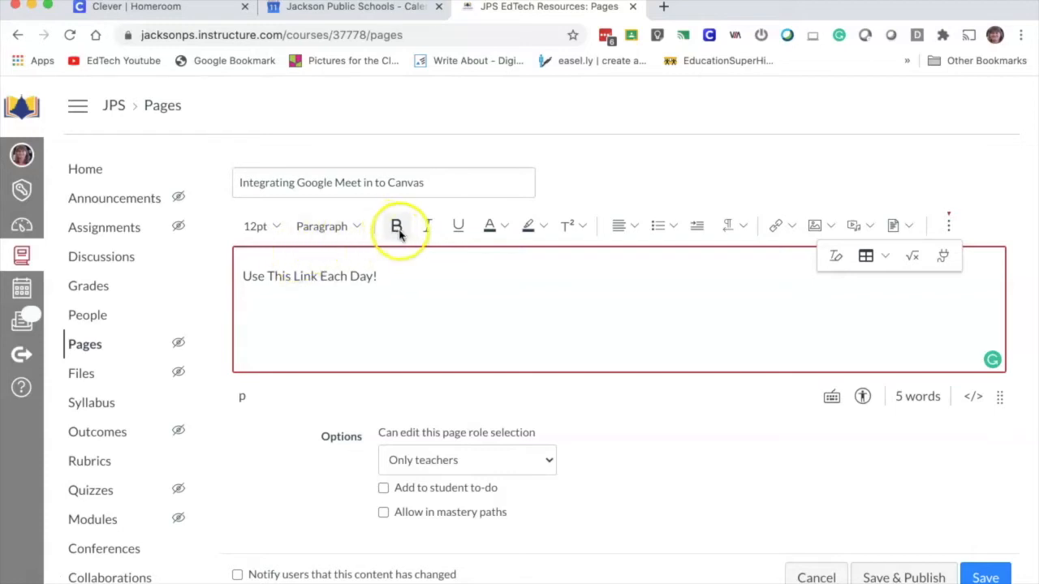
mouse_move(516, 226)
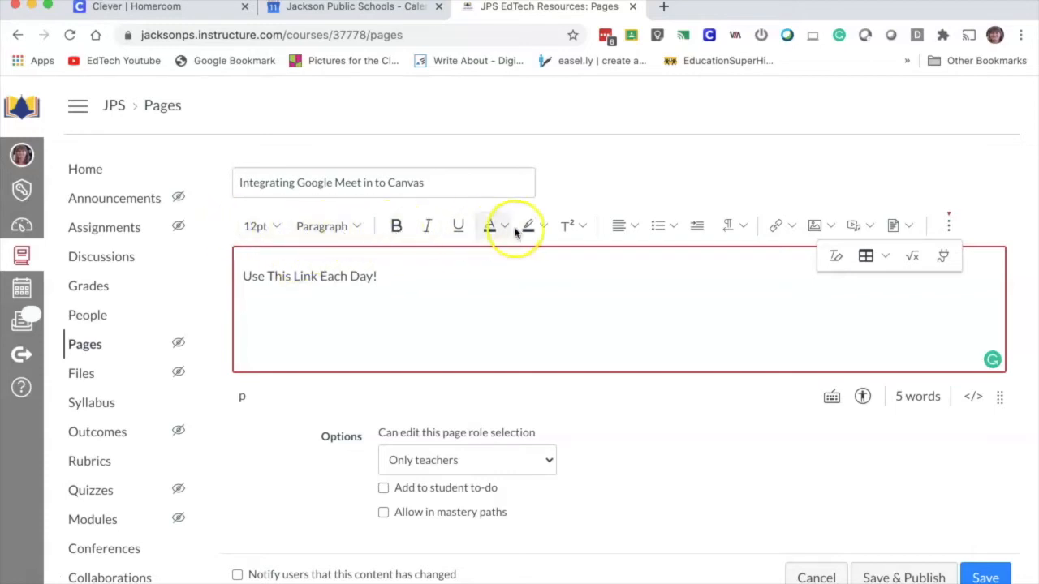
mouse_move(912, 201)
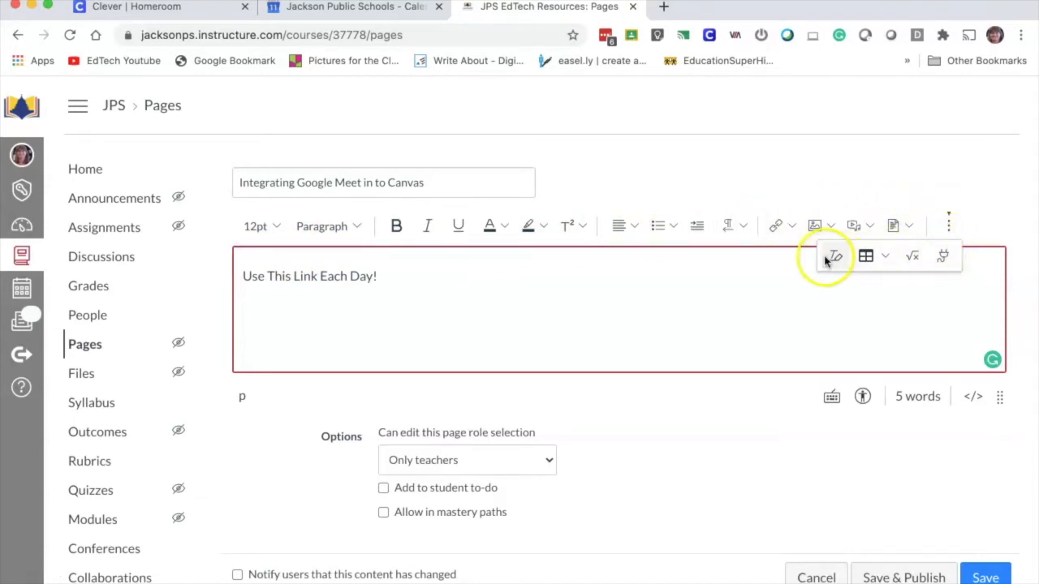
mouse_move(945, 257)
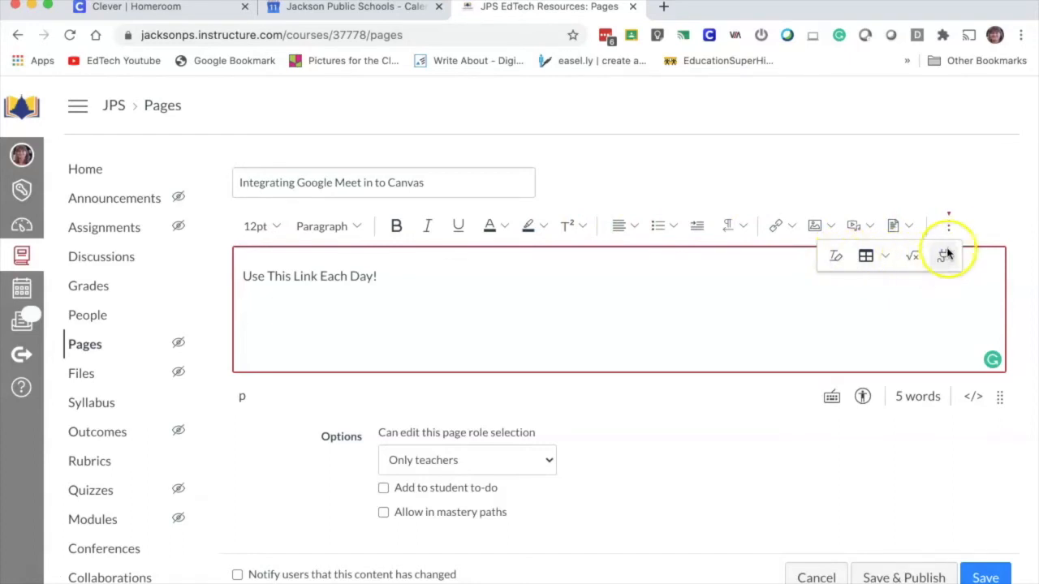
Toggle the editor's extra tools row to reach the Apps button.
left_click(948, 225)
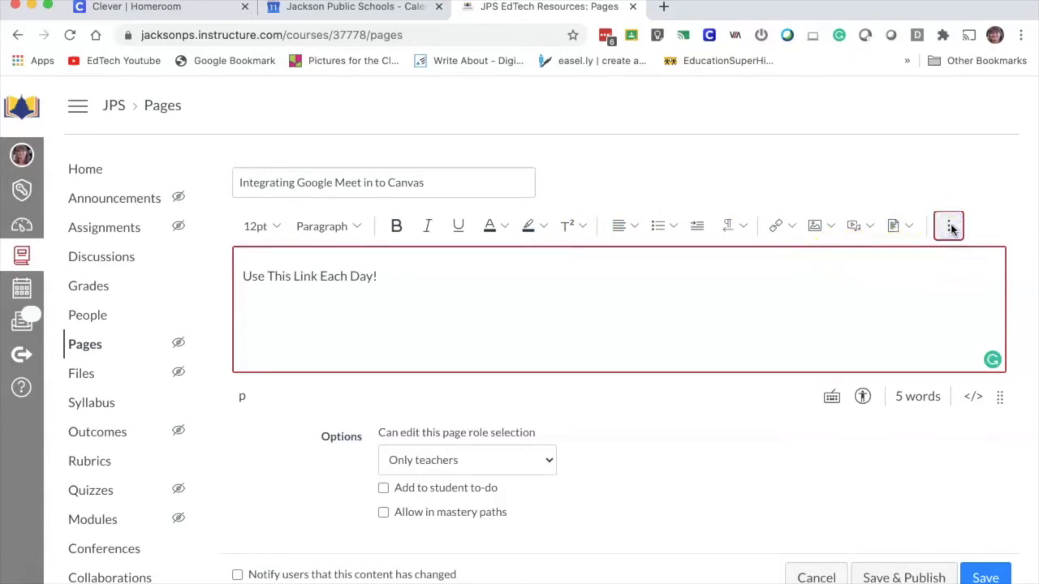
left_click(948, 225)
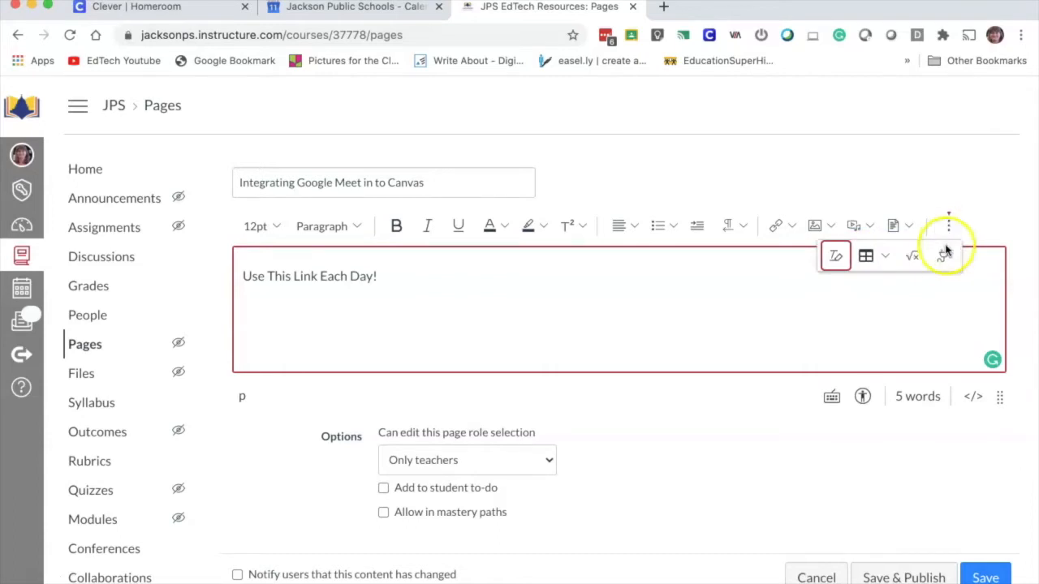
mouse_move(943, 256)
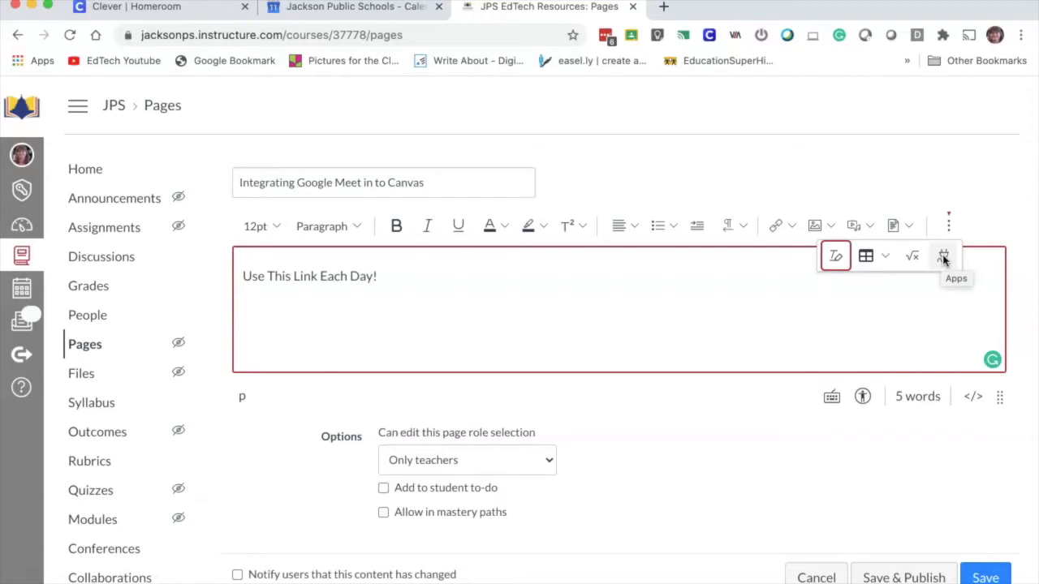
Embed a Google Hangouts Meet link via Apps (searching 'google'), signing in with the school account, and save the page.
left_click(943, 256)
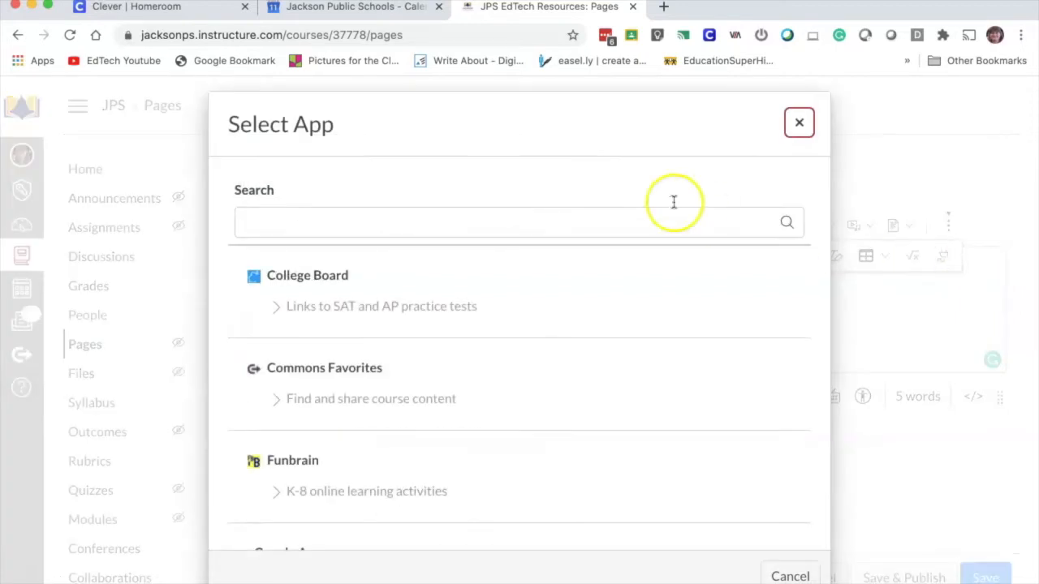
scroll("down", 3)
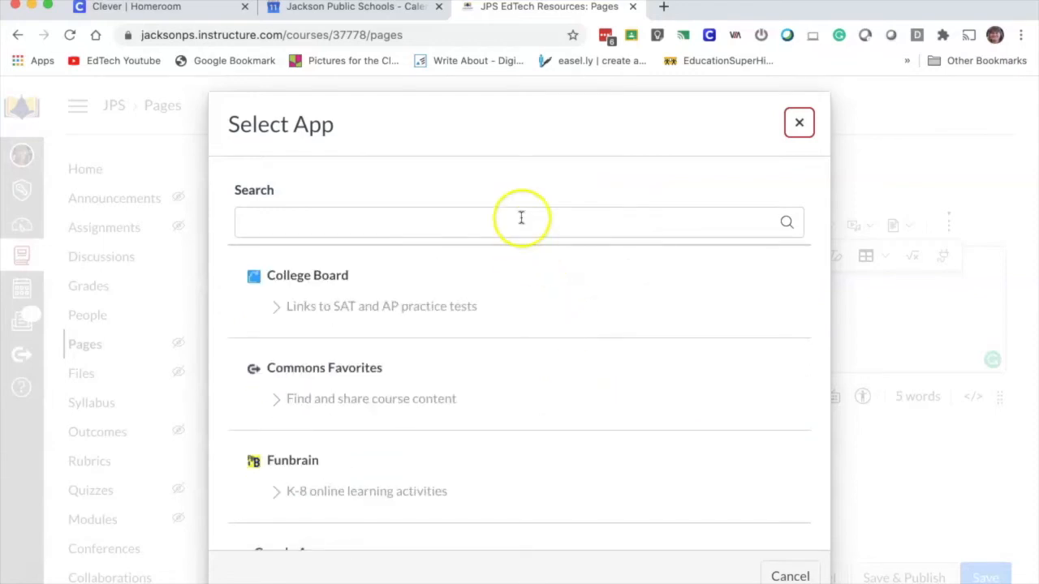
scroll("down", 3)
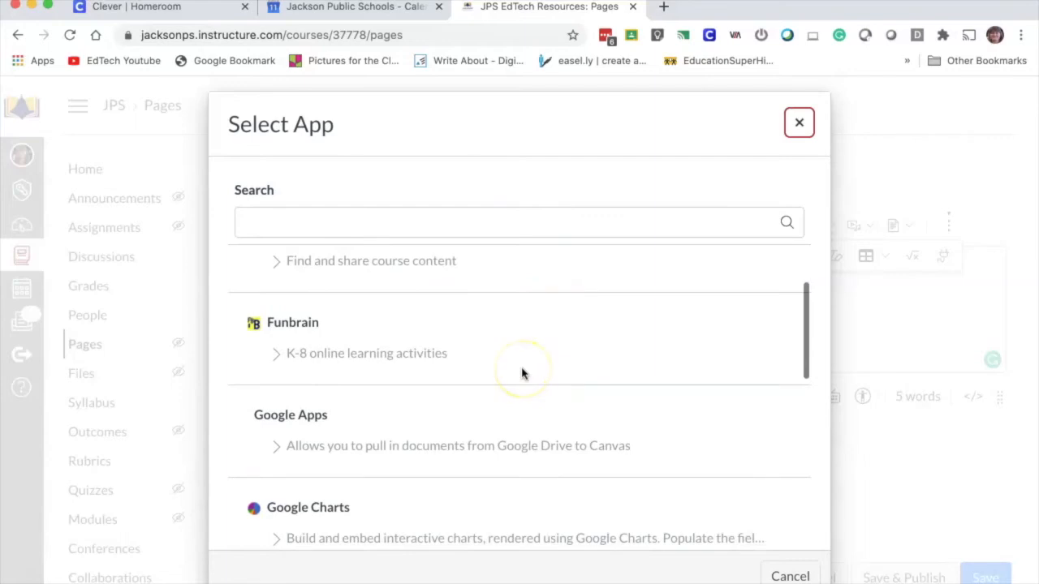
scroll("down", 3)
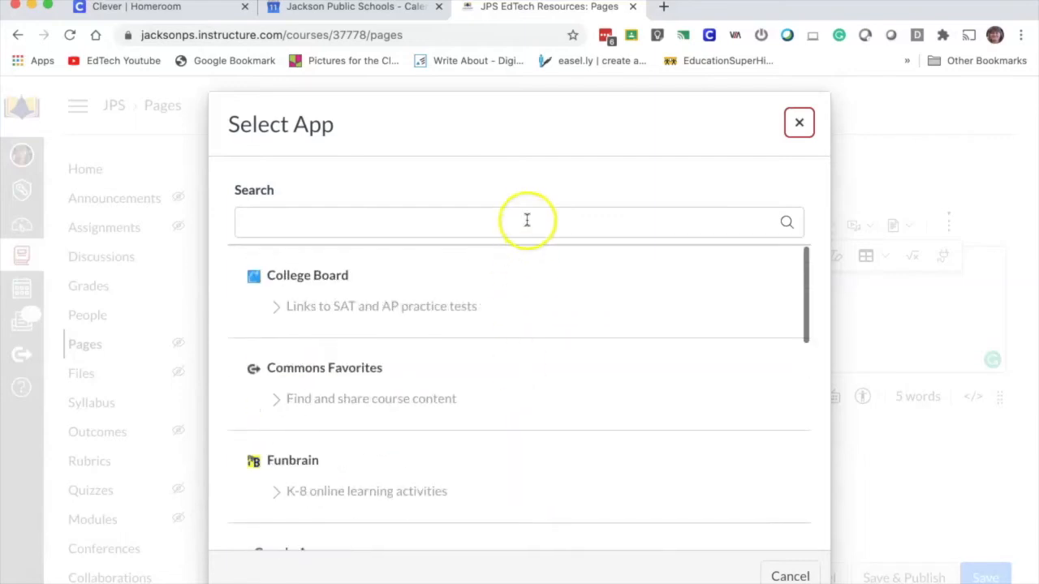
type("google")
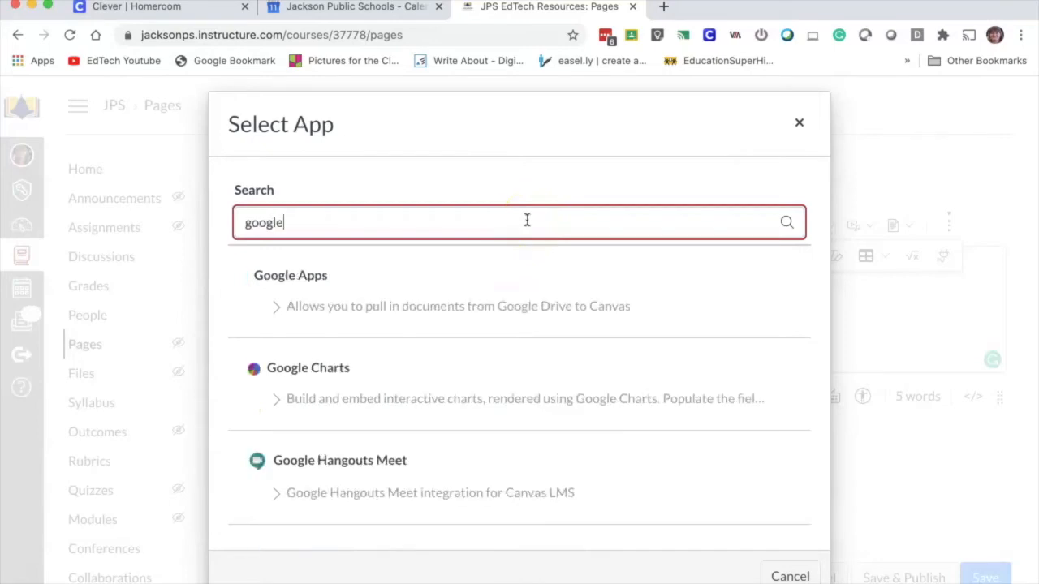
mouse_move(487, 430)
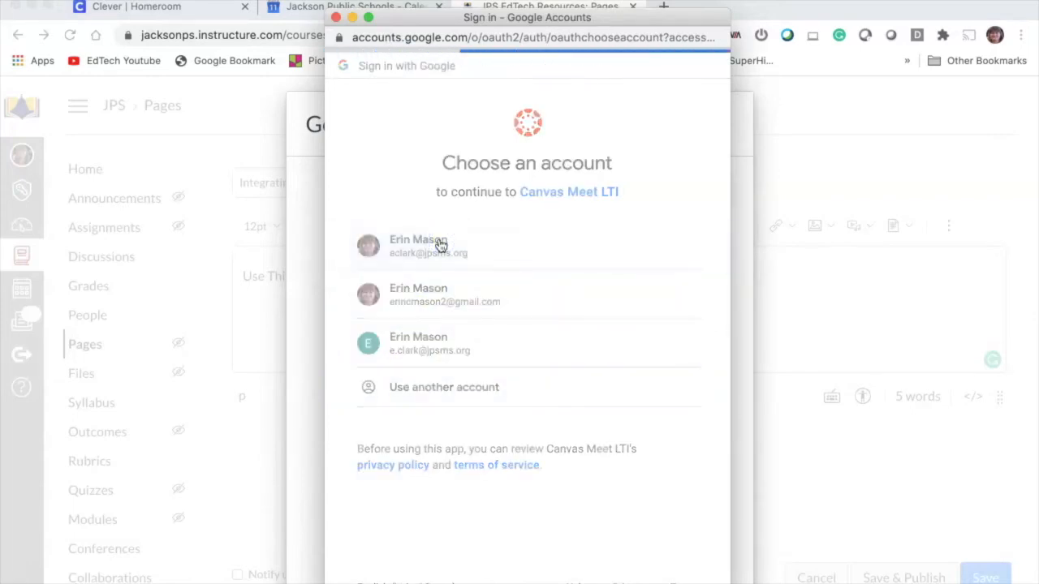
left_click(419, 247)
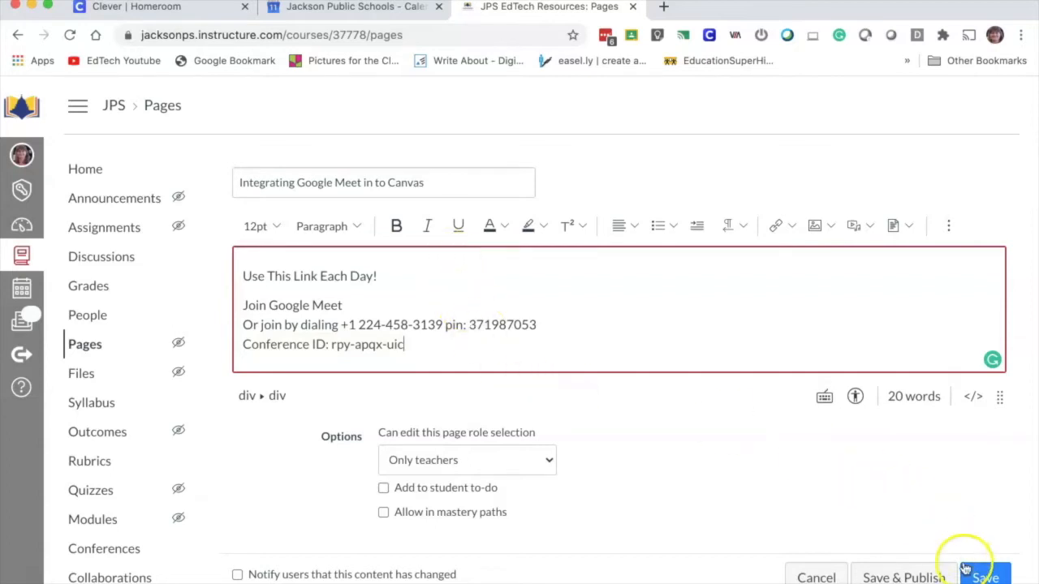
left_click(984, 578)
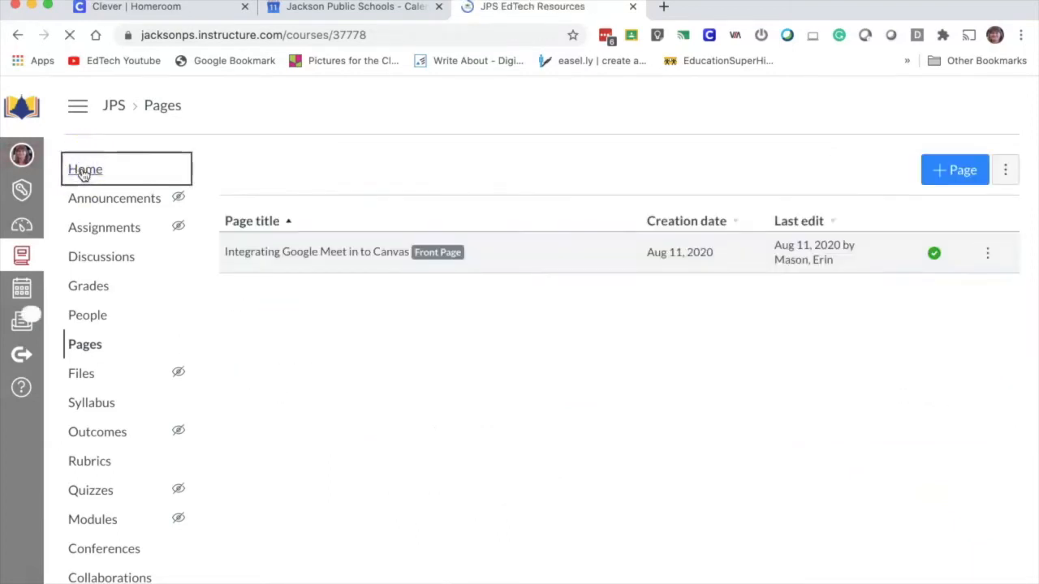
Check the Meet link page on the course Home, then start a new announcement from Announcements.
left_click(85, 169)
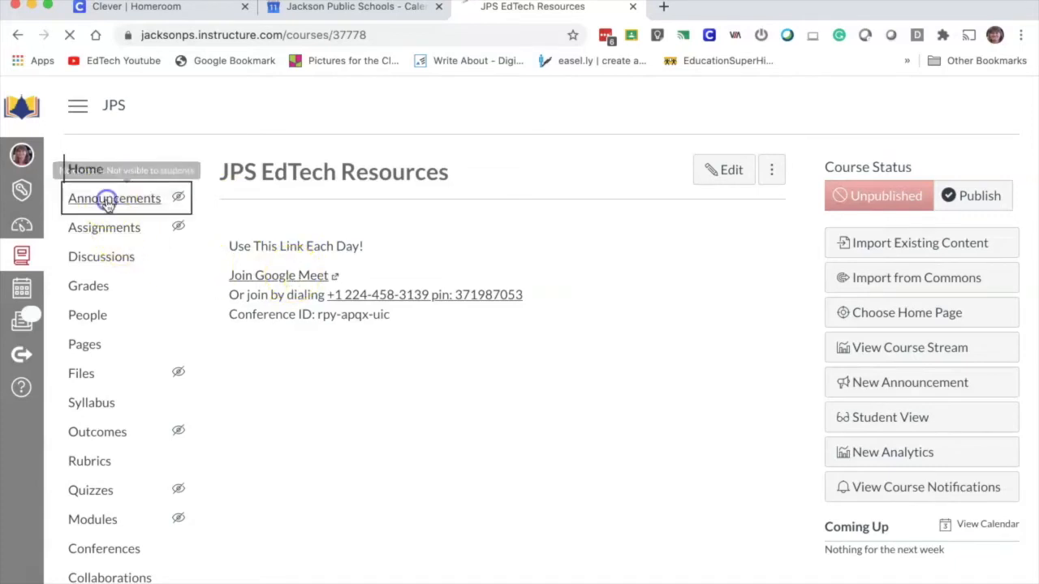
left_click(116, 198)
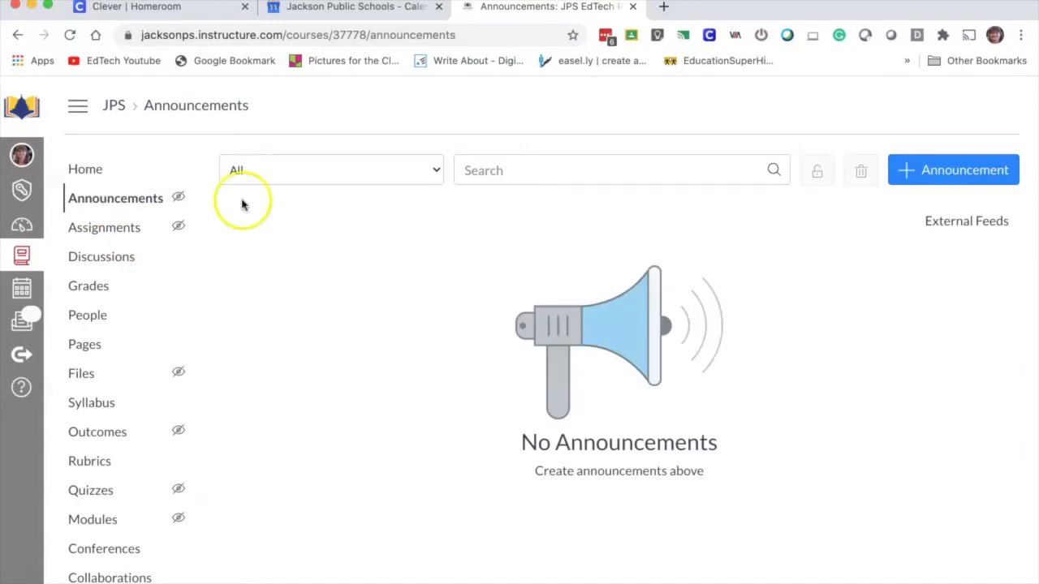
left_click(953, 170)
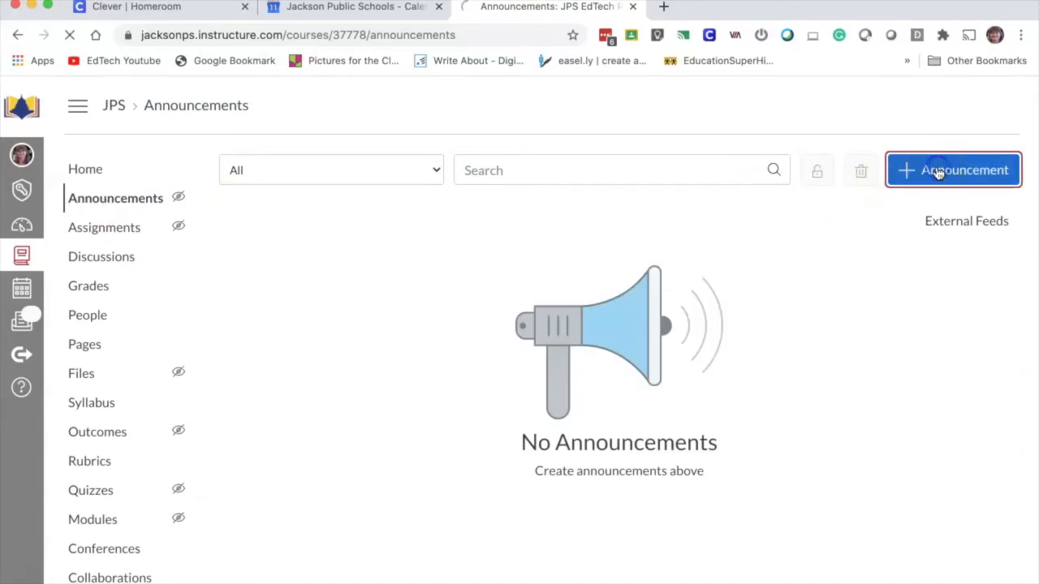
left_click(953, 170)
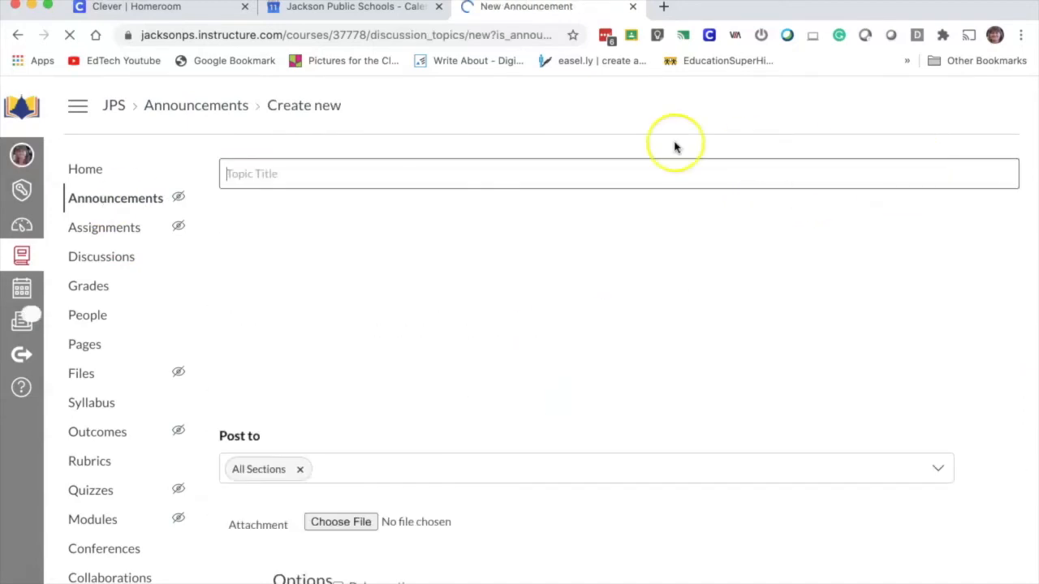
Title the announcement 'Good Morning! Check In'.
type("Goo")
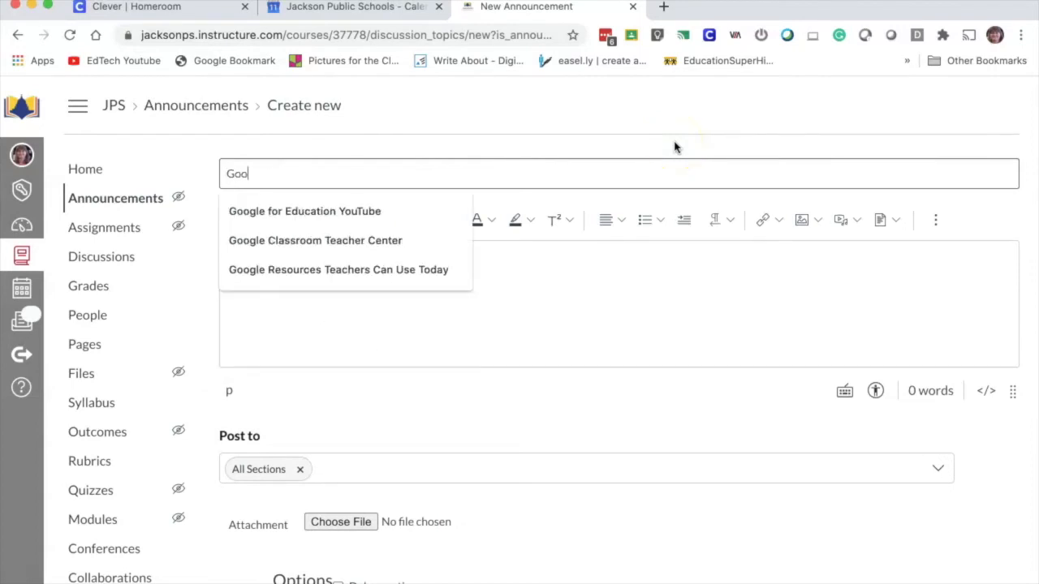
type("Good Morning!")
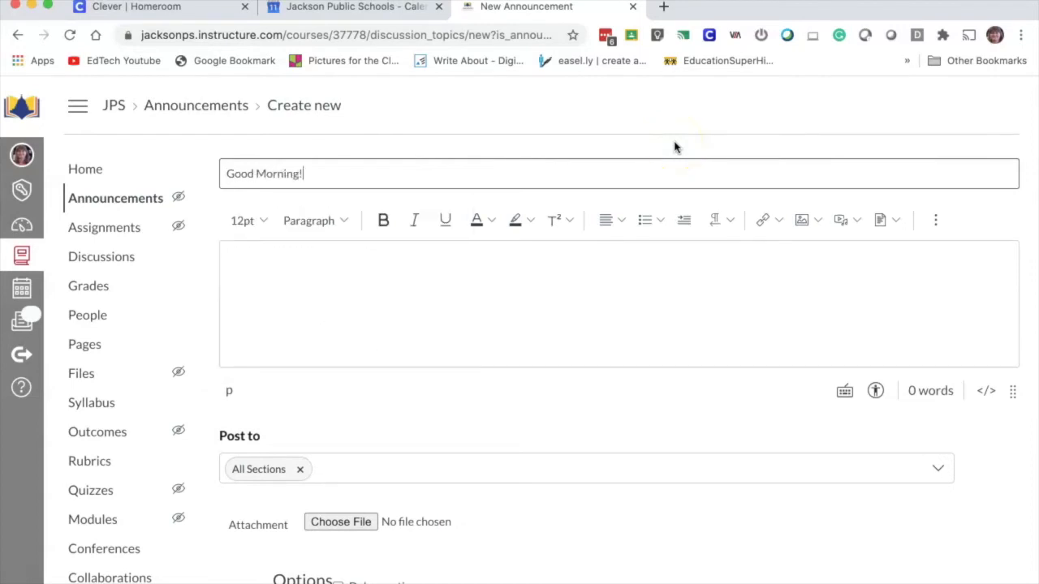
type("Check l")
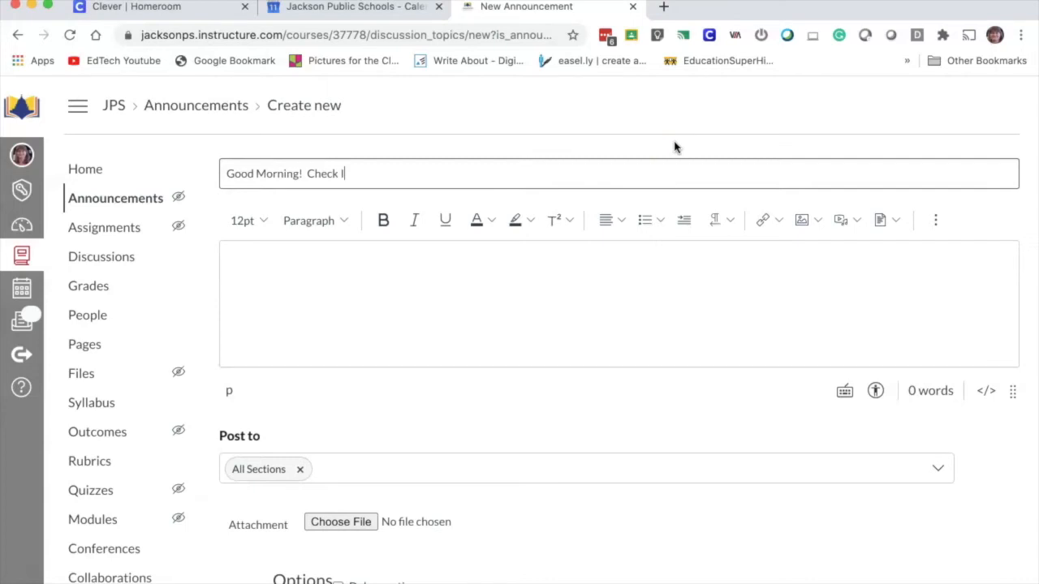
type("n")
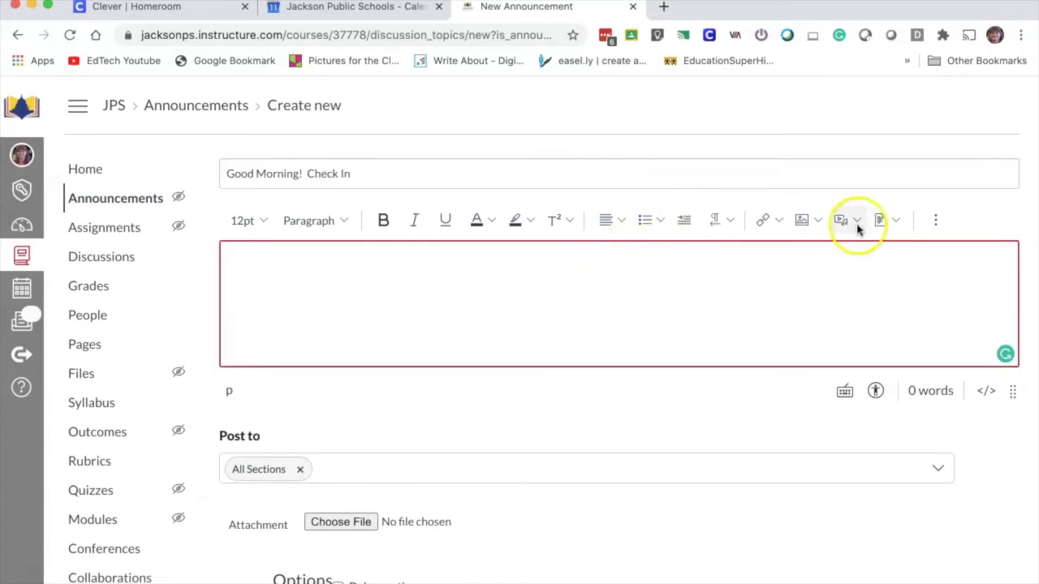
Insert a Google Hangouts Meet link through Apps, signing in with the school Google account.
left_click(935, 221)
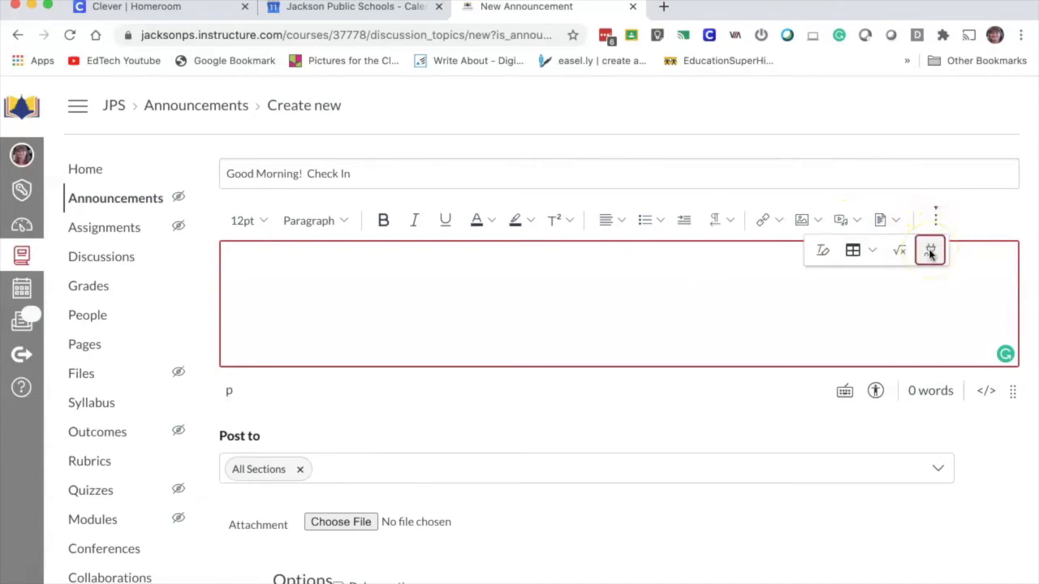
left_click(930, 250)
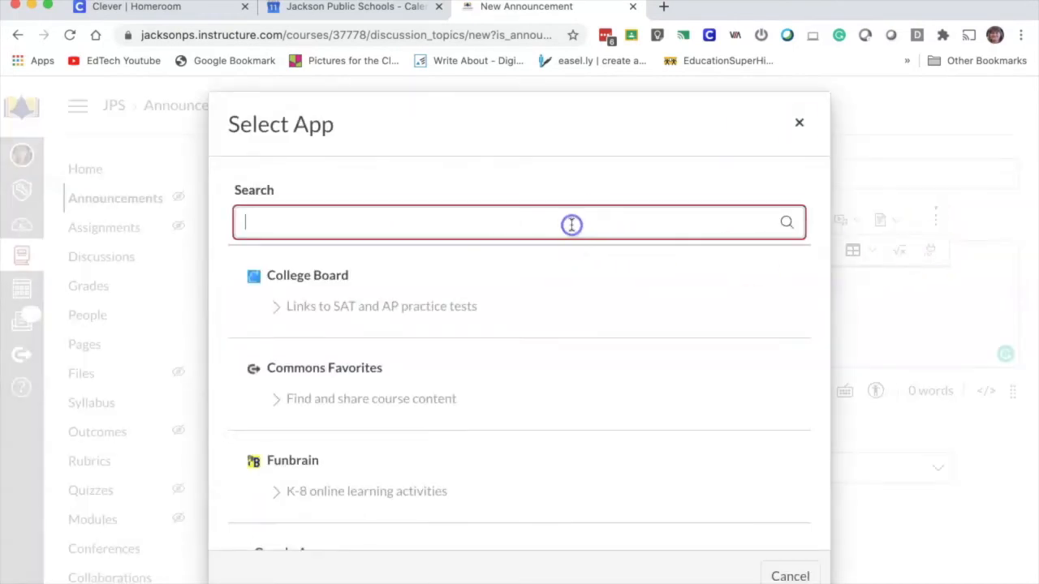
type("google")
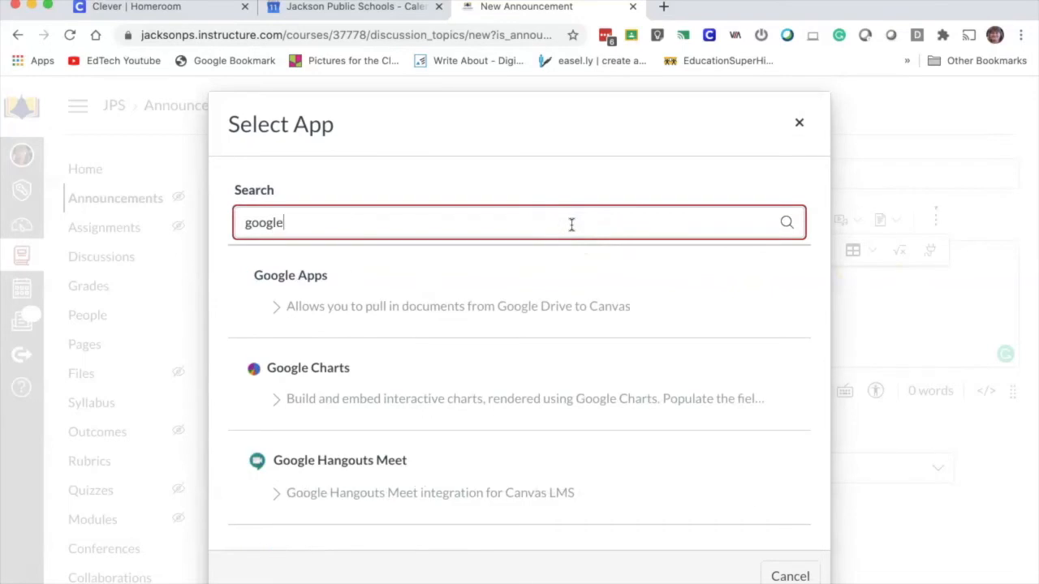
left_click(339, 461)
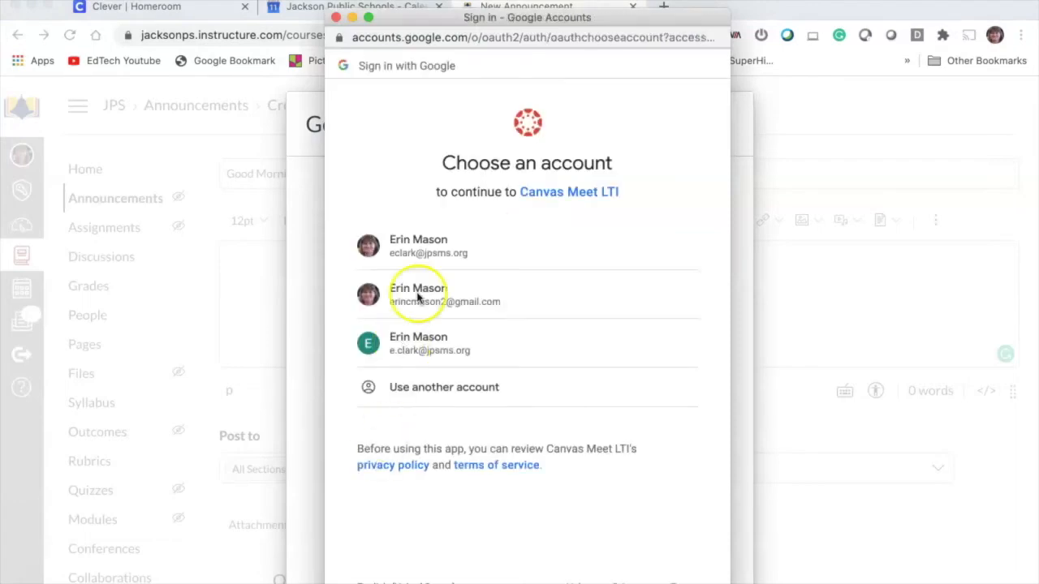
left_click(418, 246)
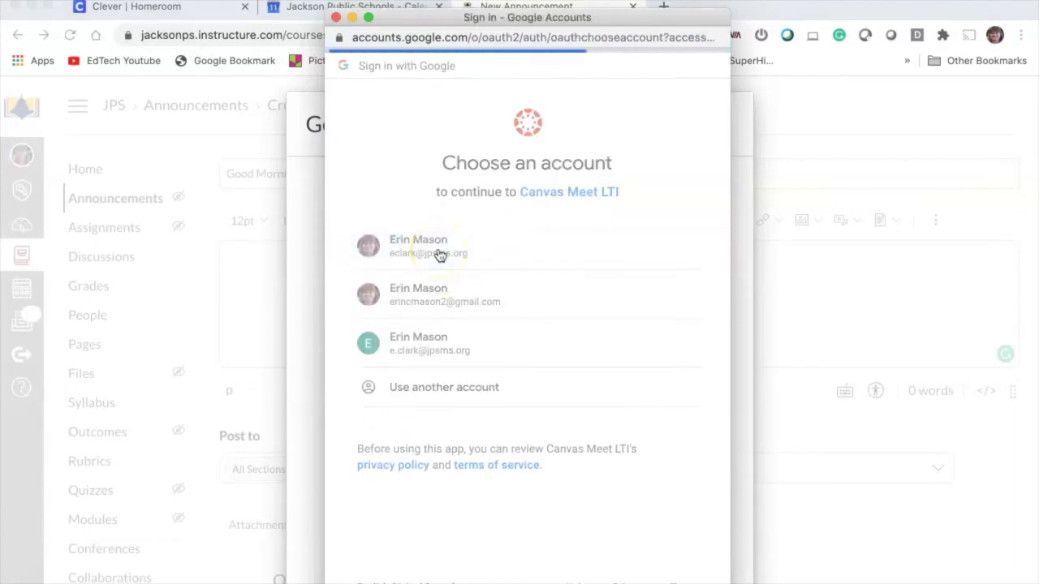
left_click(441, 246)
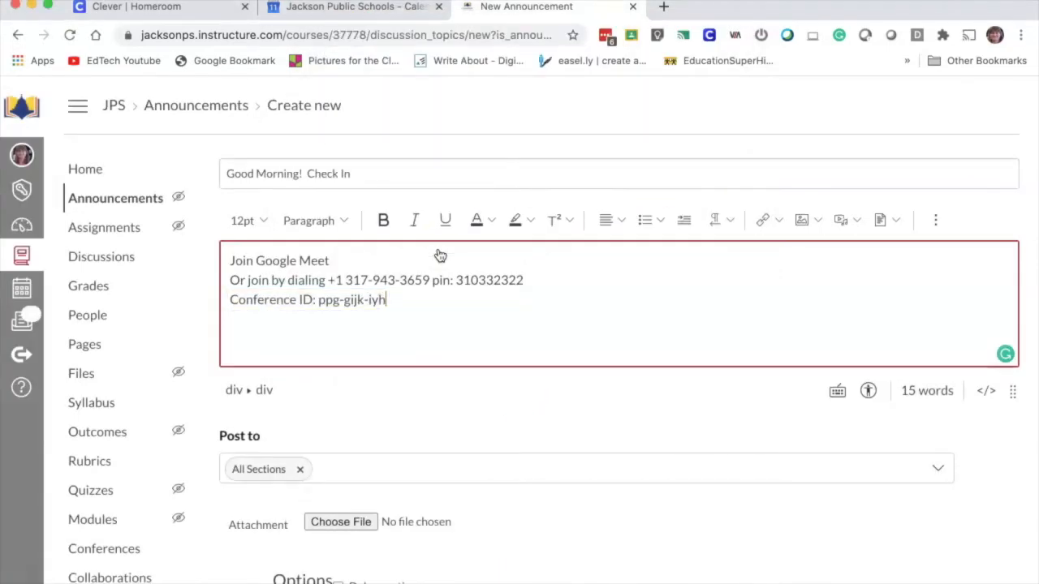
Save the announcement so it posts to all sections.
scroll("down", 3)
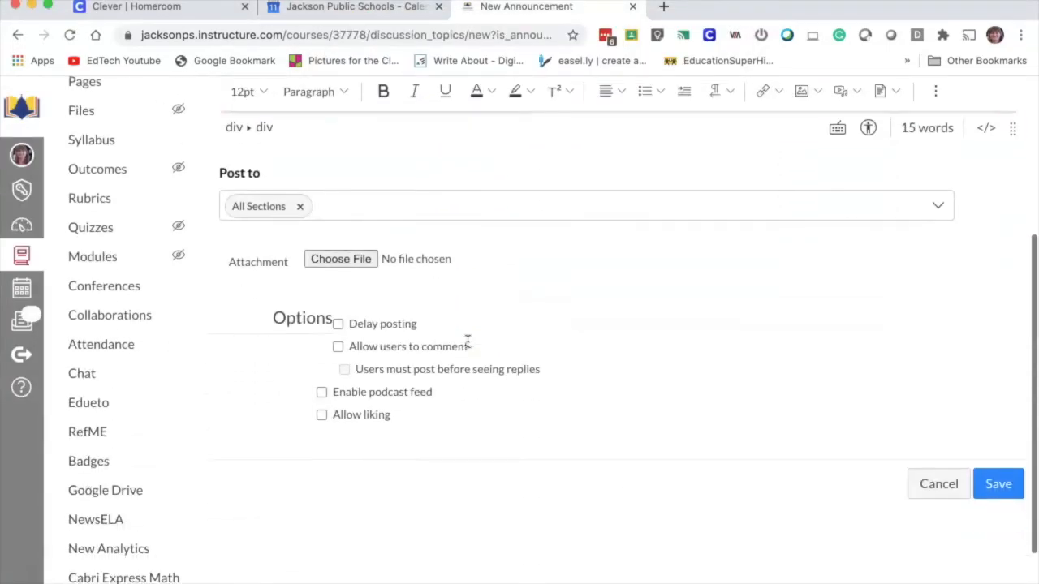
left_click(998, 483)
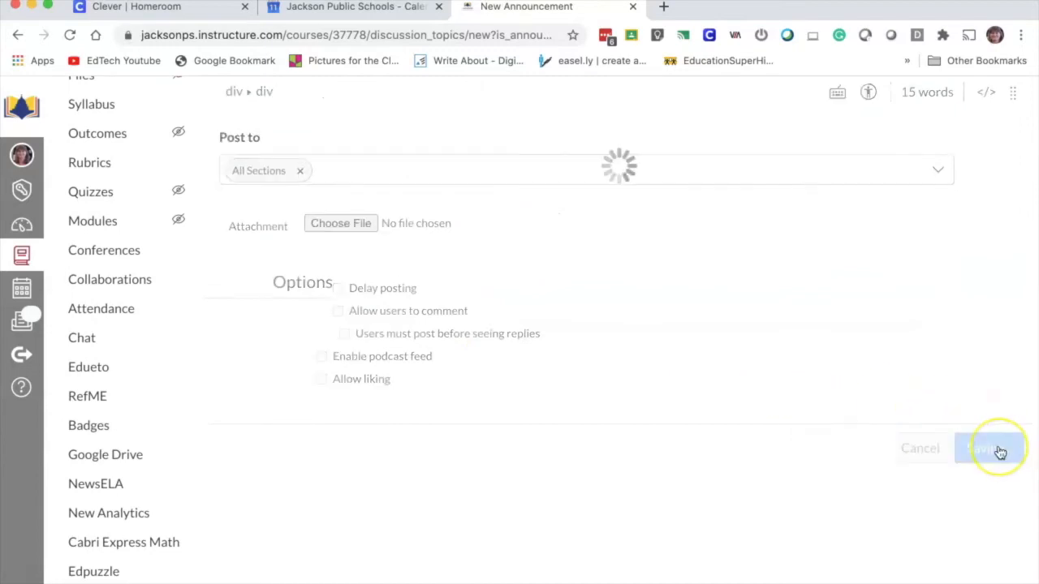
left_click(982, 448)
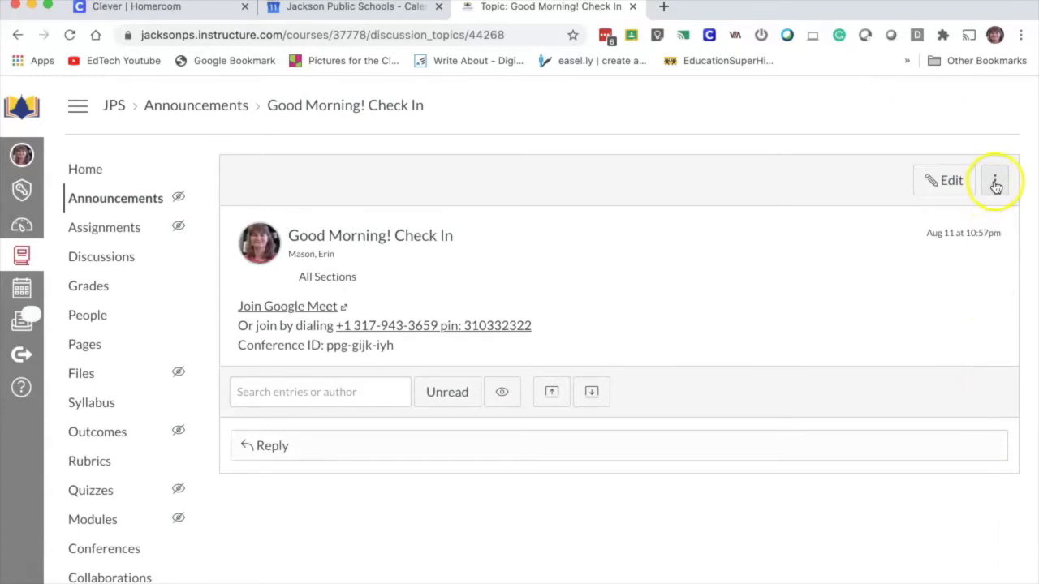
Browse the announcement's Copy To course list, then leave it for the JPS EdTech Resources home page.
left_click(995, 181)
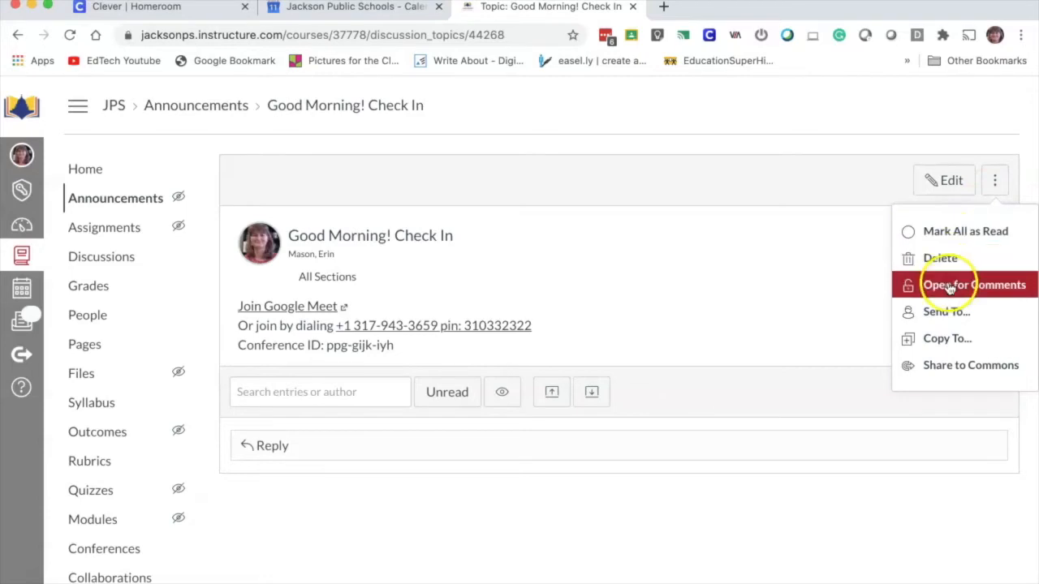
left_click(946, 339)
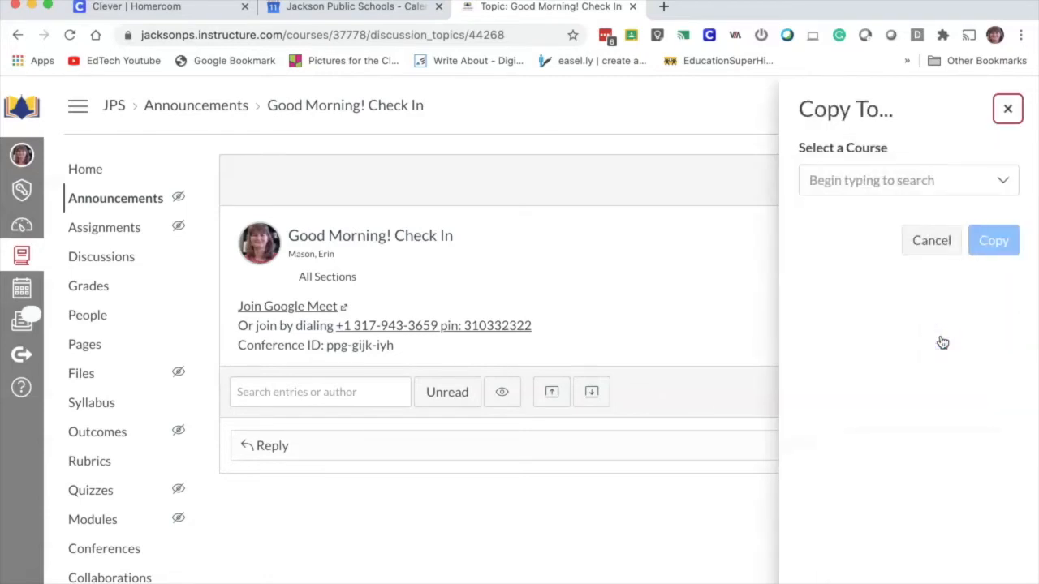
left_click(909, 180)
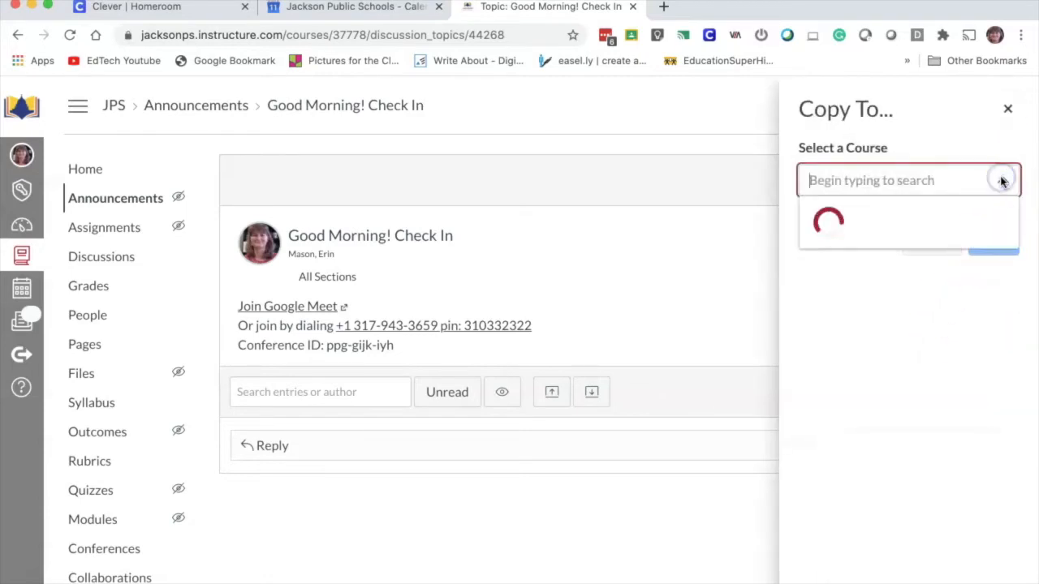
left_click(909, 180)
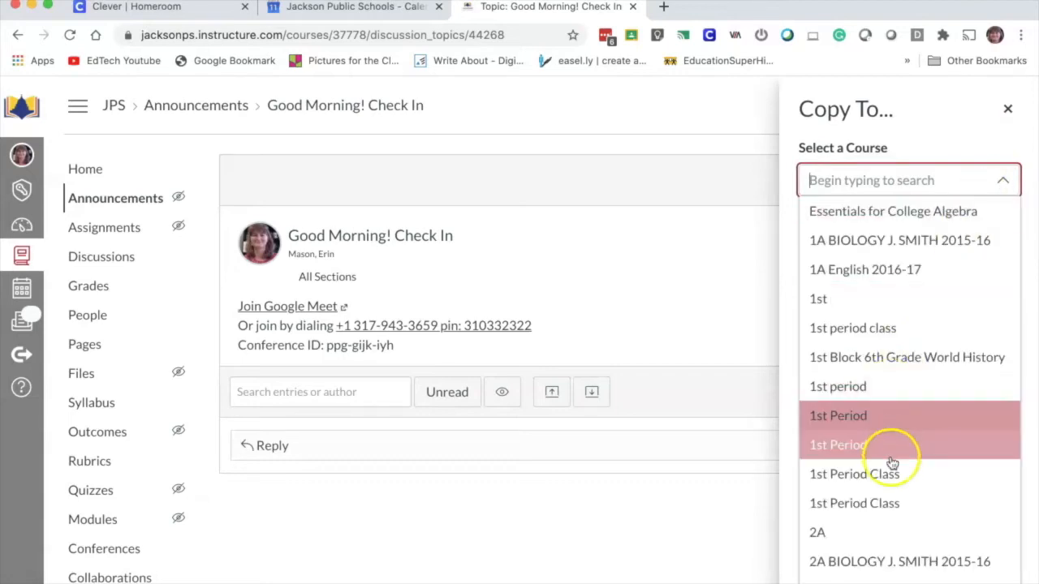
scroll("down", 3)
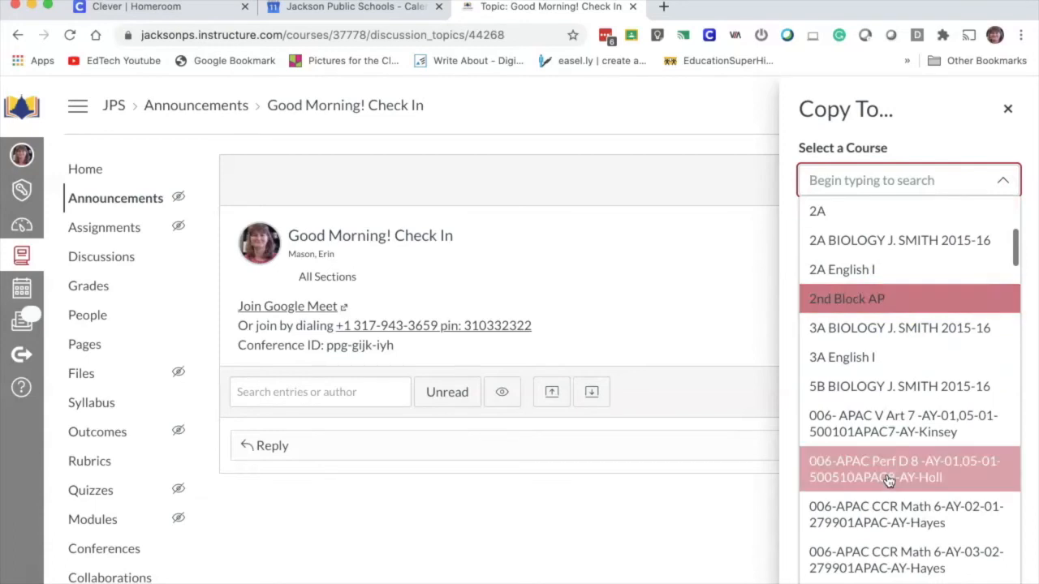
mouse_move(893, 422)
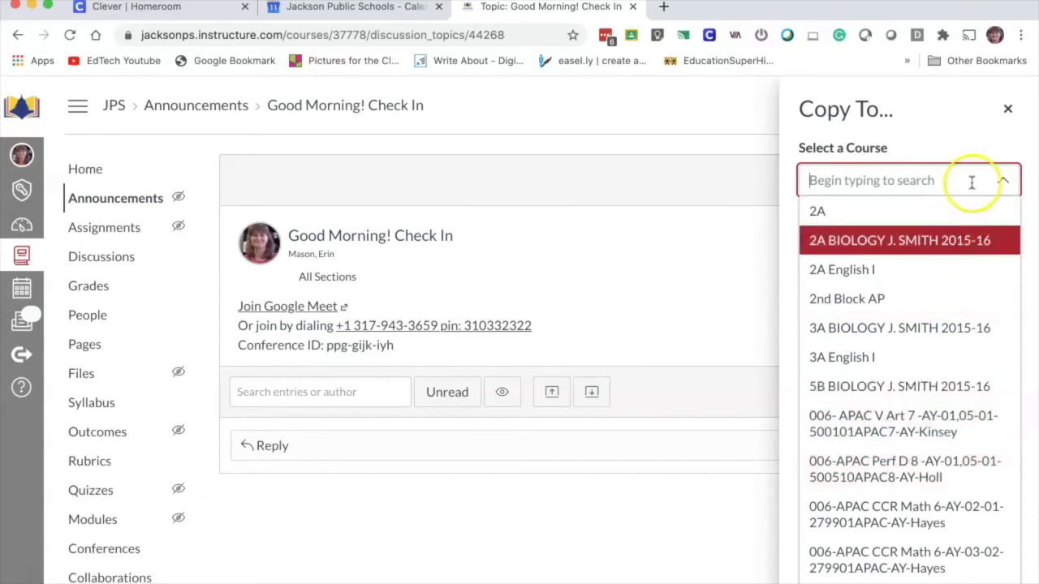
left_click(1008, 107)
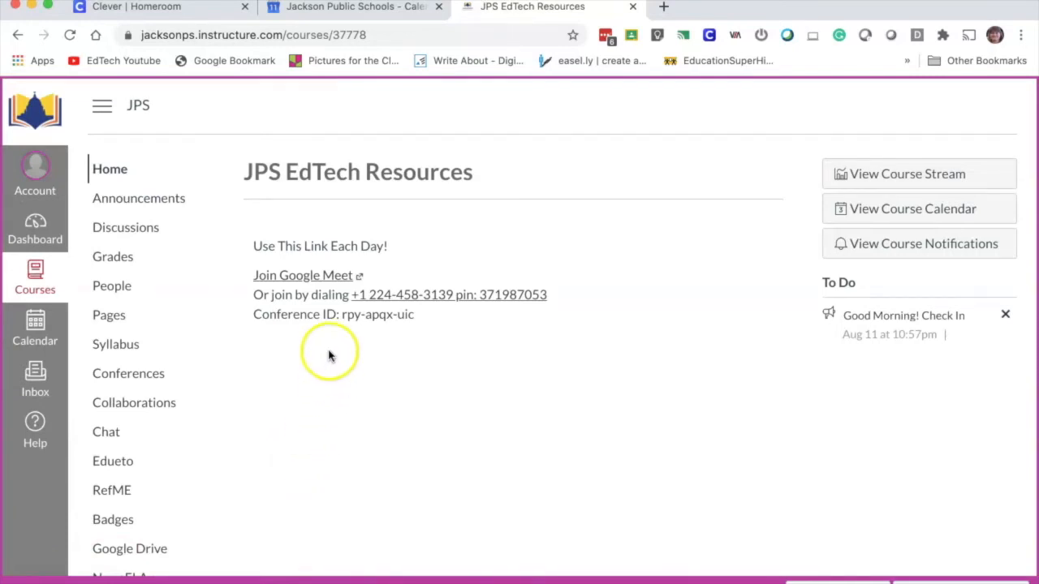
Reach the course meeting's Ready to join screen with the camera off, then return to Canvas.
left_click(302, 276)
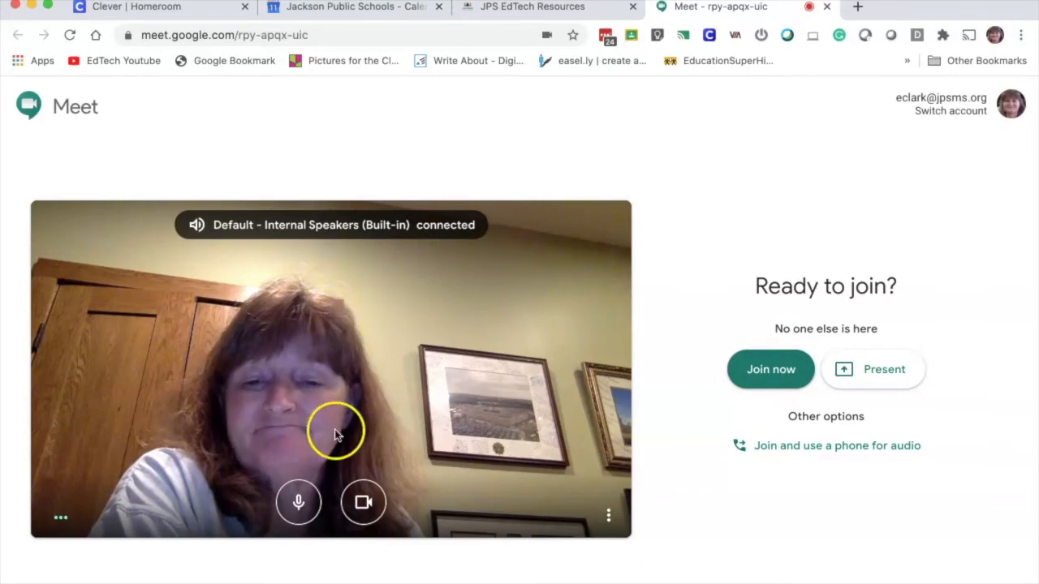
left_click(364, 502)
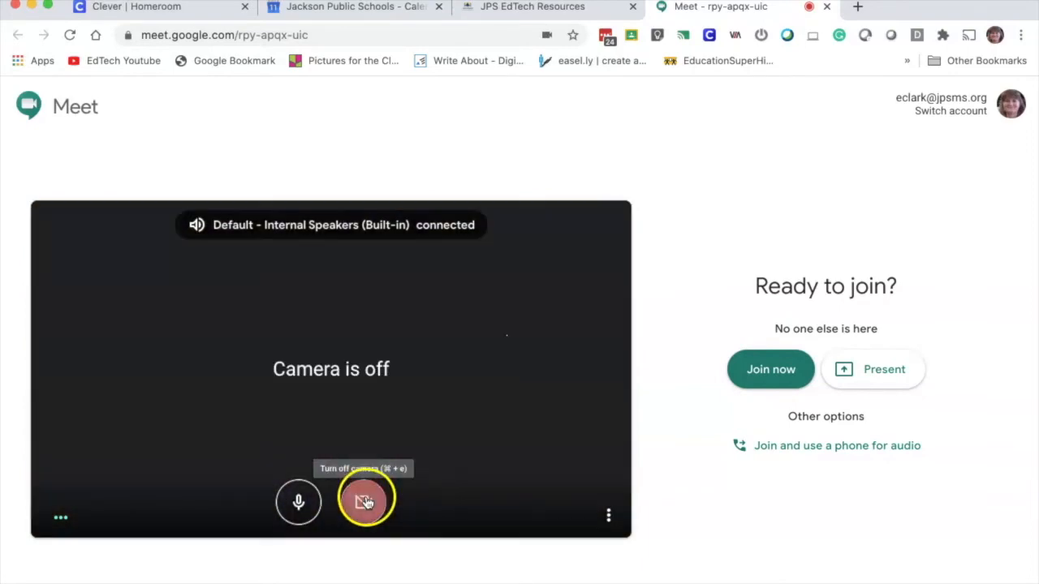
left_click(363, 501)
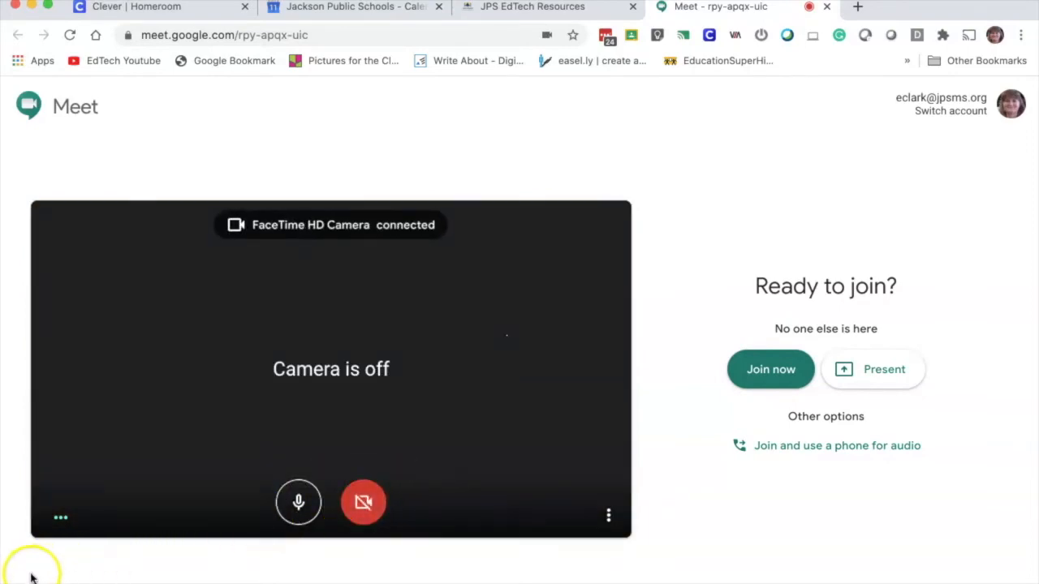
left_click(544, 6)
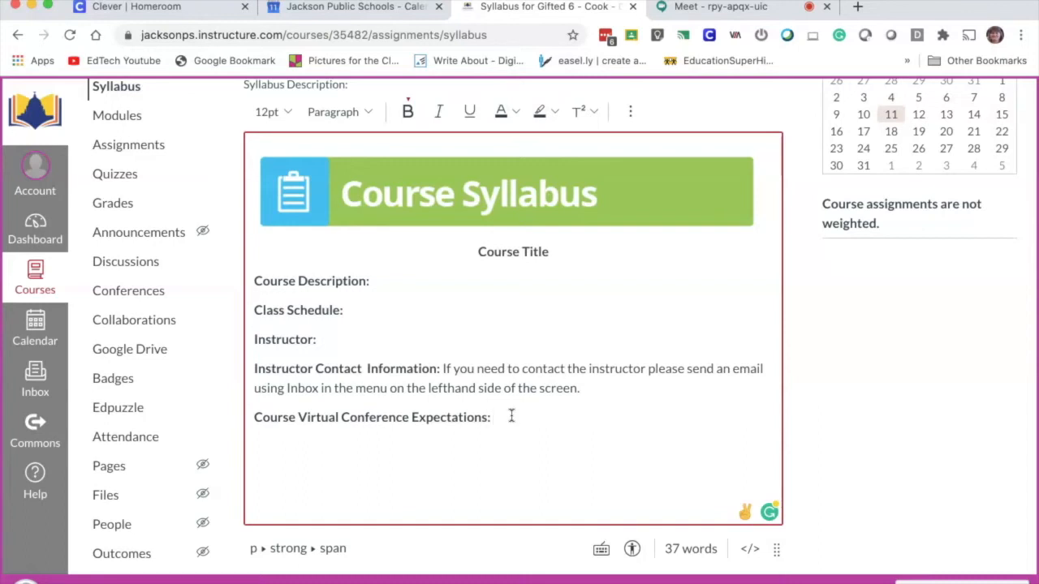
Add 'Join Daily' and insert a Google Hangouts Meet link from Apps under the conference expectations.
type("Join Daily")
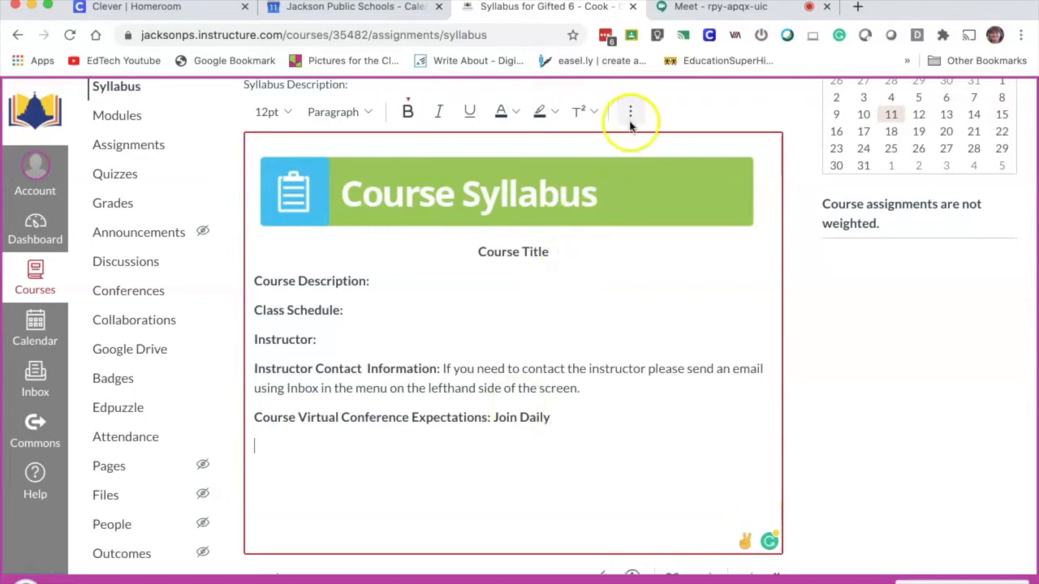
left_click(630, 111)
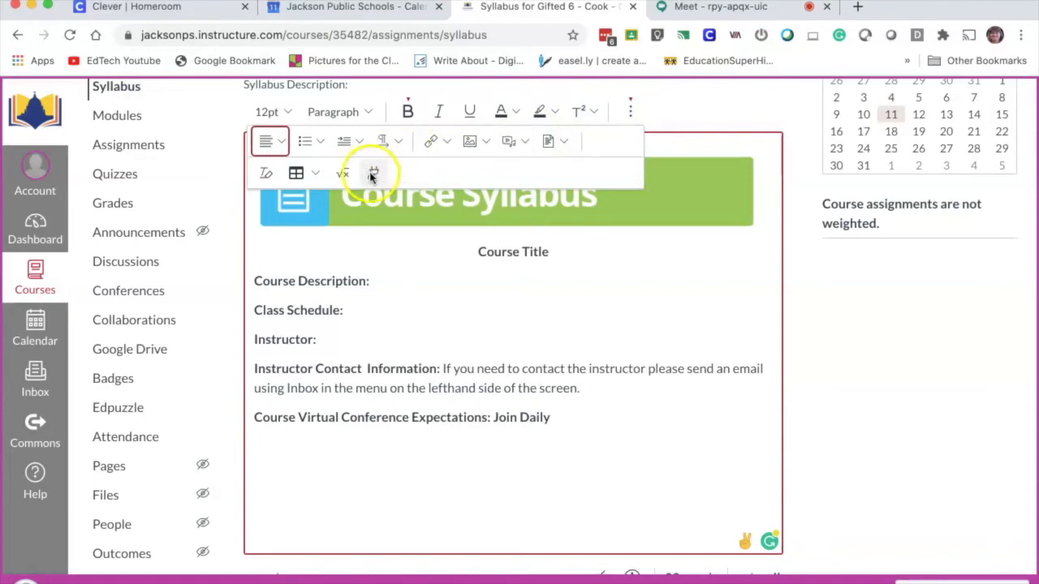
left_click(373, 172)
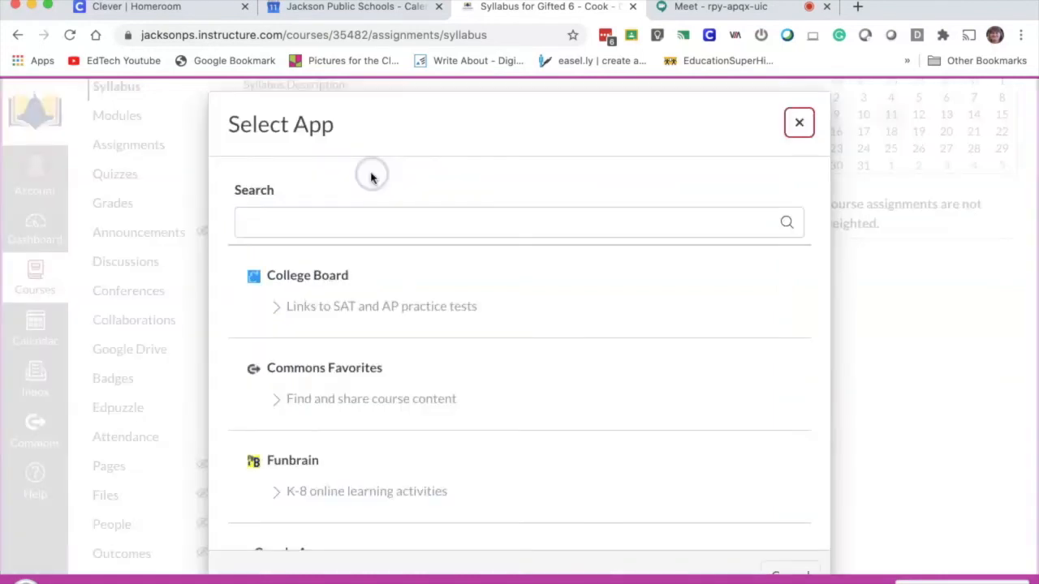
type("g")
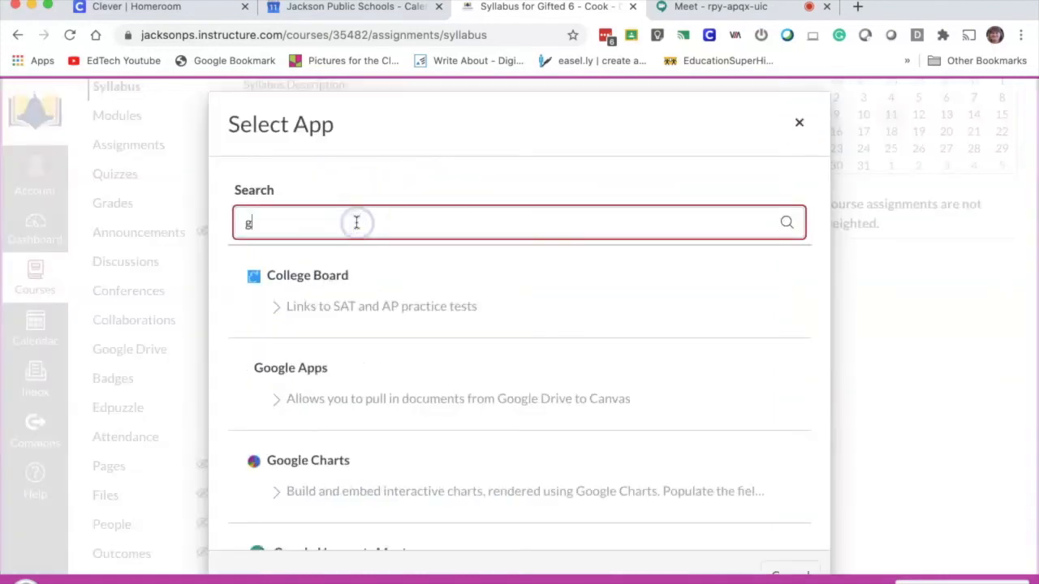
type("oogle")
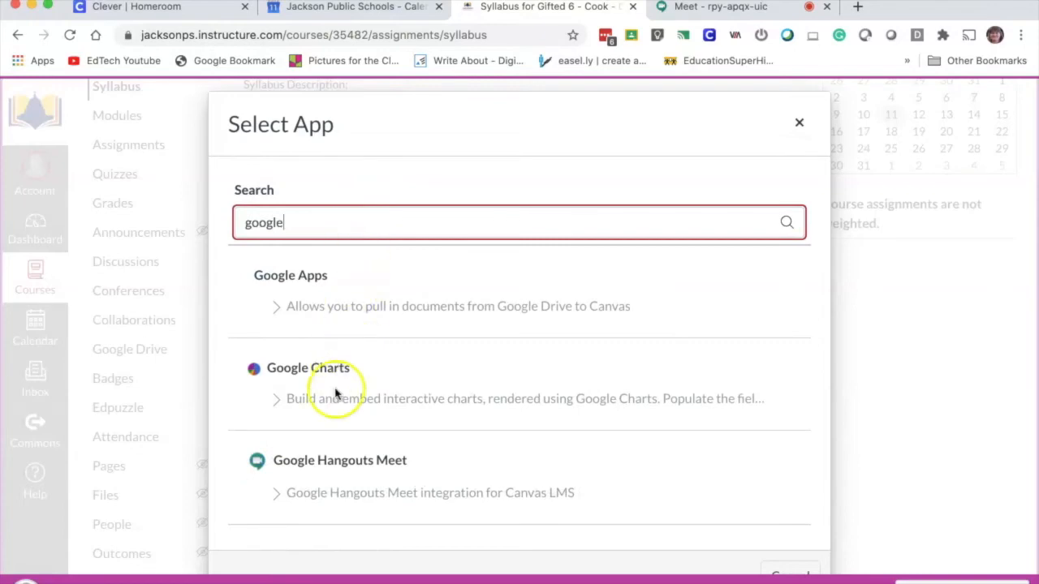
left_click(339, 461)
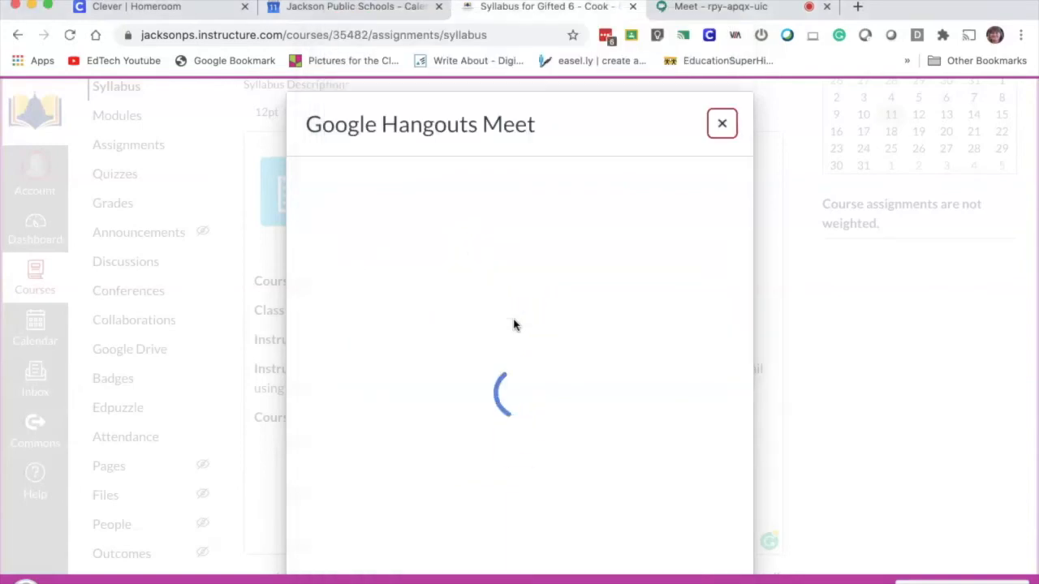
left_click(721, 123)
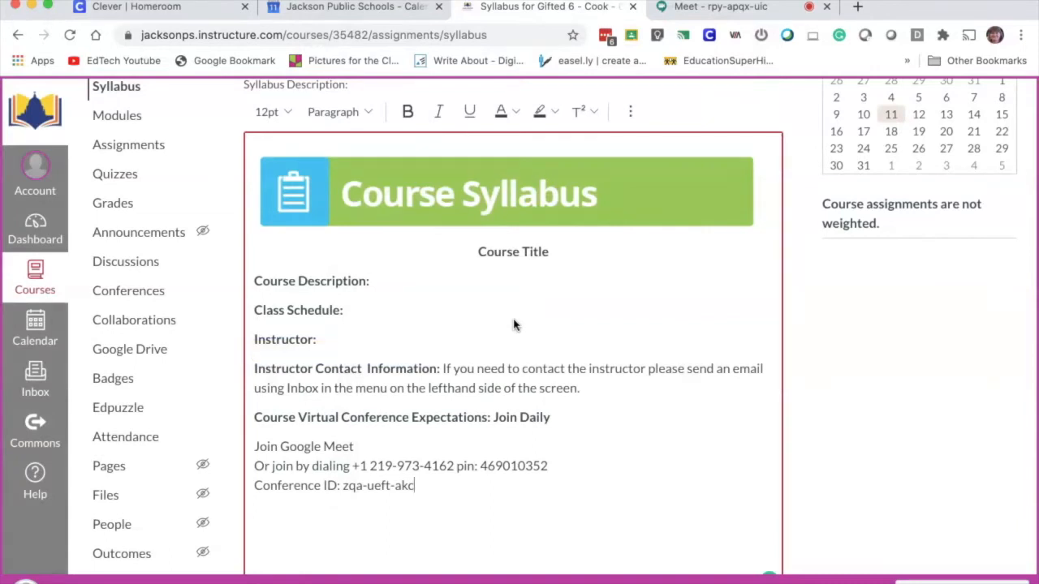
Save the syllabus with Update Syllabus.
scroll("down", 3)
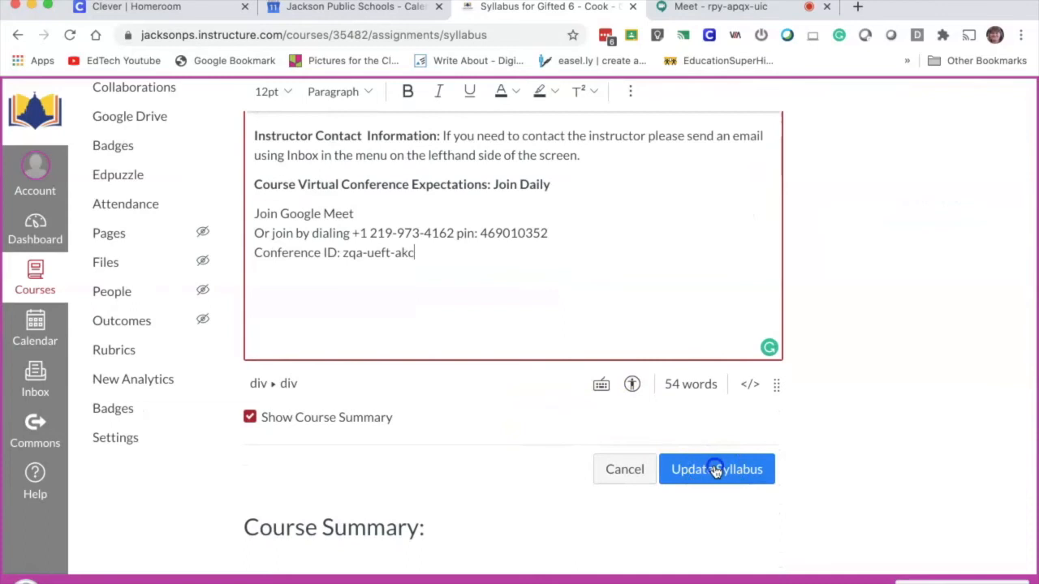
left_click(717, 469)
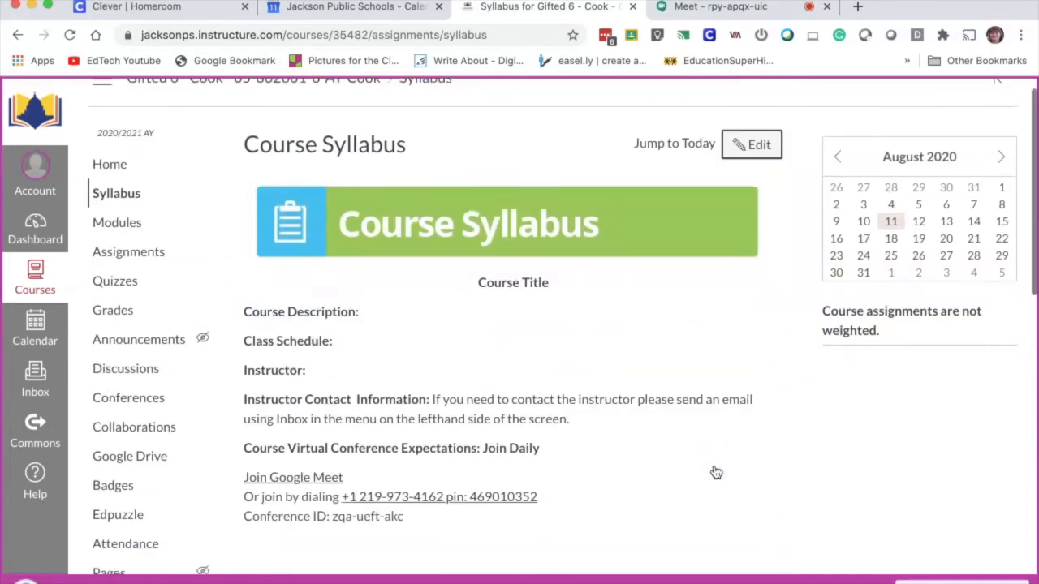
scroll("down", 3)
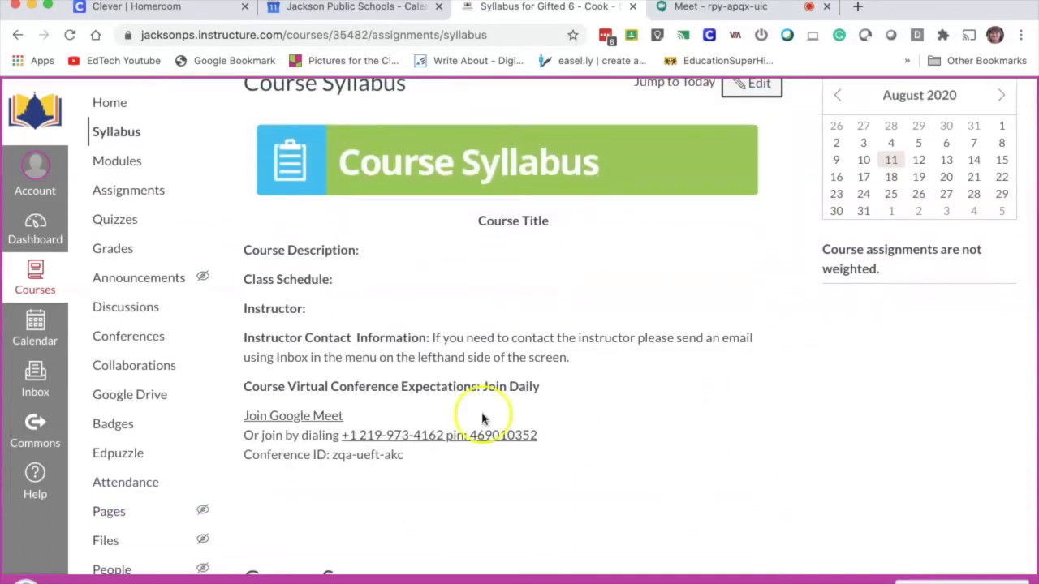
mouse_move(279, 416)
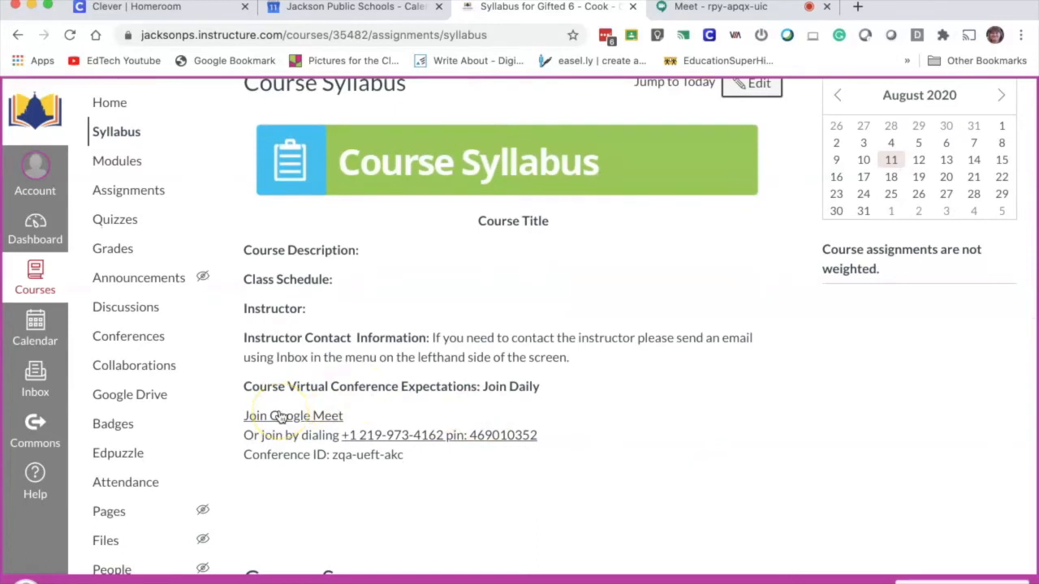
mouse_move(519, 502)
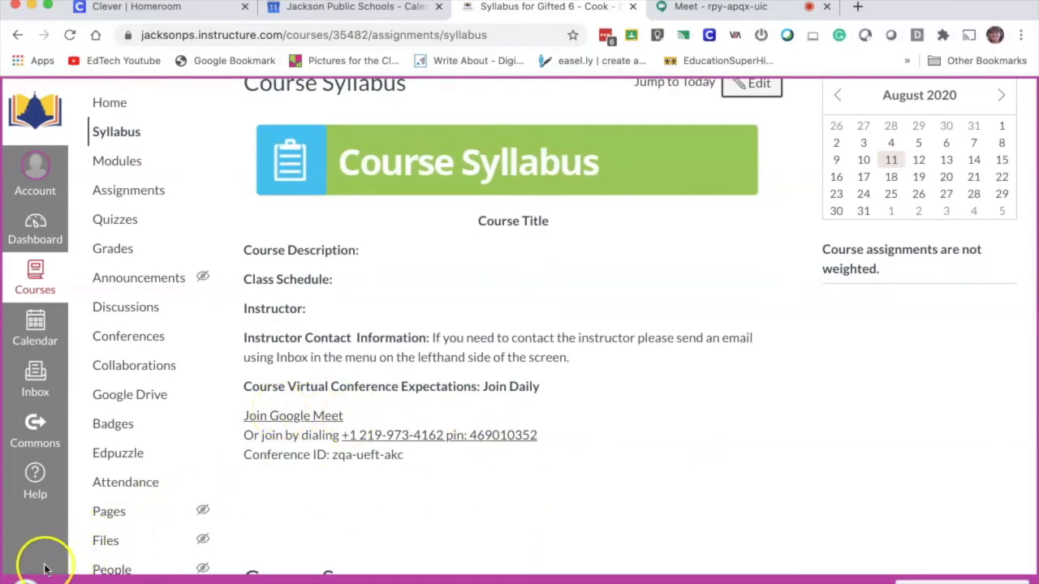
left_click(750, 84)
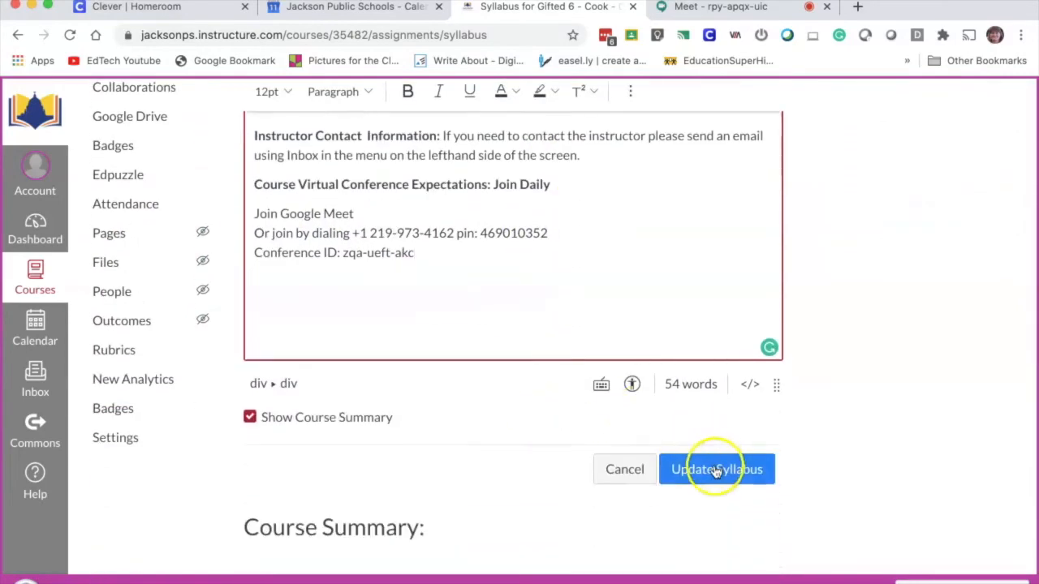
left_click(718, 469)
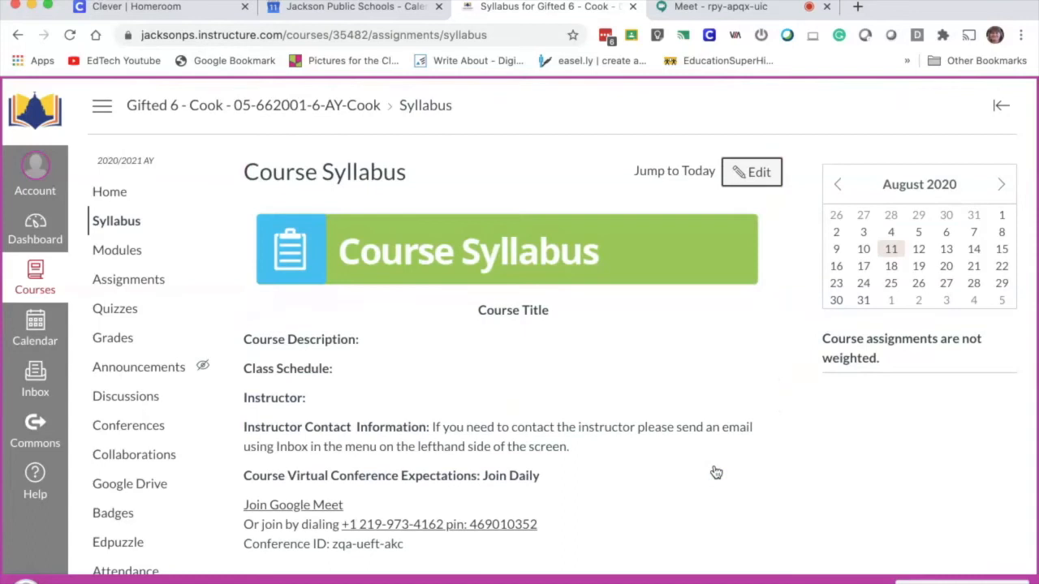
scroll("down", 3)
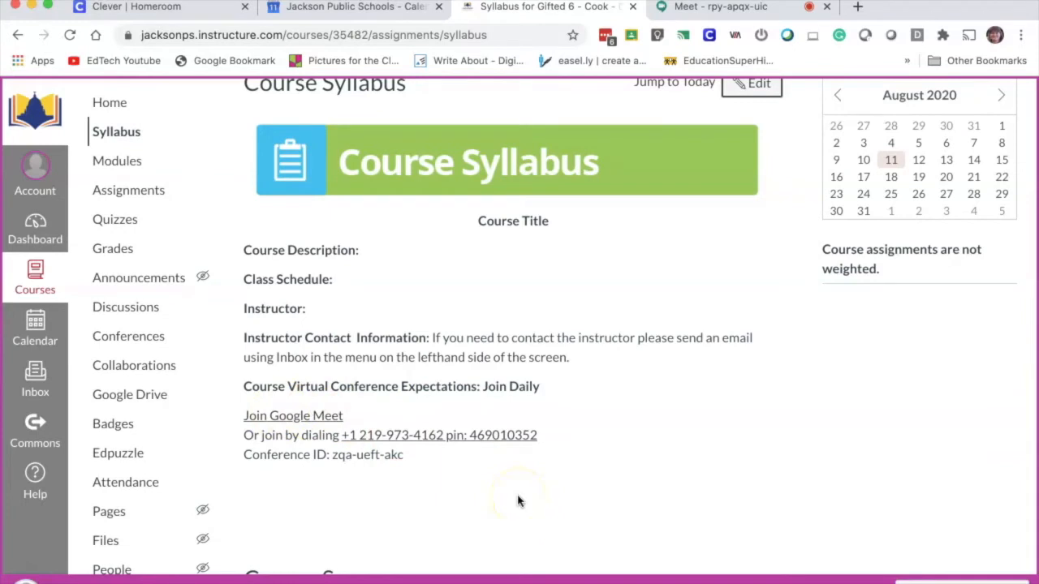
left_click(293, 415)
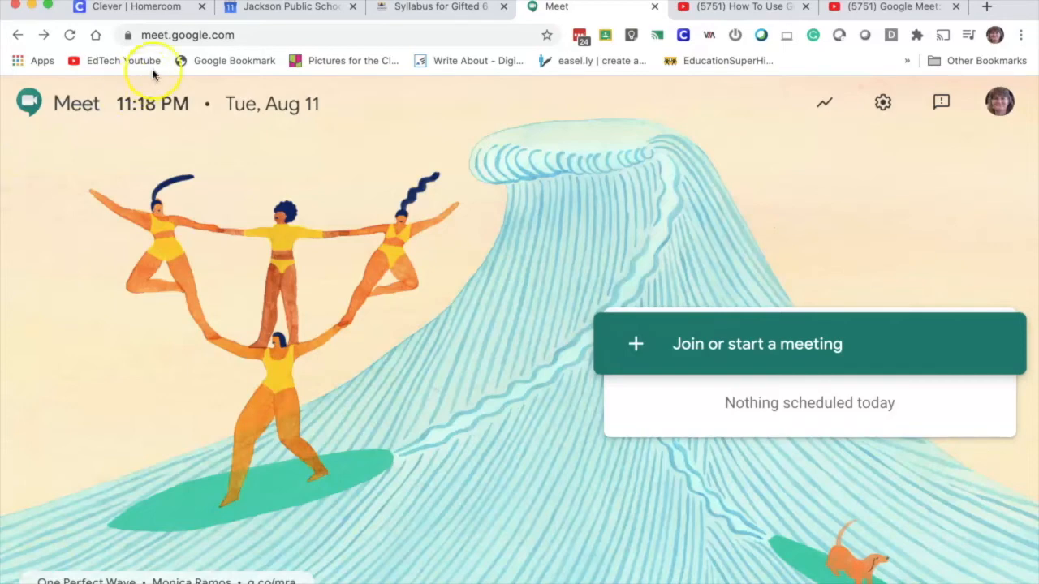
Show Meet in a new tab's Google apps launcher, then return to the meet.google.com home page.
left_click(186, 36)
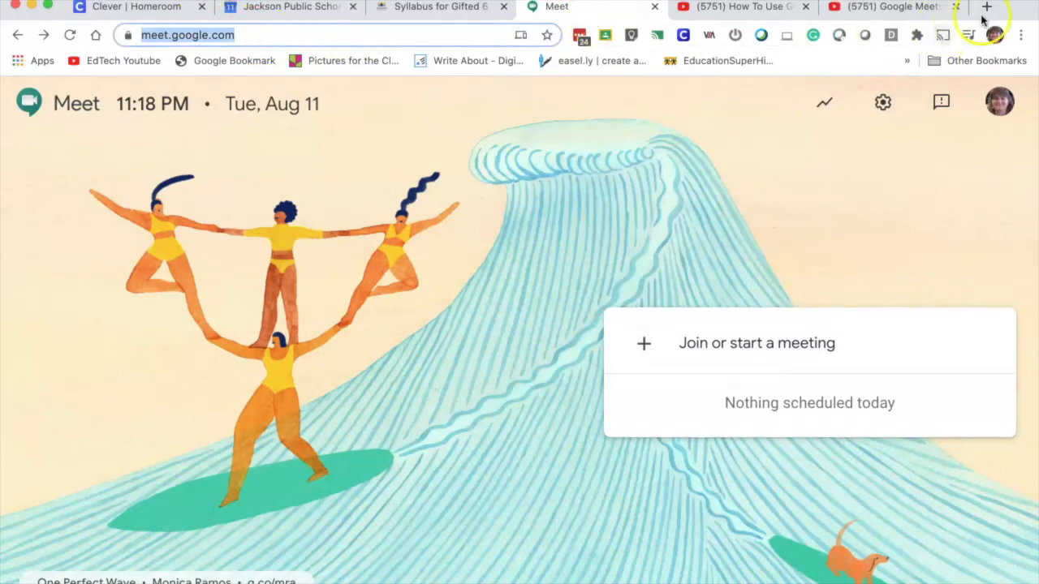
left_click(986, 6)
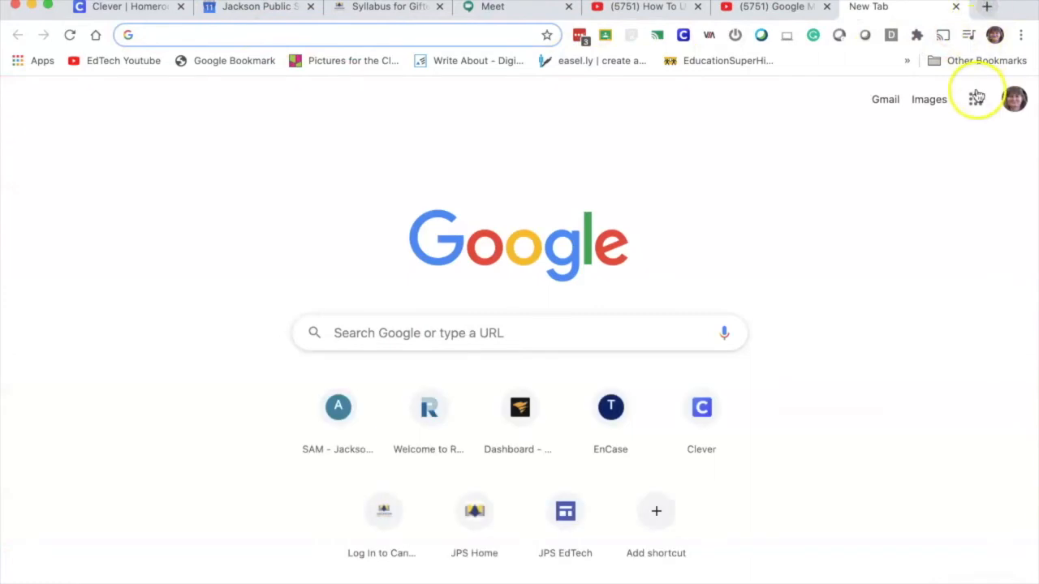
left_click(974, 99)
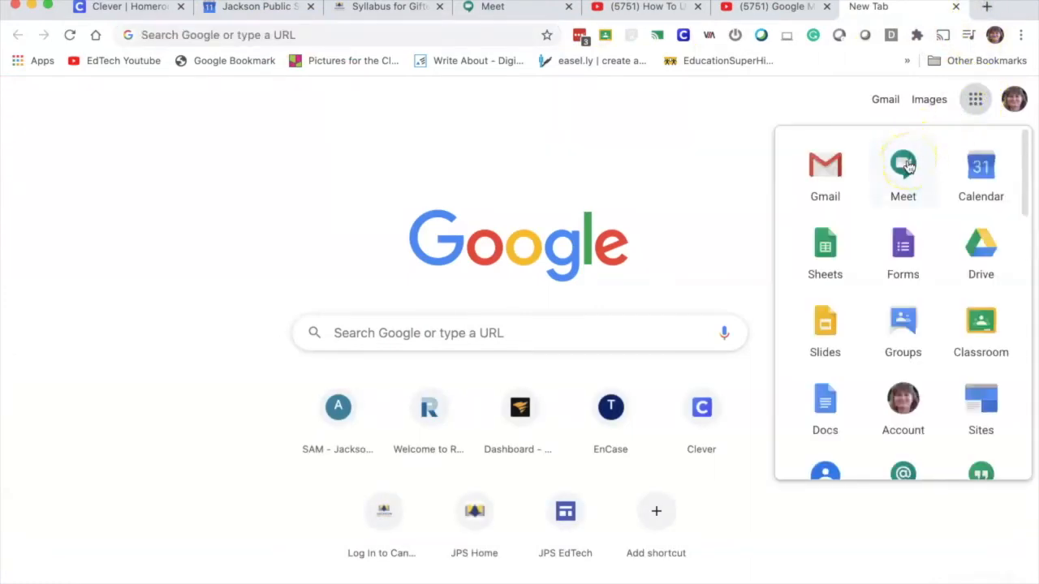
scroll("down", 3)
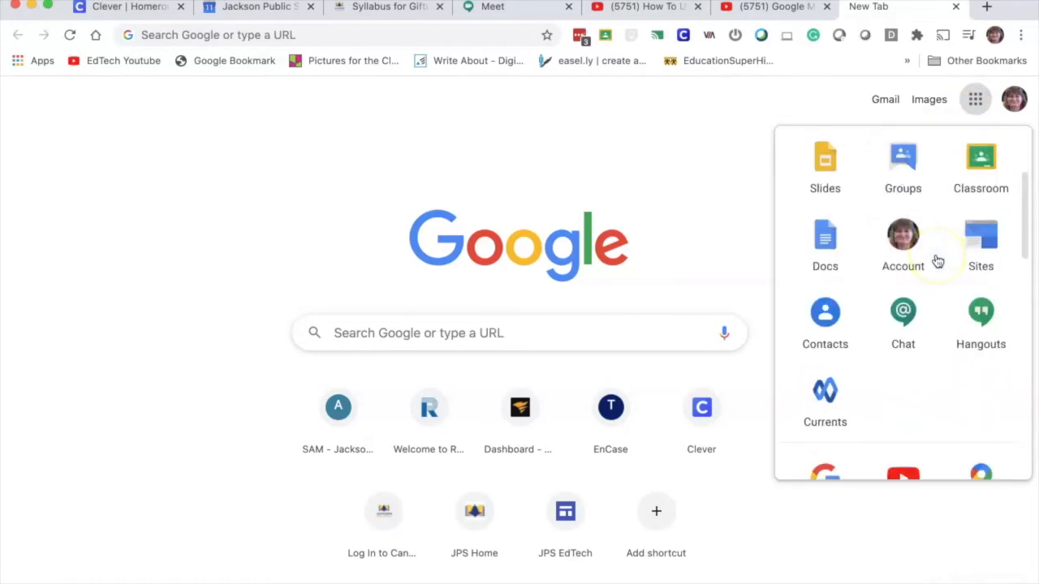
scroll("down", 3)
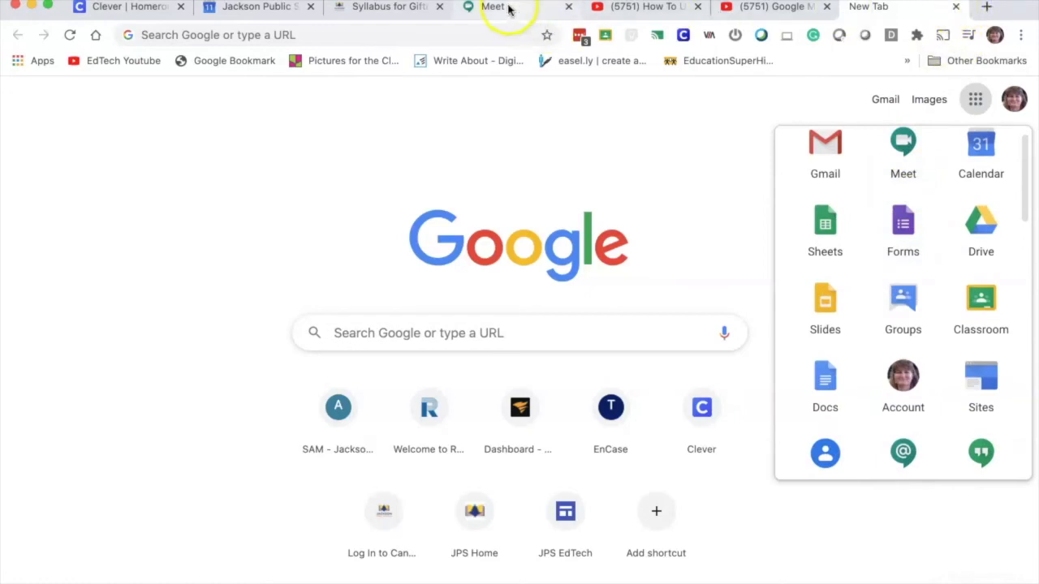
left_click(512, 6)
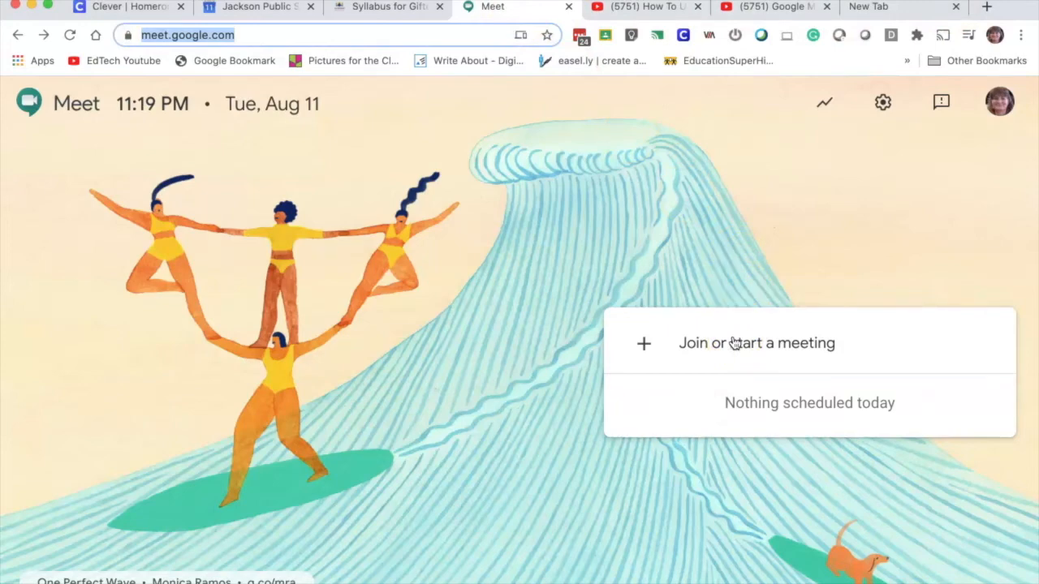
Start a new meeting nicknamed 'Tutoring - Factoring' and continue to its getting-ready screen.
left_click(756, 342)
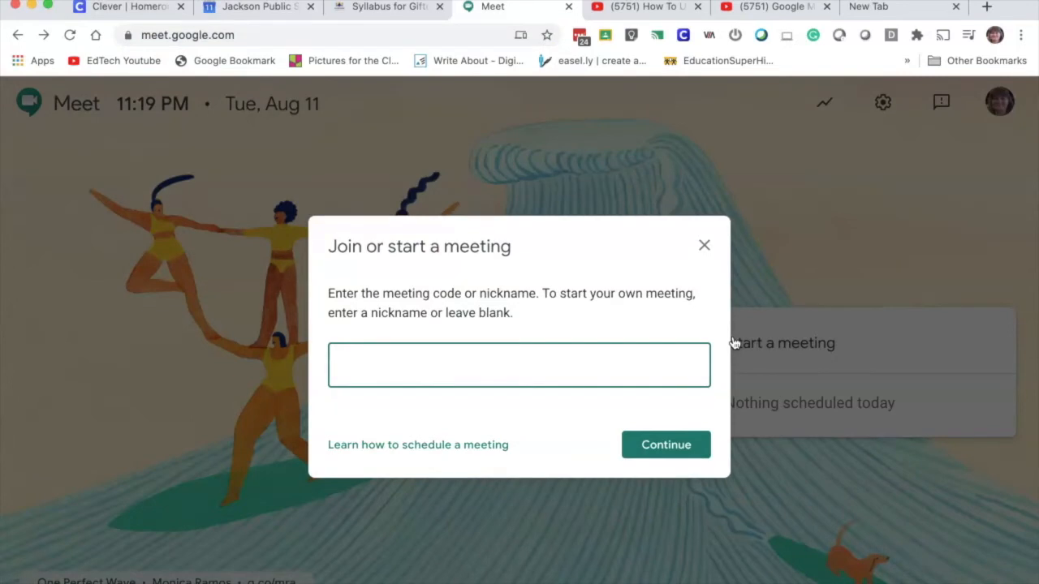
type("Tutoring")
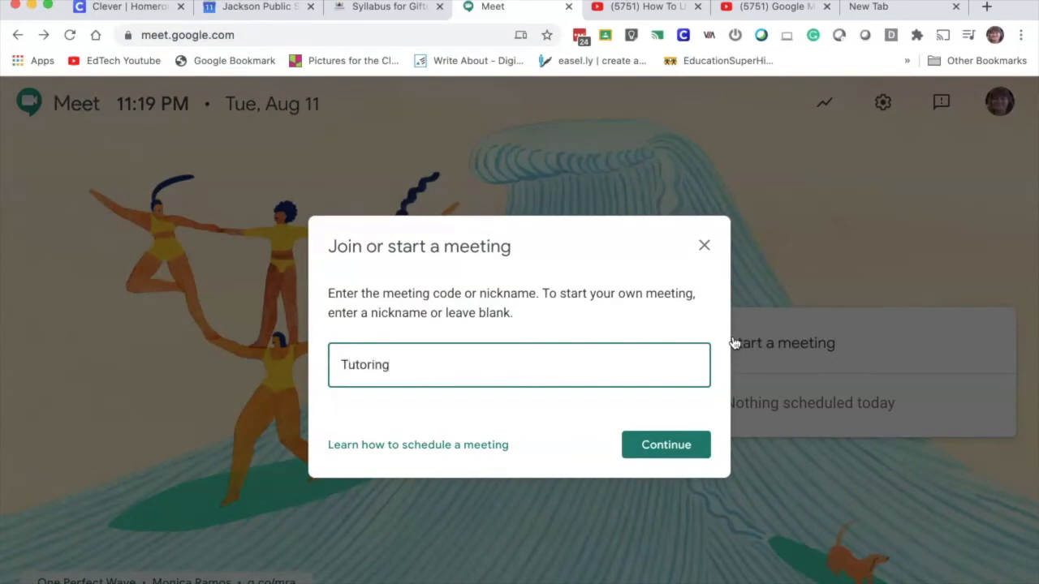
type("-")
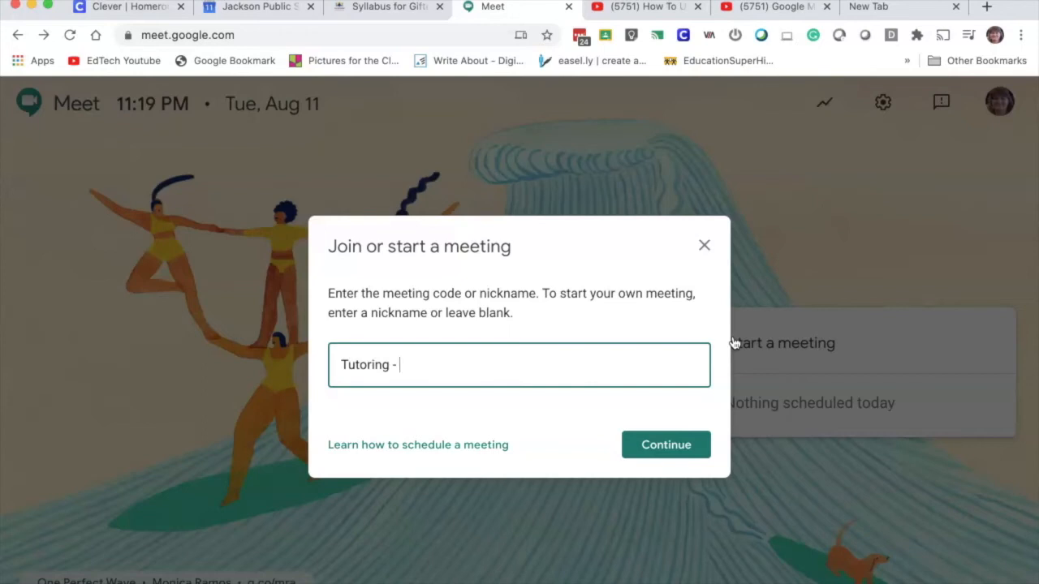
type("Facto")
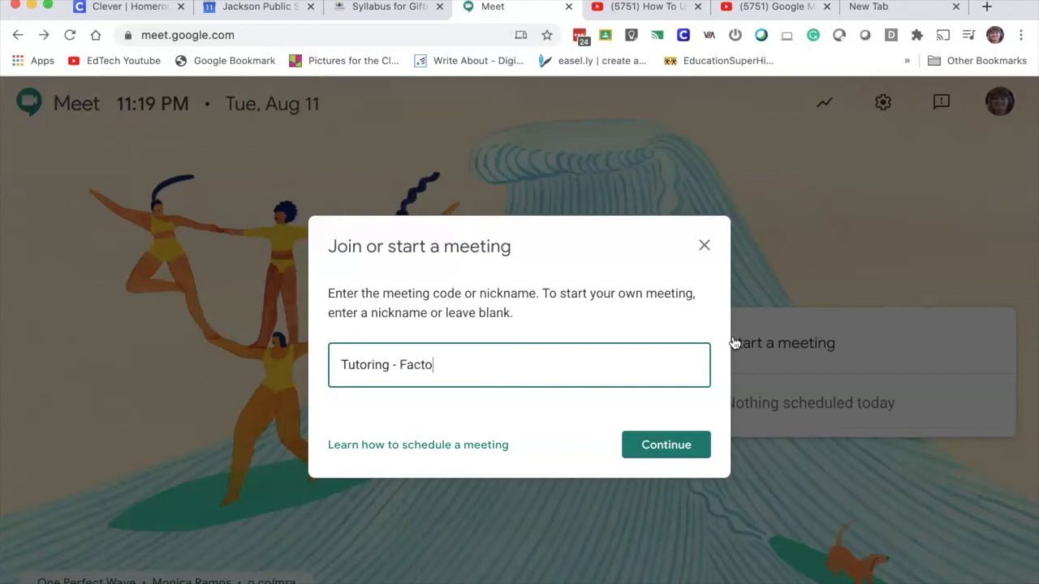
type("ring")
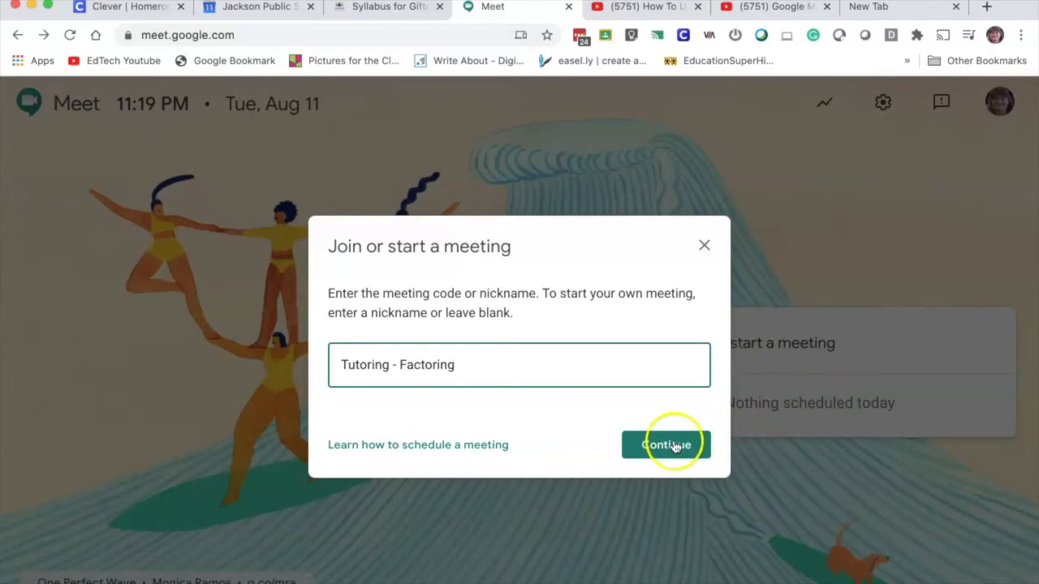
left_click(665, 445)
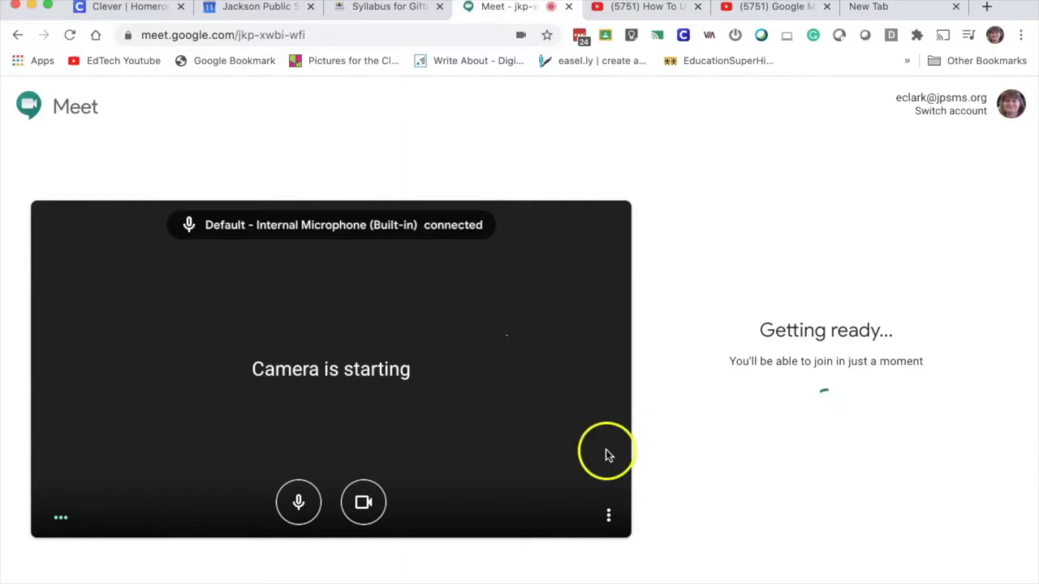
Join the tutoring-factoring meeting with the camera off, leaving the Add others joining info showing.
left_click(364, 502)
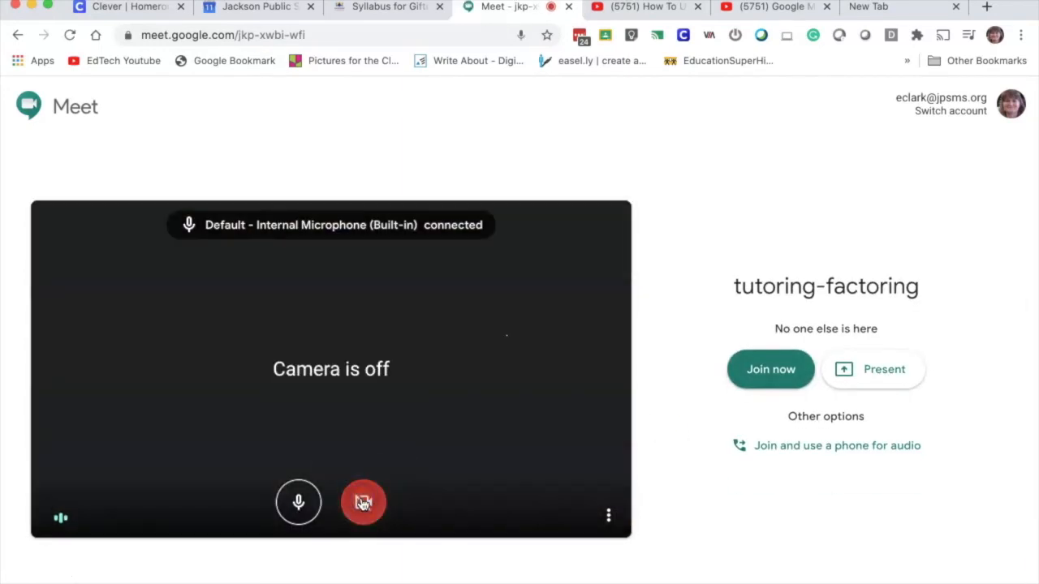
left_click(363, 502)
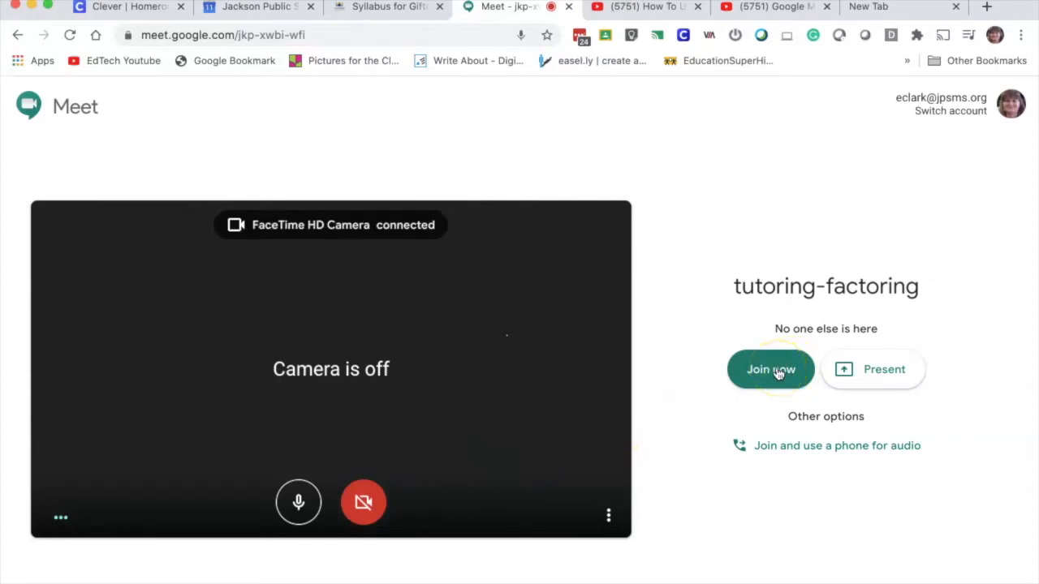
left_click(770, 370)
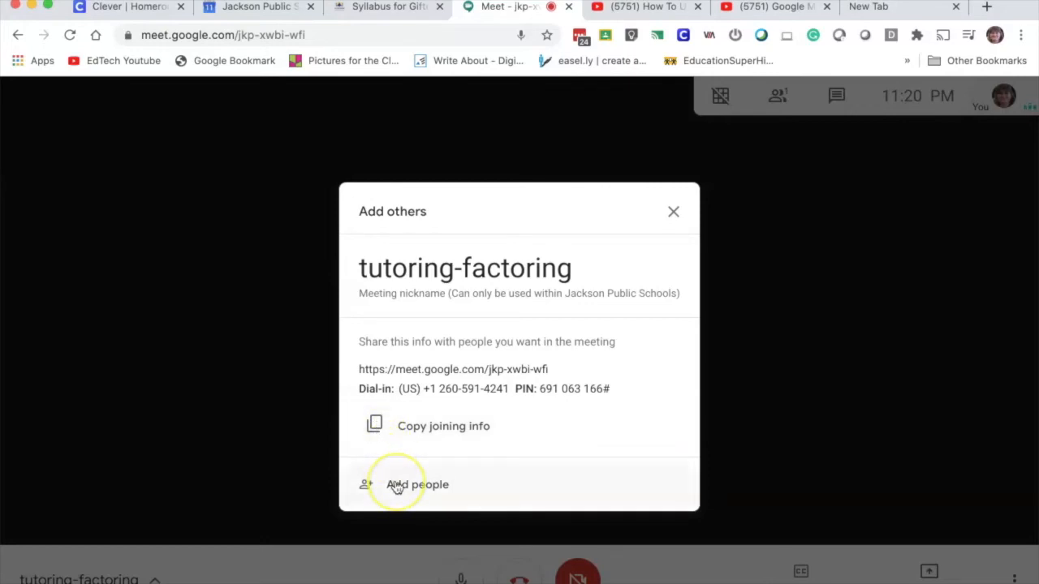
left_click(416, 483)
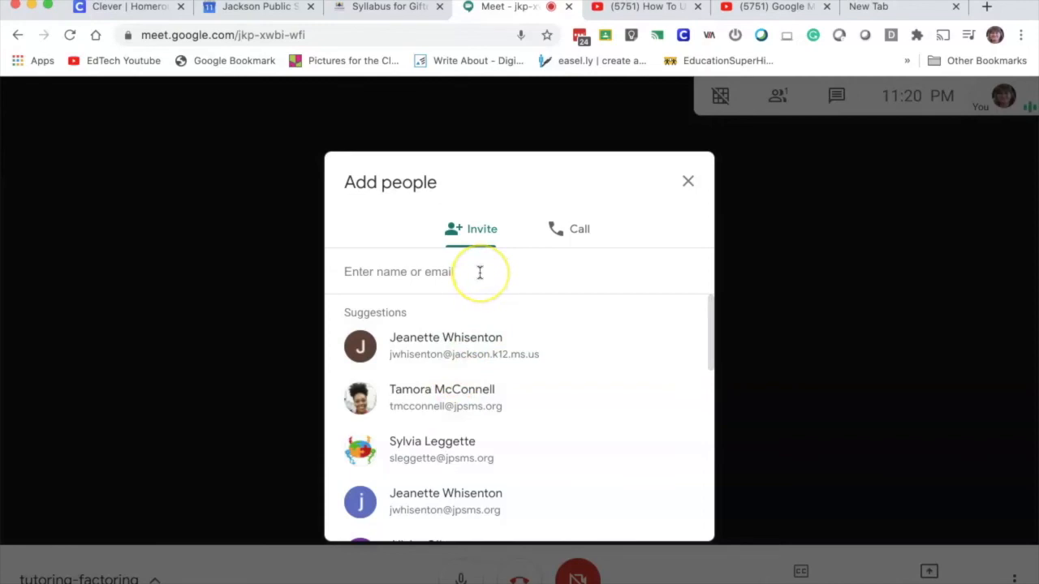
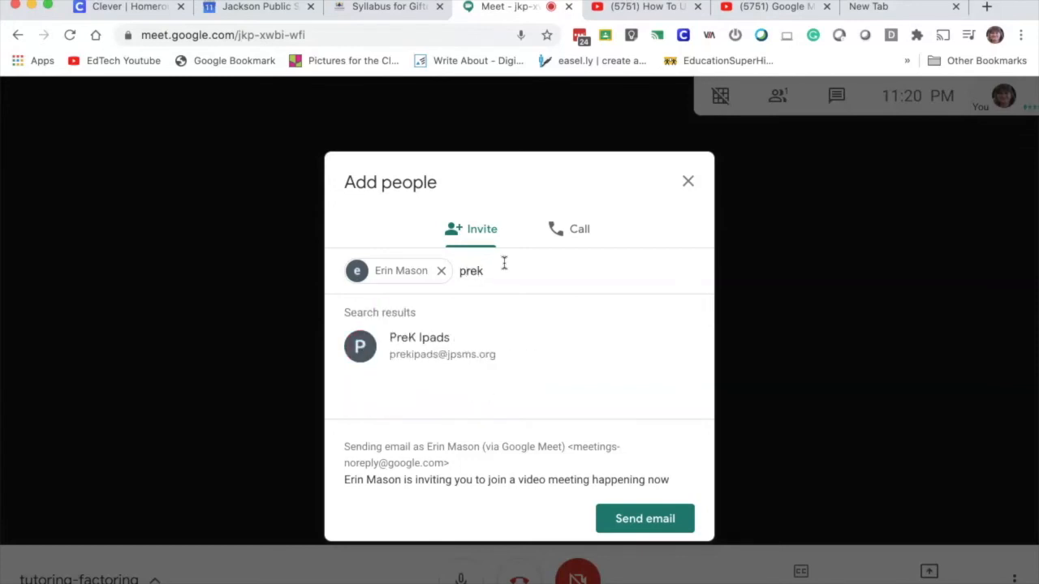
left_click(419, 346)
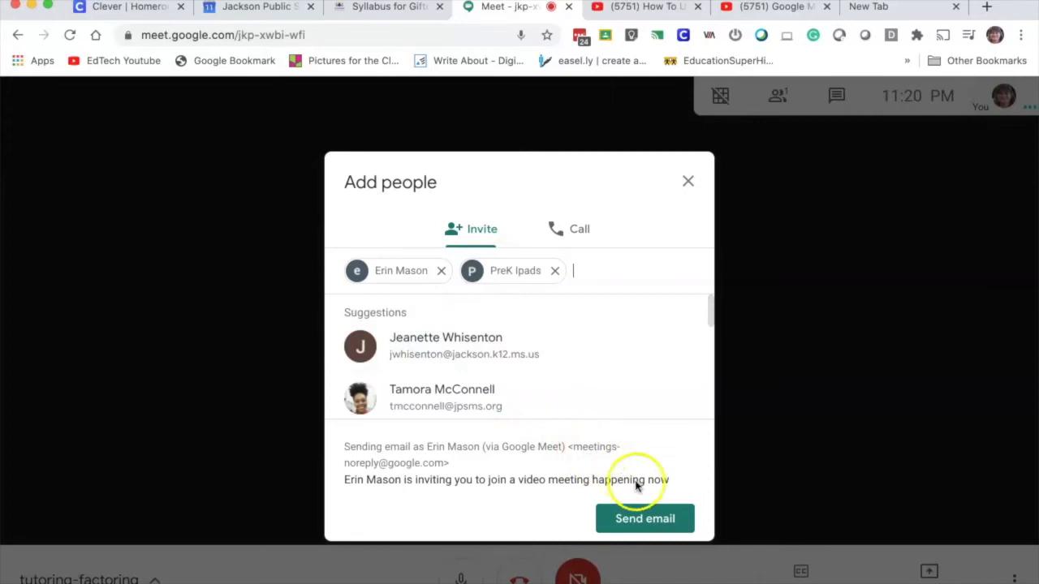
left_click(644, 520)
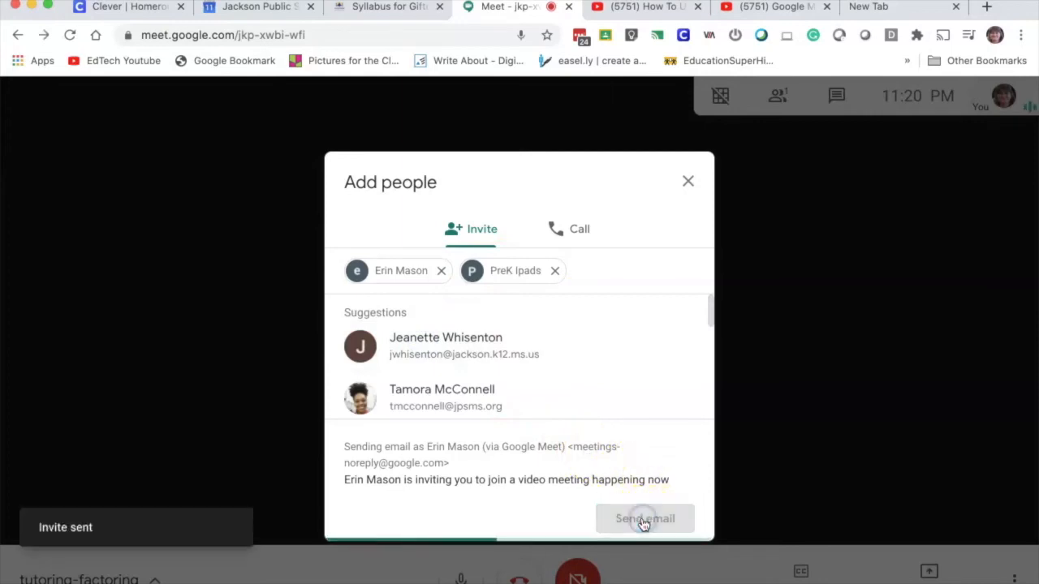
left_click(645, 519)
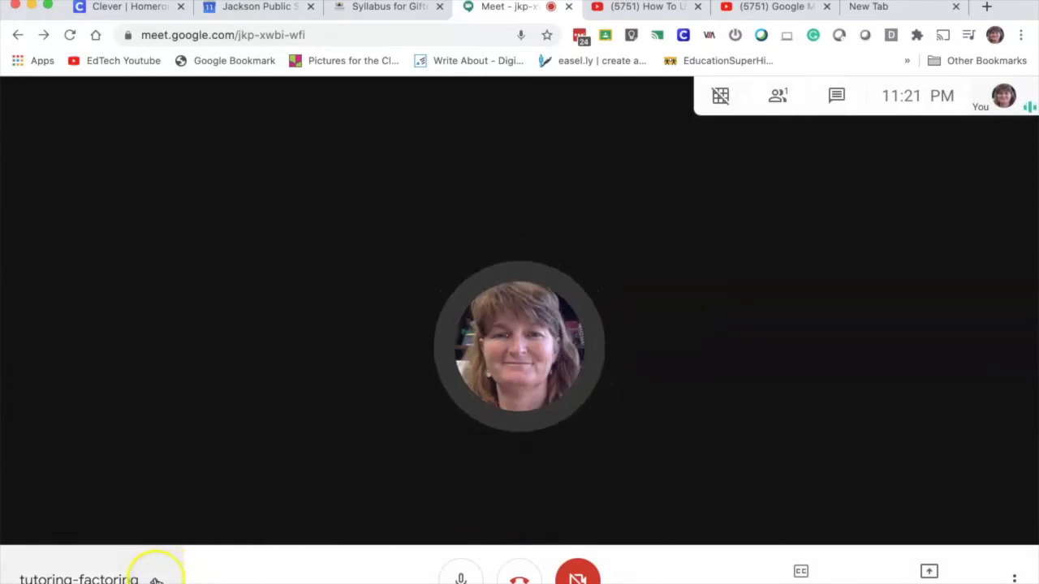
left_click(155, 578)
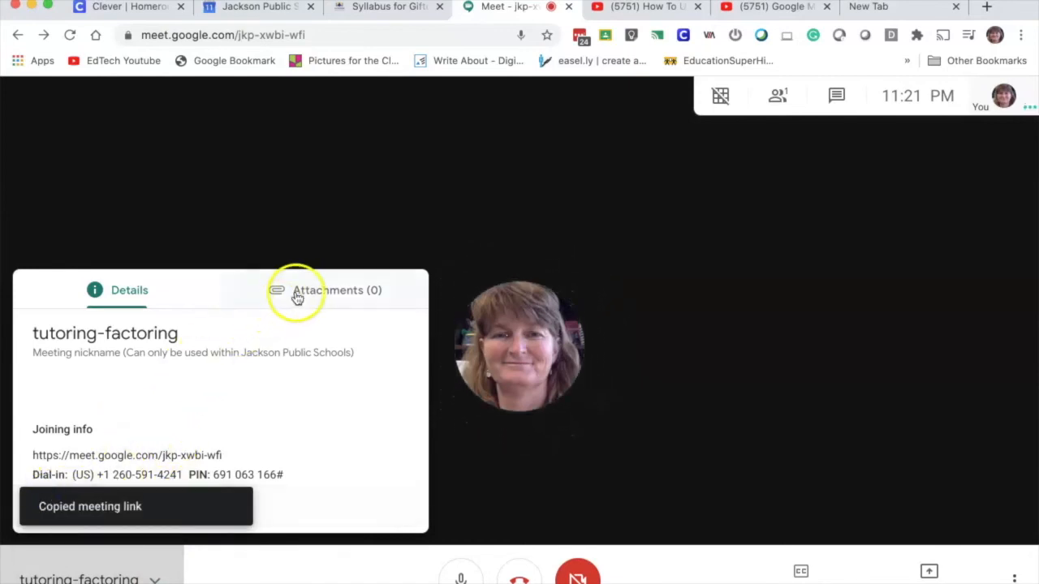
left_click(336, 288)
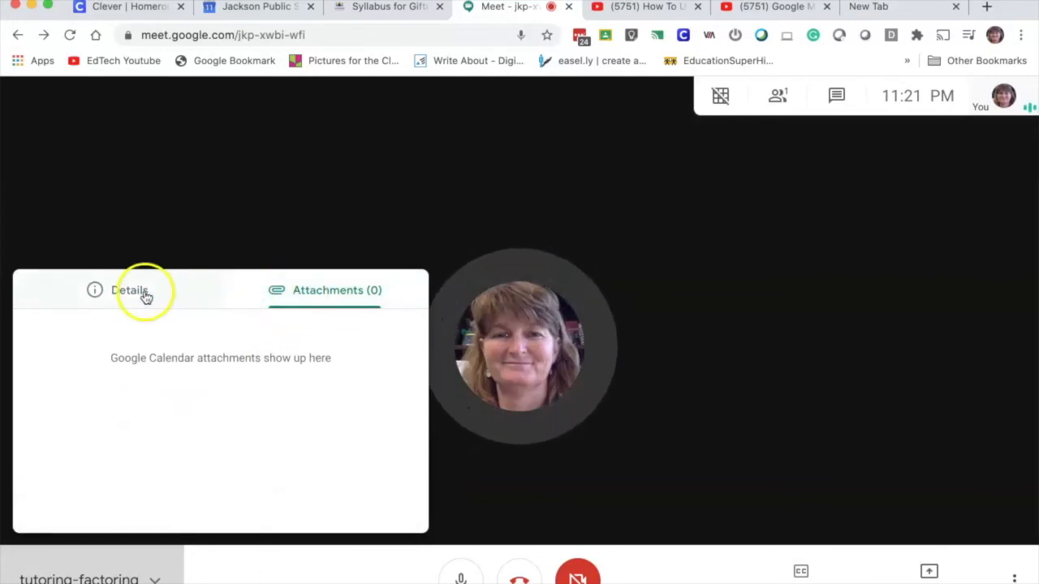
left_click(130, 289)
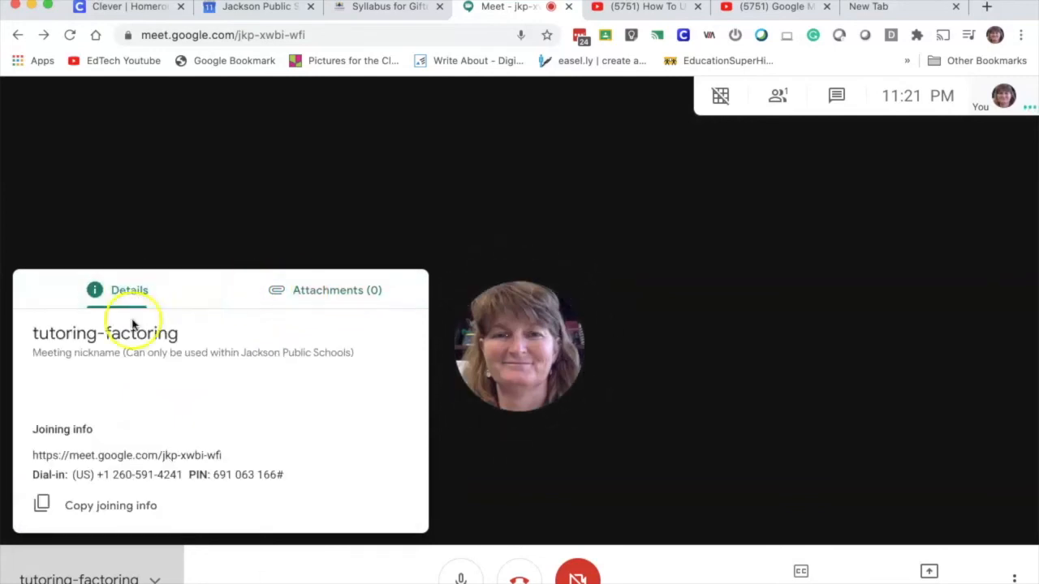
mouse_move(377, 569)
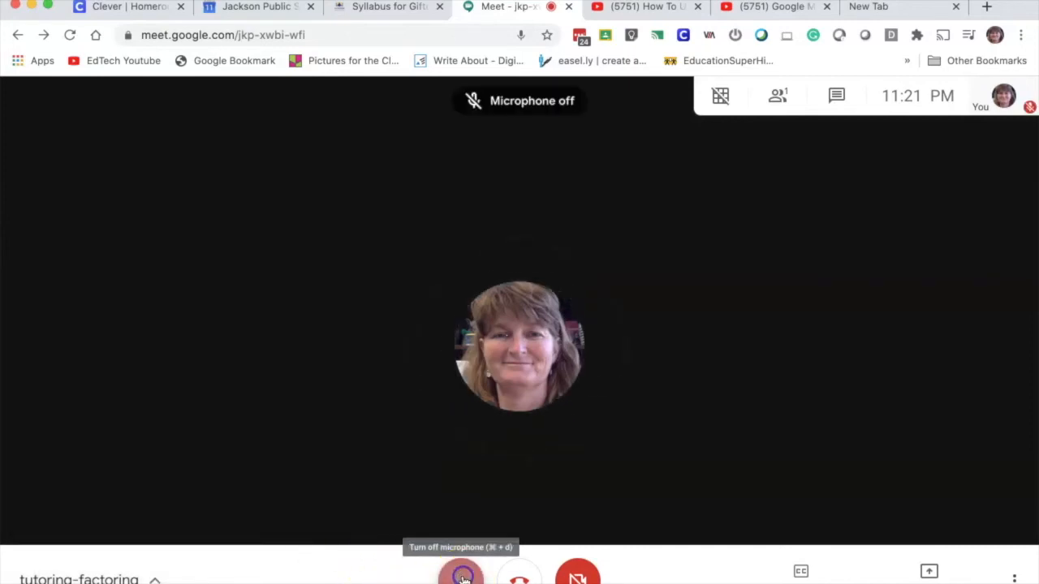
left_click(461, 575)
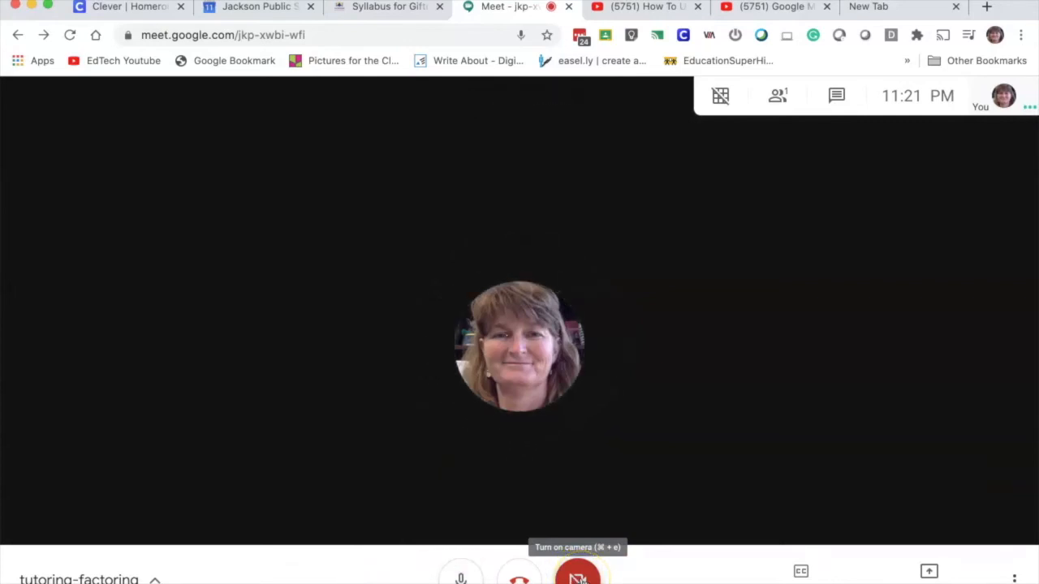
left_click(800, 571)
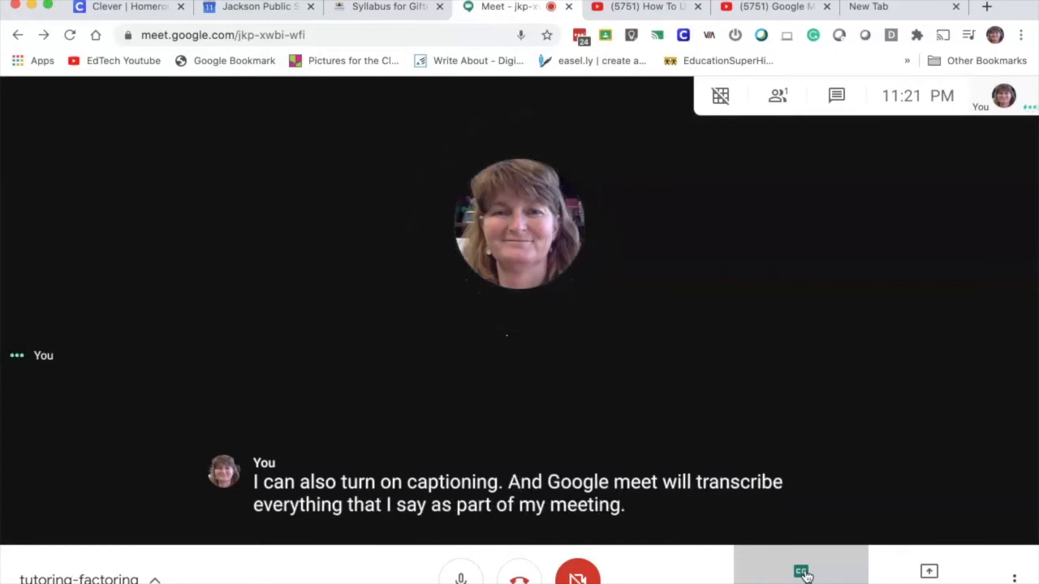
left_click(802, 572)
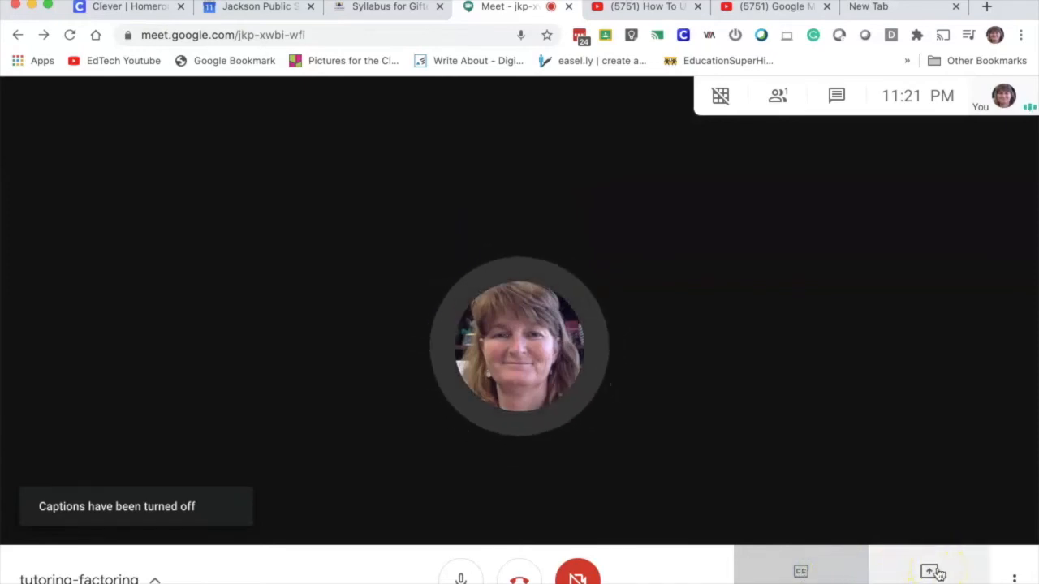
Present the YouTube Whiteboard Tools tab as a single Chrome tab, then return to the Meet call.
left_click(929, 572)
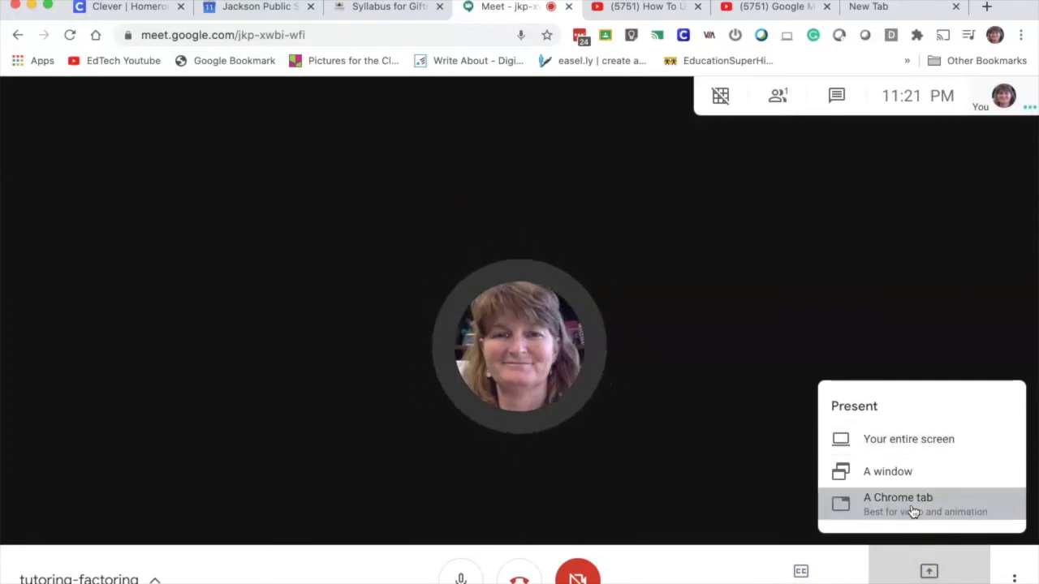
left_click(898, 496)
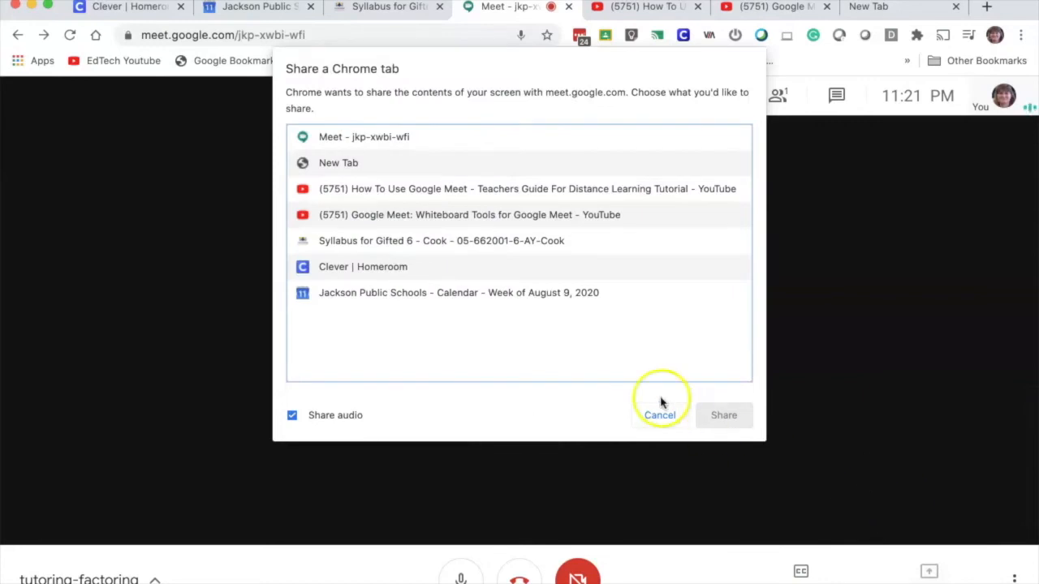
mouse_move(396, 241)
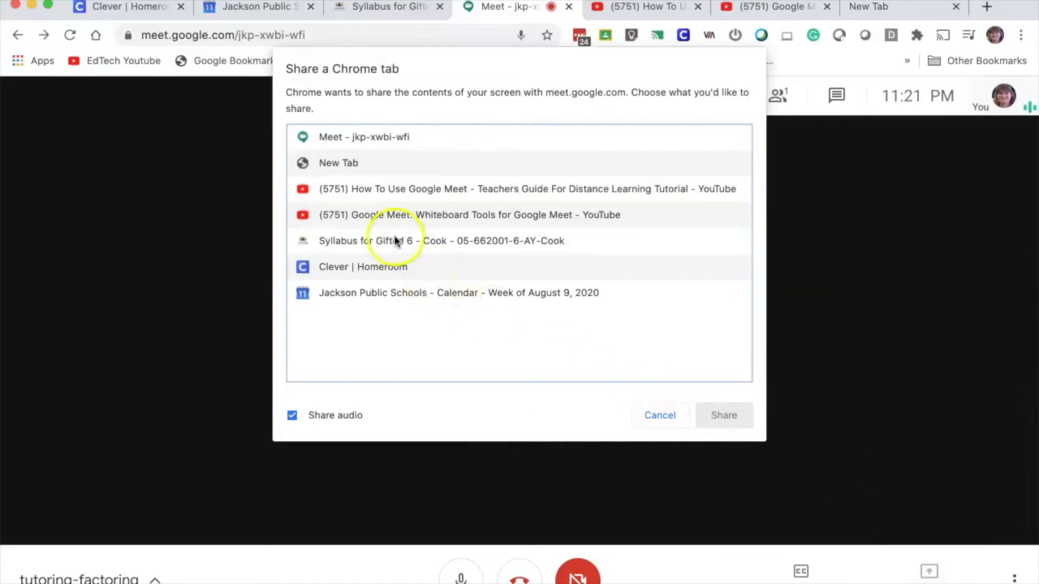
left_click(467, 215)
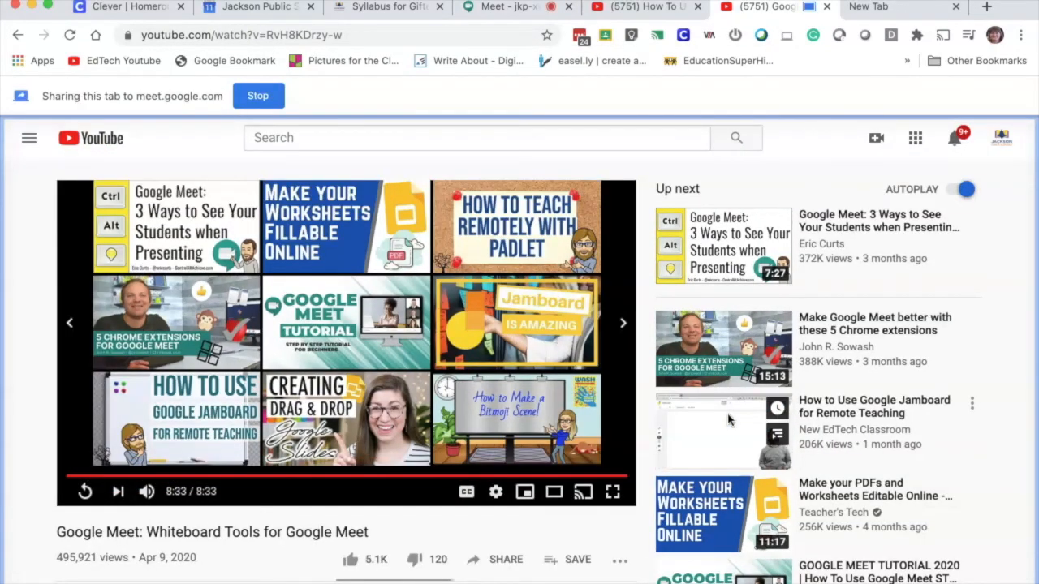
mouse_move(722, 430)
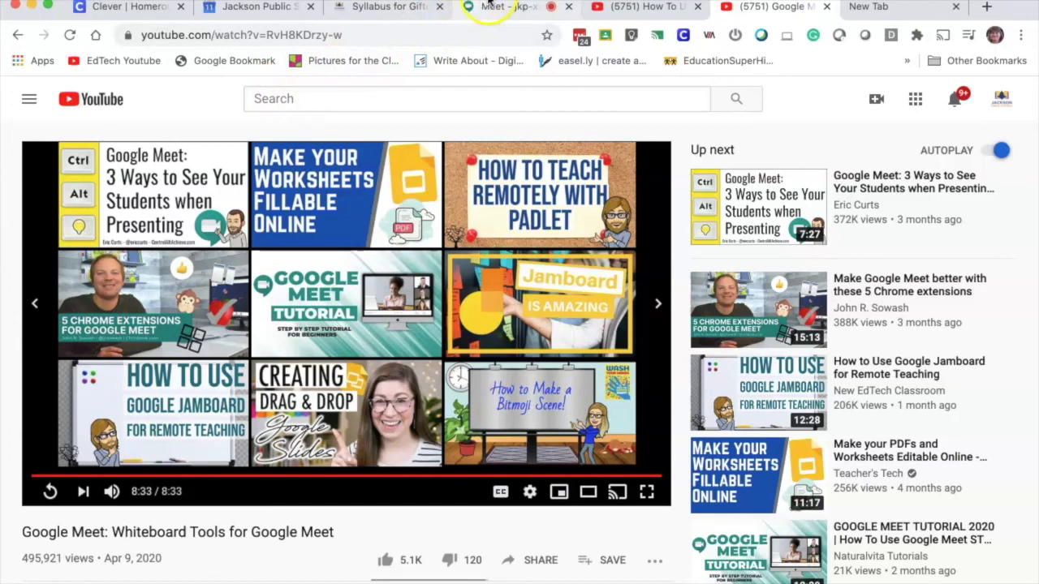
left_click(503, 6)
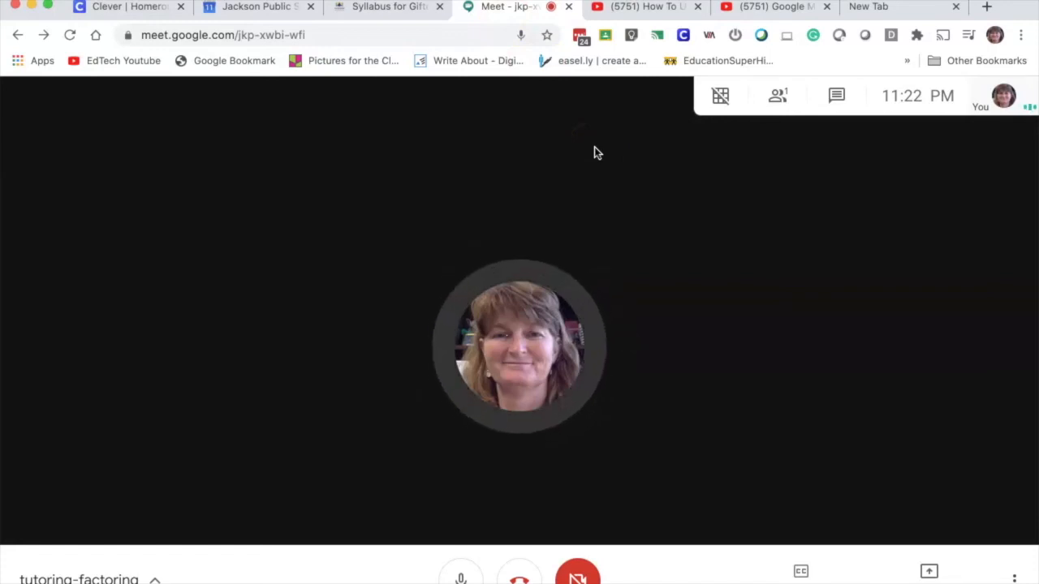
mouse_move(808, 365)
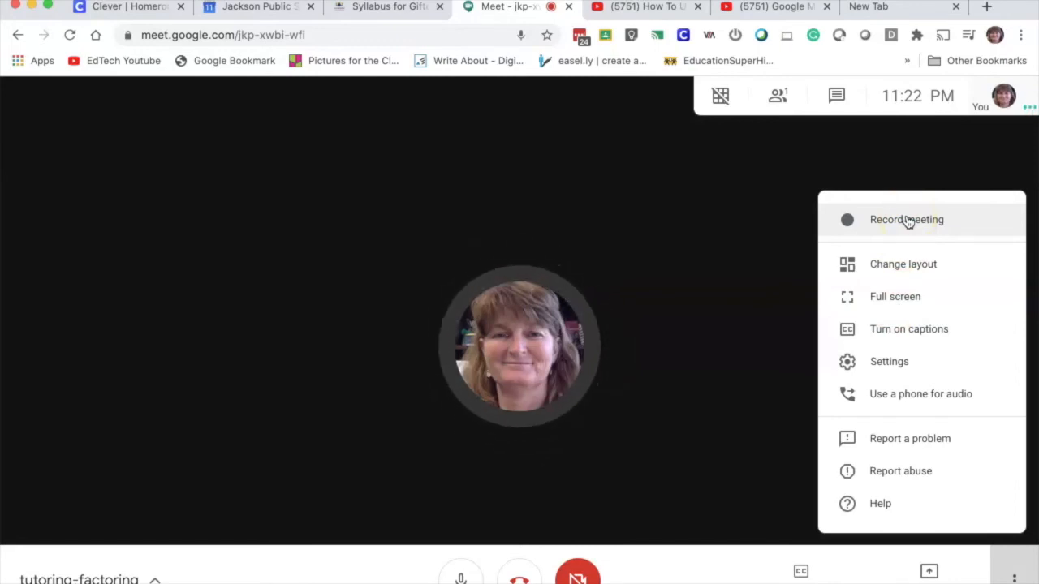
Start recording the meeting with consent, then stop the recording so it saves to Google Drive.
left_click(905, 219)
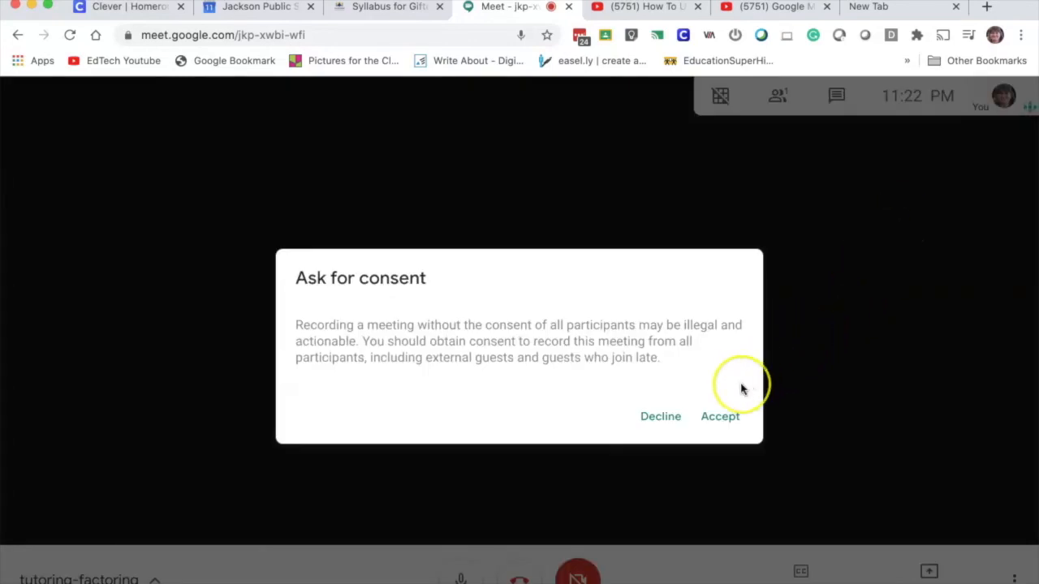
mouse_move(740, 388)
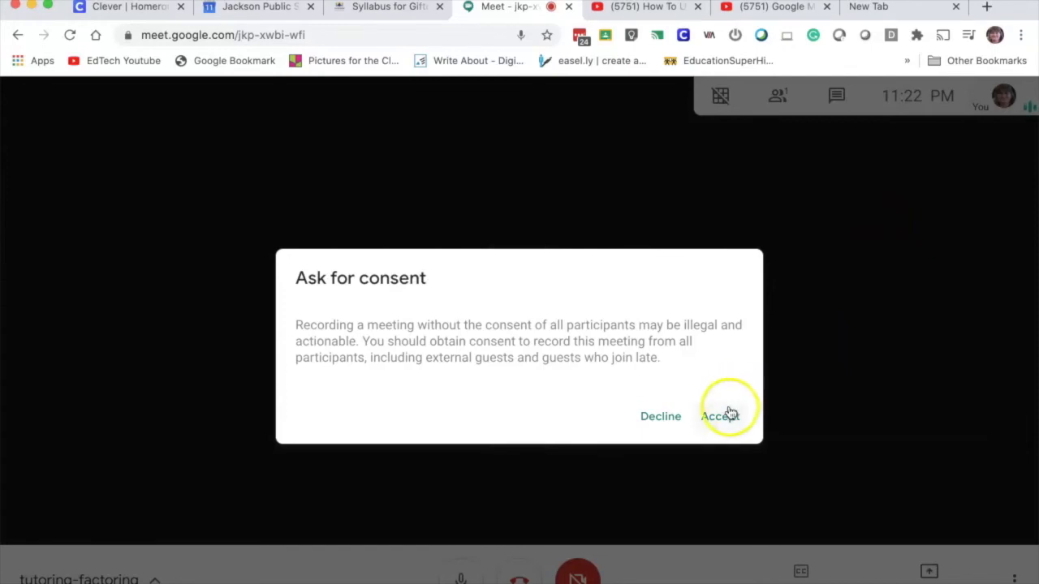
left_click(719, 416)
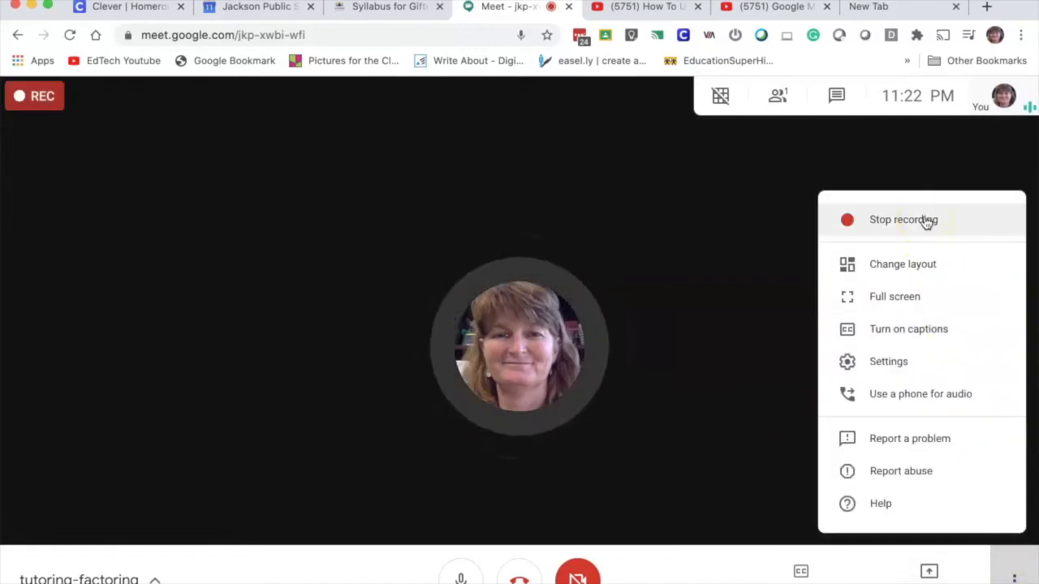
left_click(902, 219)
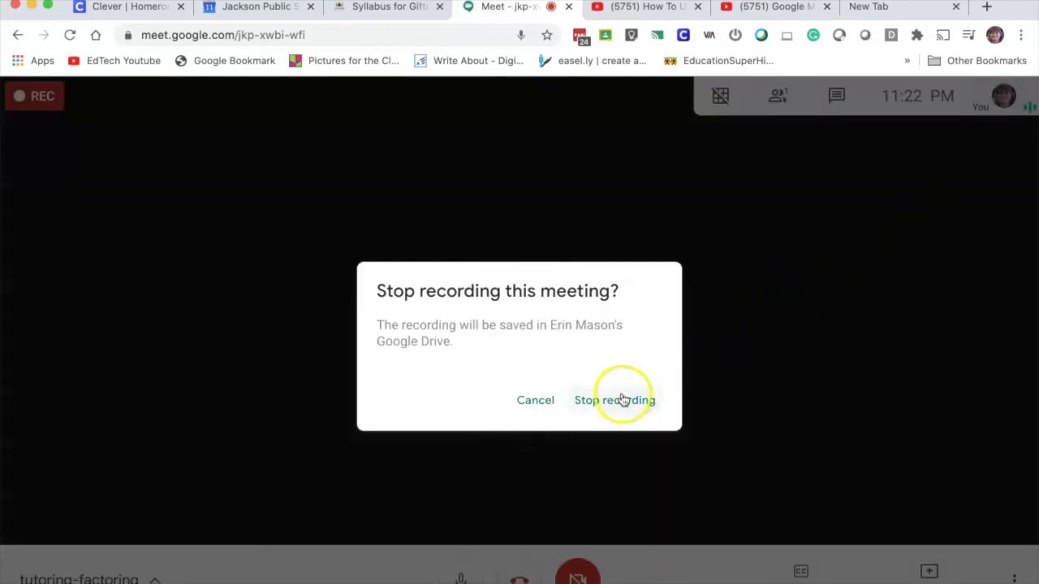
left_click(613, 399)
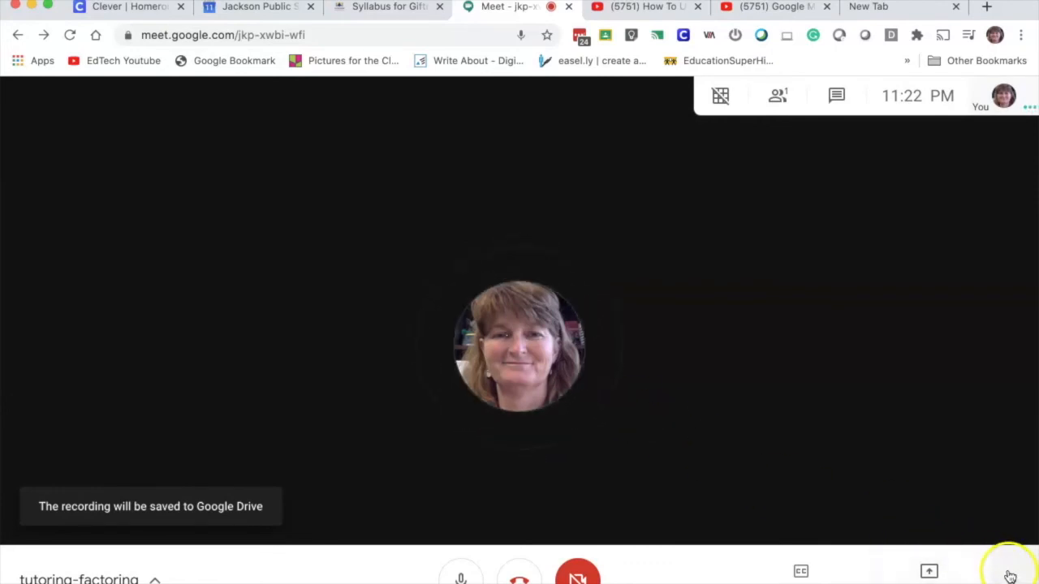
left_click(1009, 571)
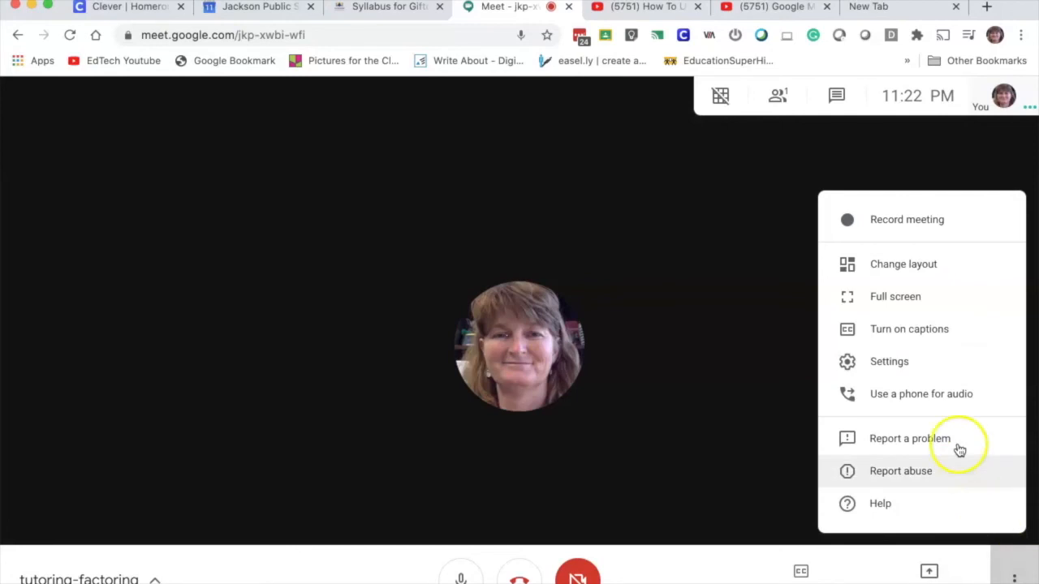
left_click(903, 262)
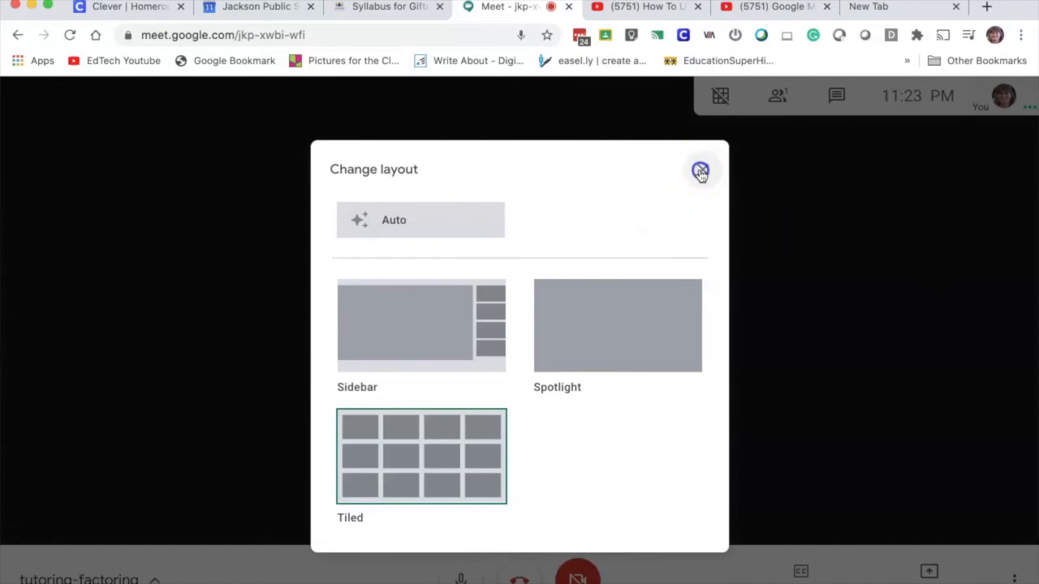
left_click(702, 171)
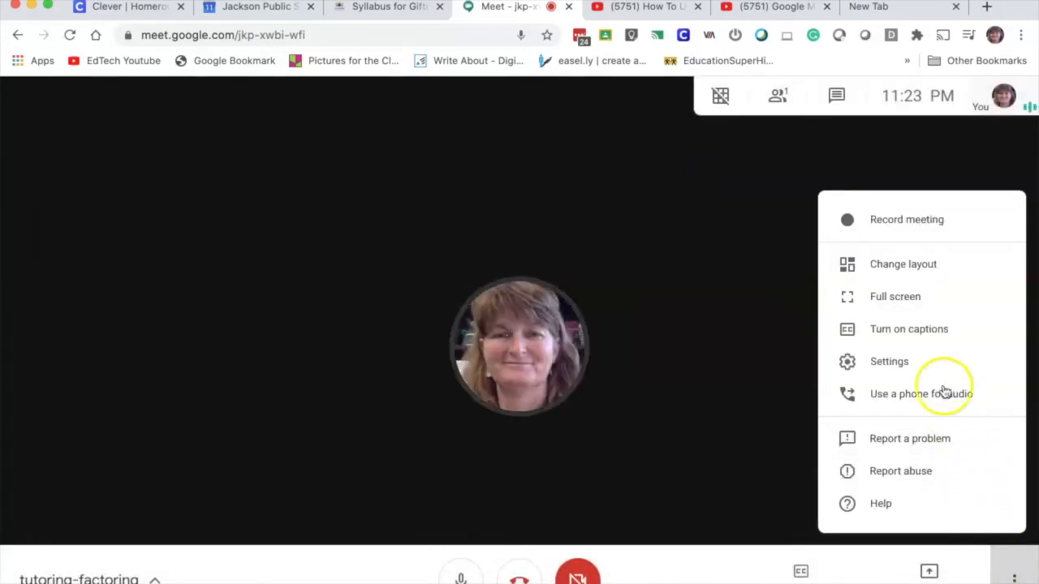
mouse_move(909, 352)
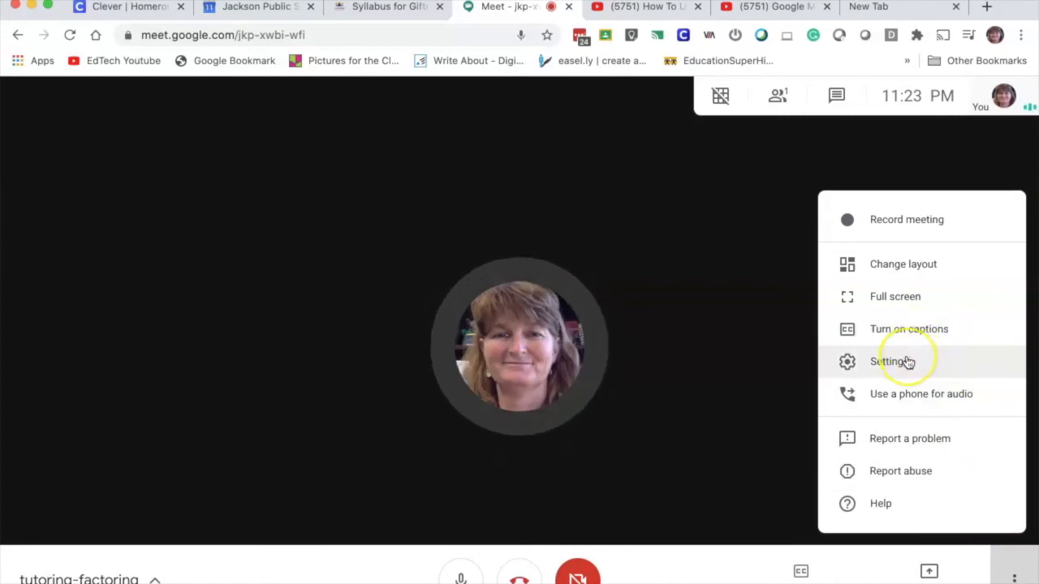
mouse_move(879, 504)
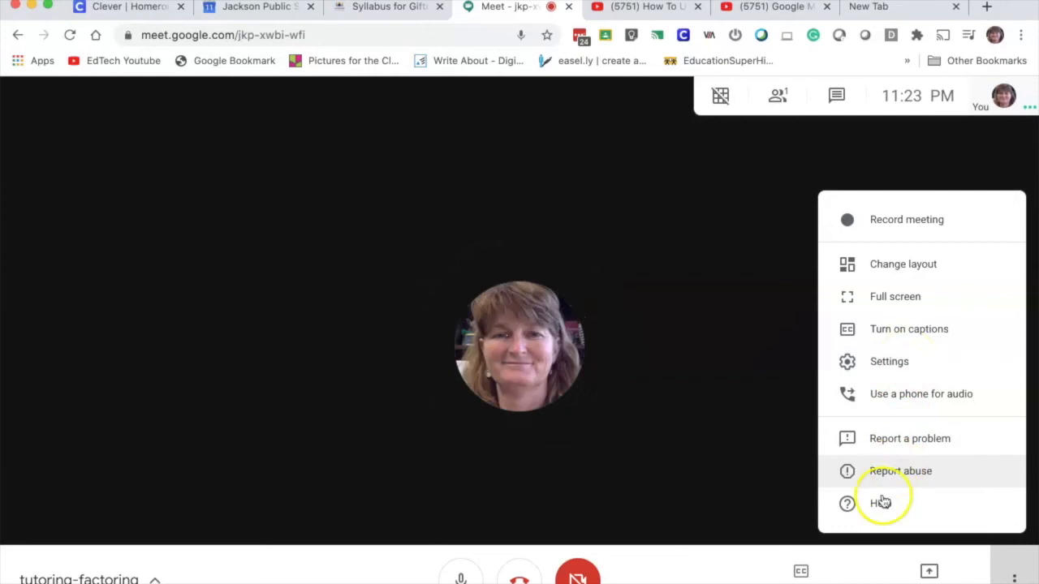
mouse_move(939, 149)
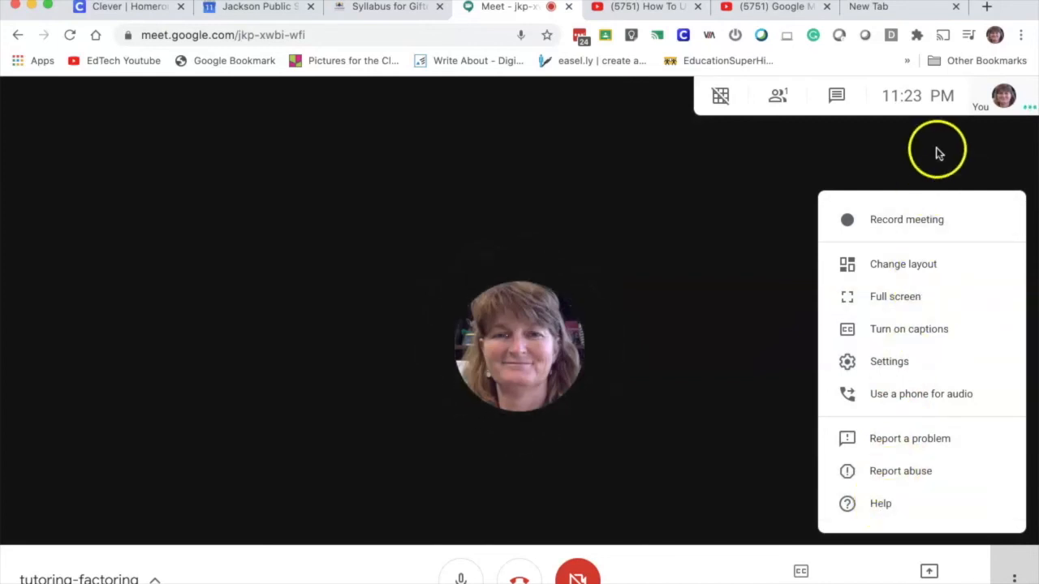
mouse_move(836, 96)
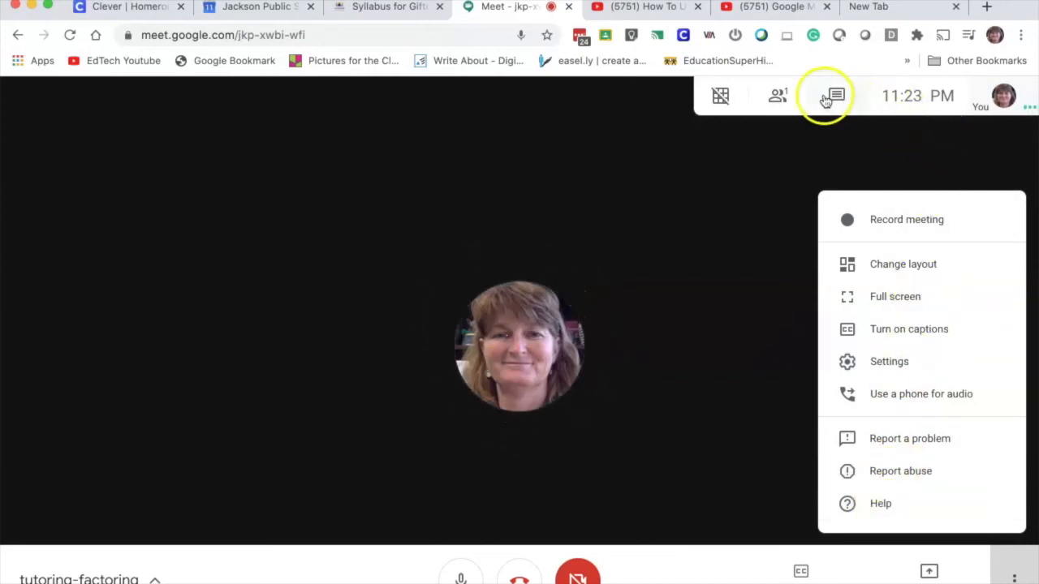
Dismiss the options menu, view the meeting chat panel, then close it.
left_click(836, 96)
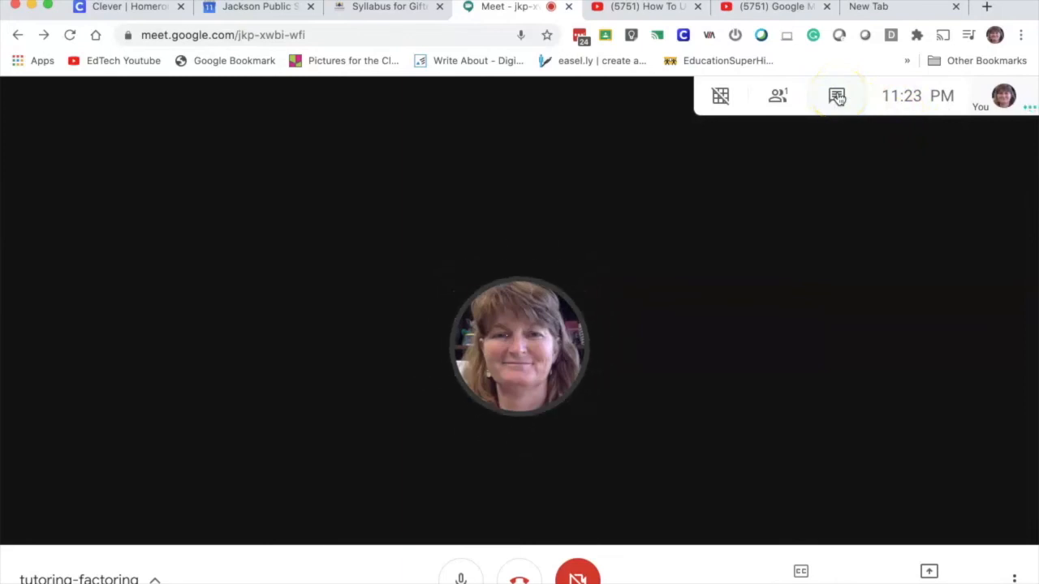
left_click(837, 96)
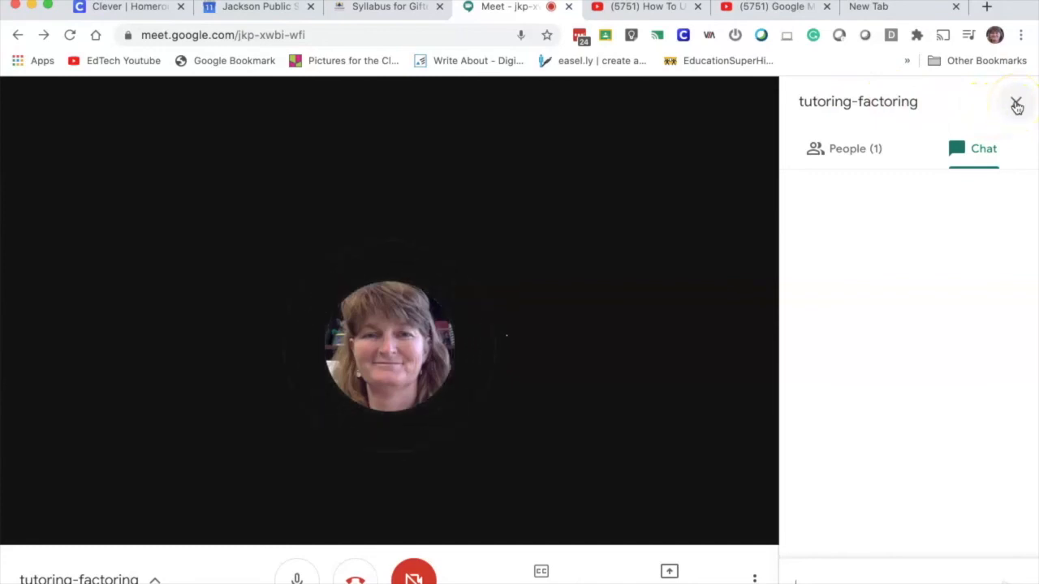
left_click(721, 96)
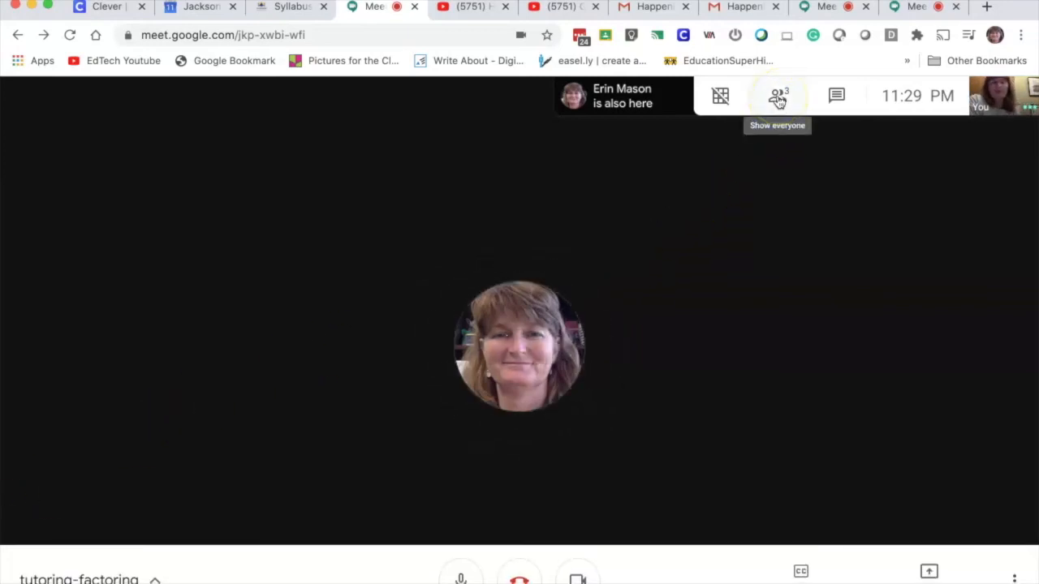
left_click(776, 95)
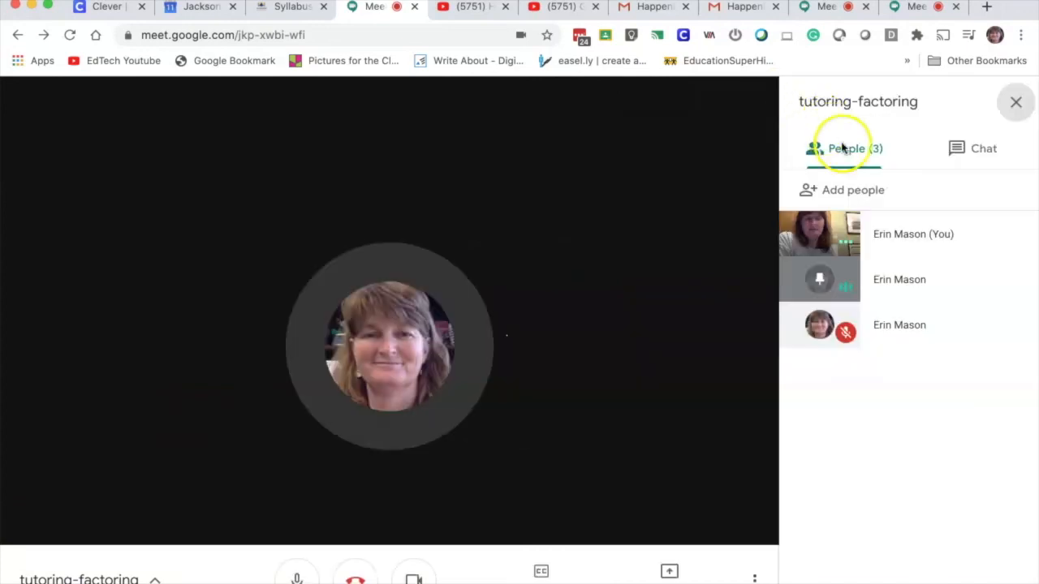
left_click(984, 150)
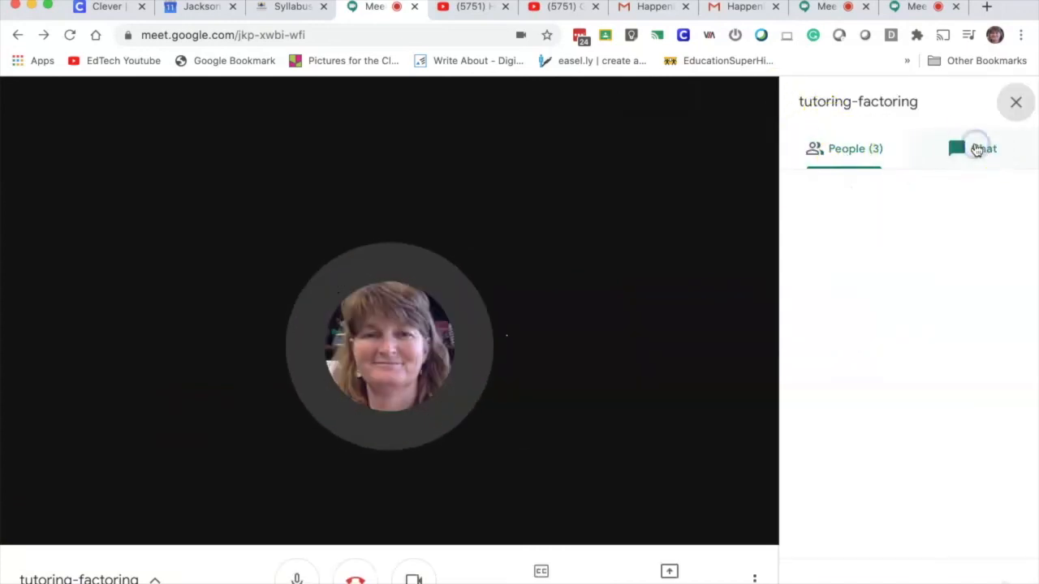
left_click(984, 150)
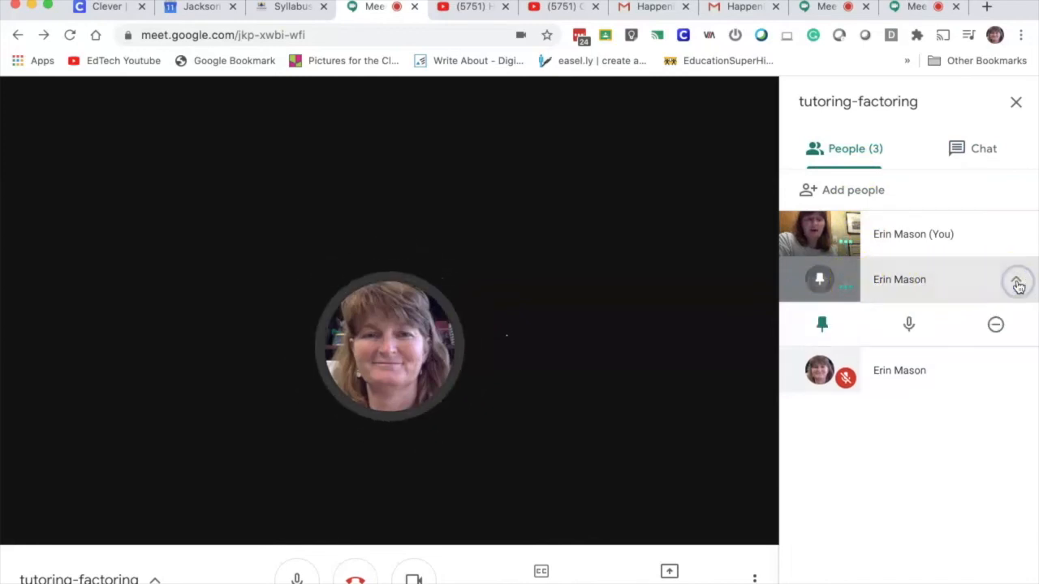
left_click(1016, 279)
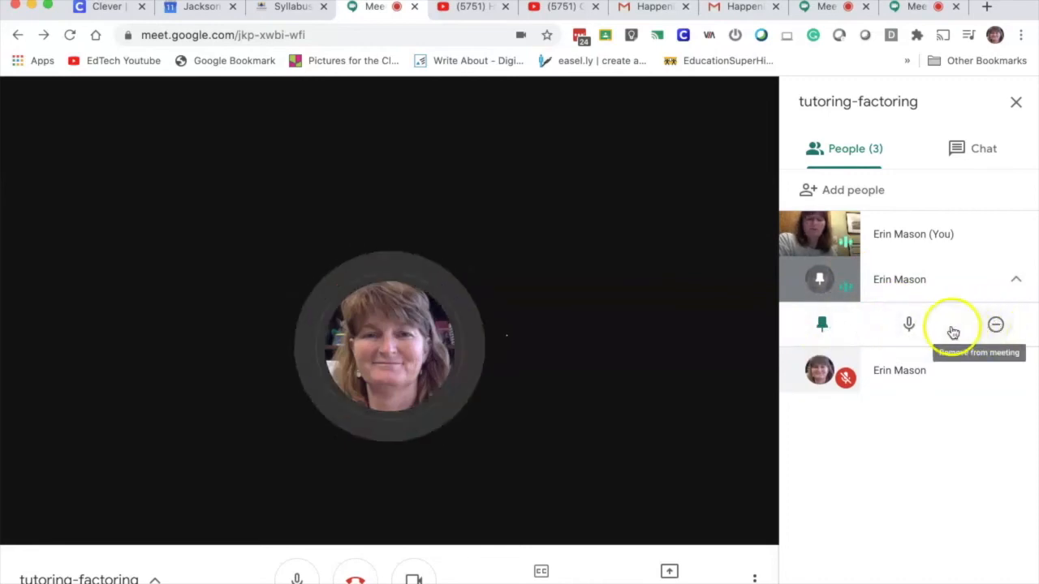
left_click(909, 325)
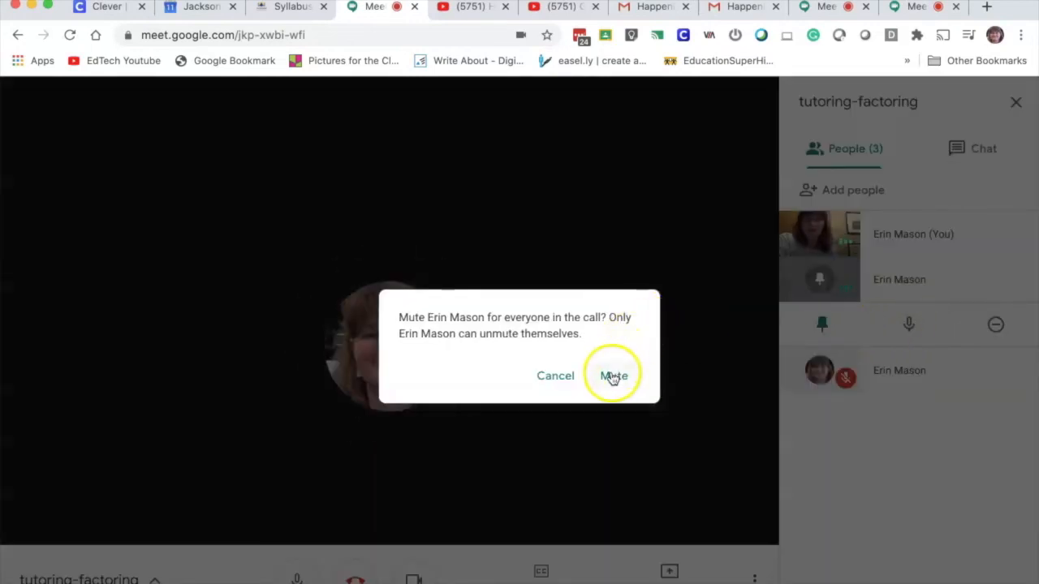
left_click(614, 375)
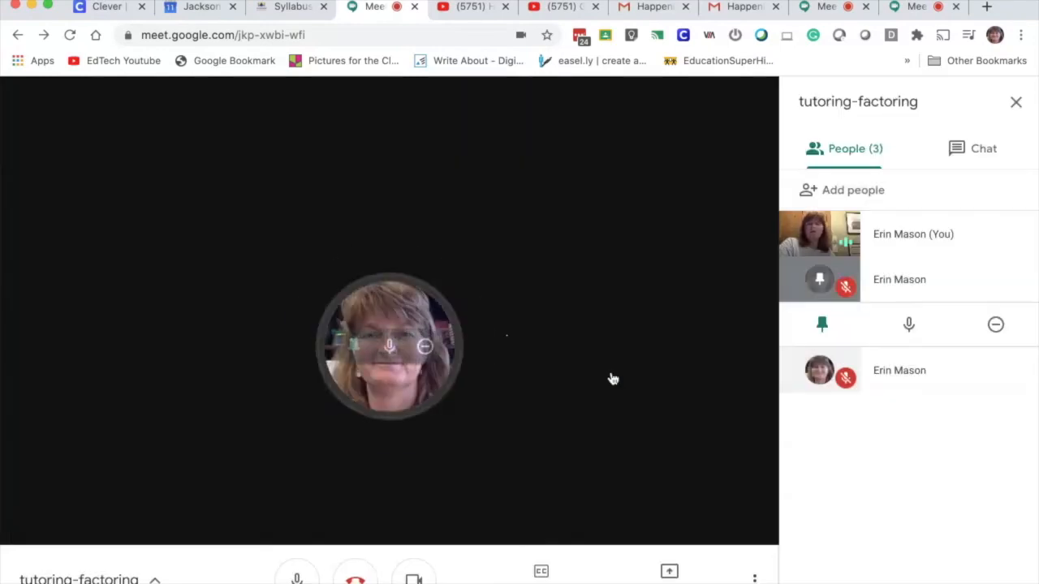
left_click(909, 324)
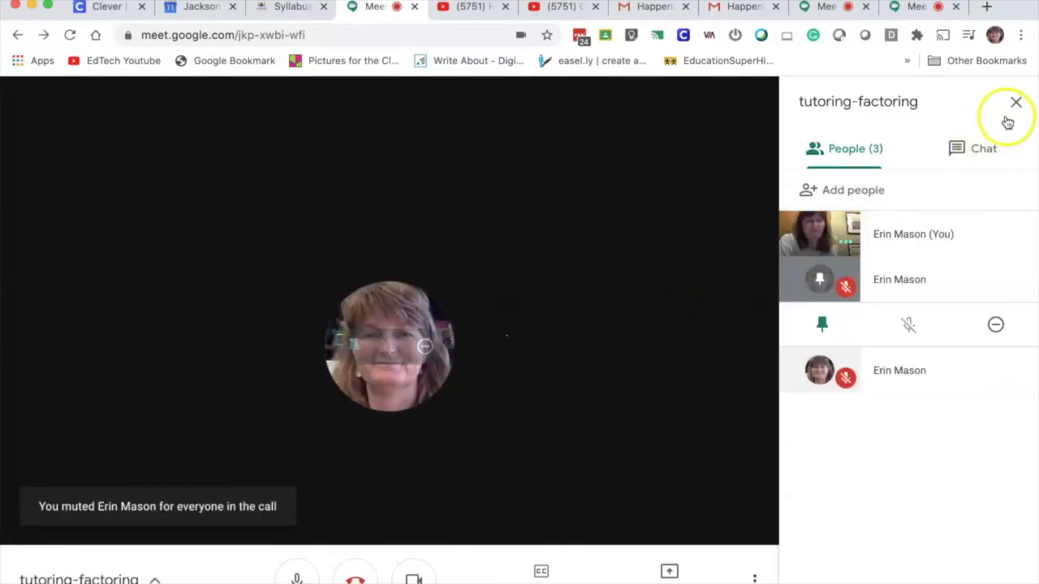
left_click(1015, 100)
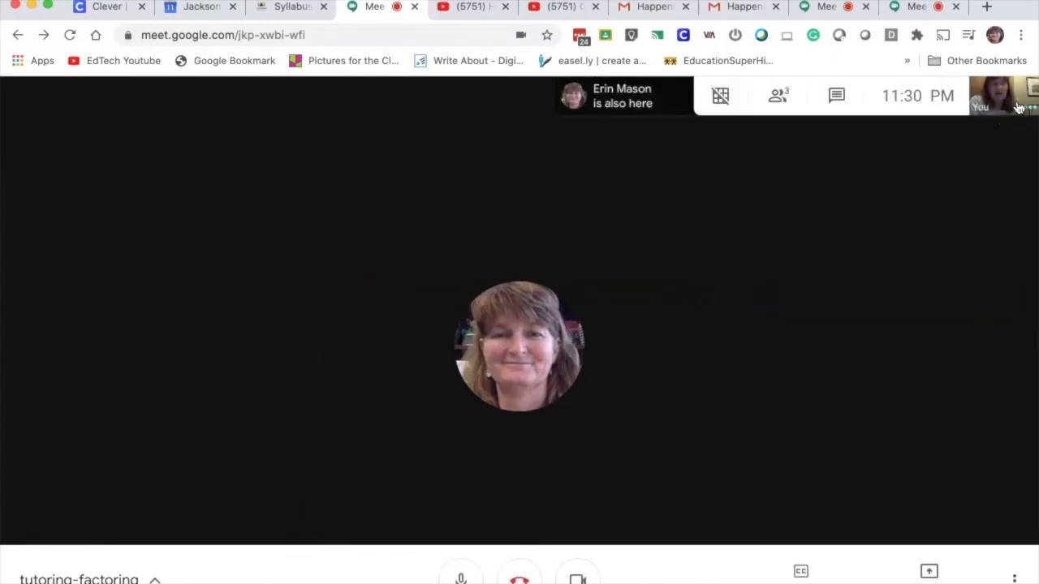
Enable Highlight speakers in the grid view extension settings.
left_click(721, 96)
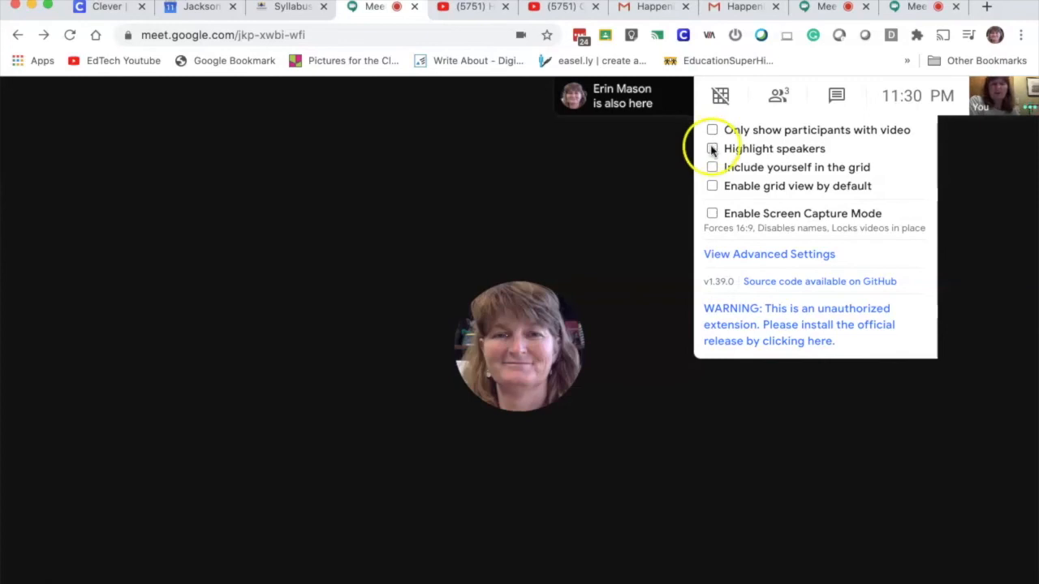
left_click(711, 149)
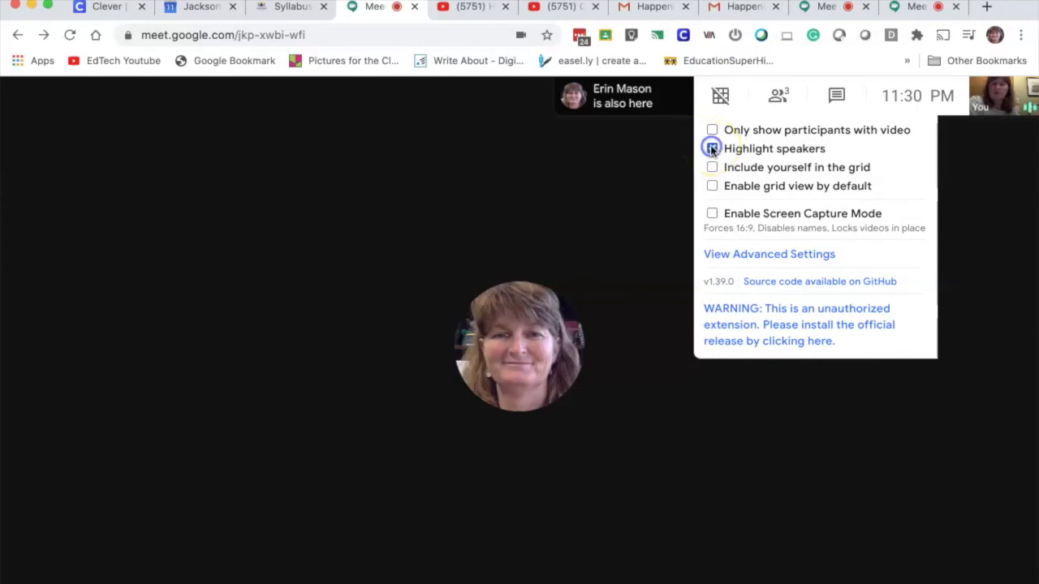
left_click(711, 149)
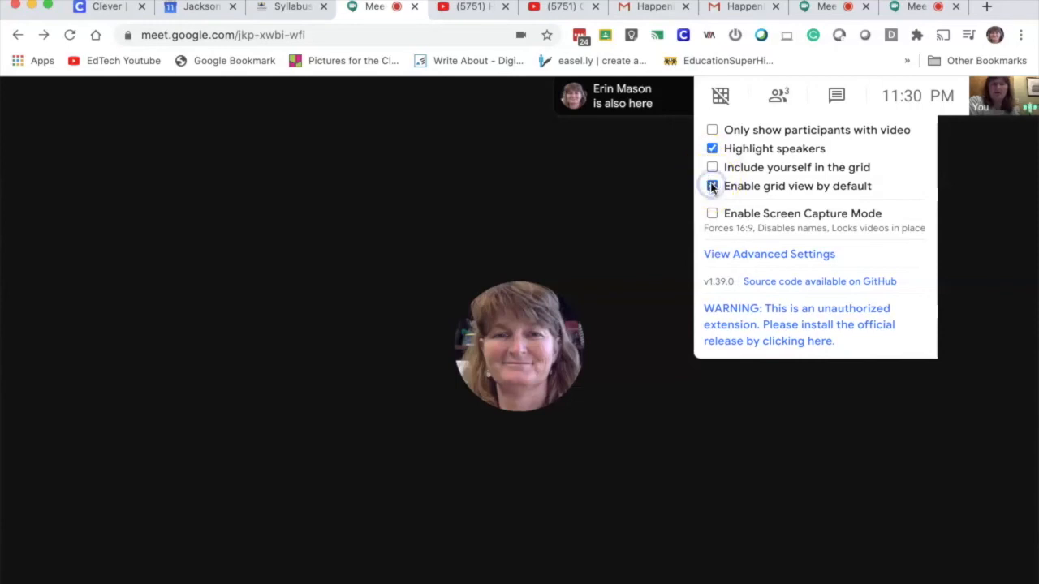
left_click(711, 167)
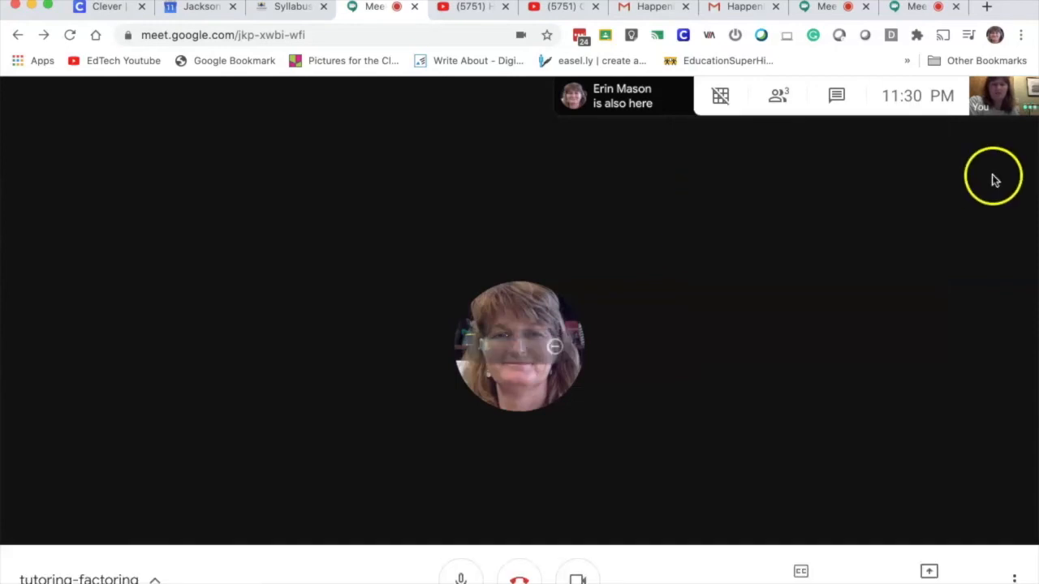
mouse_move(891, 106)
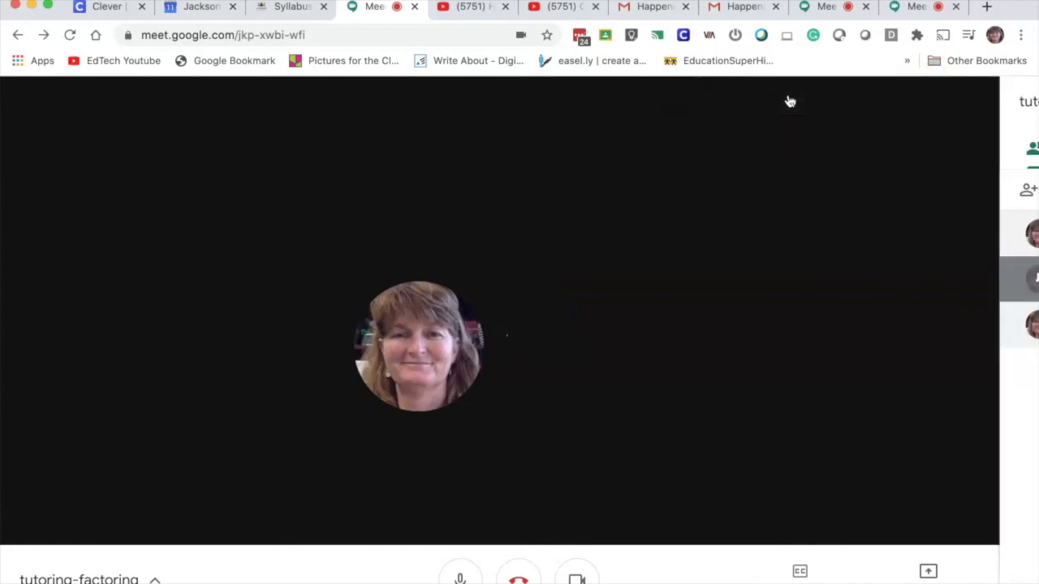
left_click(1025, 188)
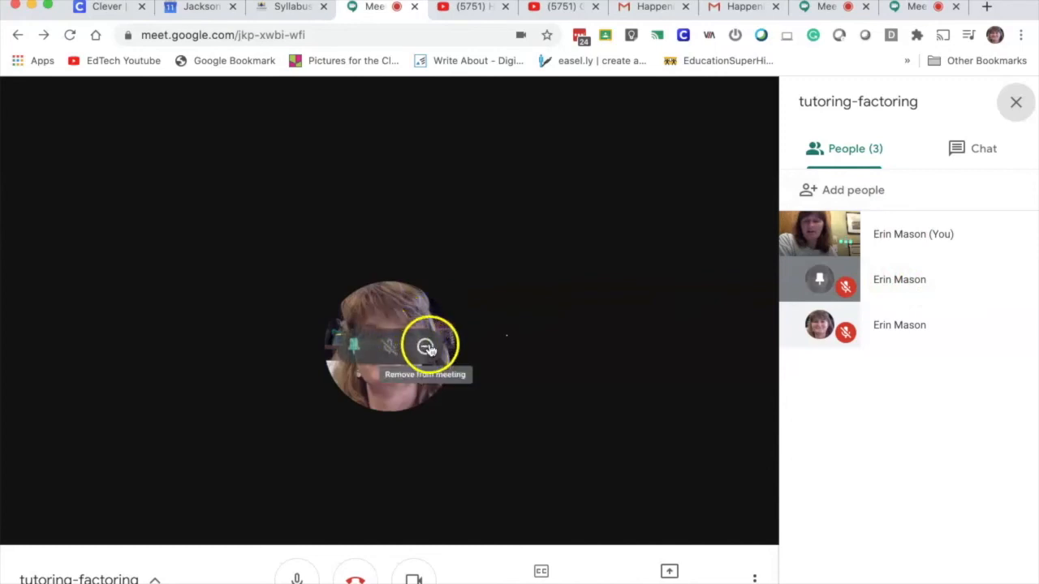
mouse_move(792, 305)
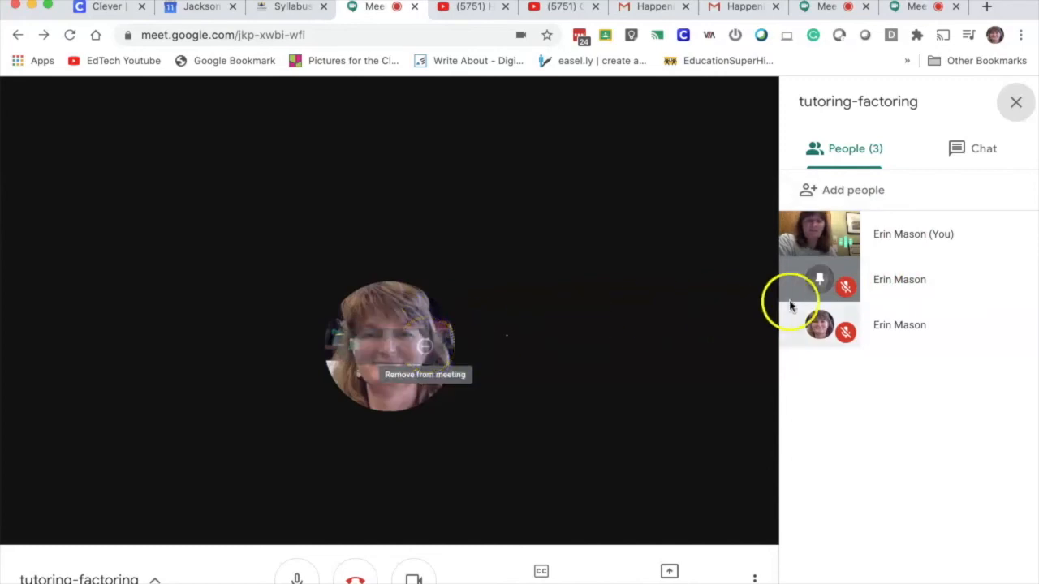
mouse_move(993, 333)
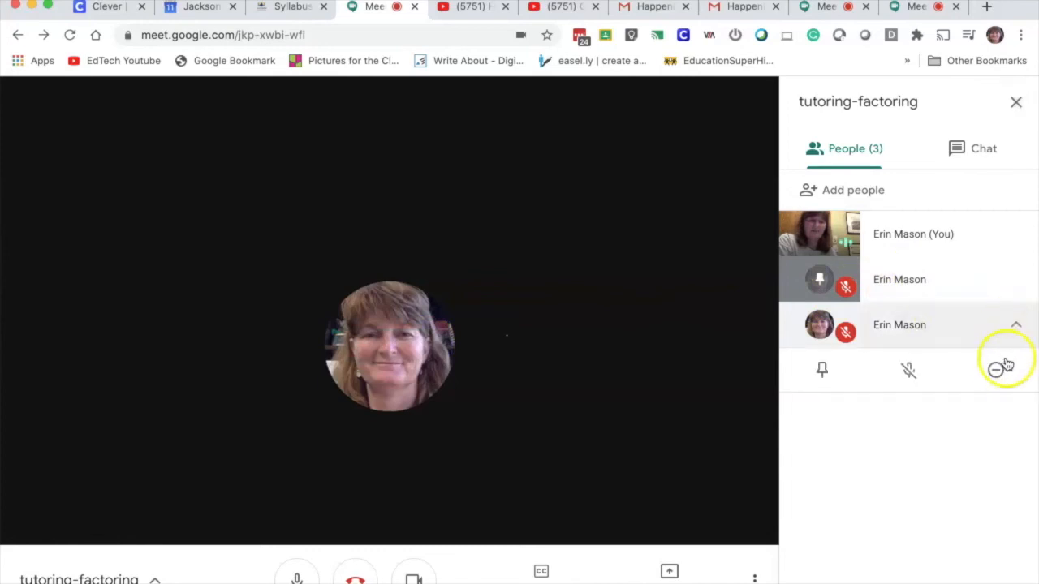
left_click(996, 370)
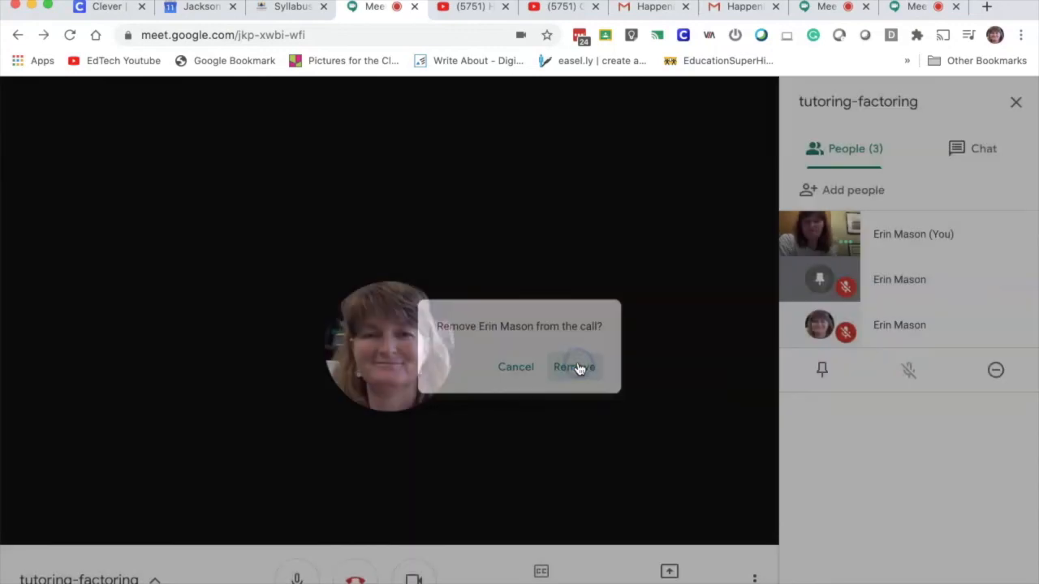
left_click(575, 367)
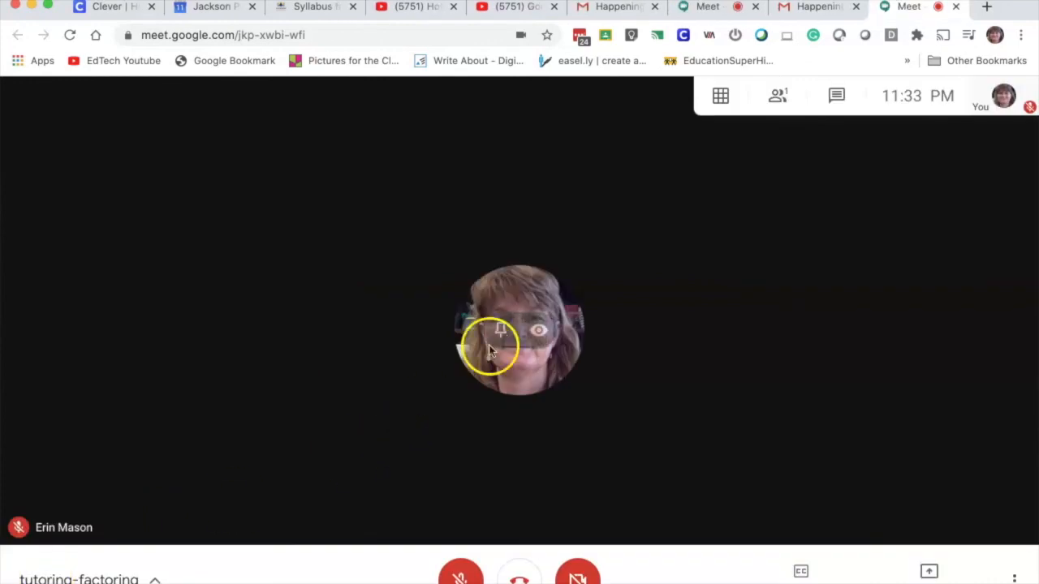
mouse_move(738, 136)
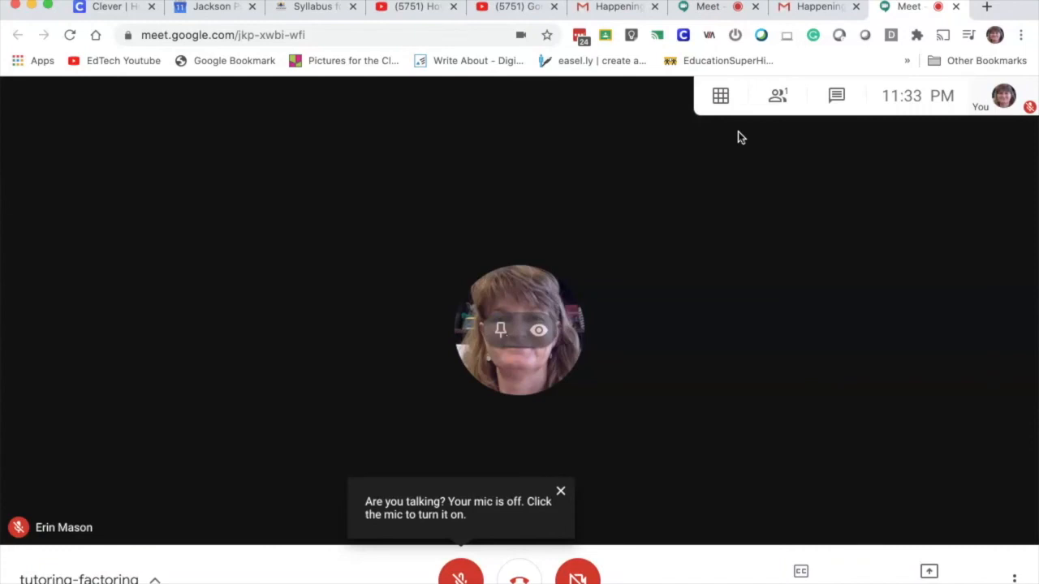
mouse_move(776, 95)
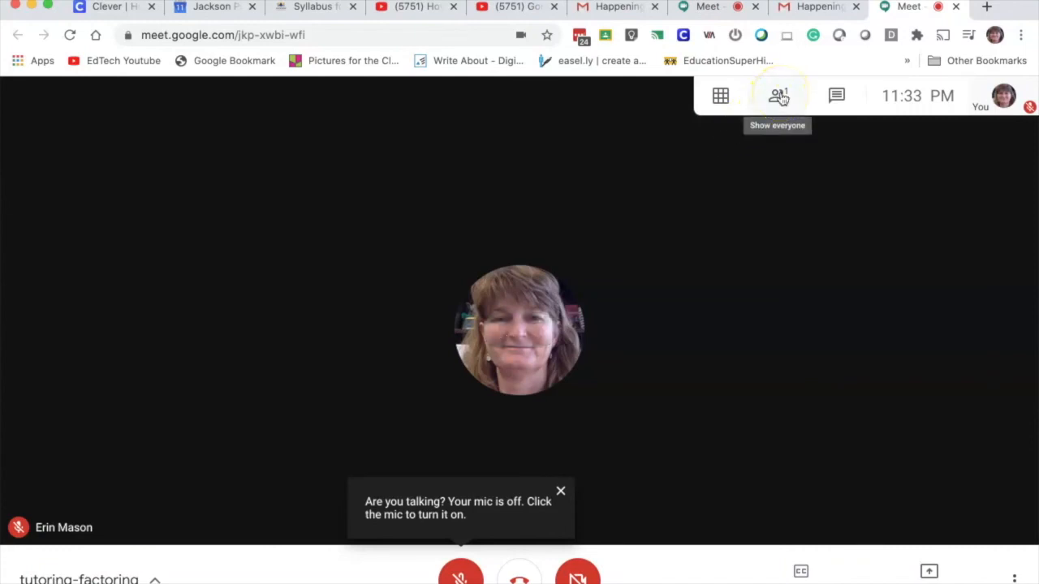
Show the People list to confirm only the host remains in the call.
left_click(777, 96)
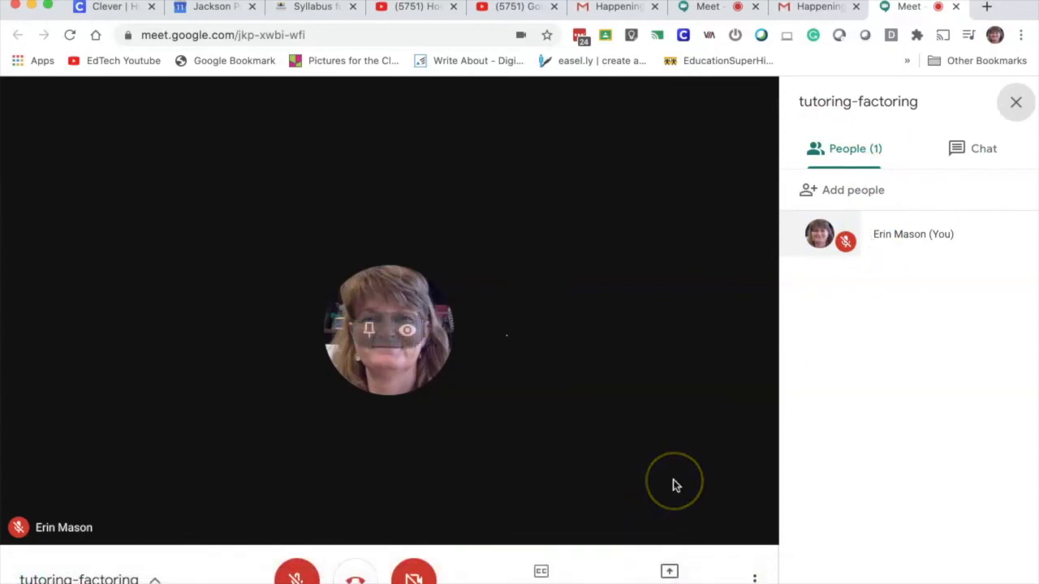
mouse_move(676, 484)
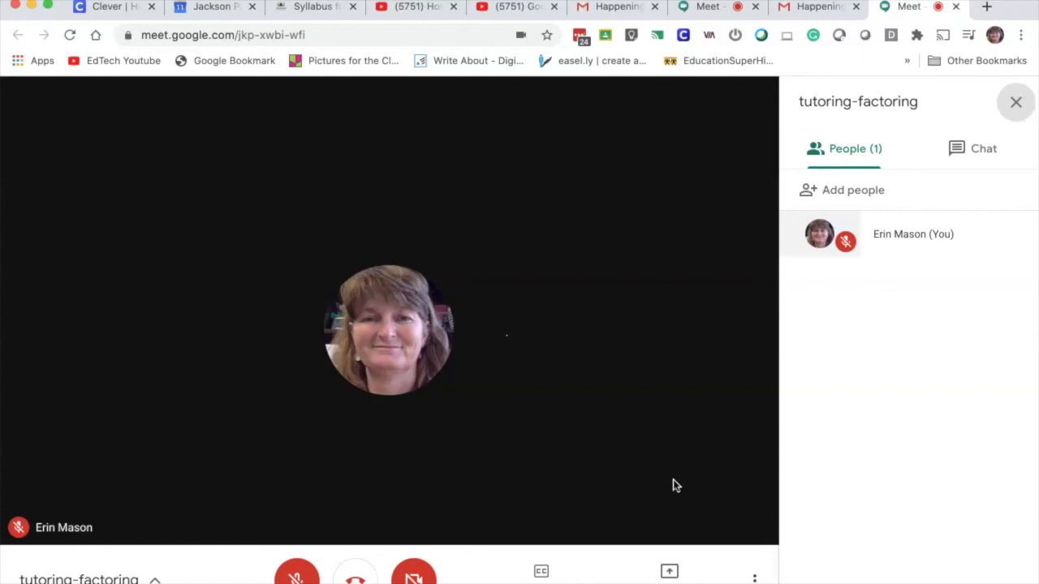
mouse_move(922, 235)
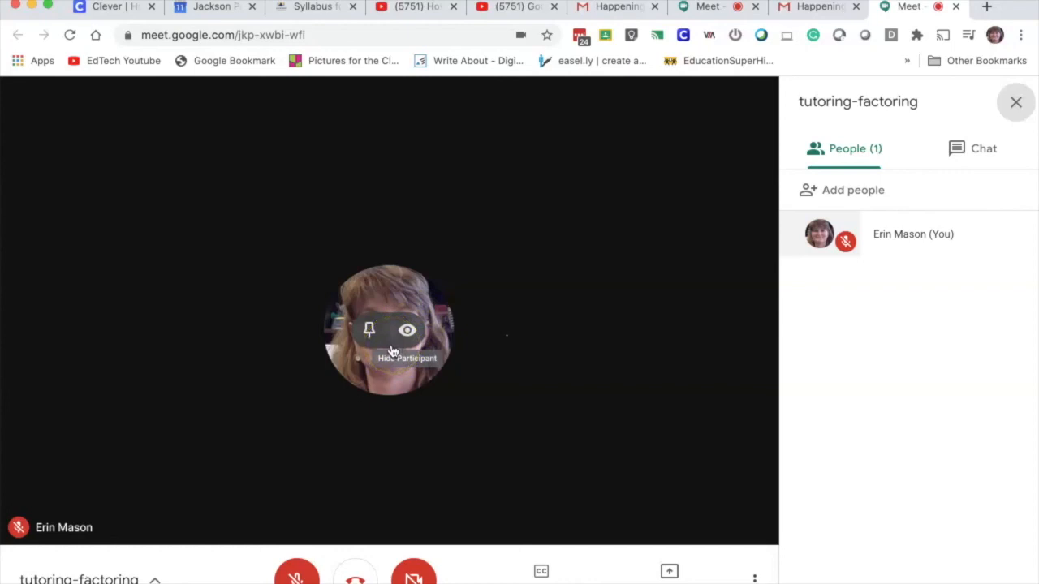
mouse_move(393, 350)
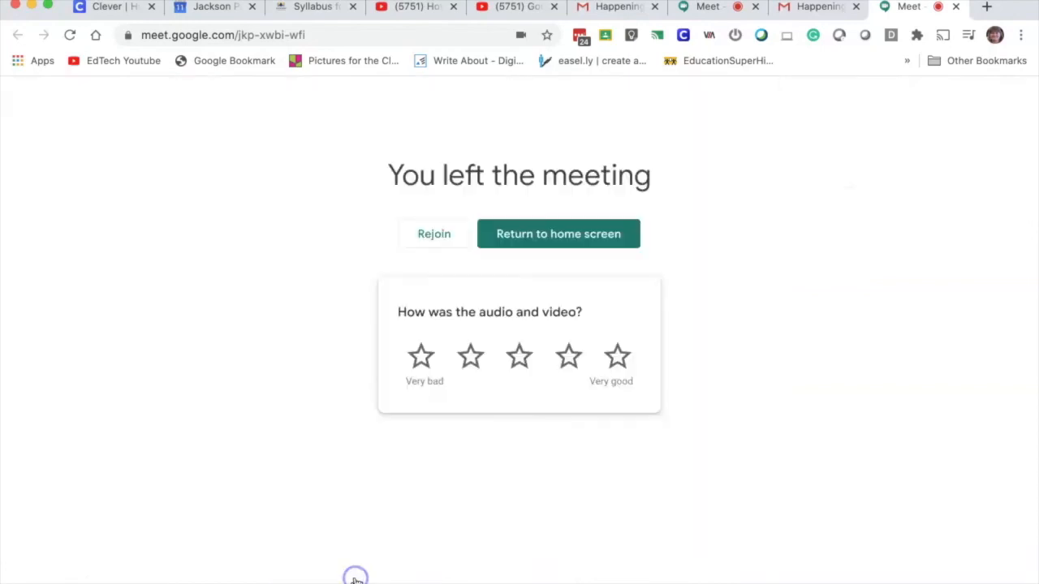
mouse_move(385, 329)
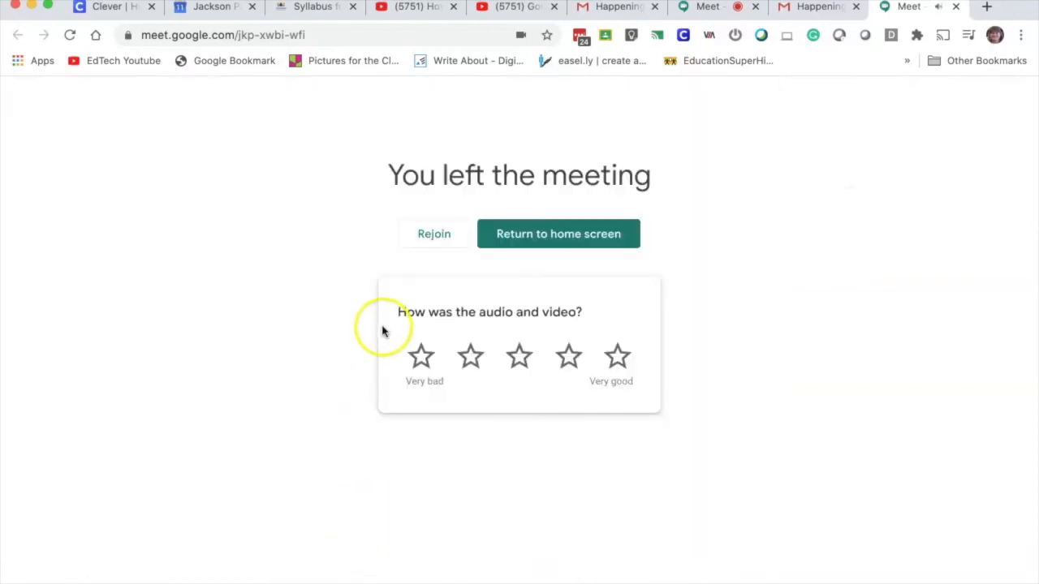
mouse_move(136, 526)
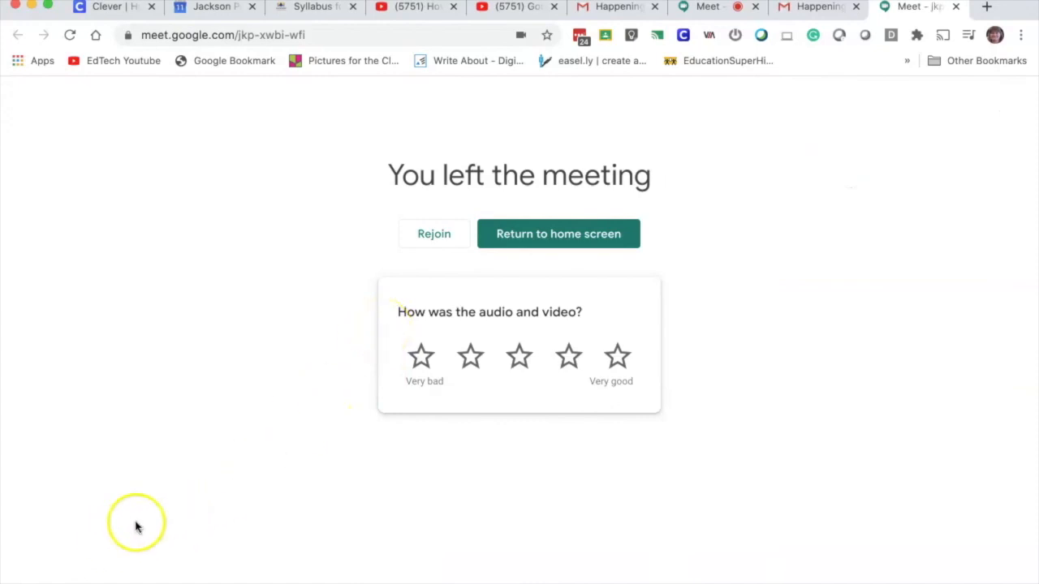
Switch to Chrome Canvas, set the marker colour to red and draw a freehand scribble.
left_click(315, 7)
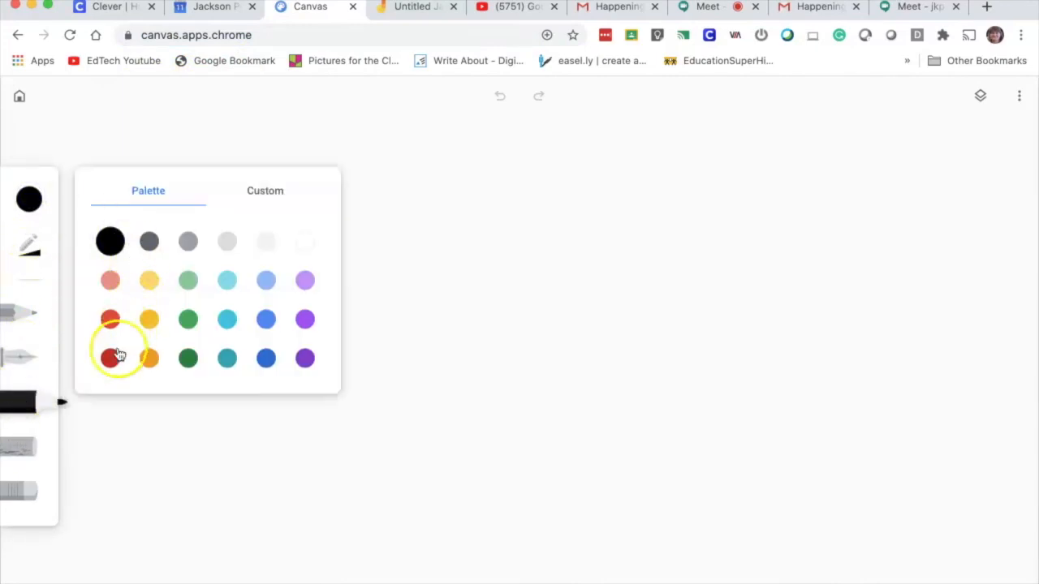
left_click(110, 358)
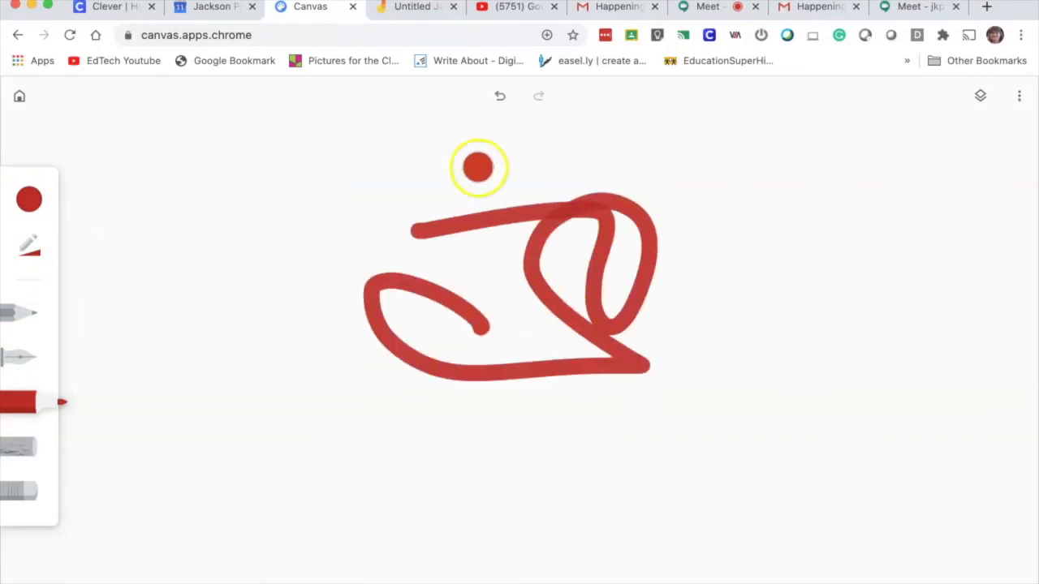
left_click(701, 7)
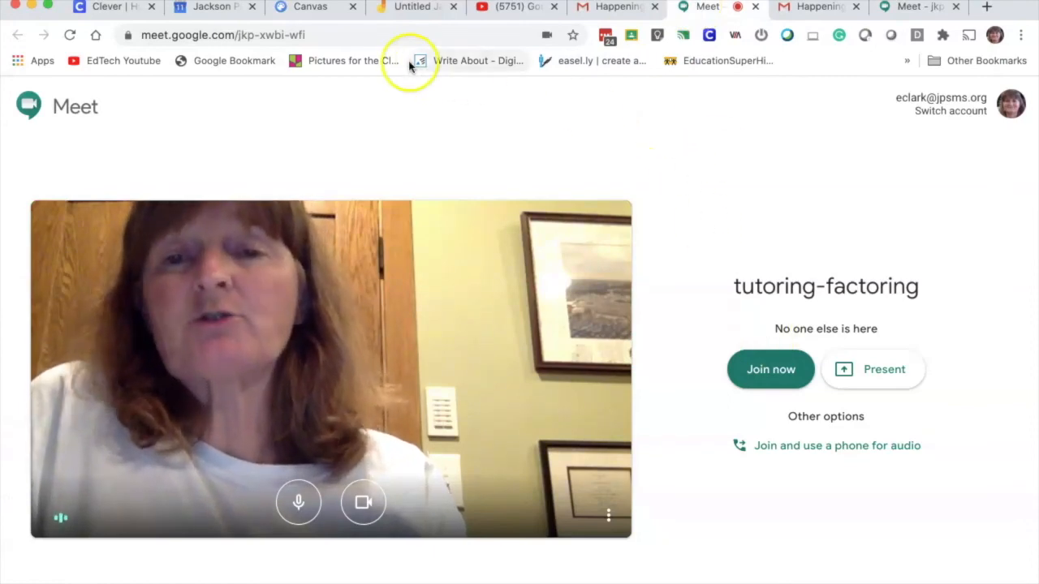
left_click(309, 6)
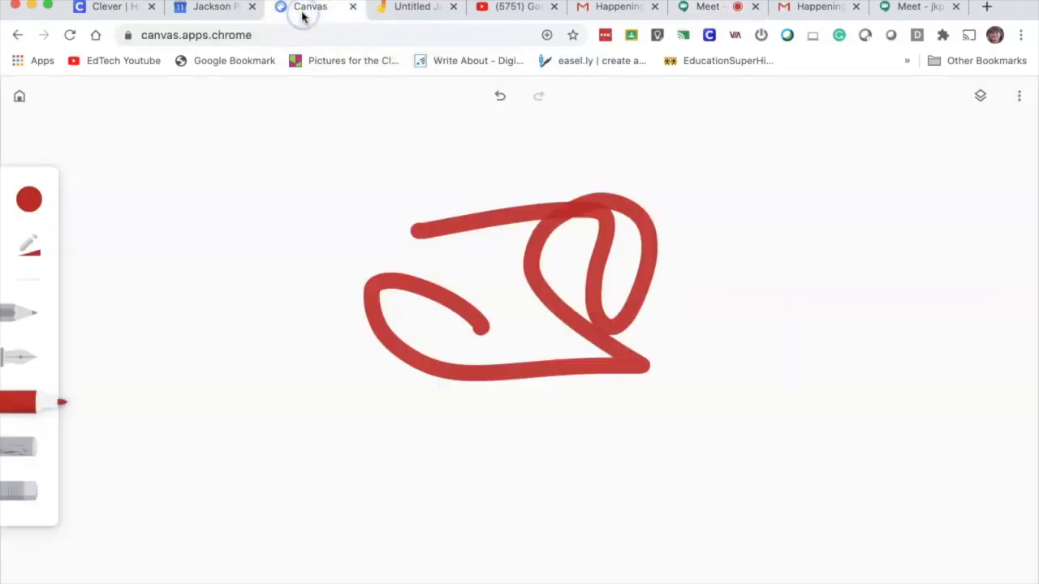
Switch to the Untitled Jam and sweep a laser trail below the elephant picture.
left_click(415, 6)
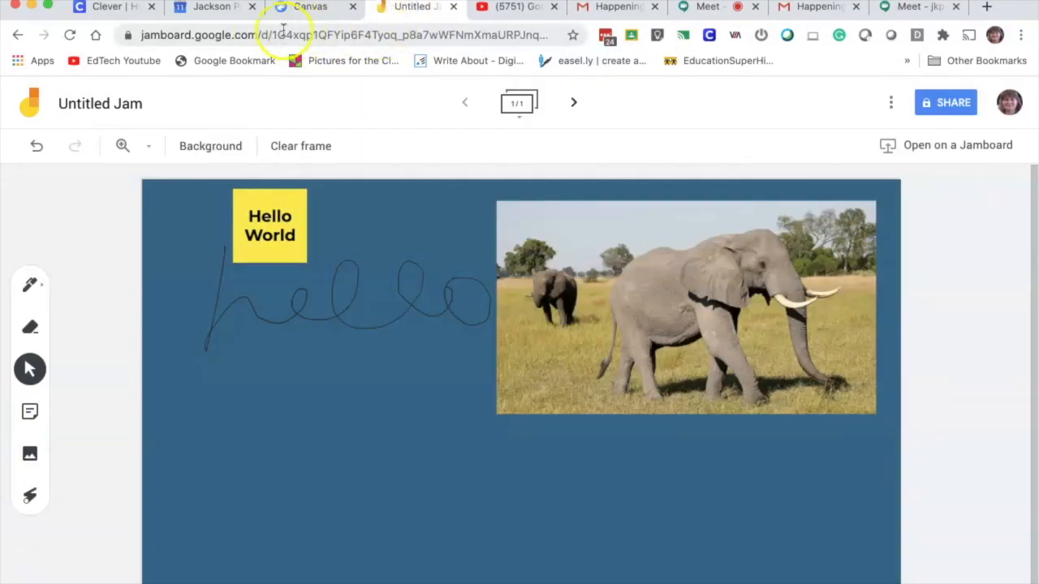
left_click(324, 35)
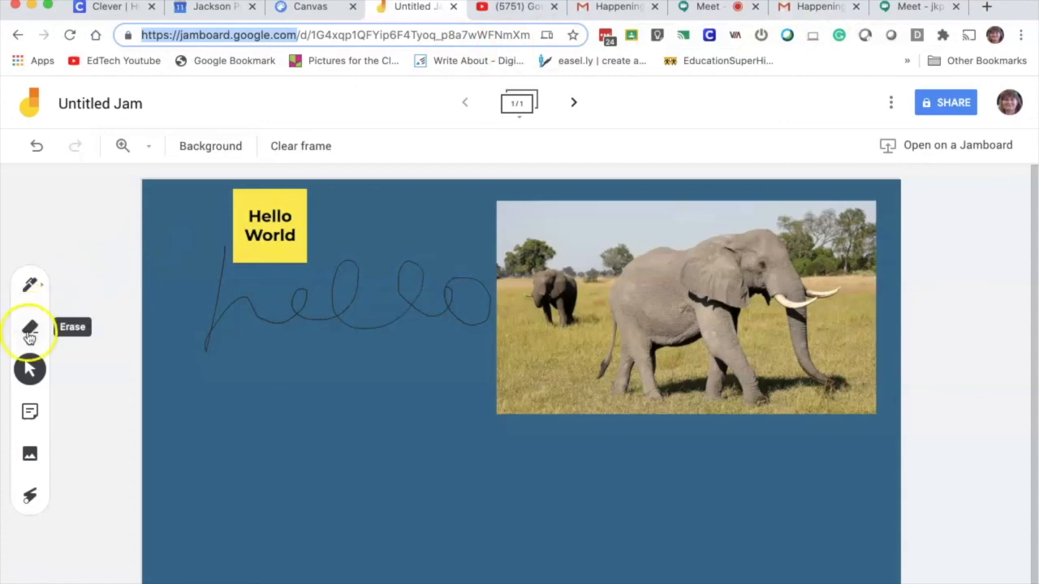
mouse_move(29, 412)
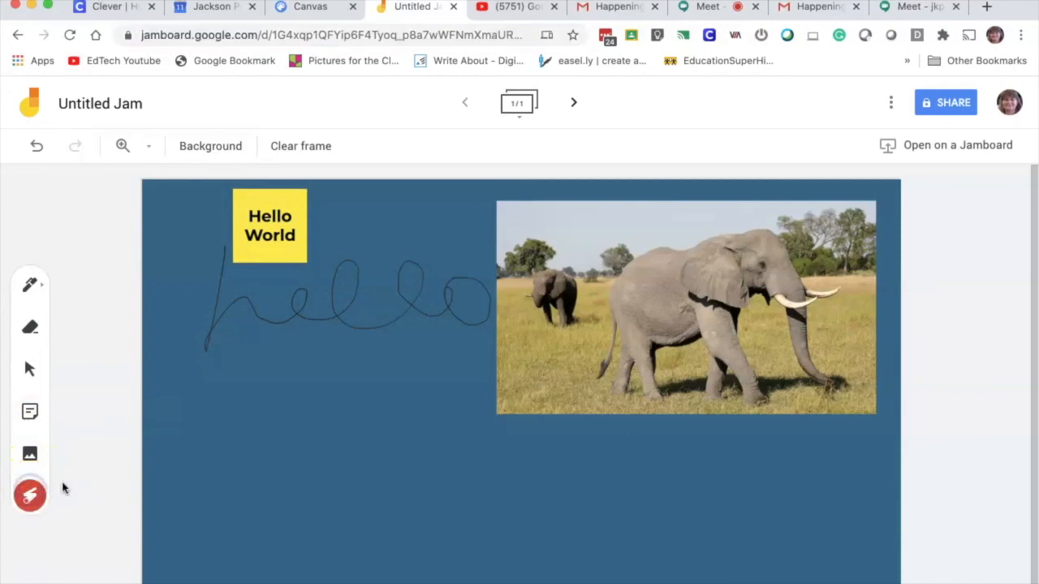
left_click_drag(292, 419, 372, 490)
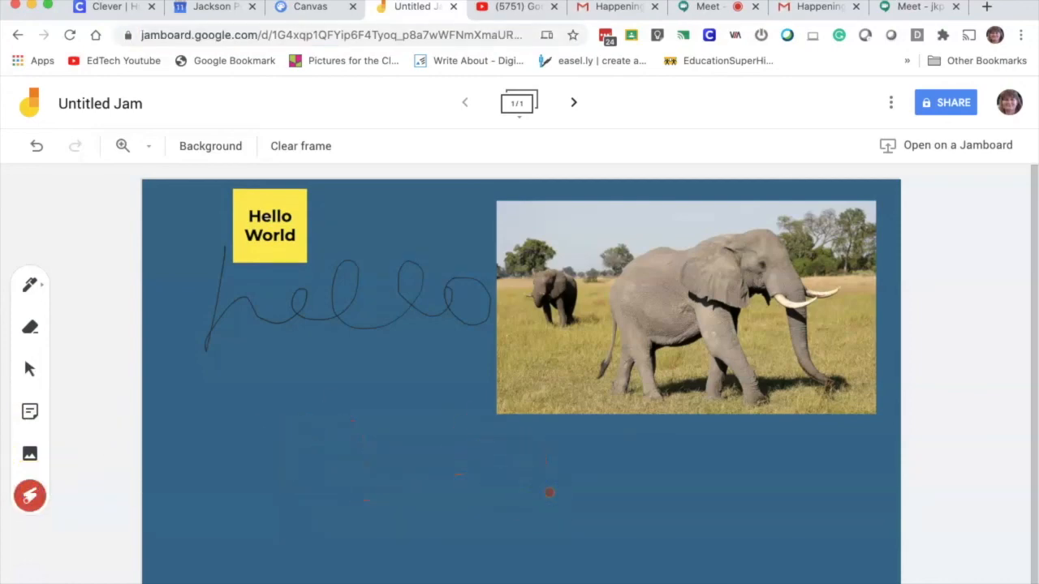
mouse_move(373, 127)
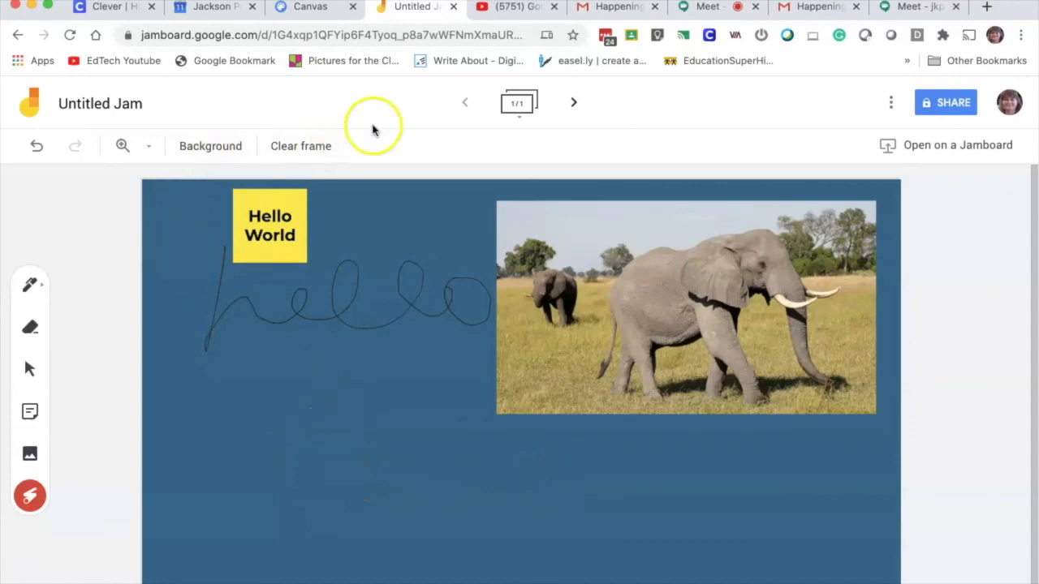
Add a second blank frame and draw a looping freehand pen scribble on it.
left_click(575, 103)
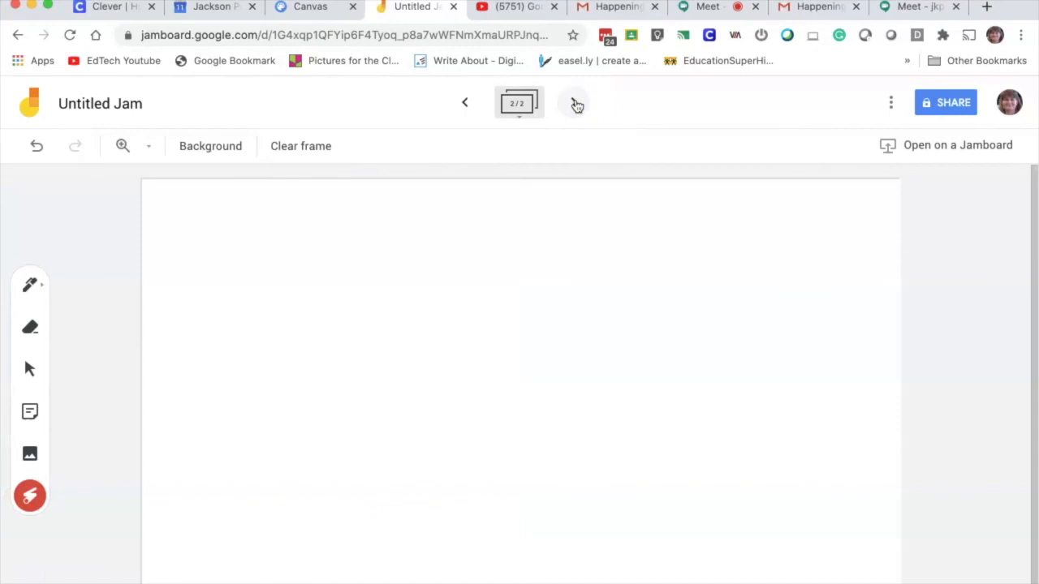
left_click(283, 201)
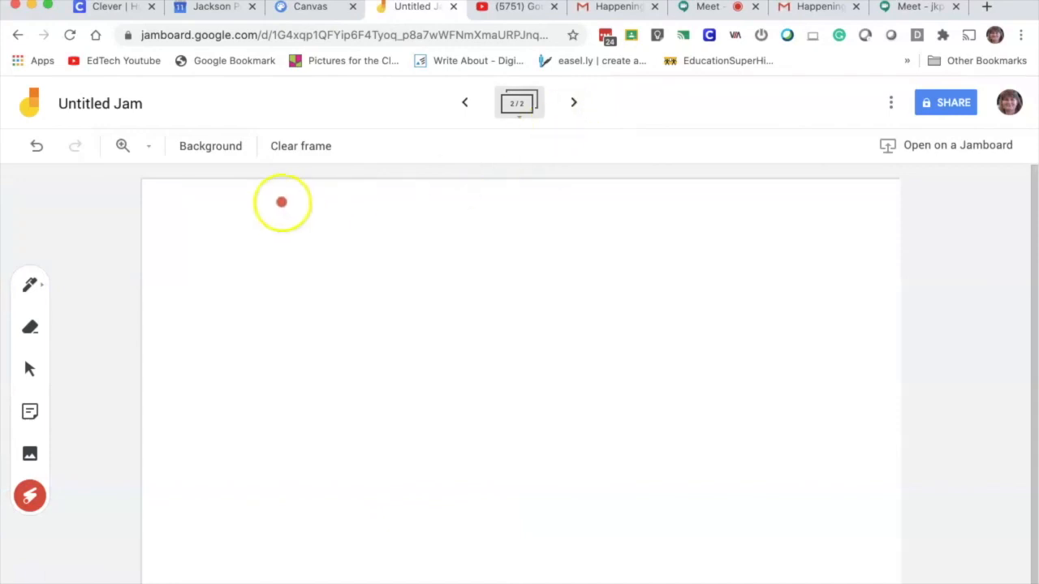
mouse_move(29, 367)
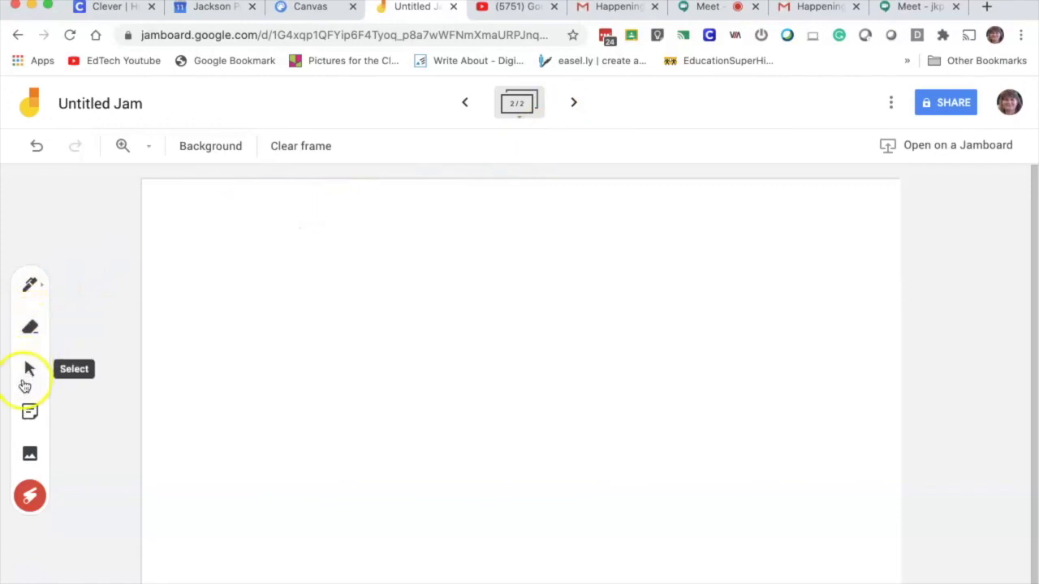
left_click(29, 286)
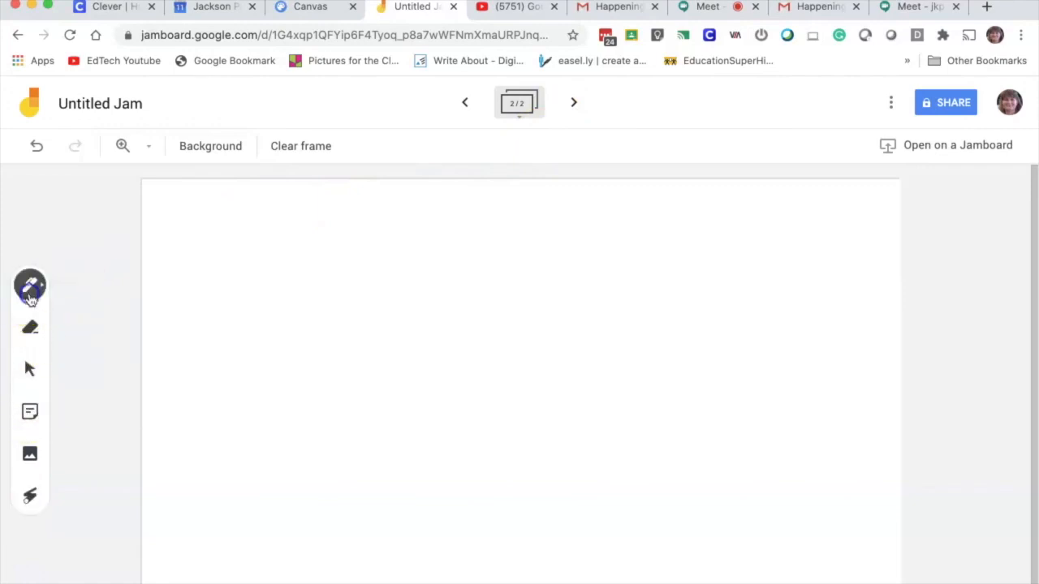
left_click_drag(344, 383, 537, 340)
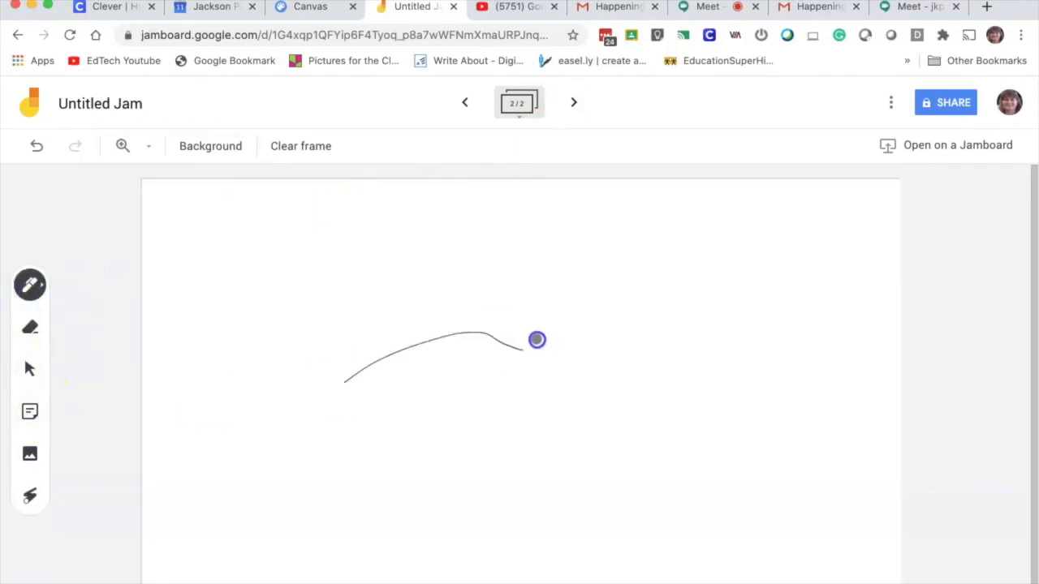
left_click_drag(537, 339, 444, 409)
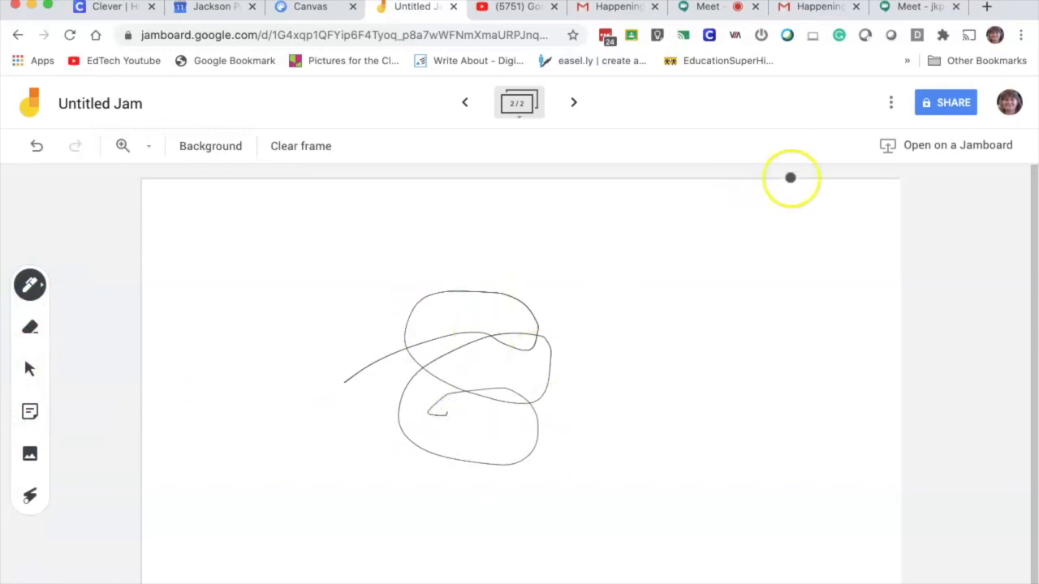
mouse_move(945, 102)
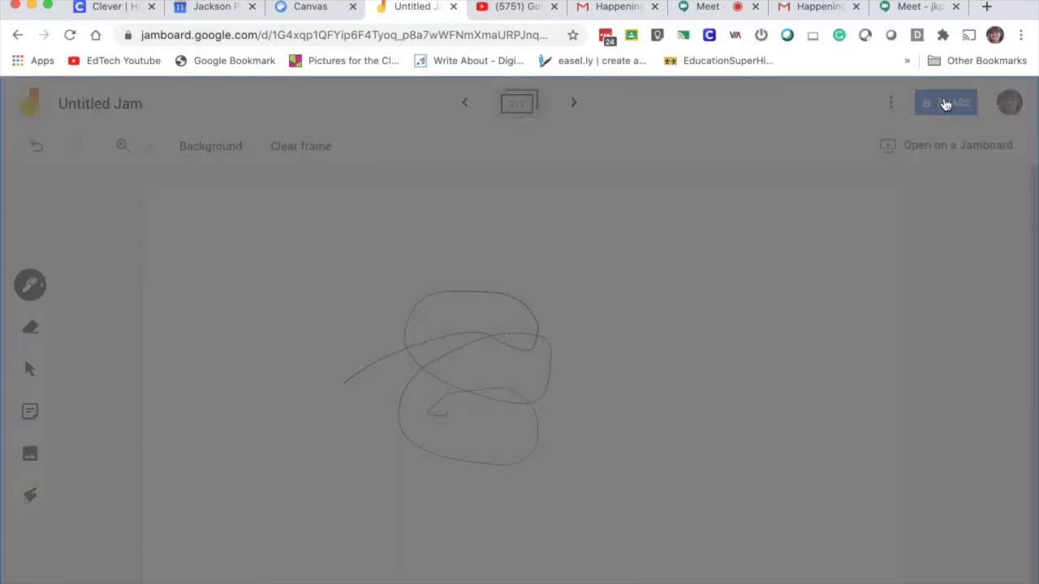
Show the Share with people and groups dialog for the Untitled Jam.
left_click(945, 102)
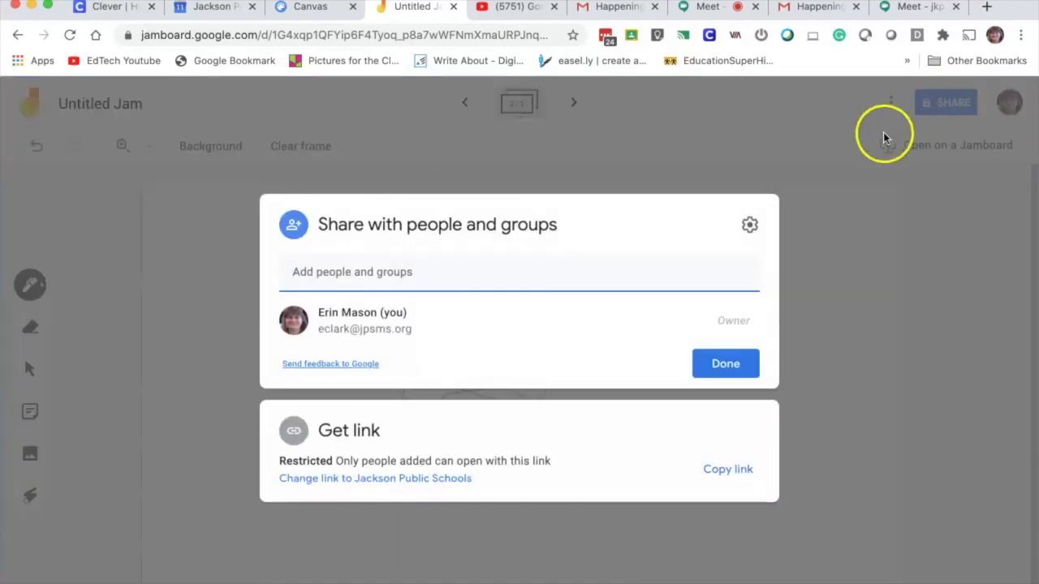
mouse_move(749, 224)
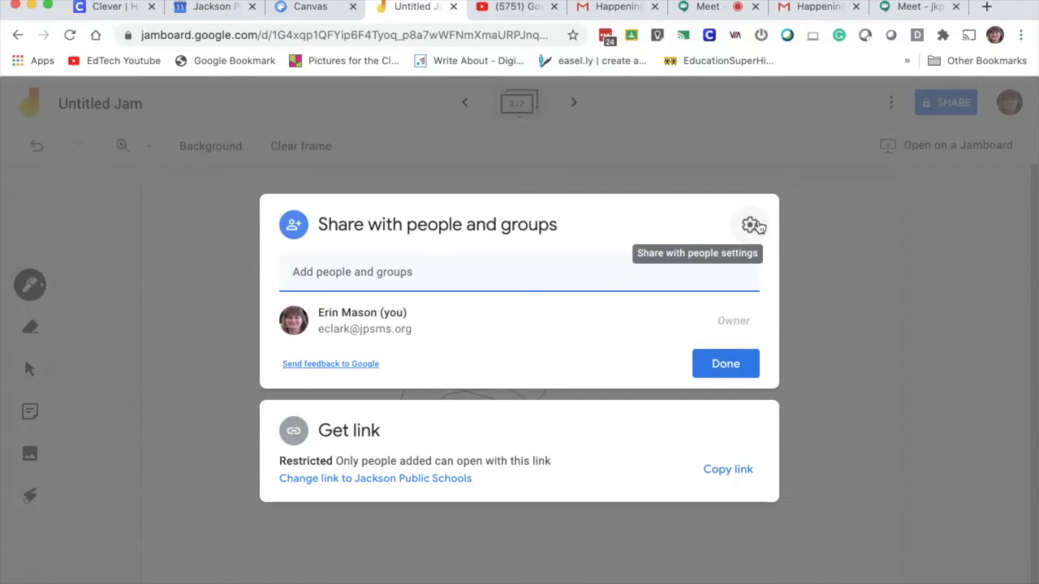
mouse_move(130, 497)
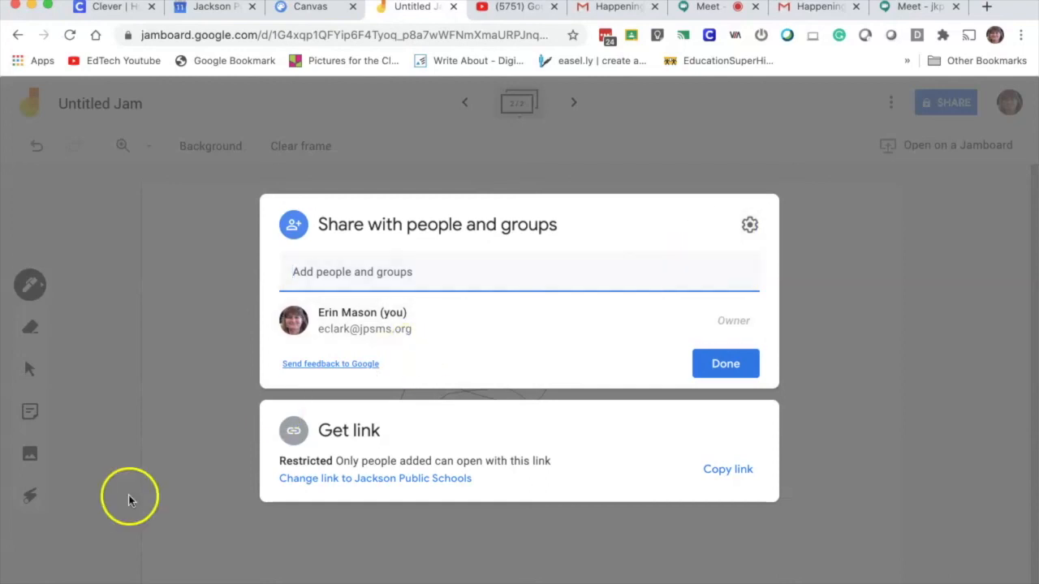